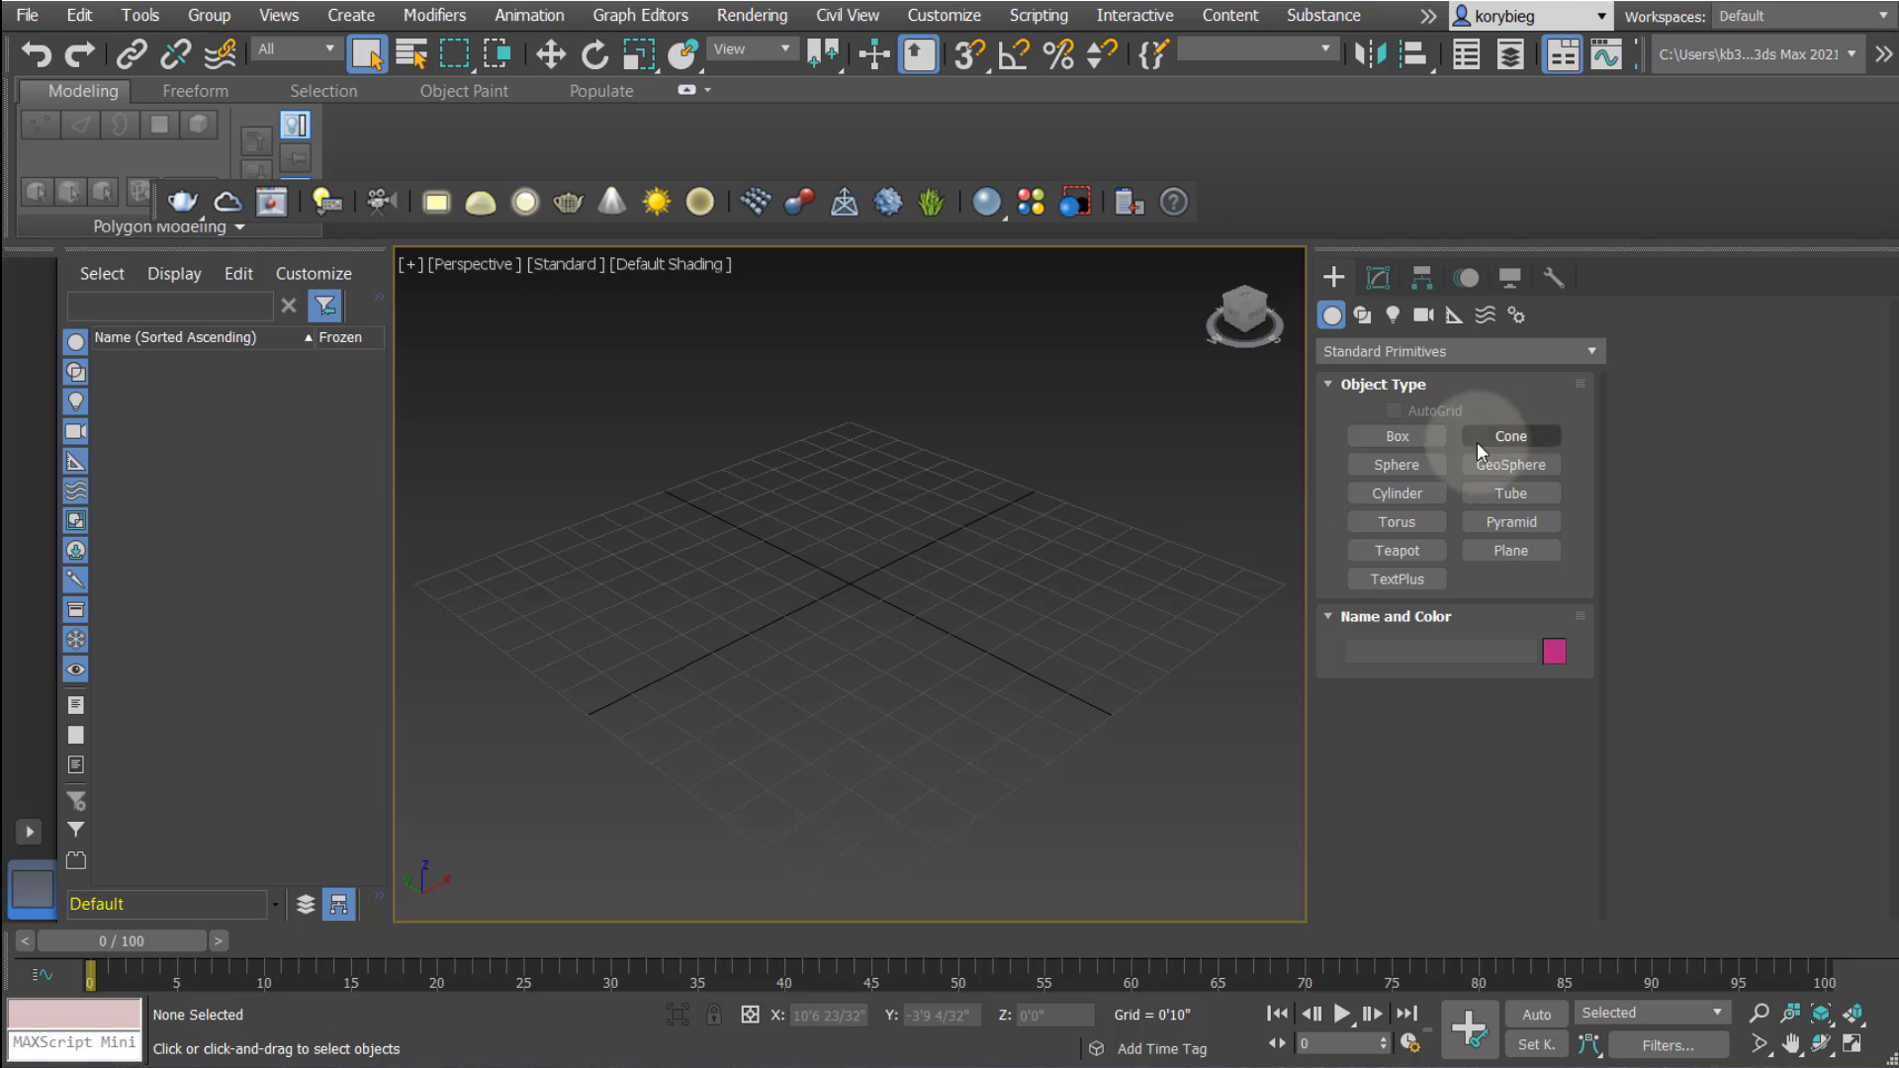
Create a box primitive by drawing its base and pulling it up to height
click(1397, 435)
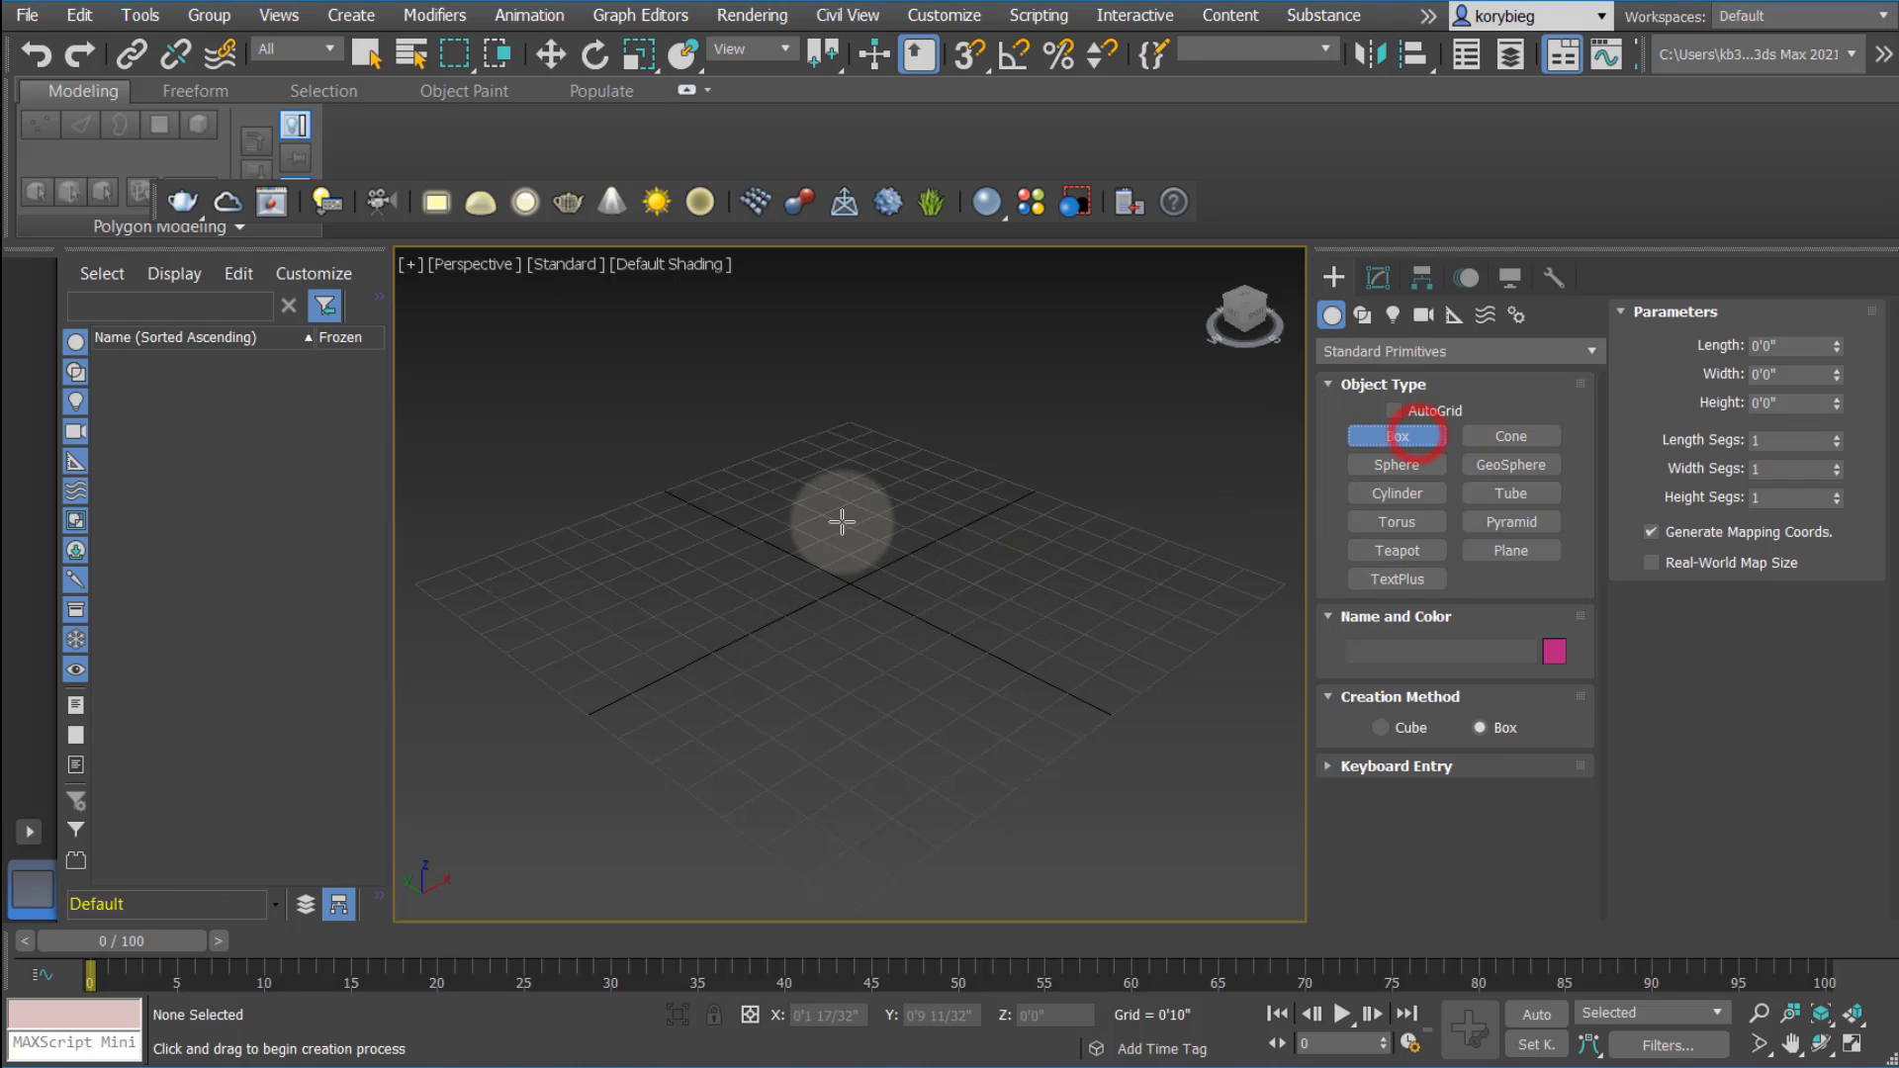
drag(843, 520, 829, 849)
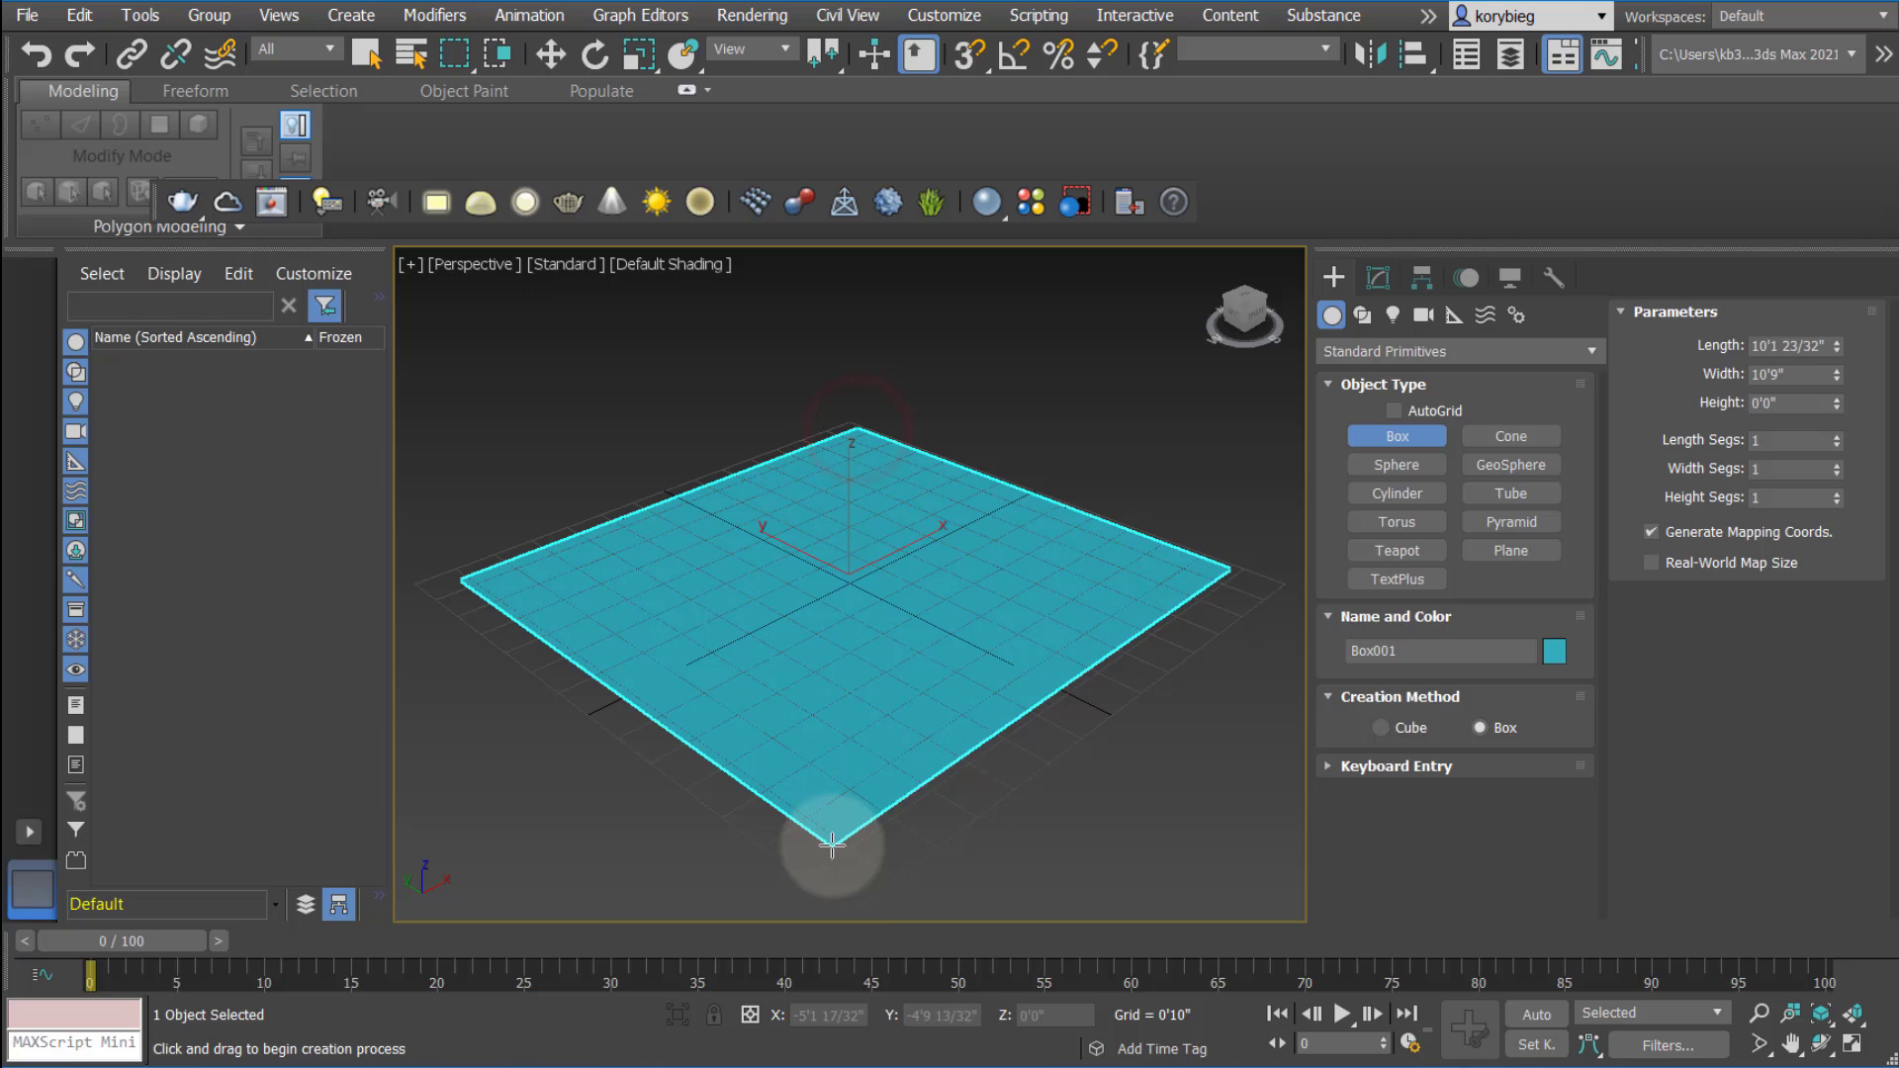
drag(830, 845, 865, 411)
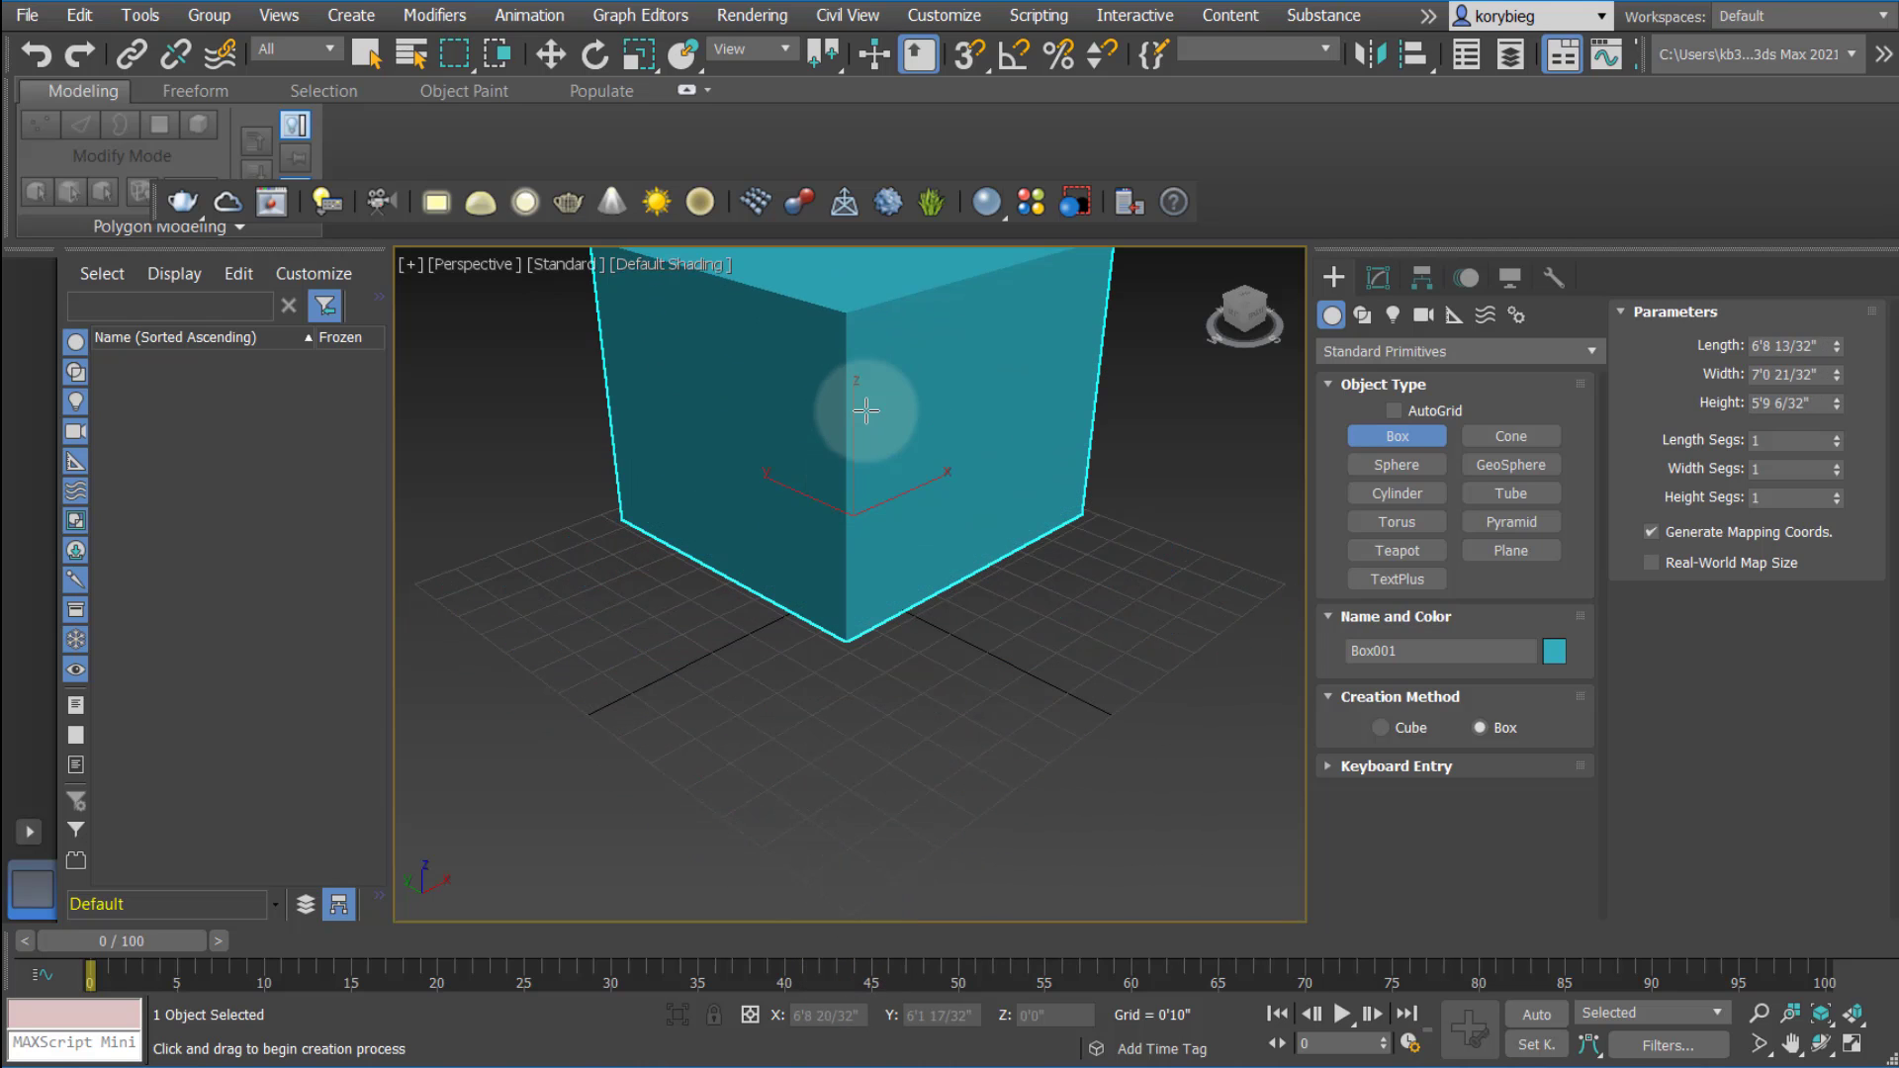
Add a large ground plane under the box and orbit to view it
click(1511, 550)
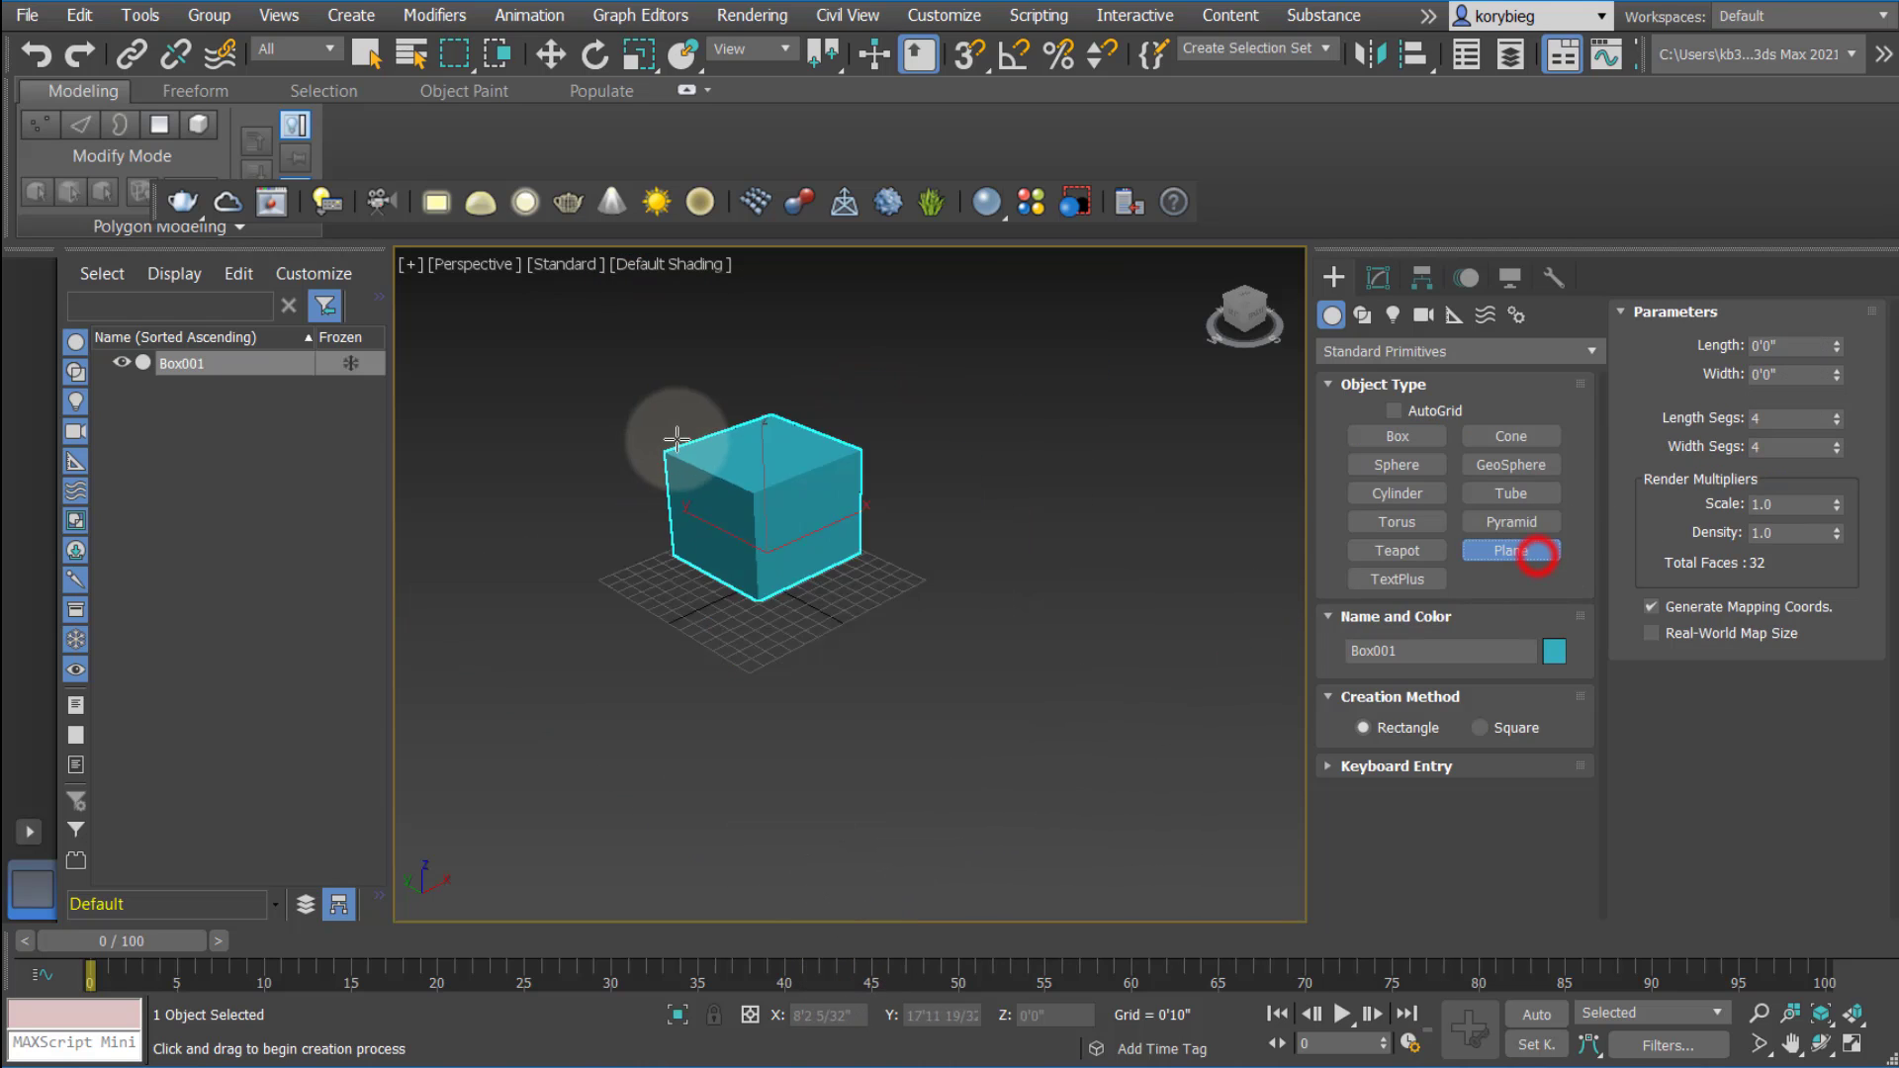
drag(679, 435, 805, 641)
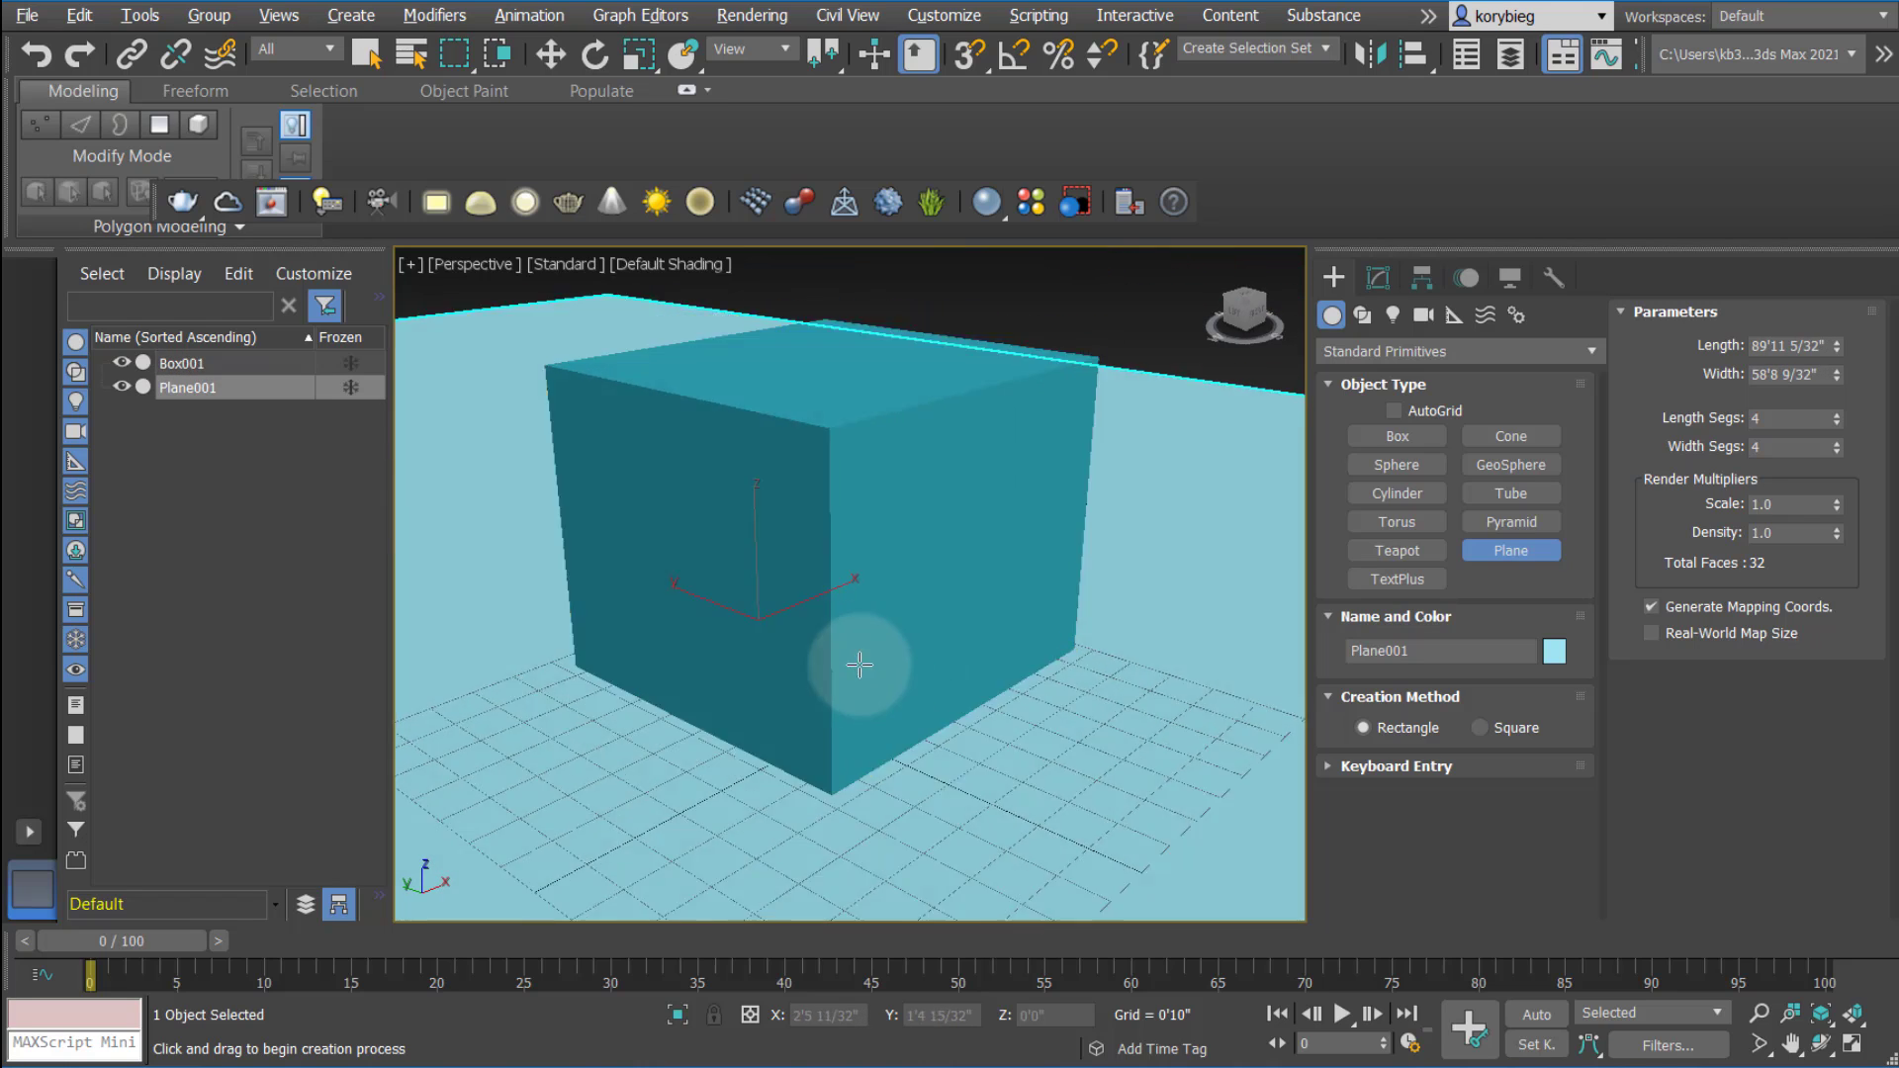
drag(861, 664, 843, 694)
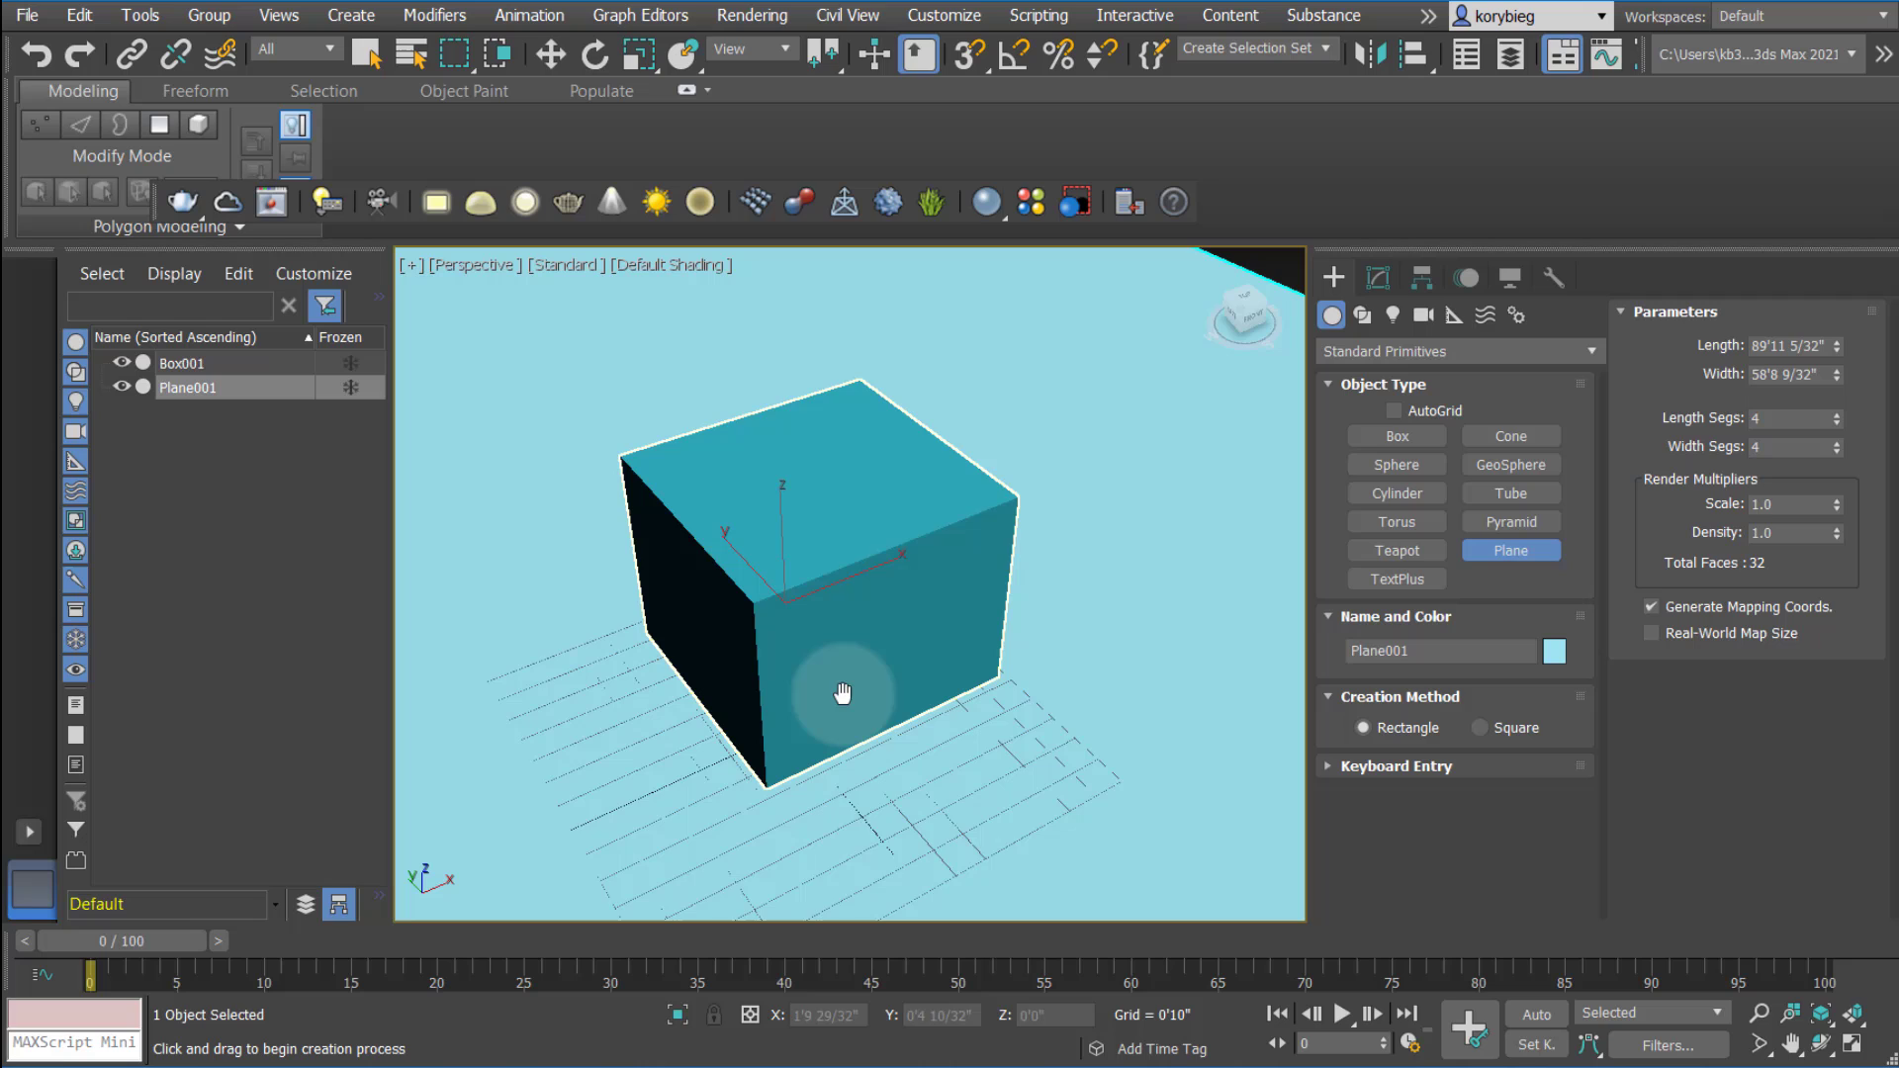
click(751, 16)
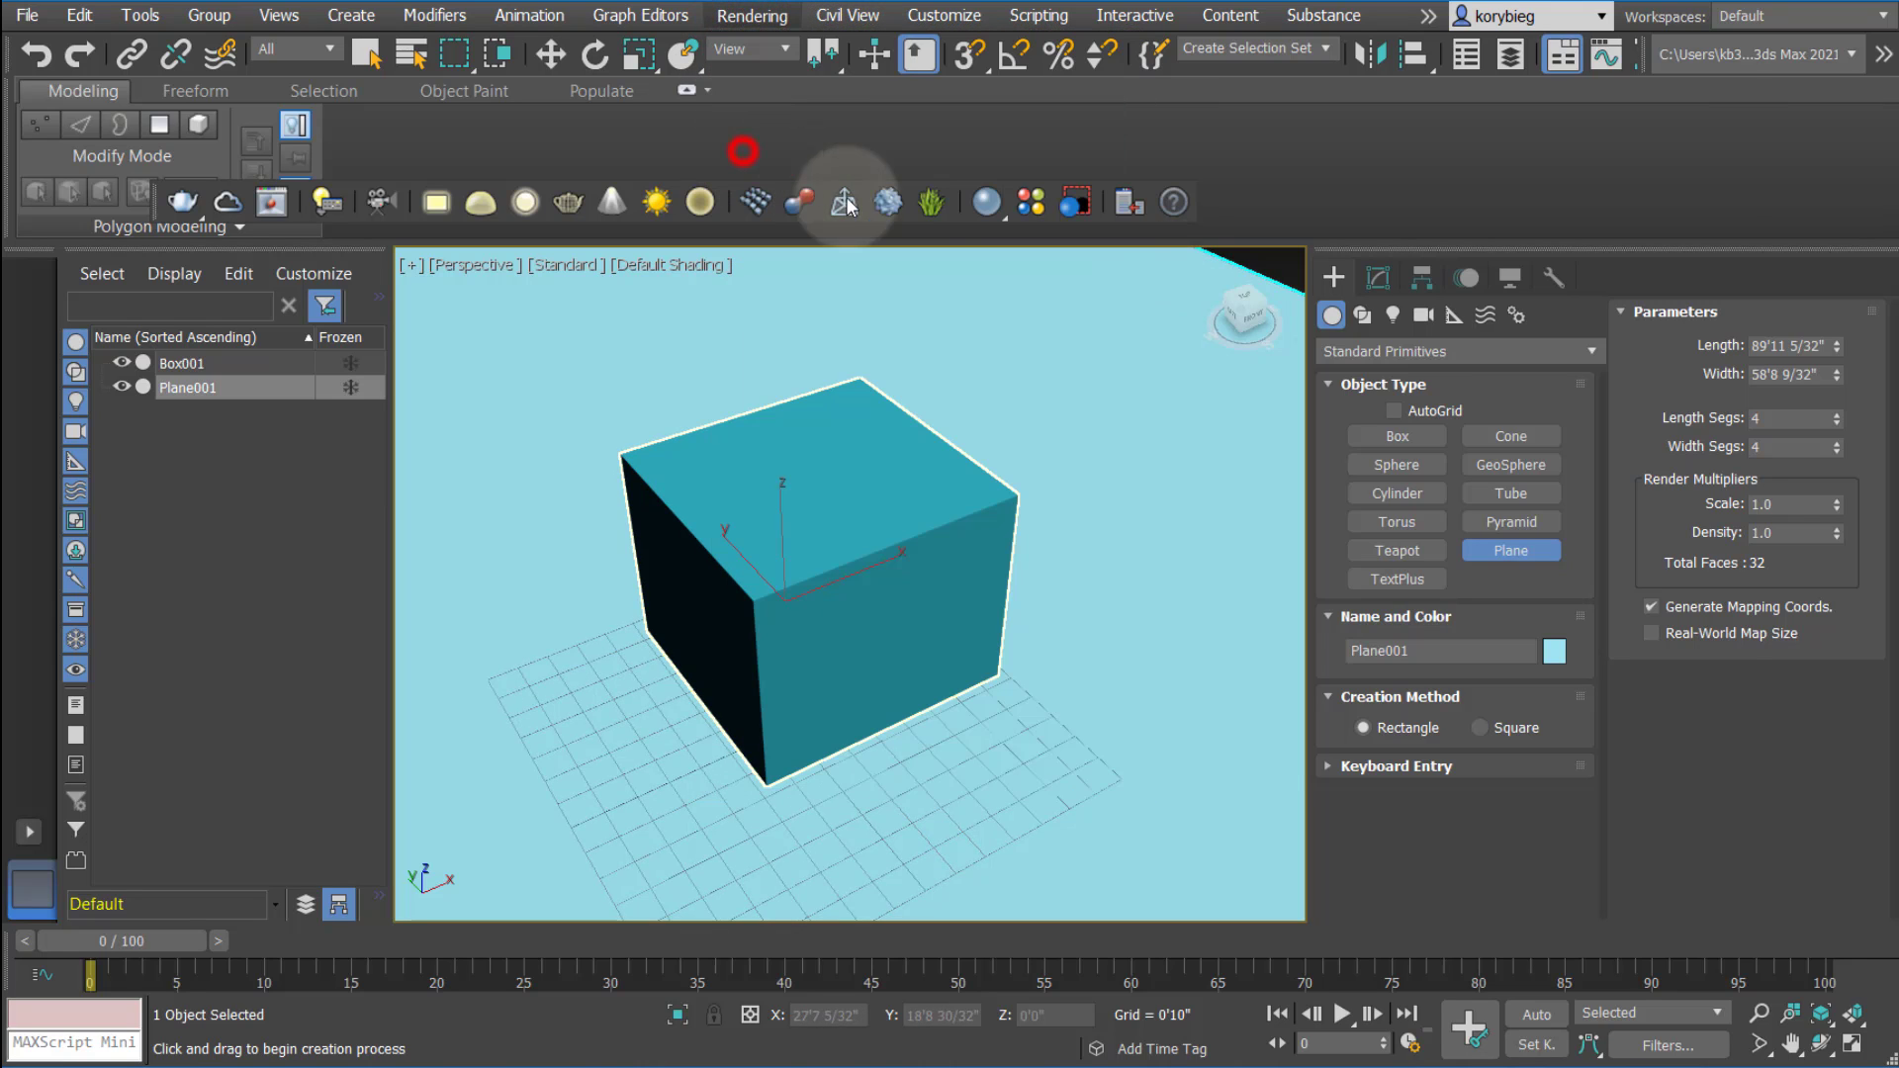
Bring up Render Setup with V-Ray 5 as renderer and browse its V-Ray, Settings and Common tabs
click(843, 202)
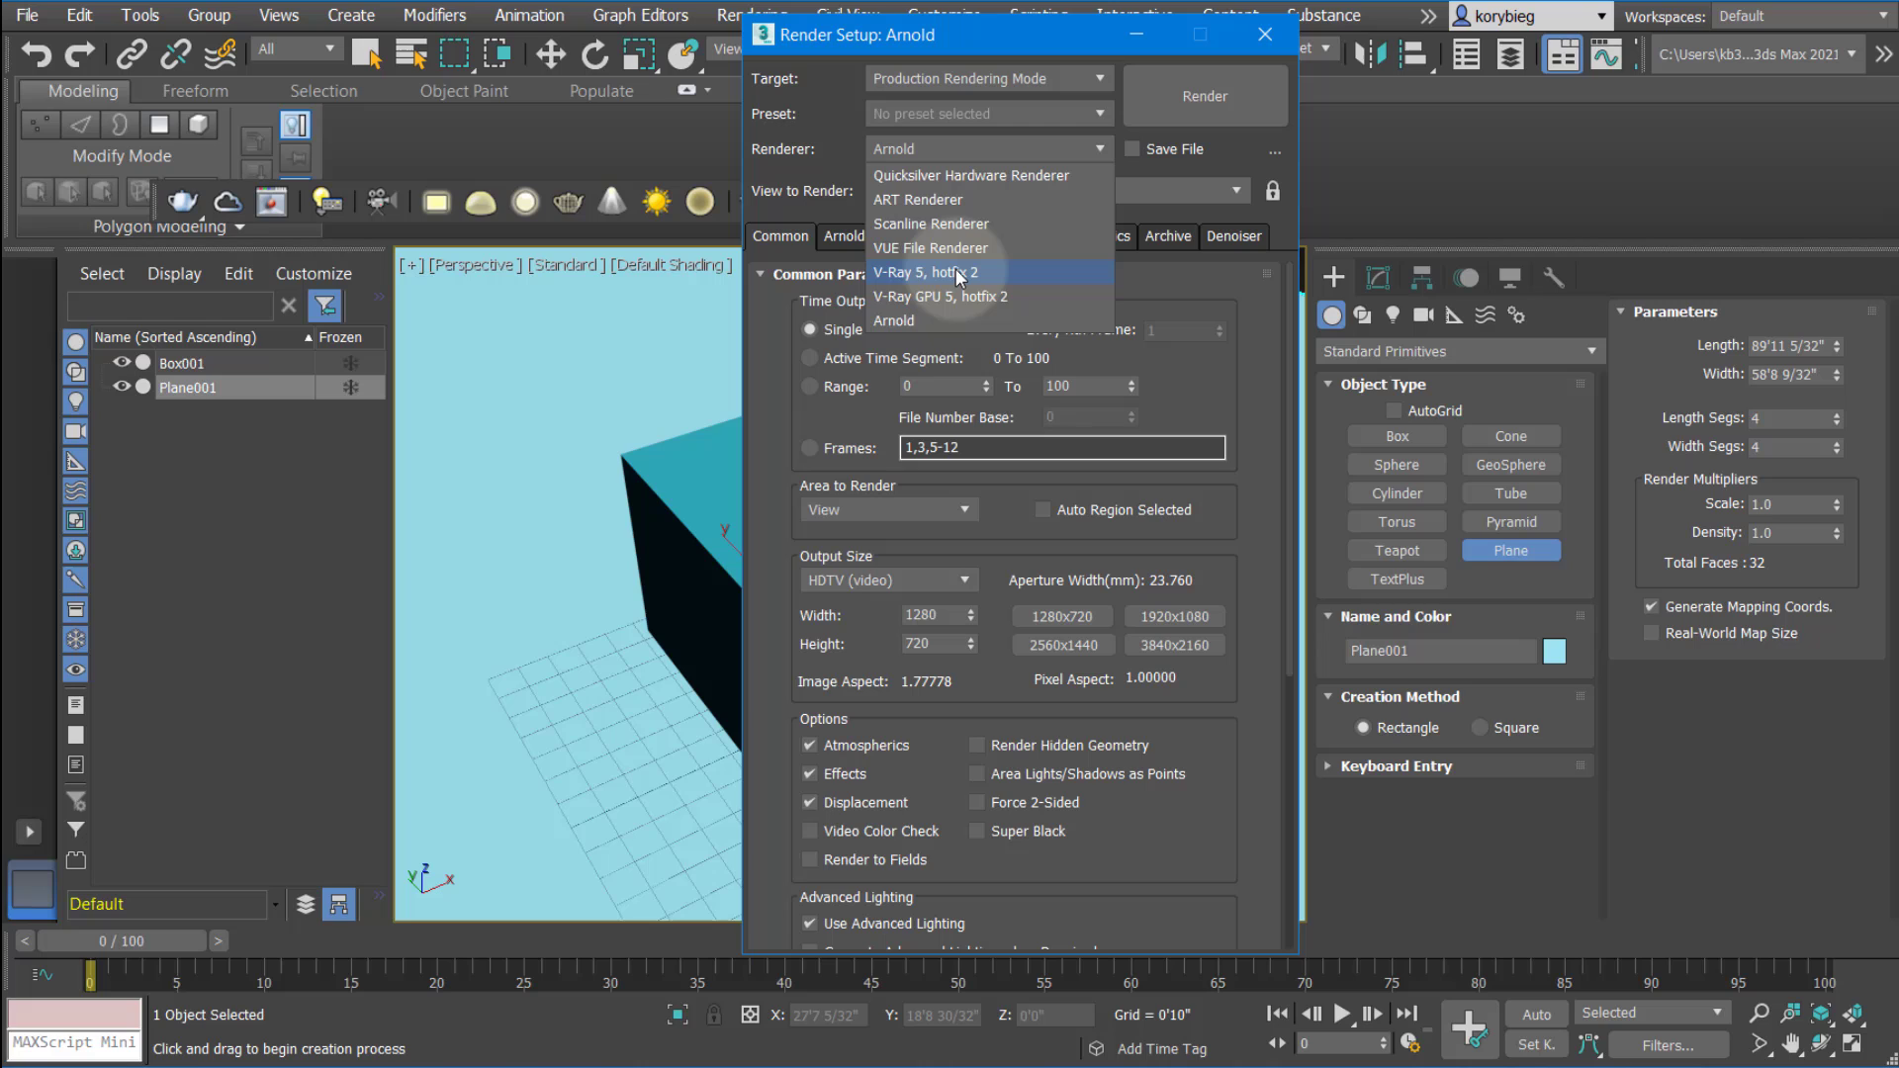
mouse_move(957, 285)
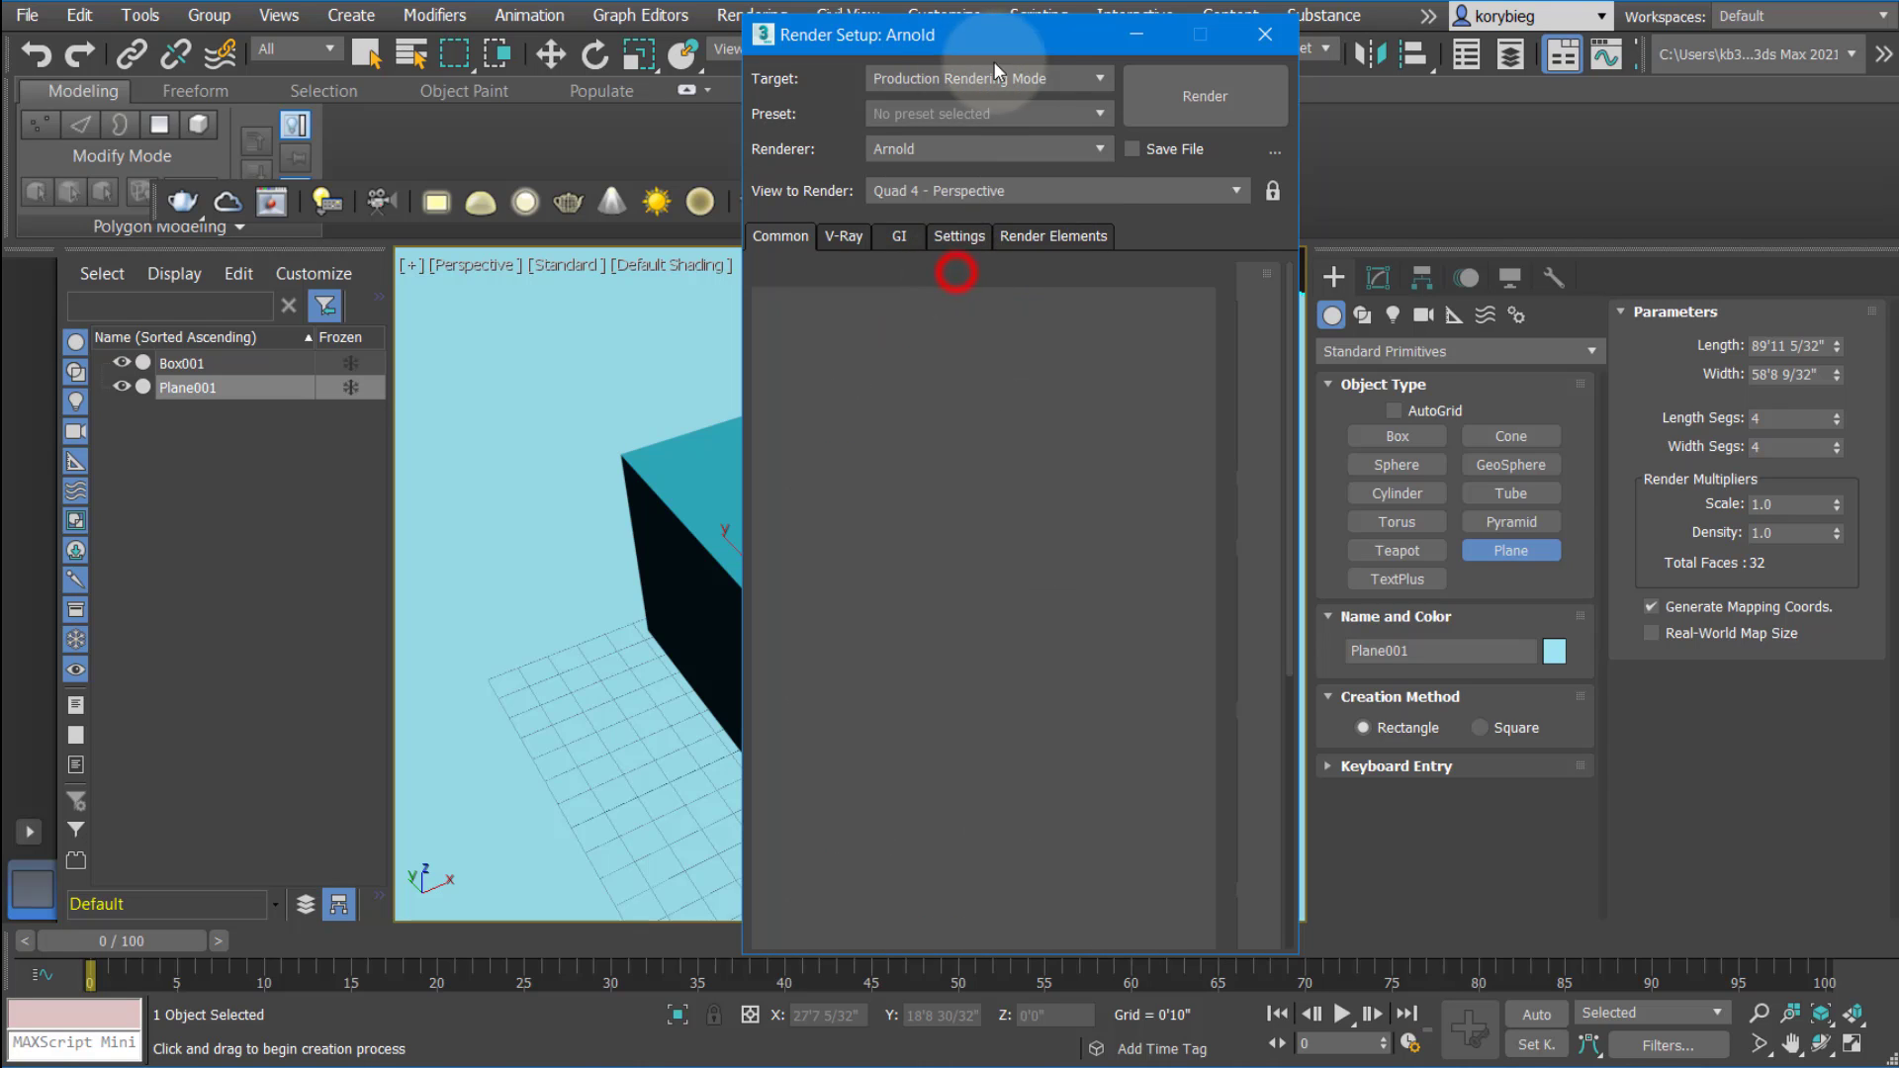
click(843, 186)
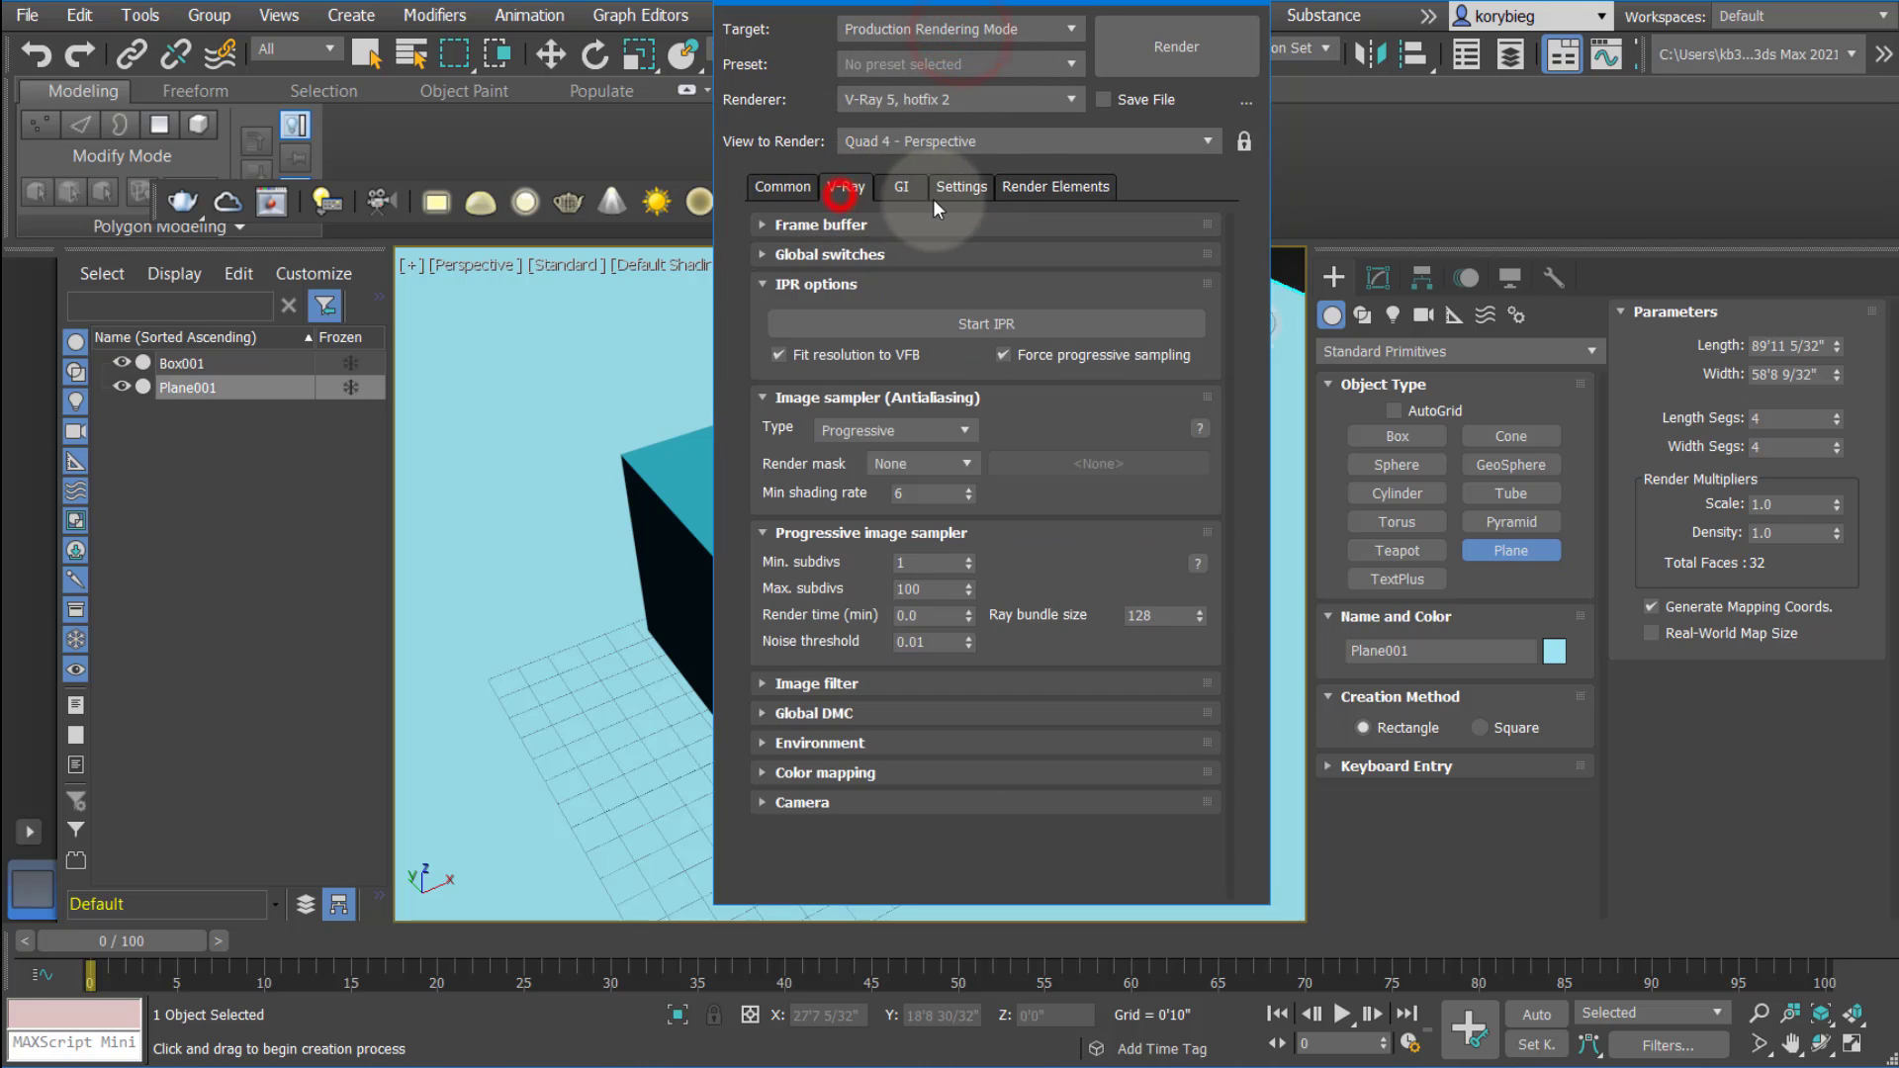
click(1056, 186)
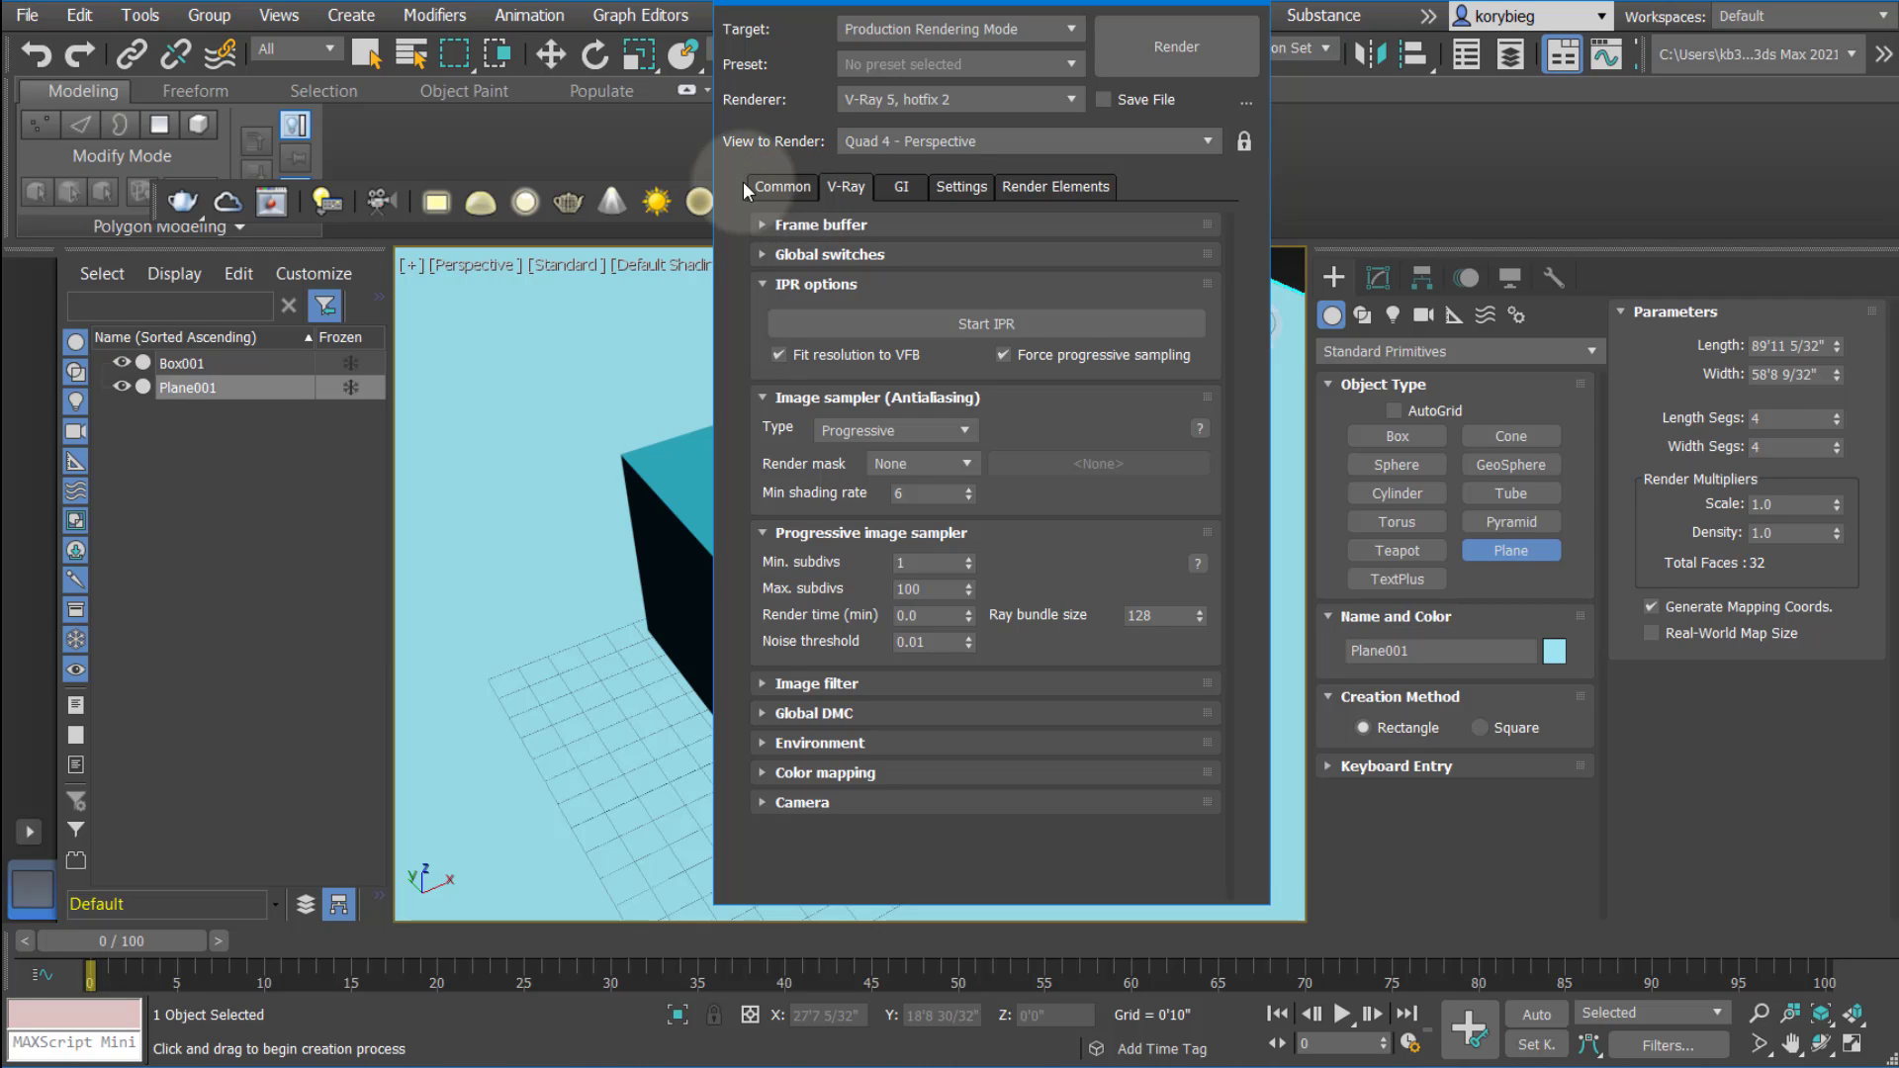
click(961, 186)
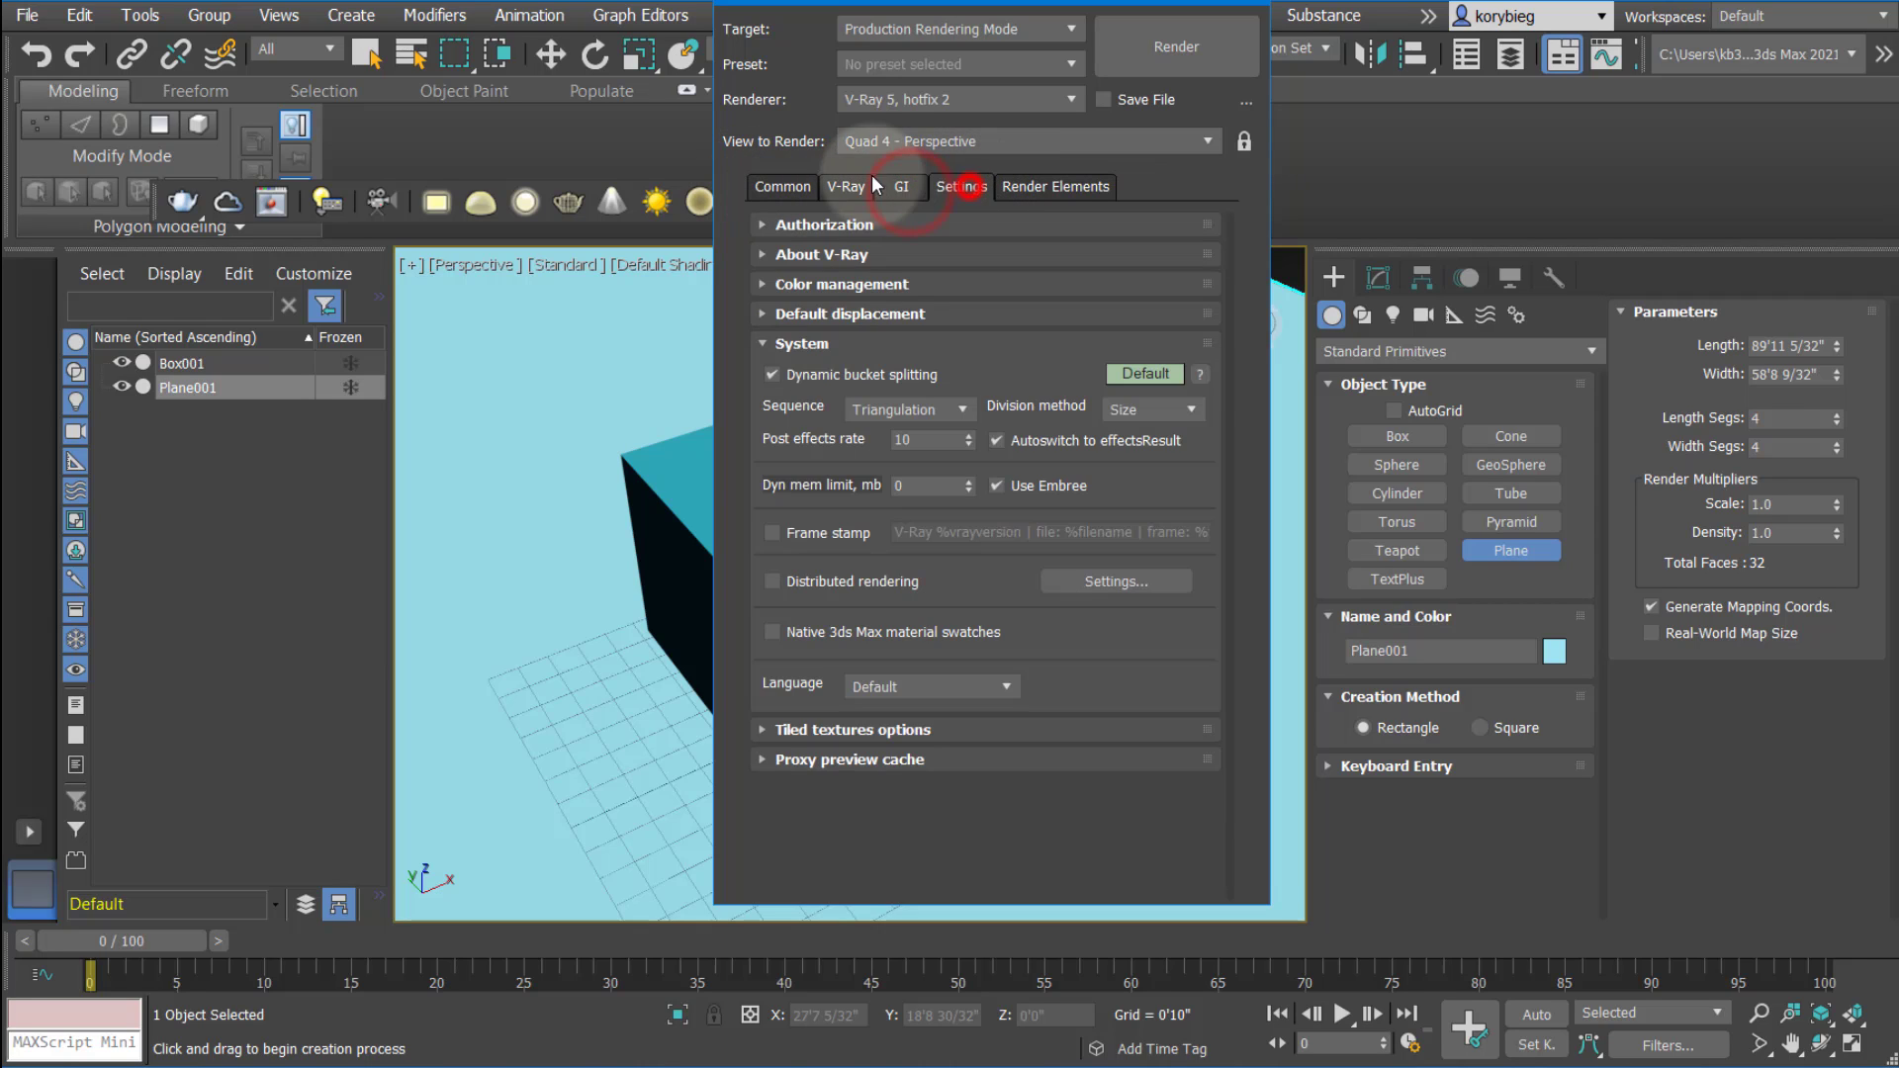
click(783, 186)
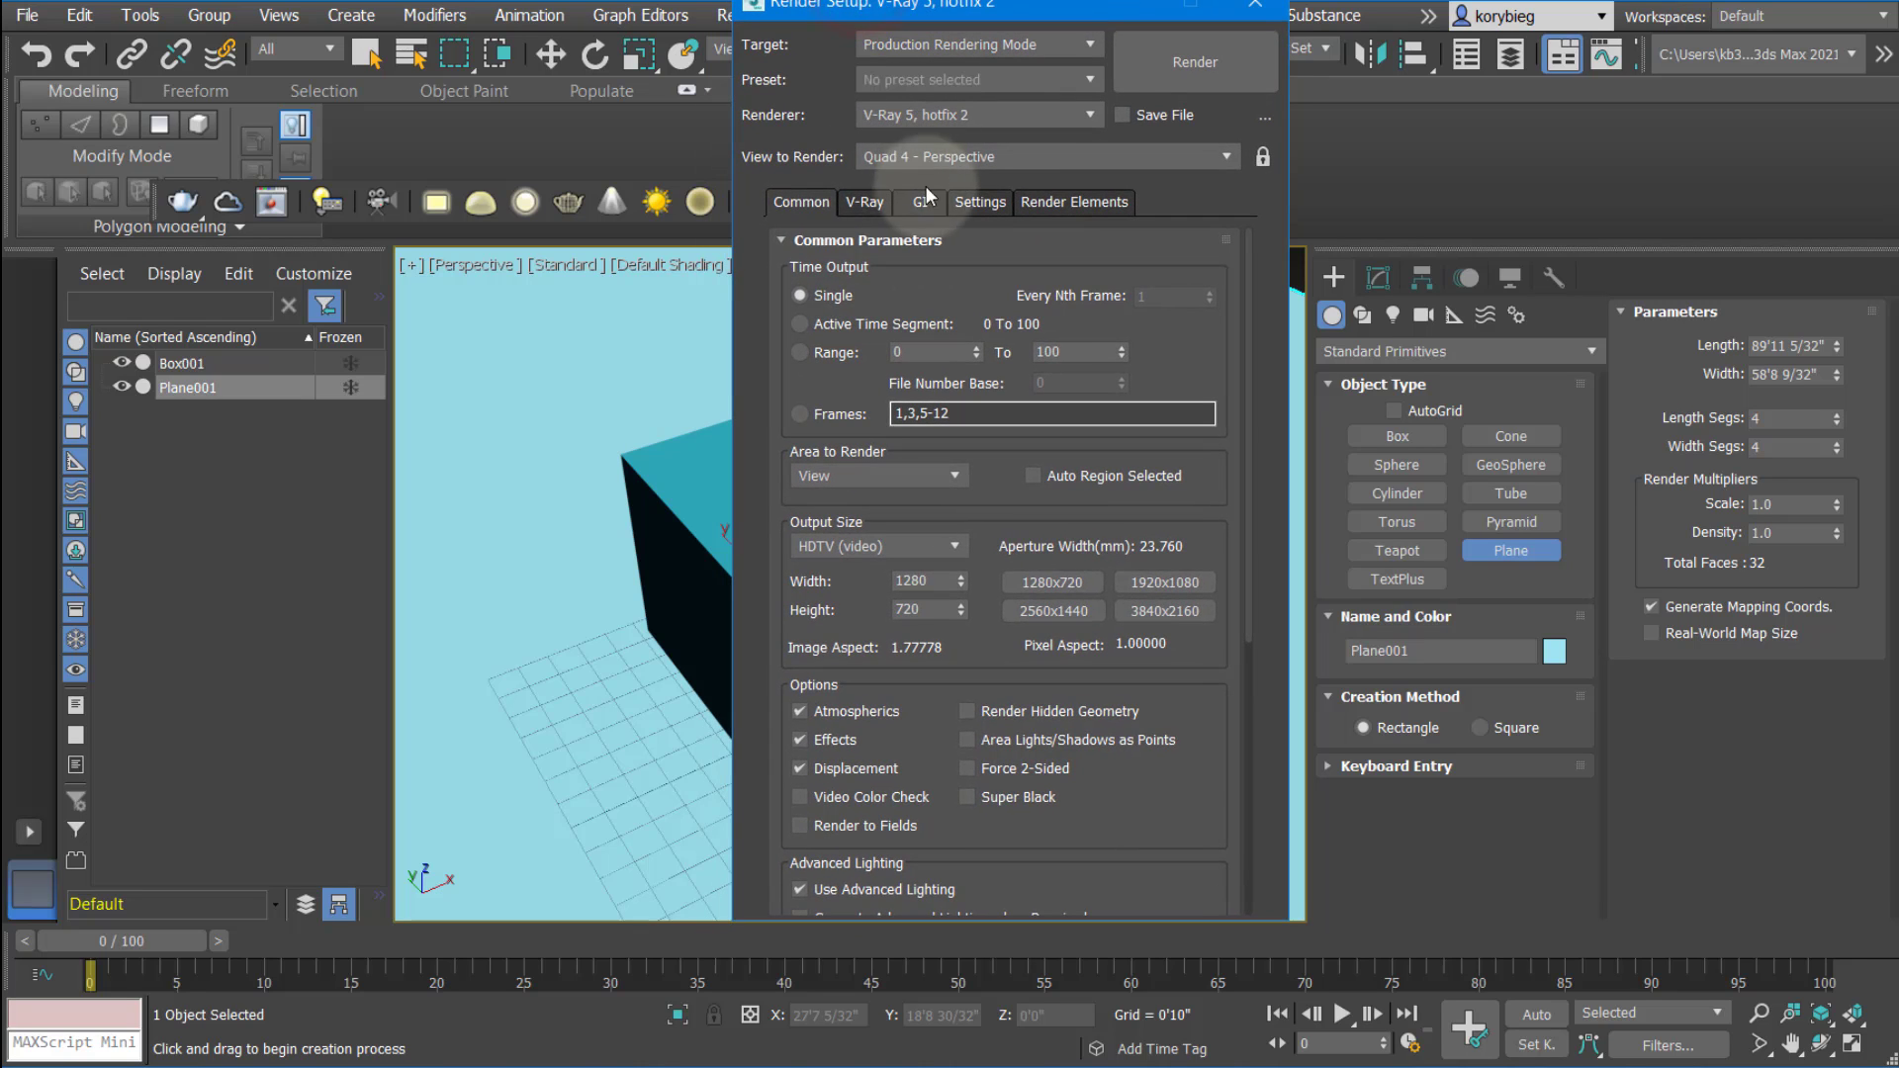
mouse_move(914, 285)
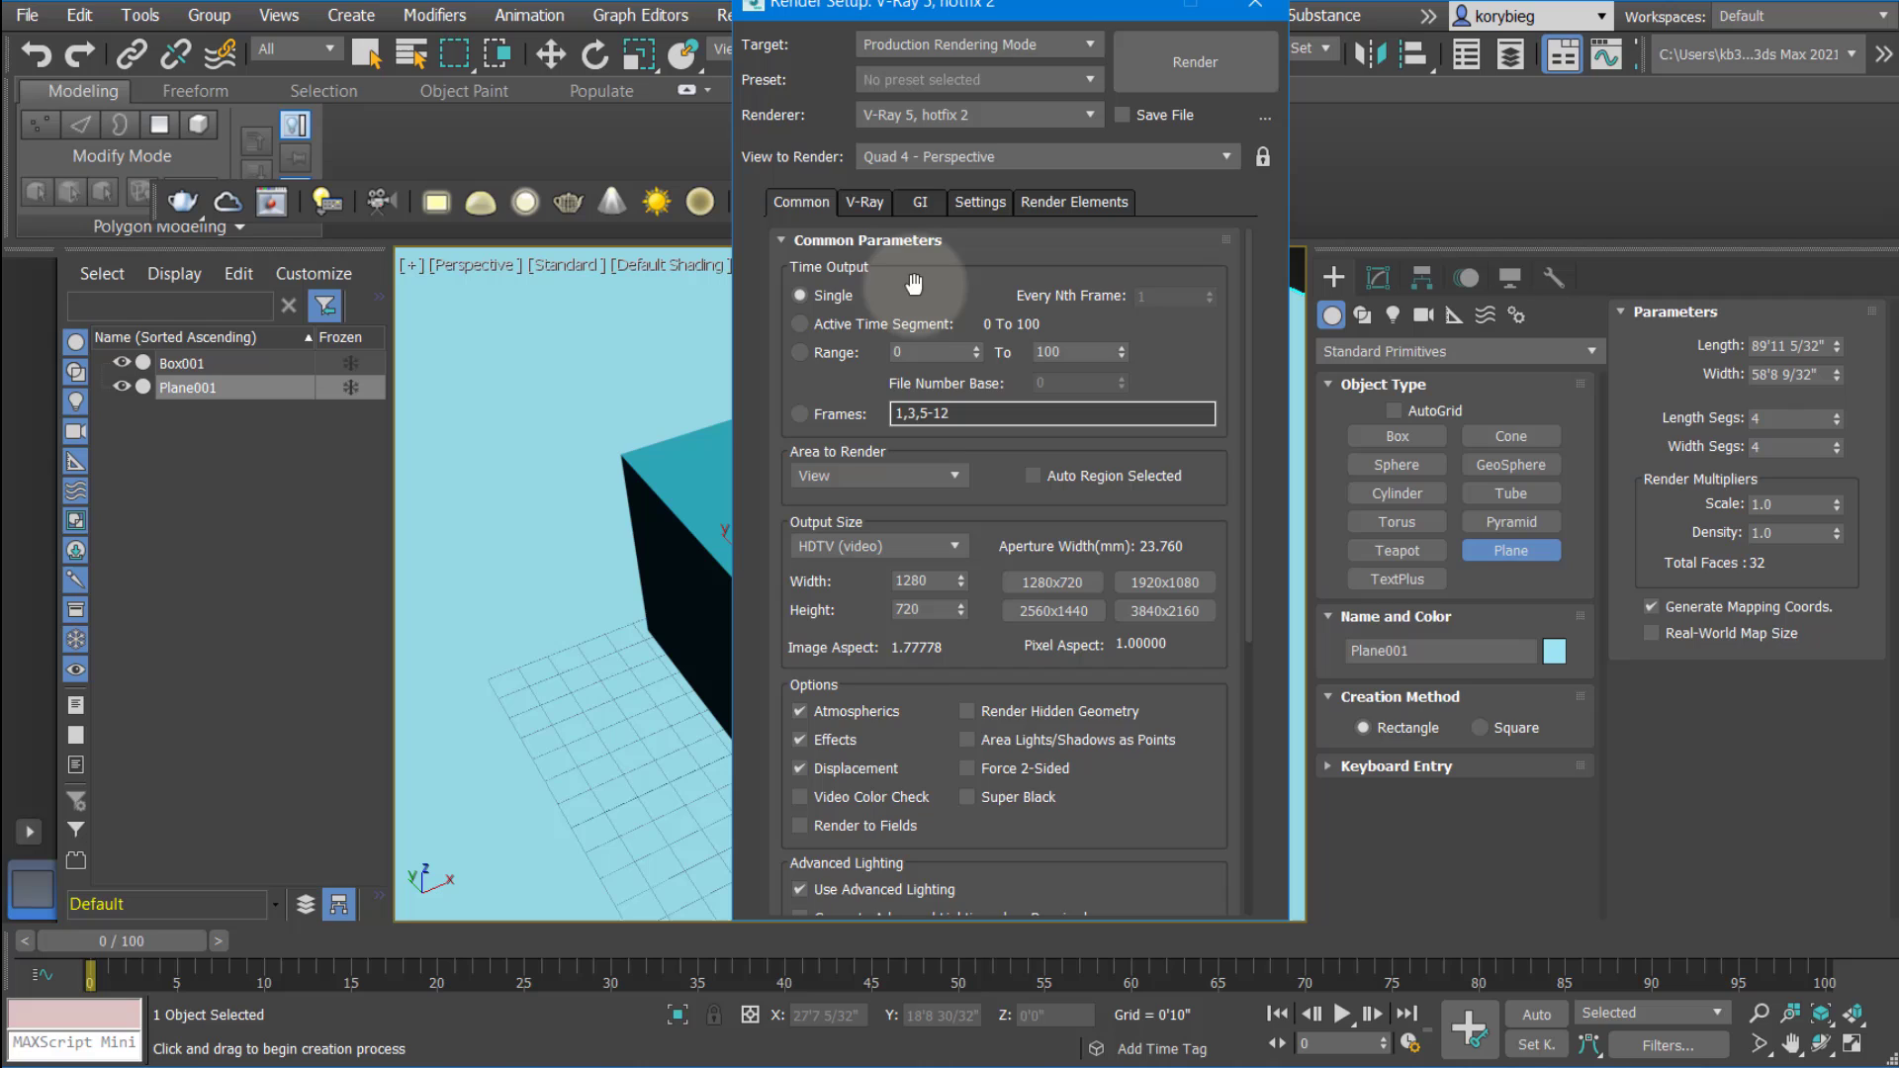
mouse_move(914, 273)
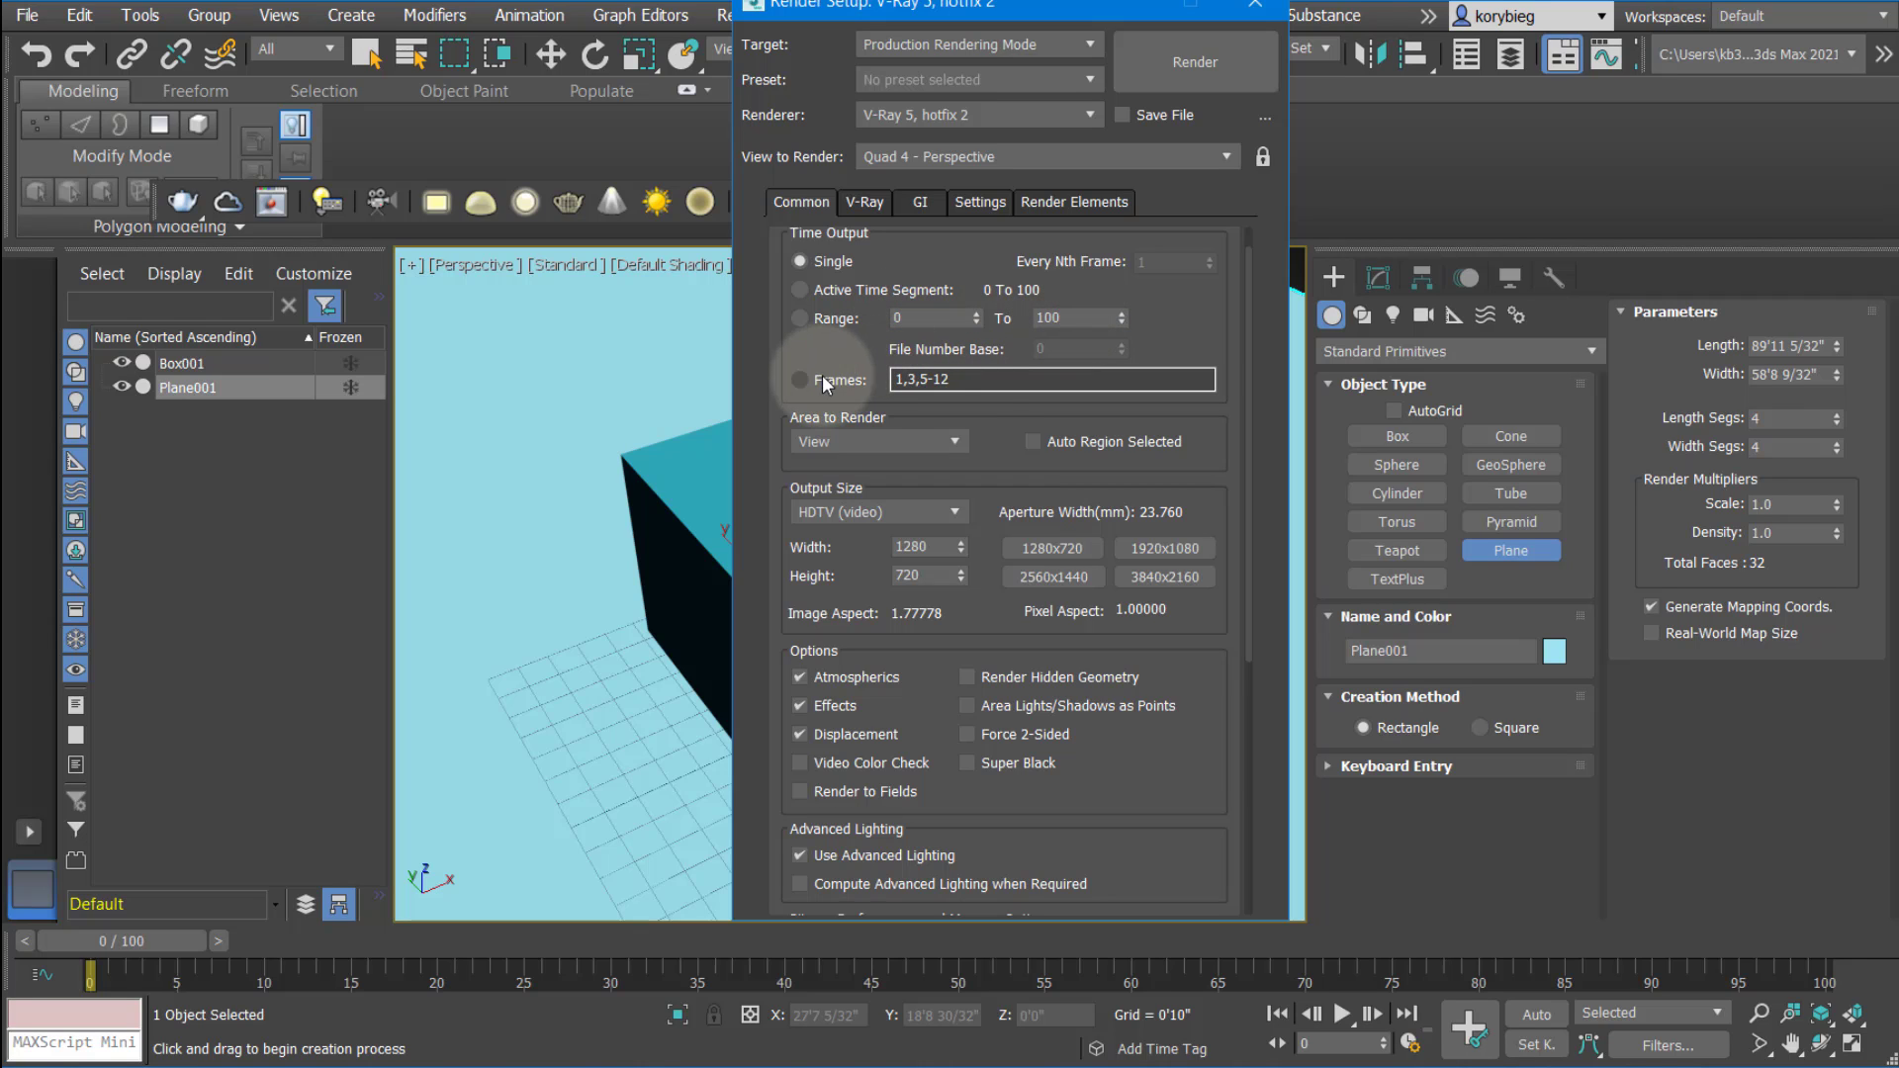
mouse_move(858, 316)
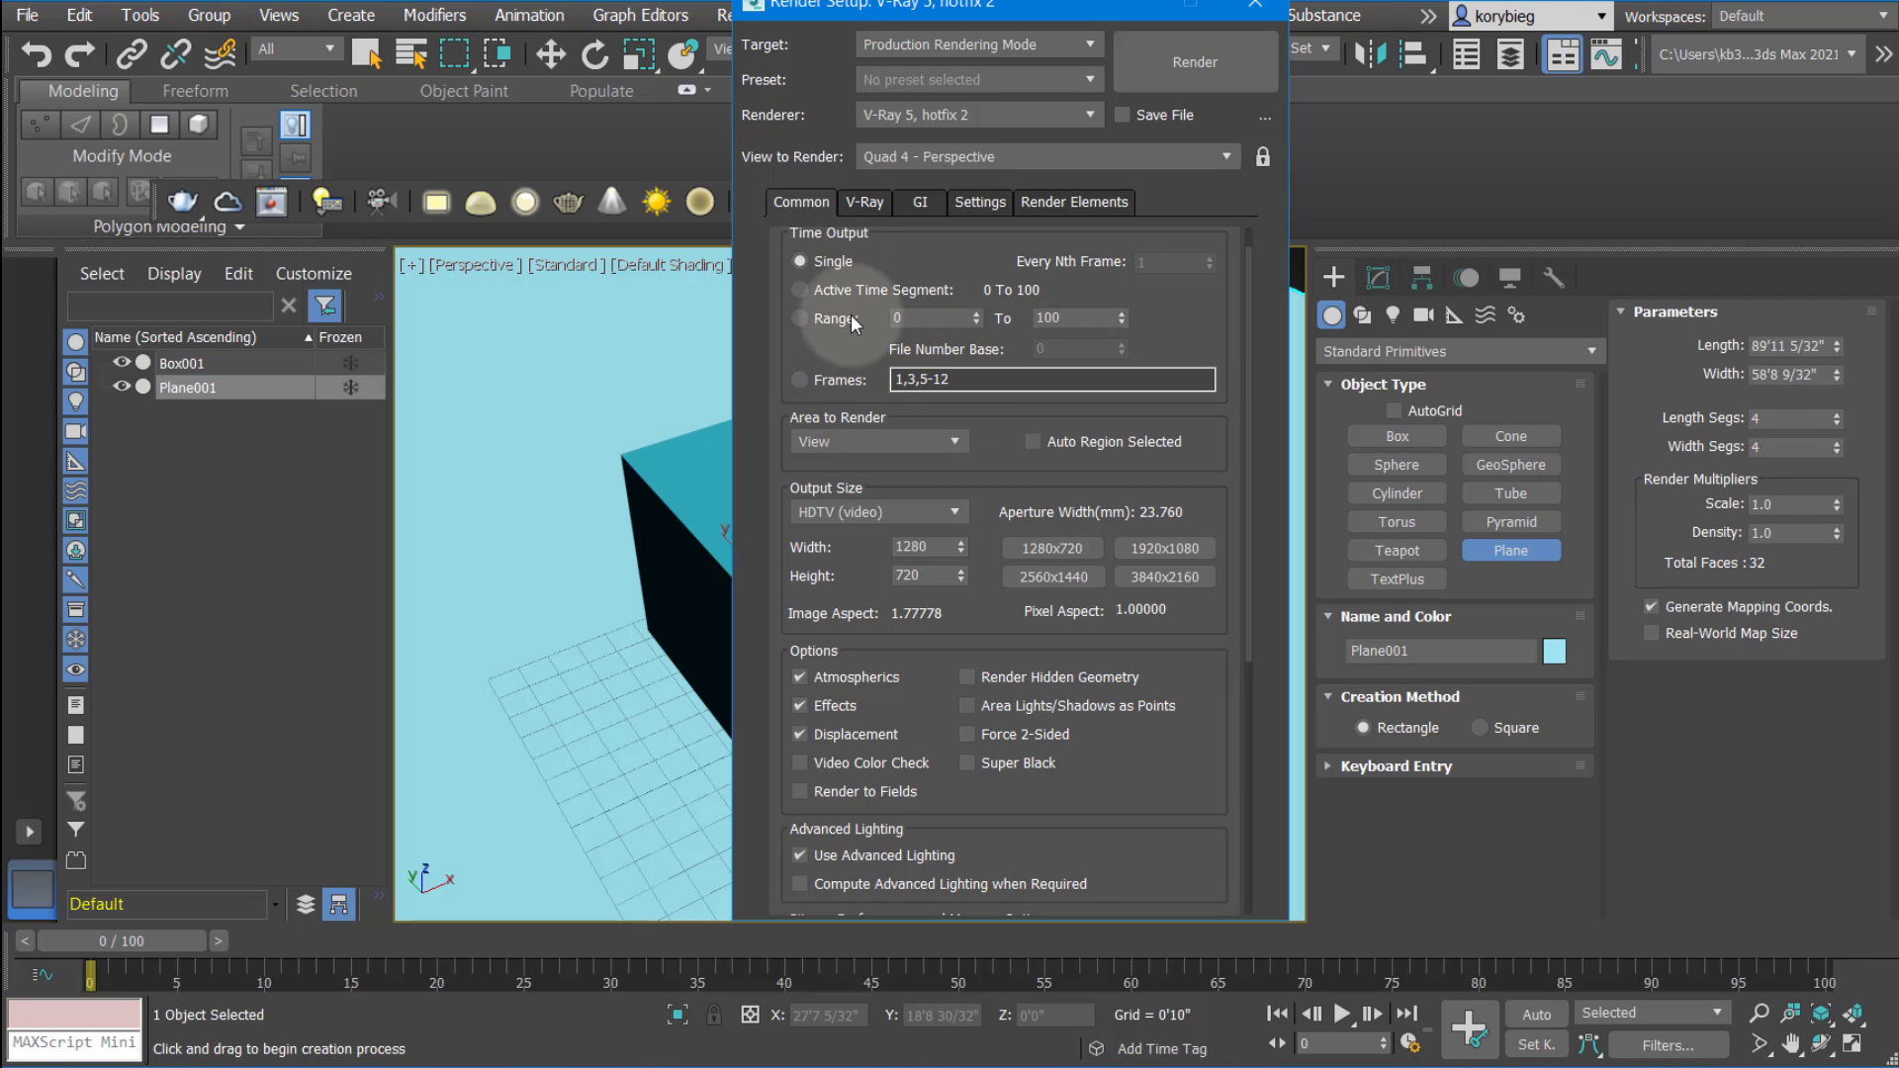
Scroll the Common tab down to the Area to Render section
scroll(down, 3)
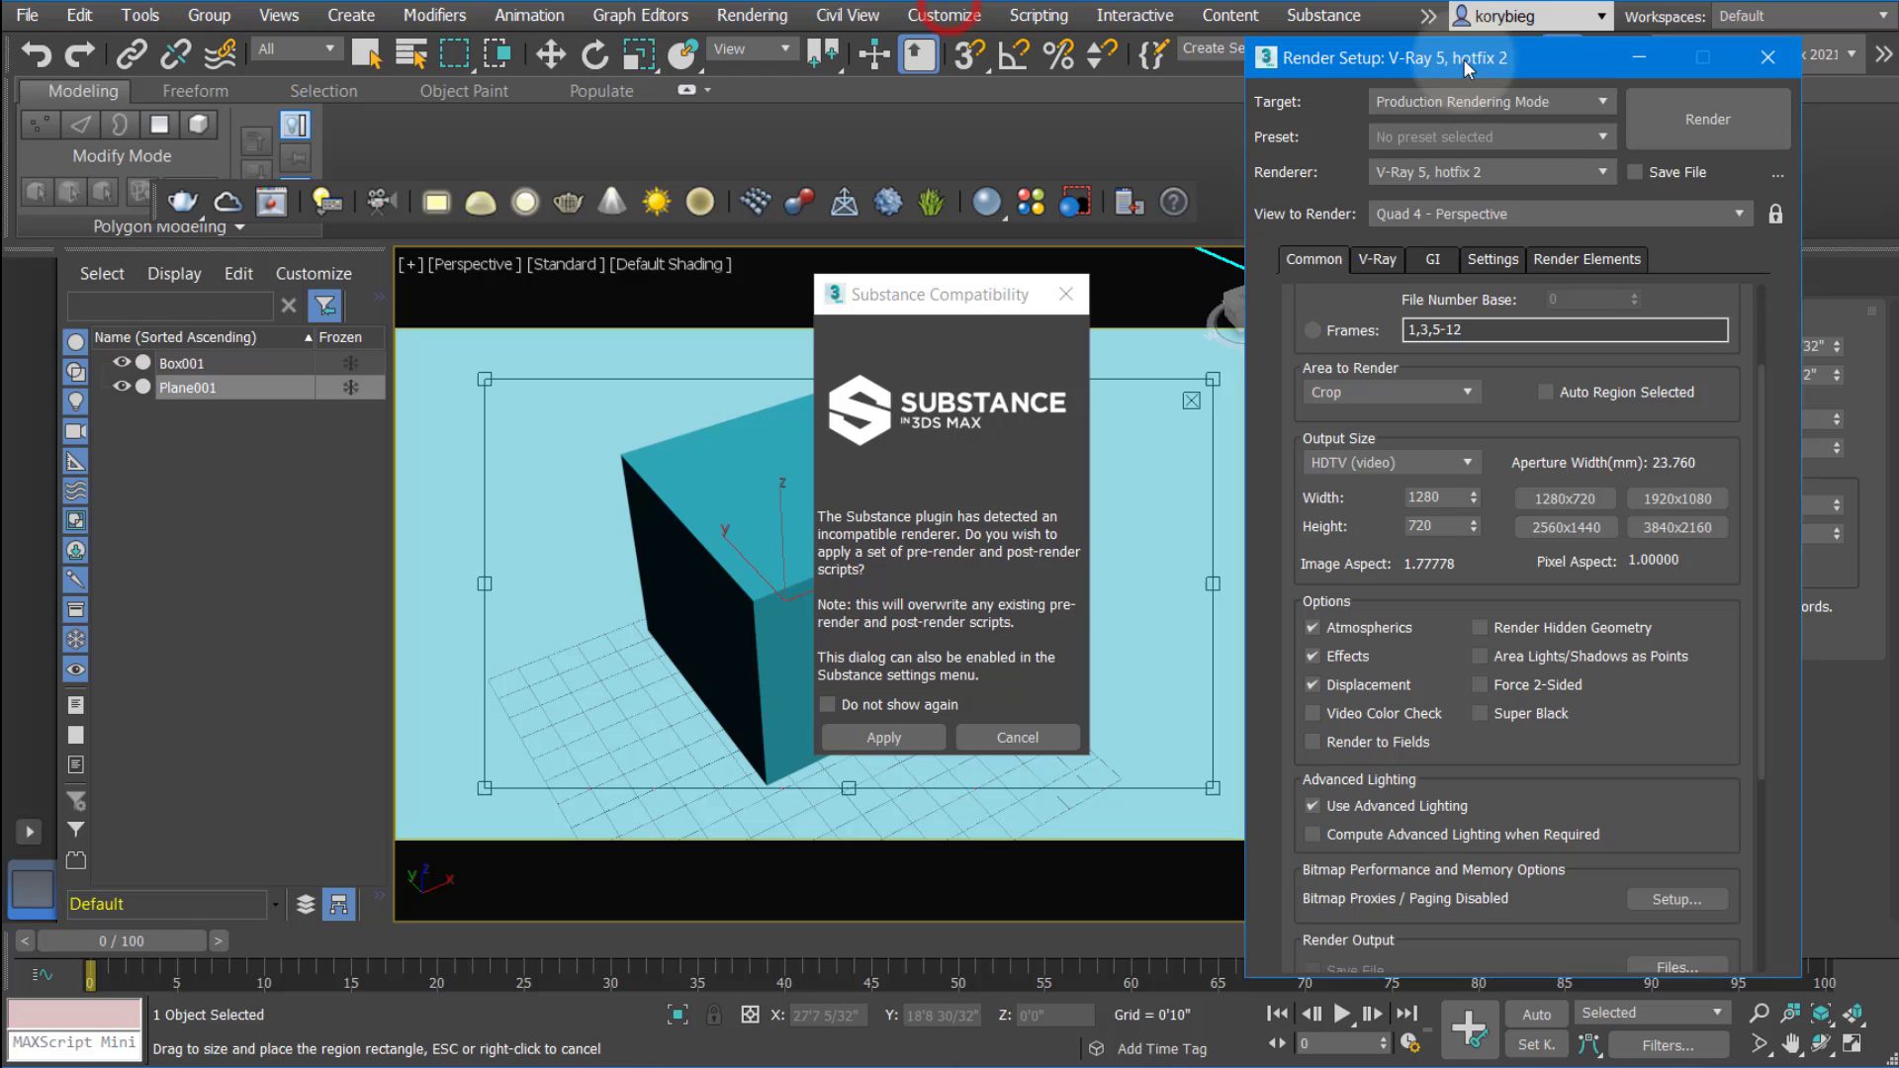
Dismiss the Substance compatibility prompt and move the crop region onto the top of the box
click(985, 736)
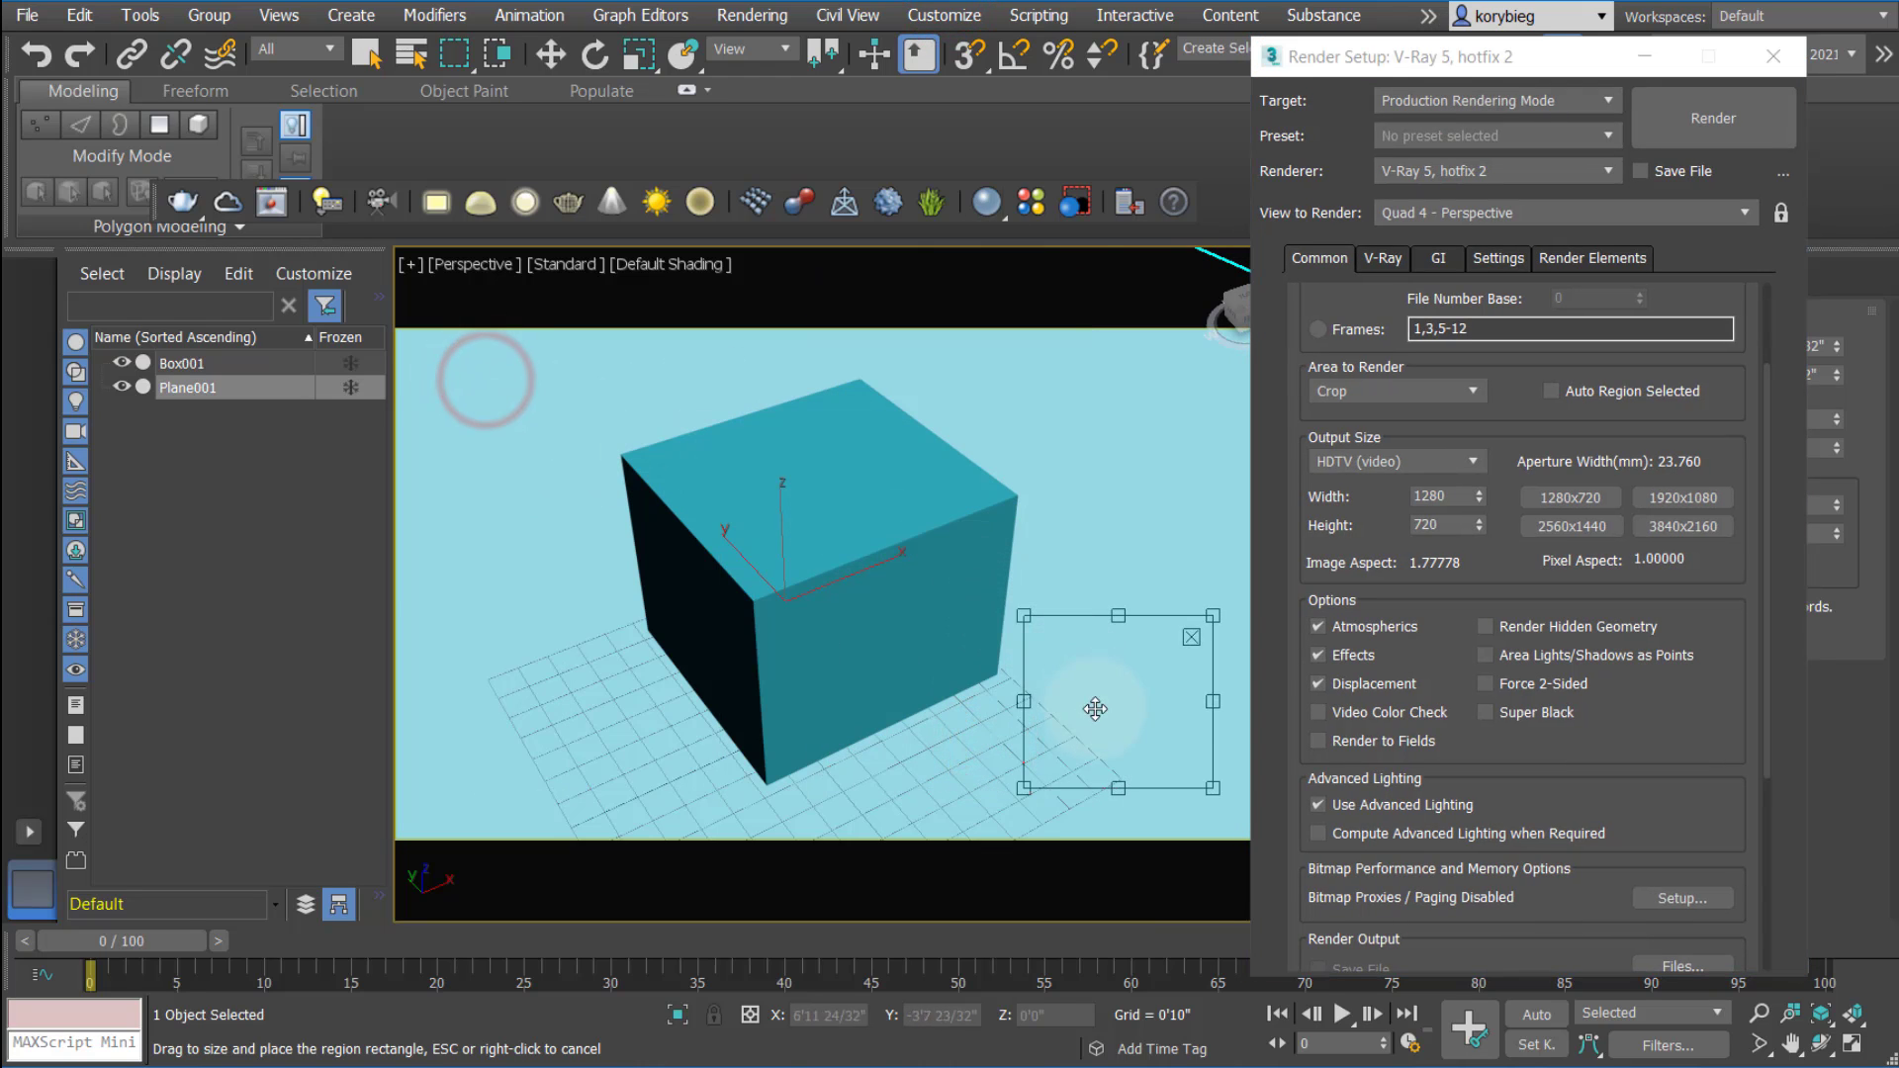
drag(1094, 708, 936, 514)
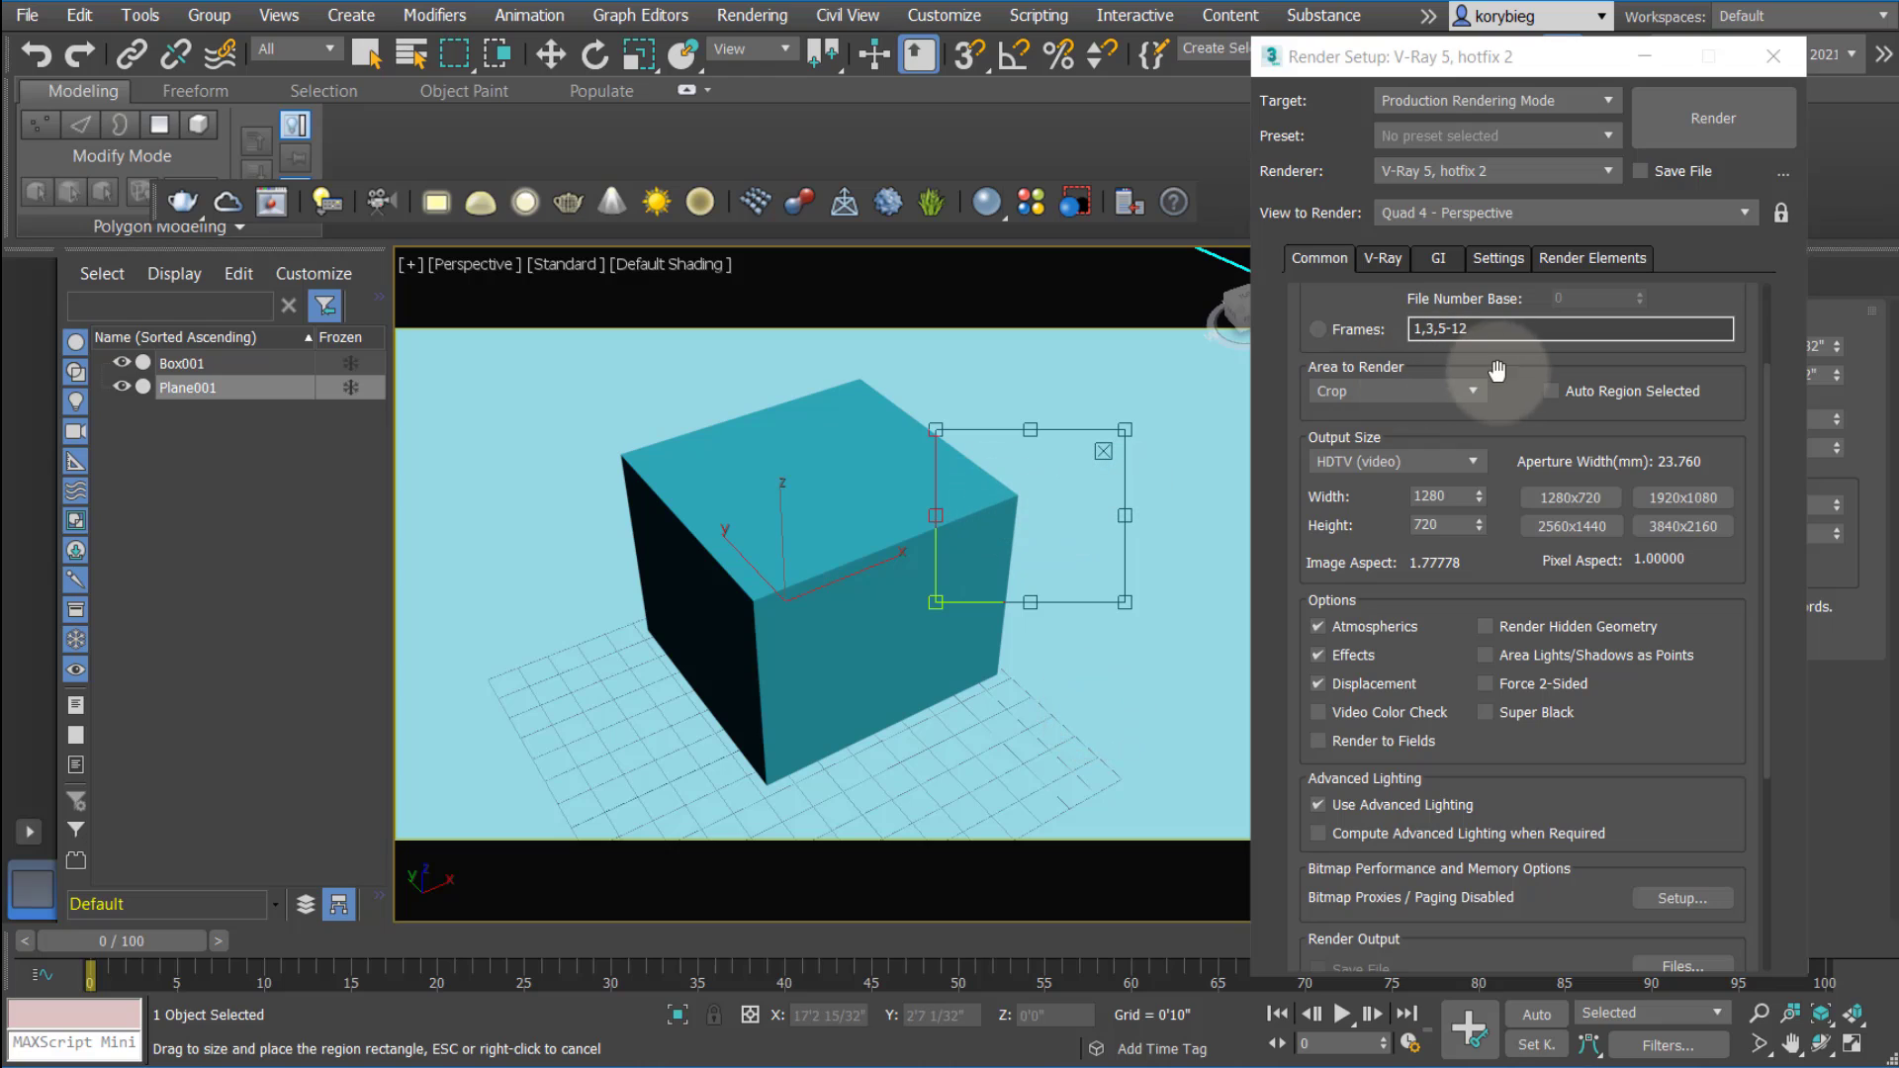
mouse_move(1230, 439)
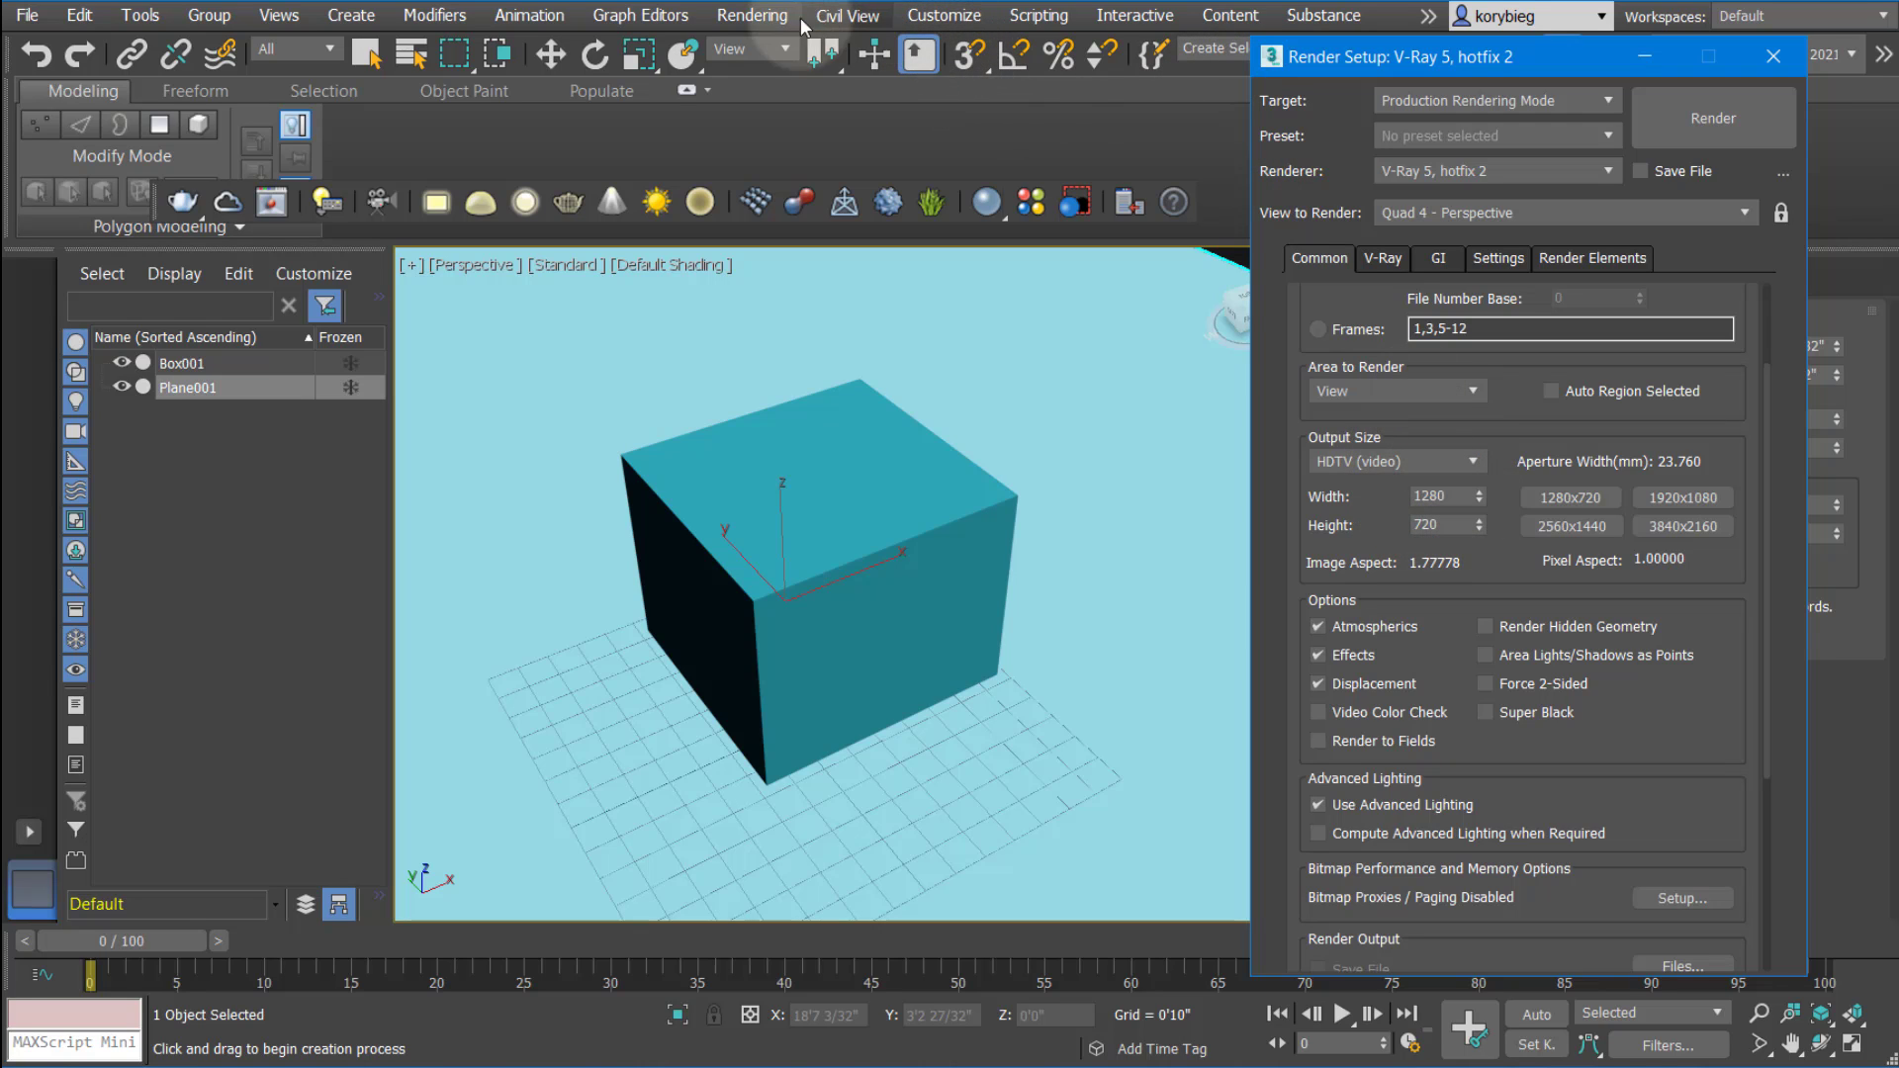
Use the Print Size Assistant for a 17x11in page in inches at 200 DPI, giving 3400x2200
click(752, 16)
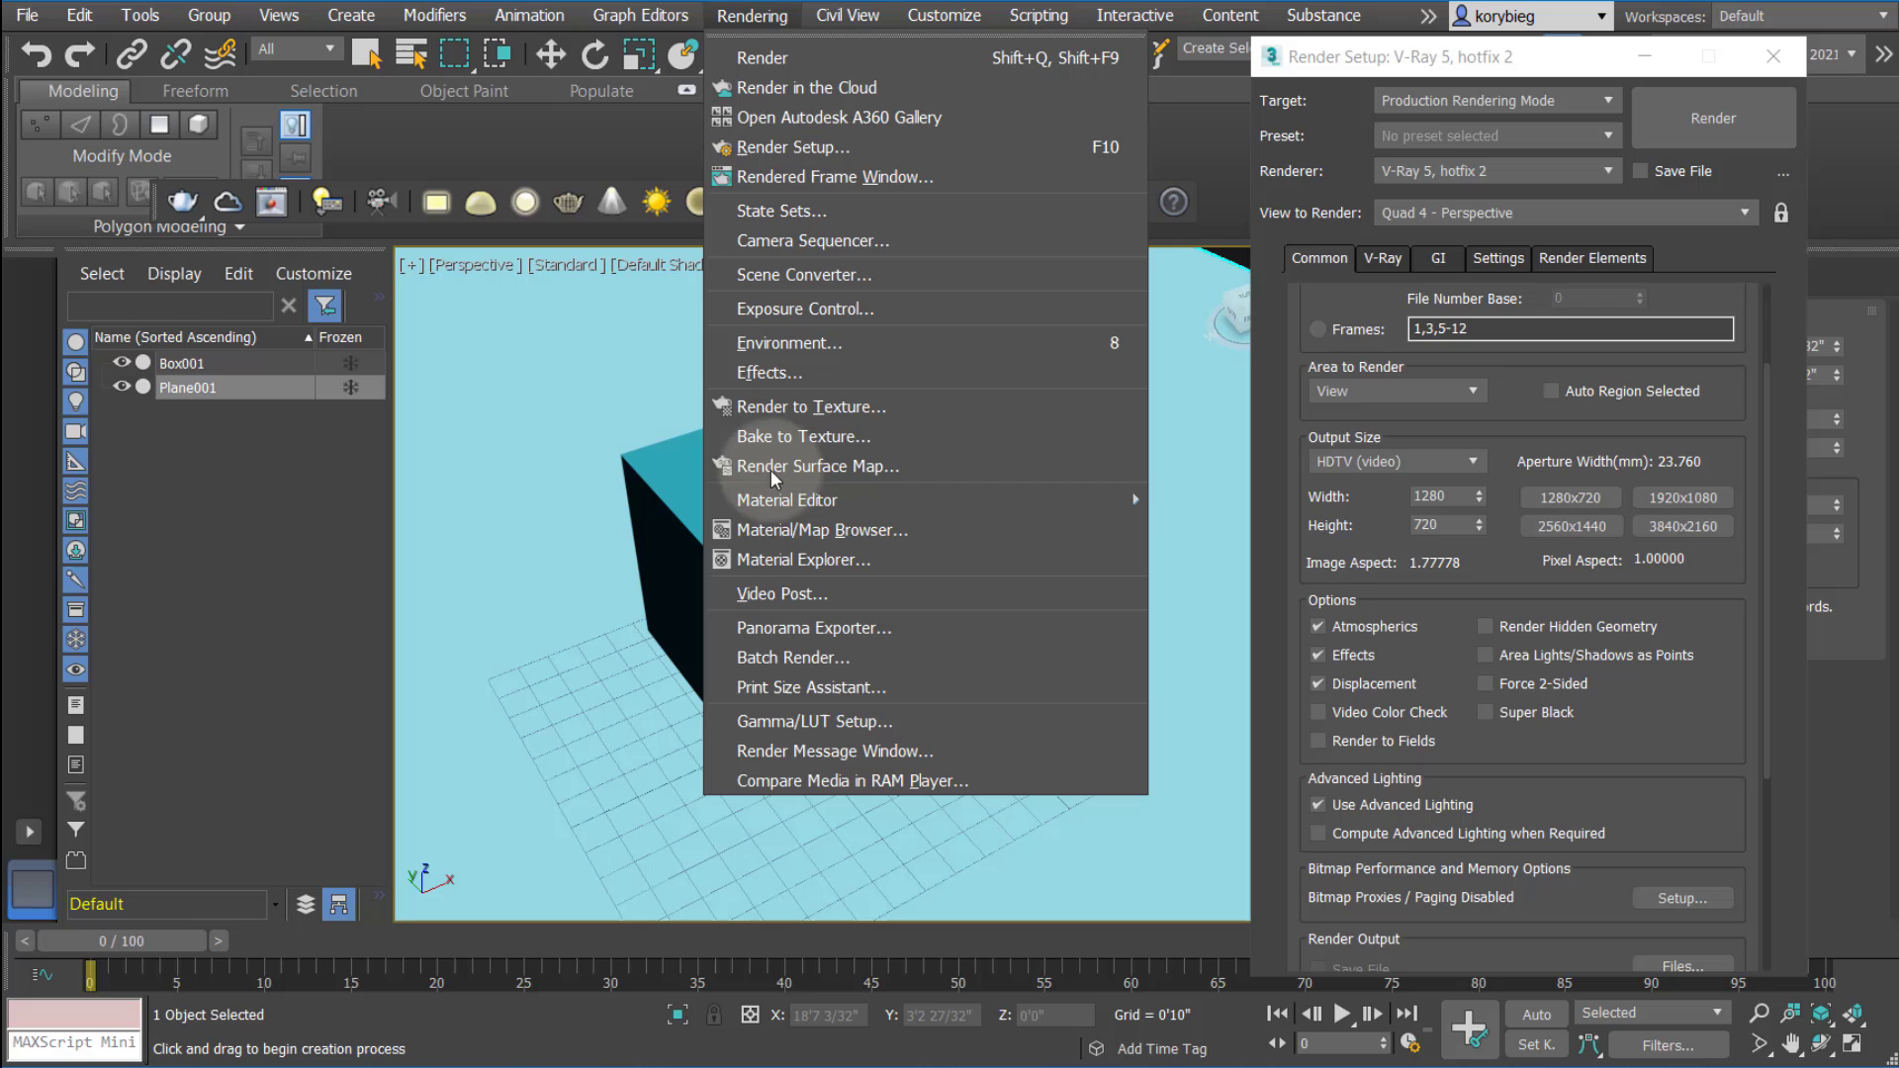
click(811, 689)
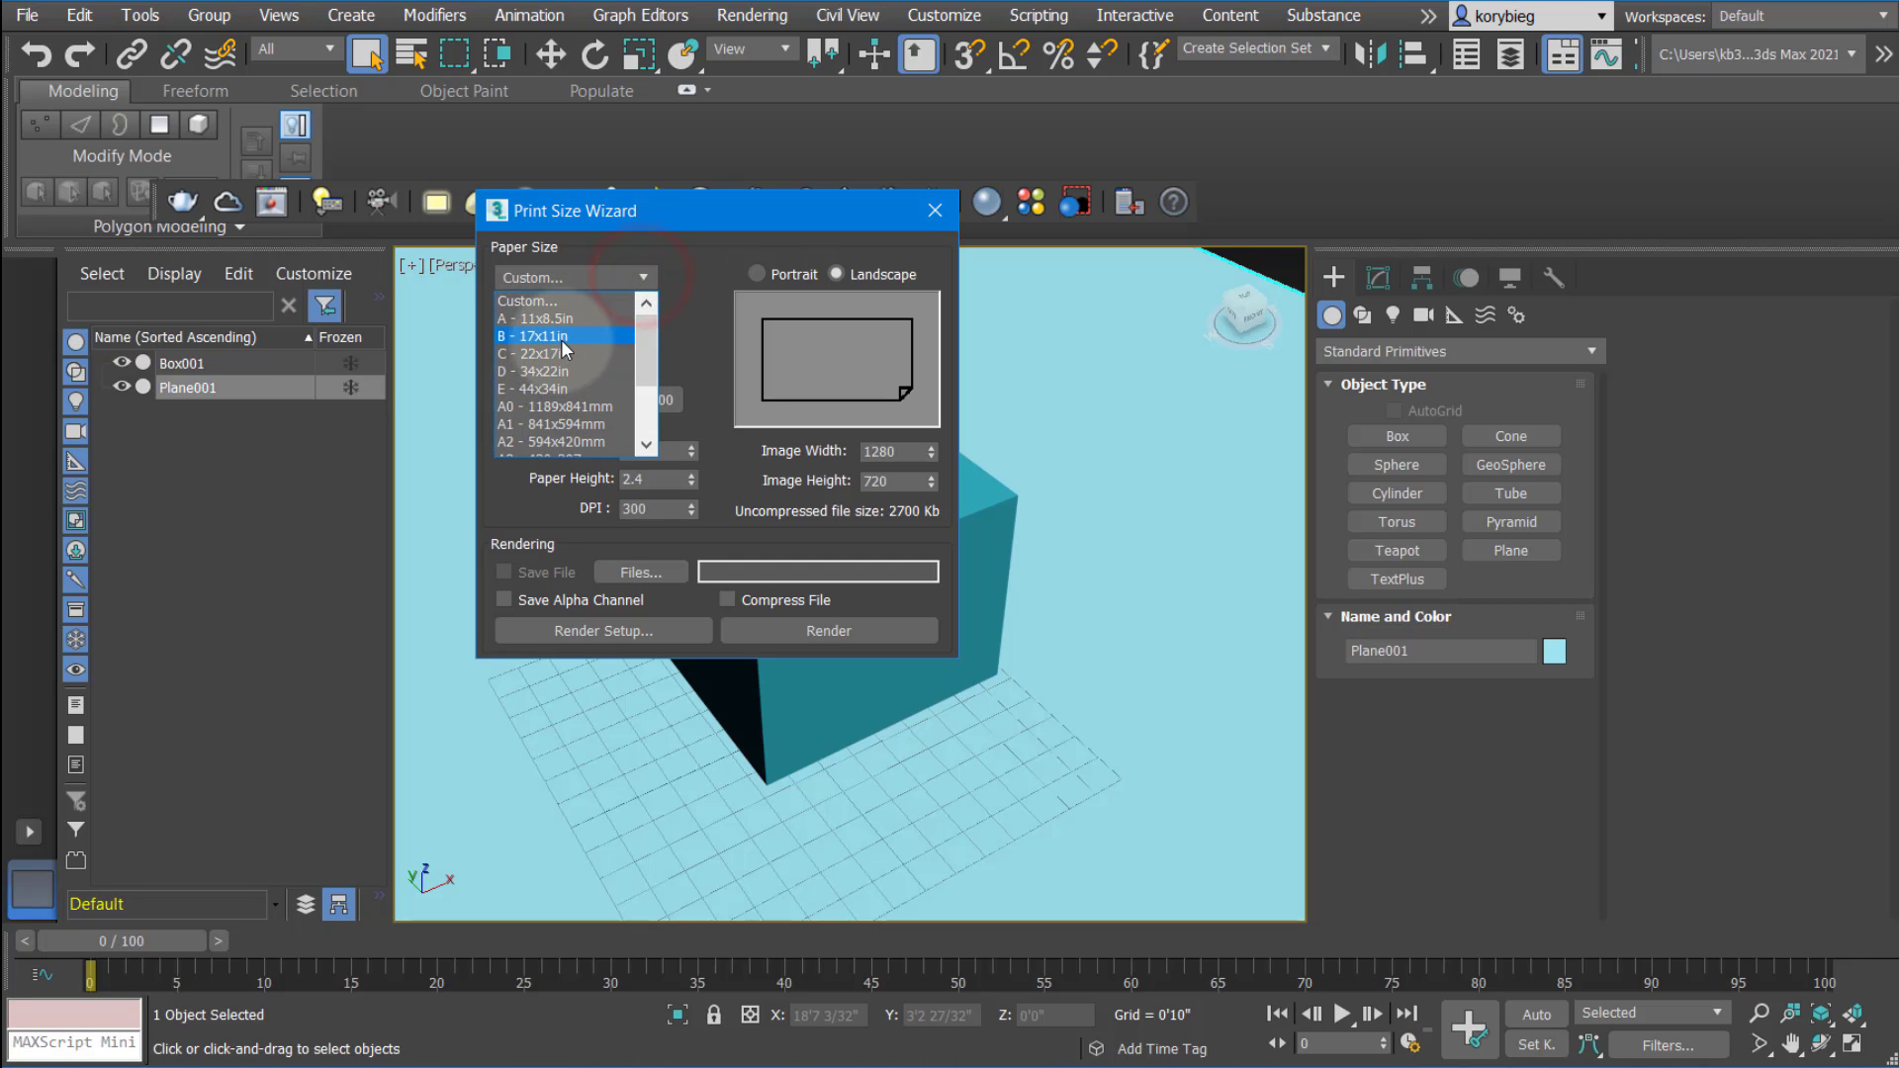
click(568, 336)
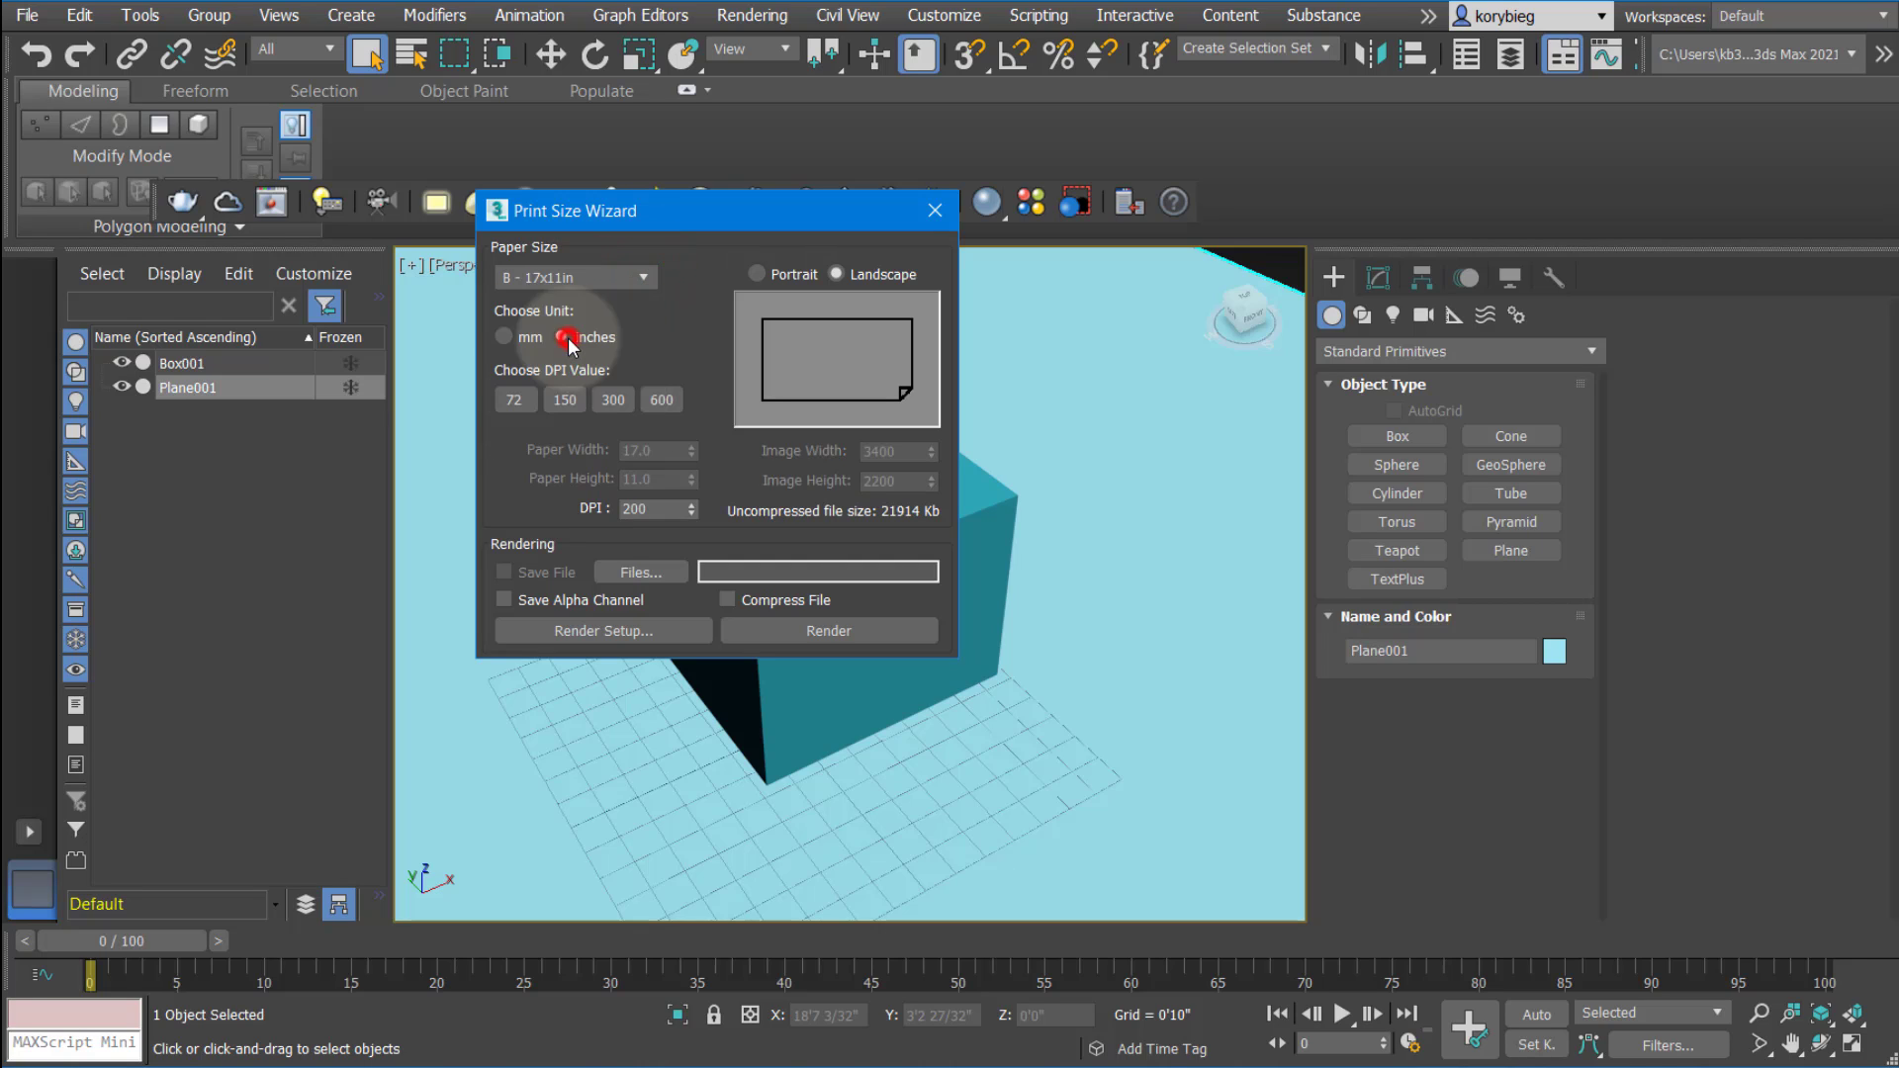
click(562, 336)
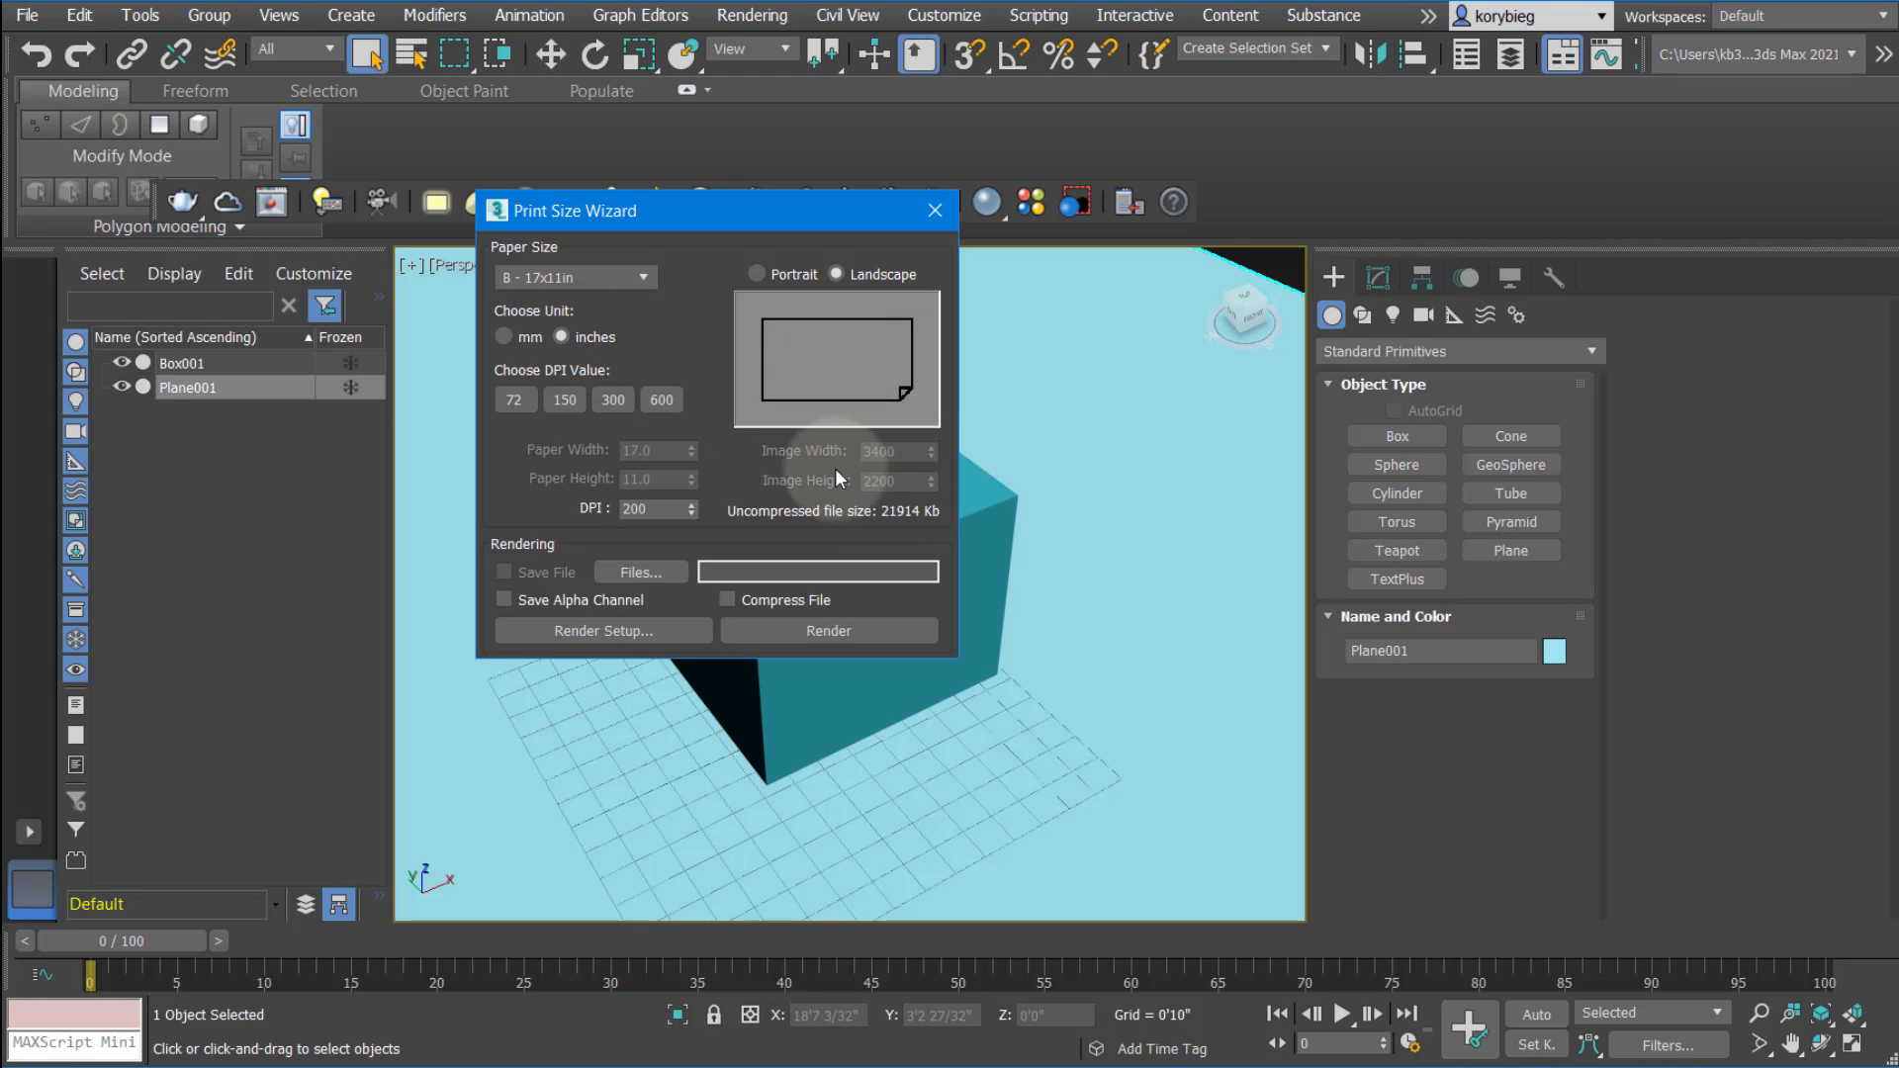
mouse_move(787, 344)
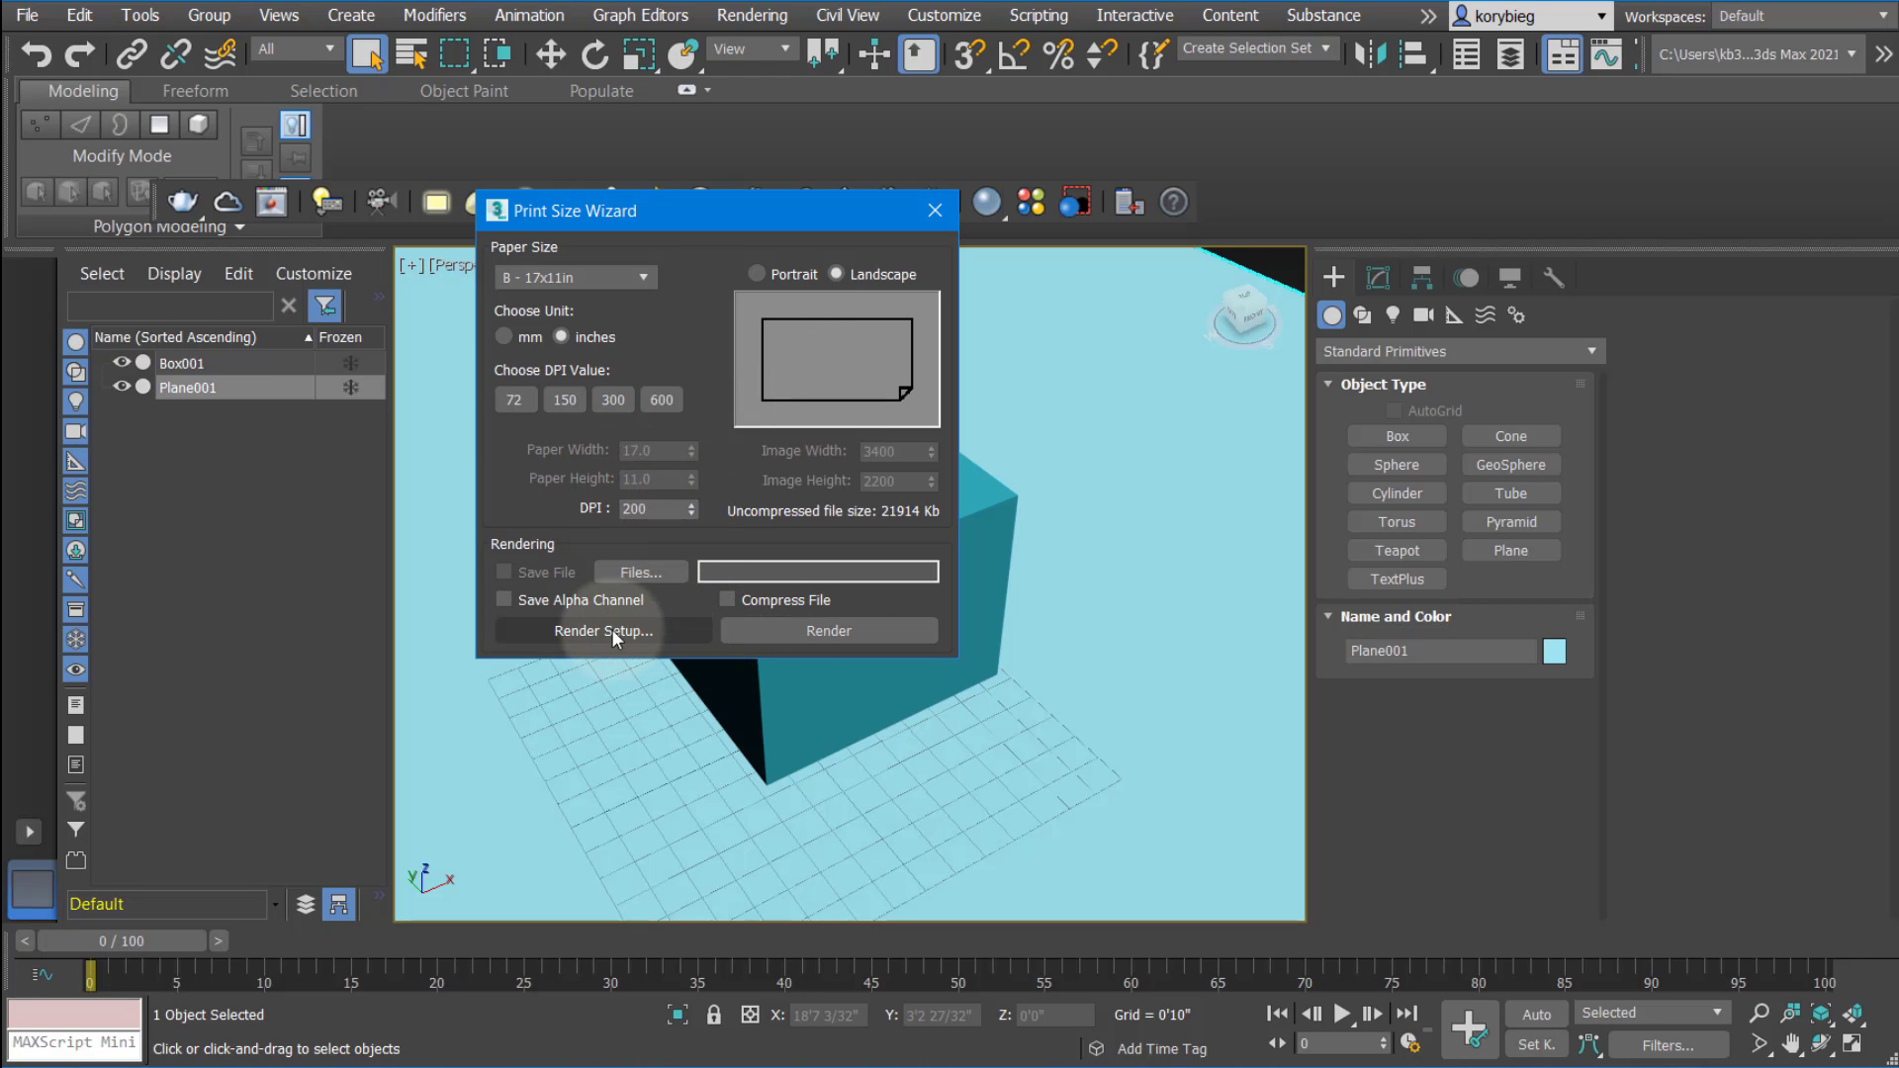
click(603, 631)
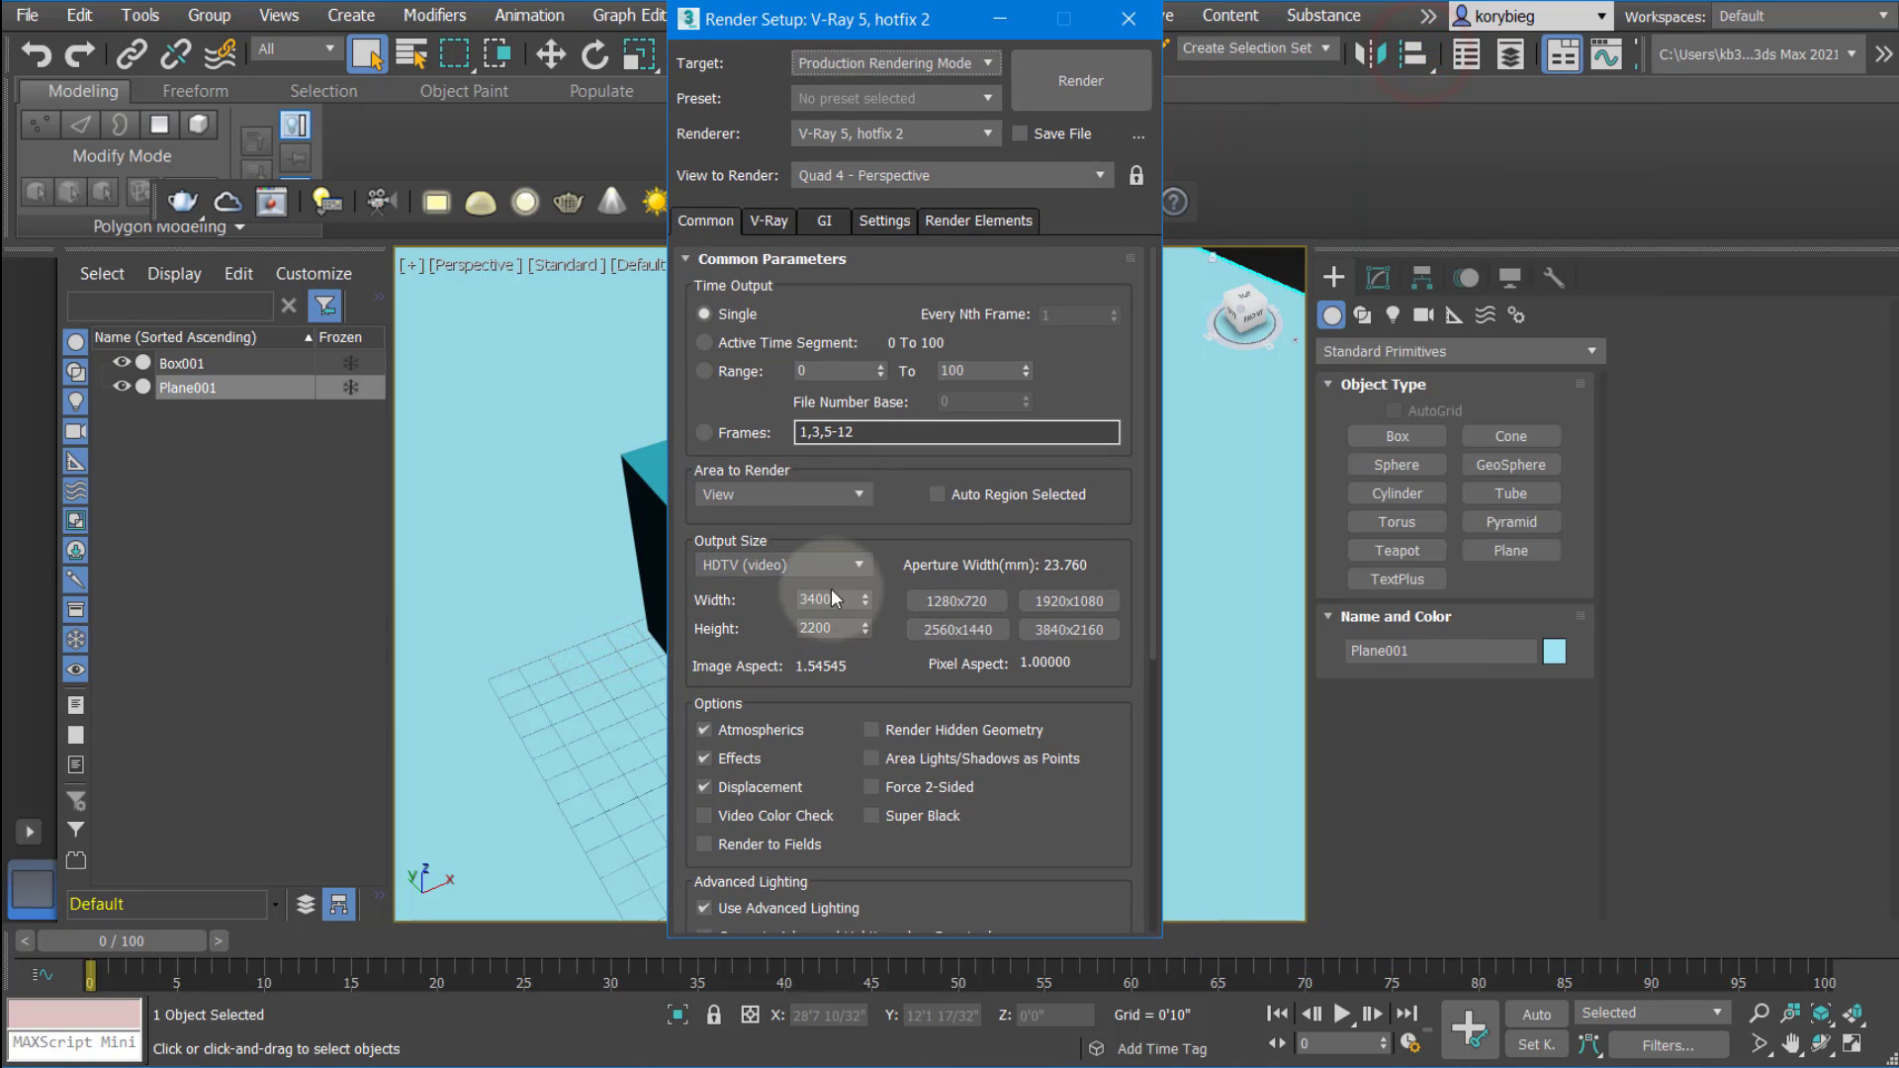
Keep the Custom output size preset and set the width to 1200 pixels
scroll(down, 3)
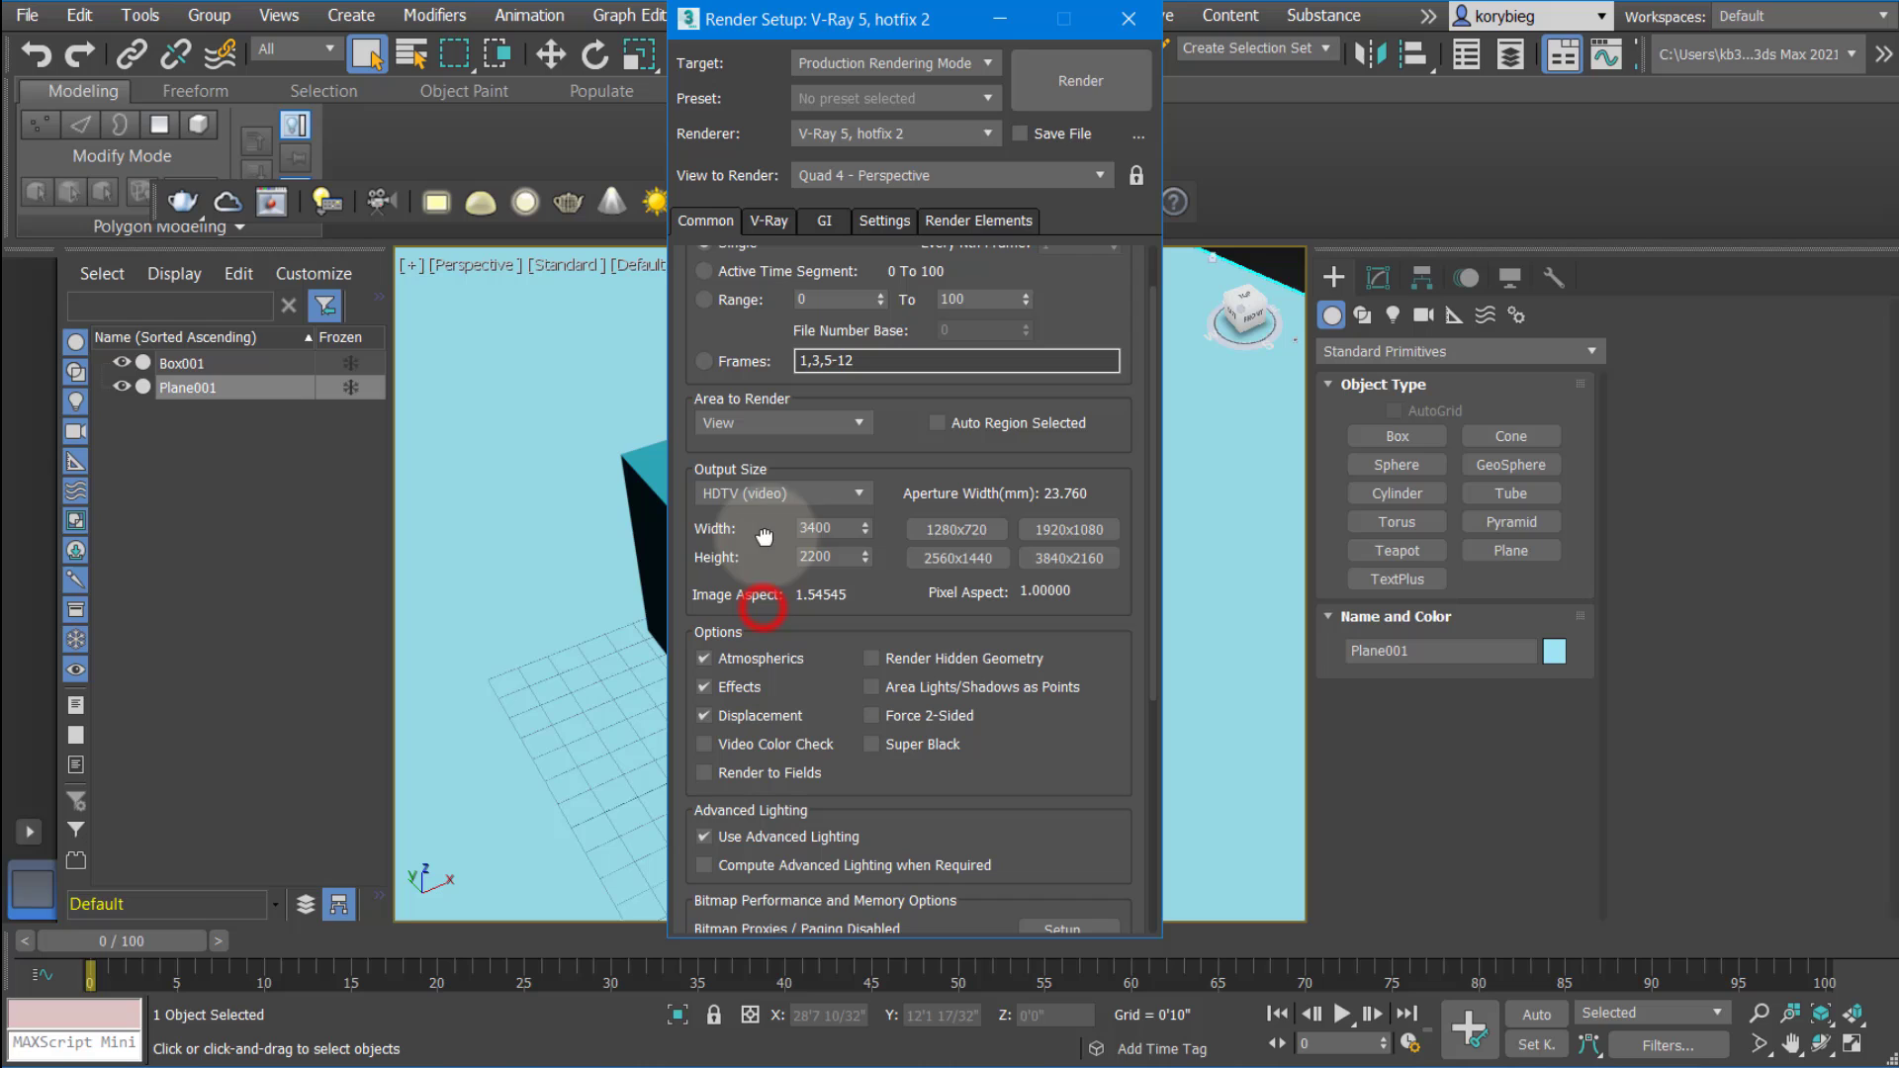
scroll(down, 3)
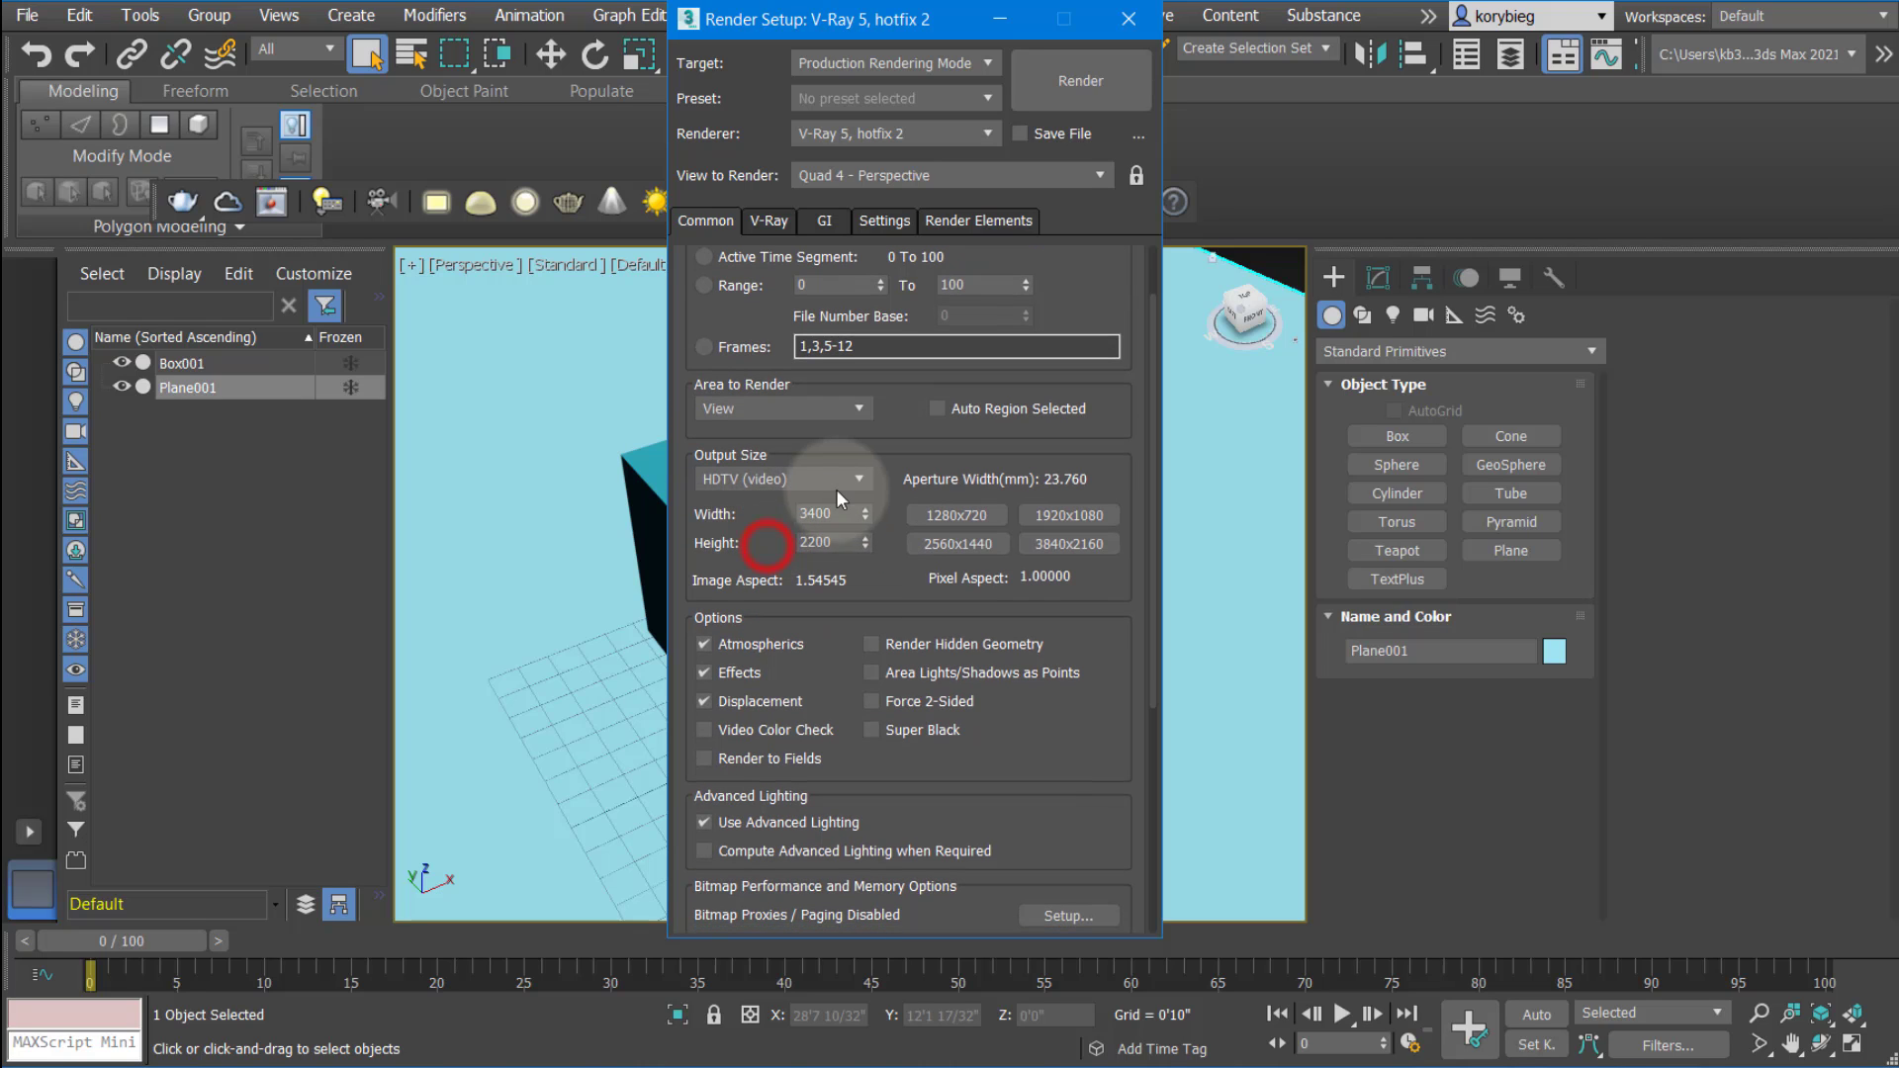
click(858, 479)
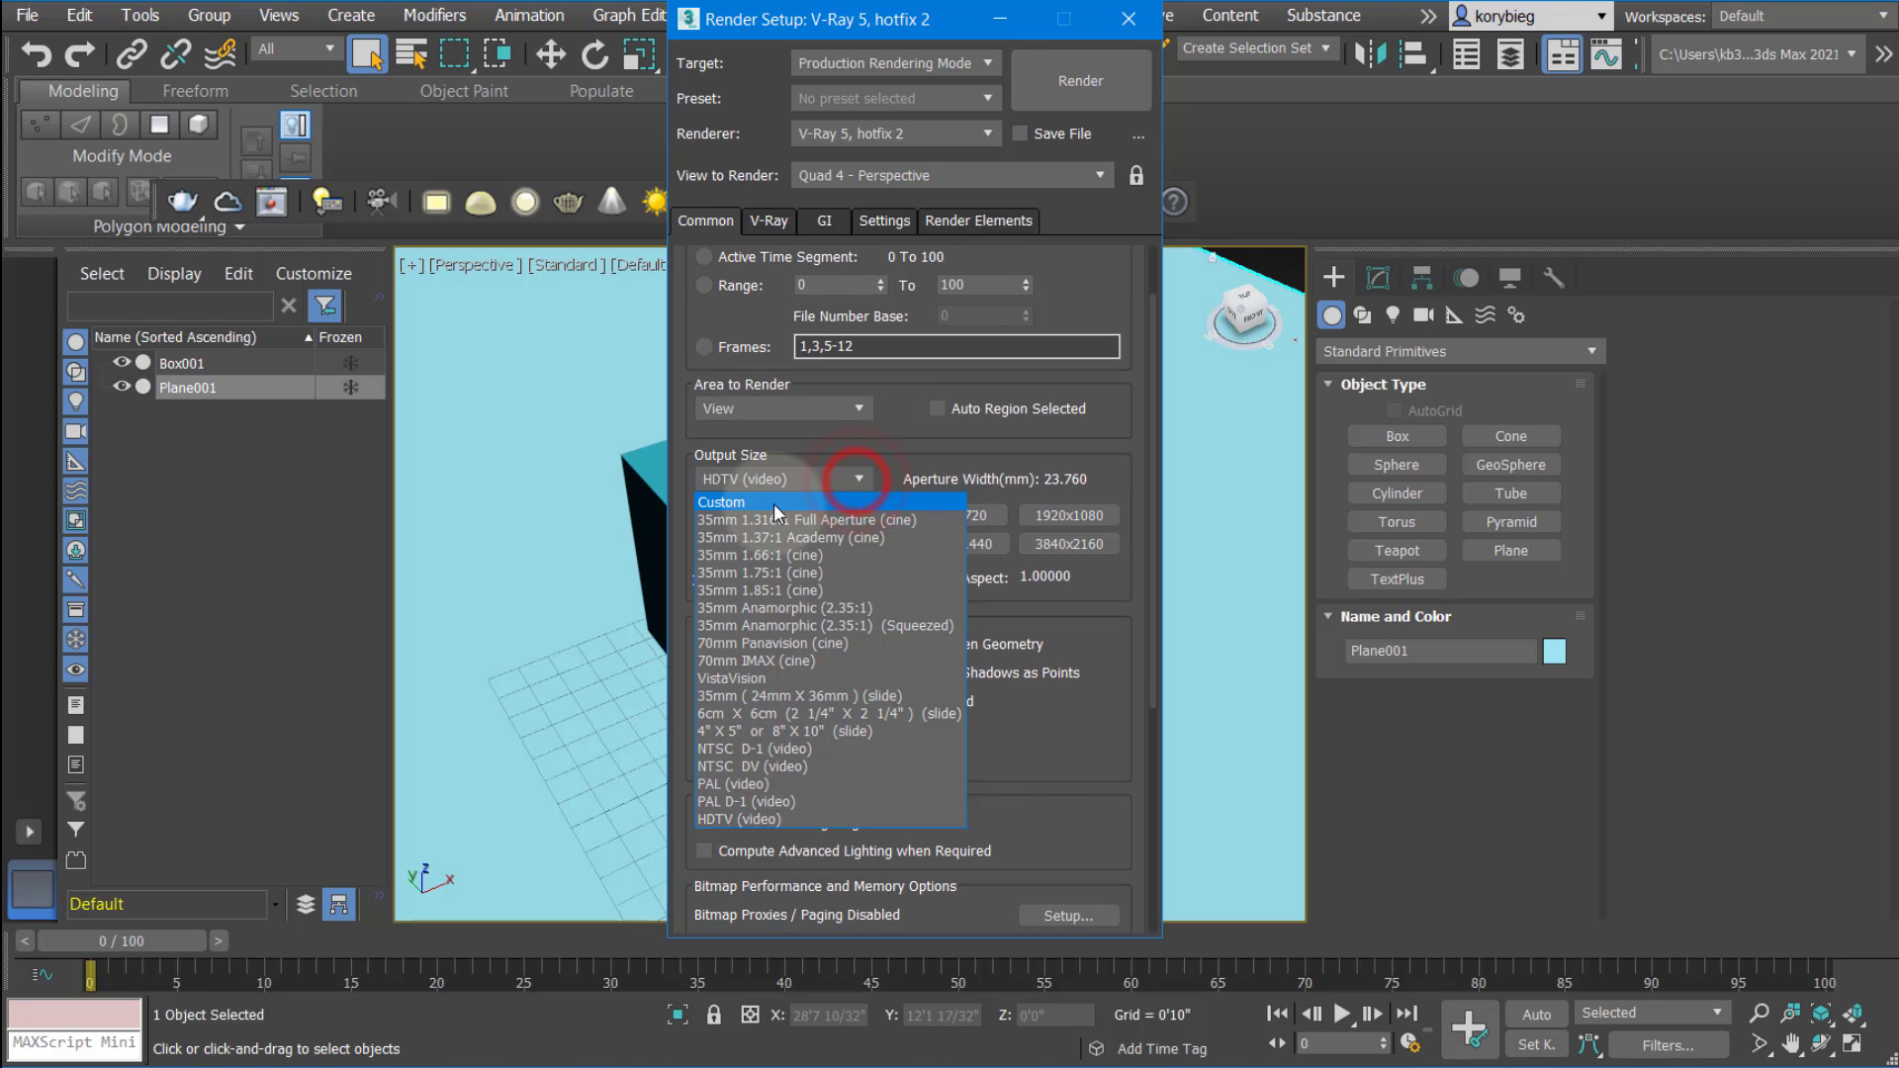
click(720, 503)
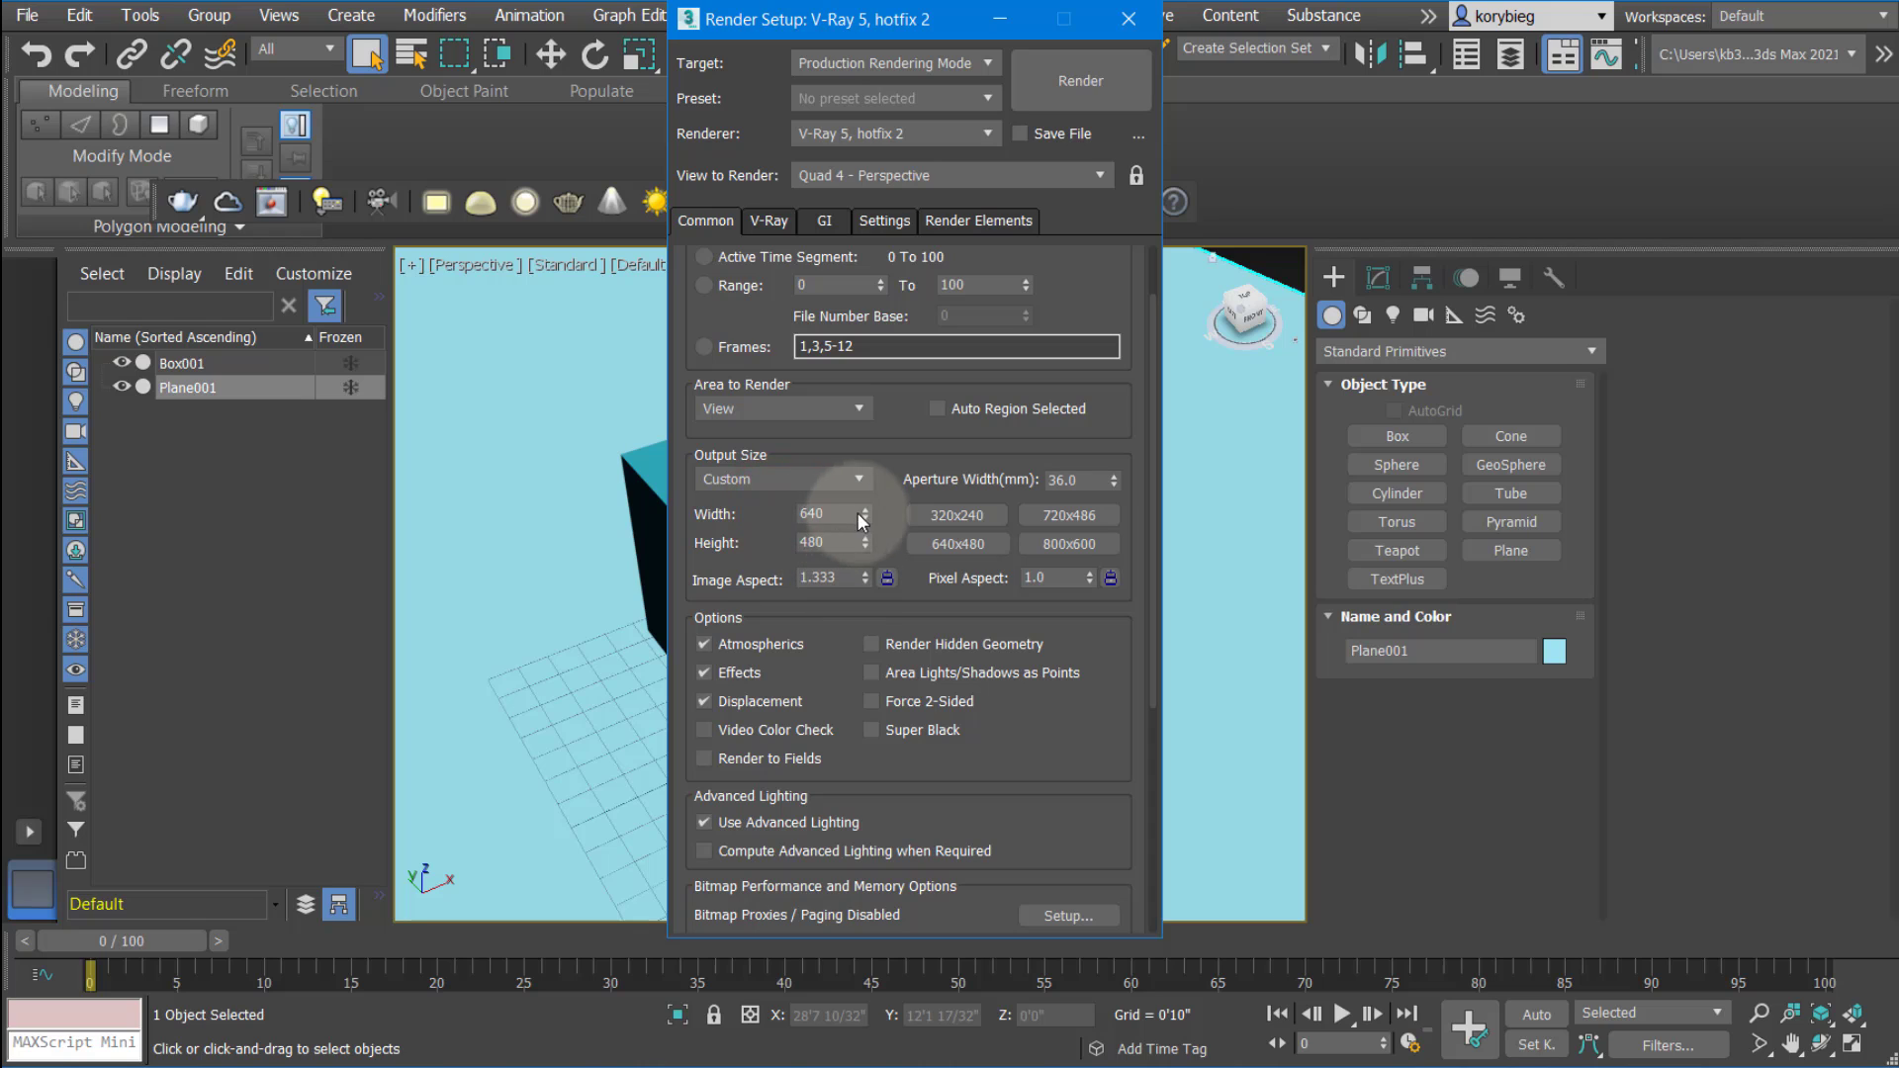
click(859, 479)
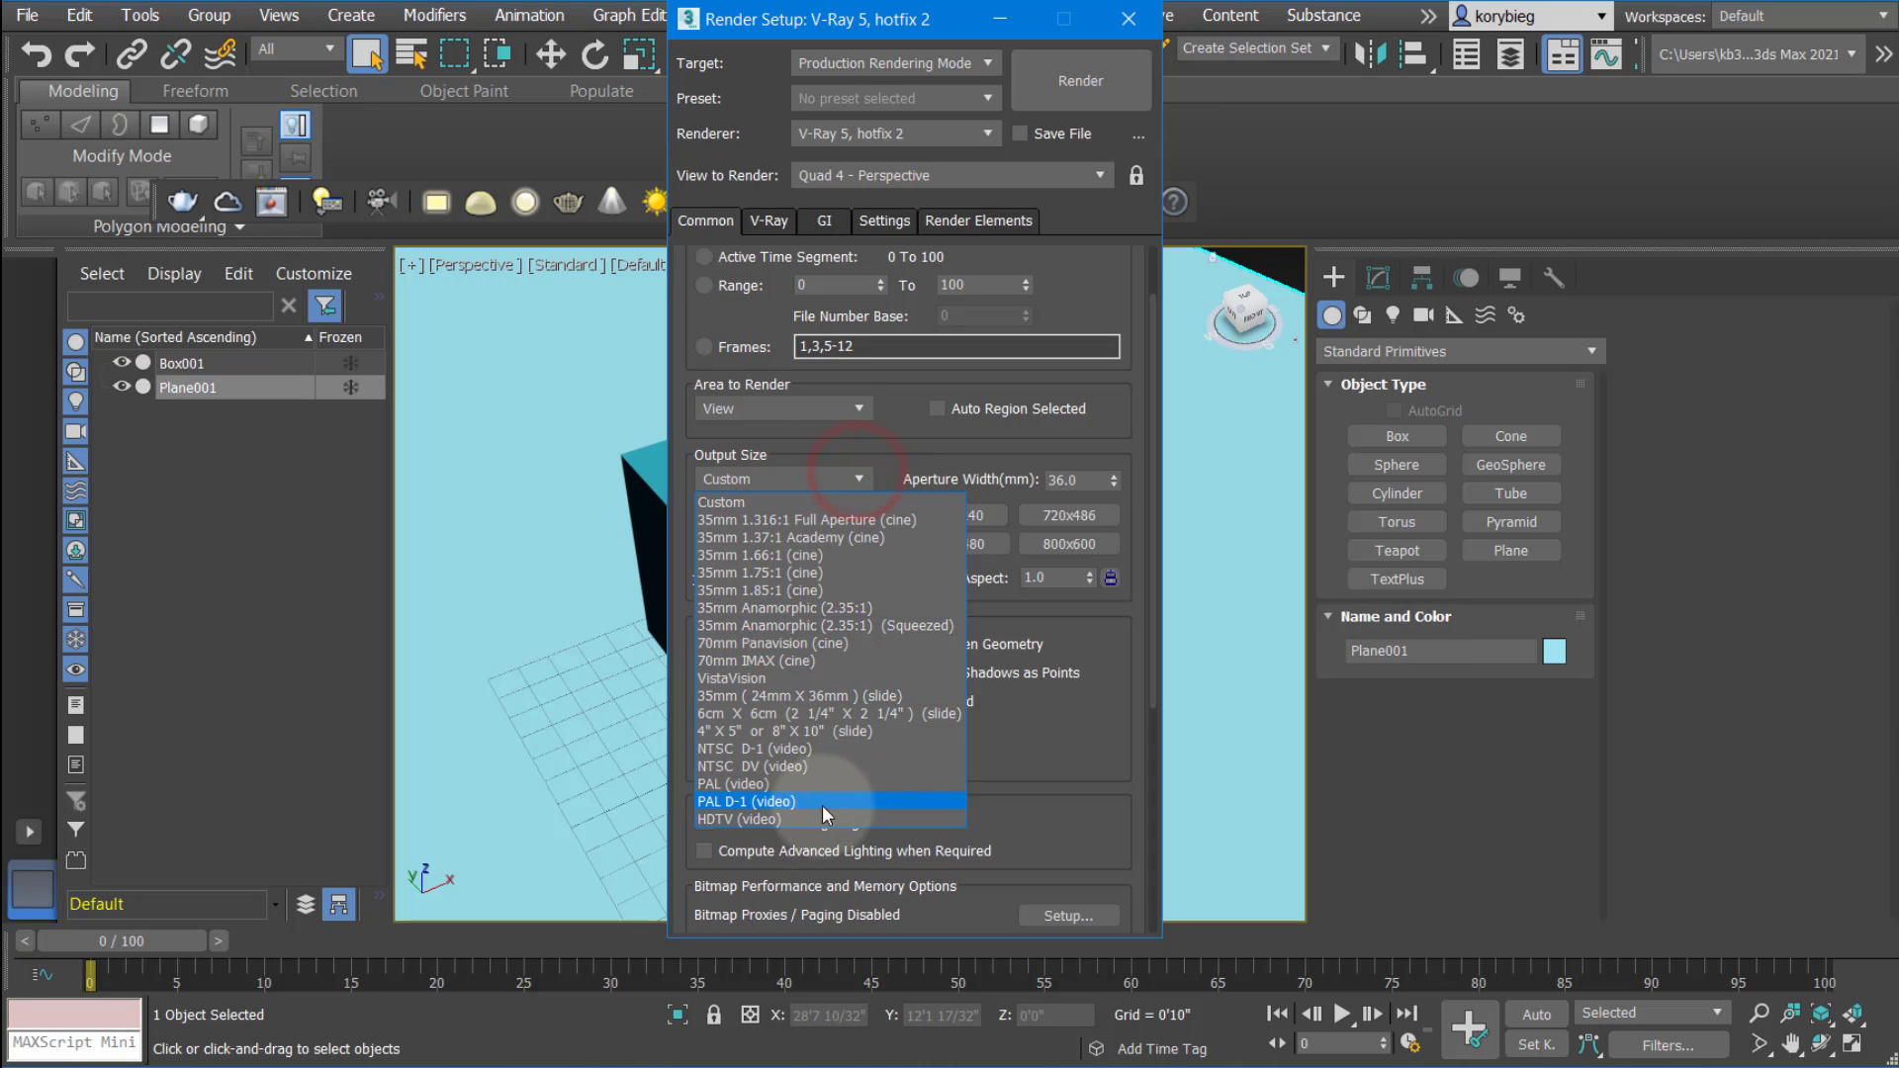
mouse_move(793, 514)
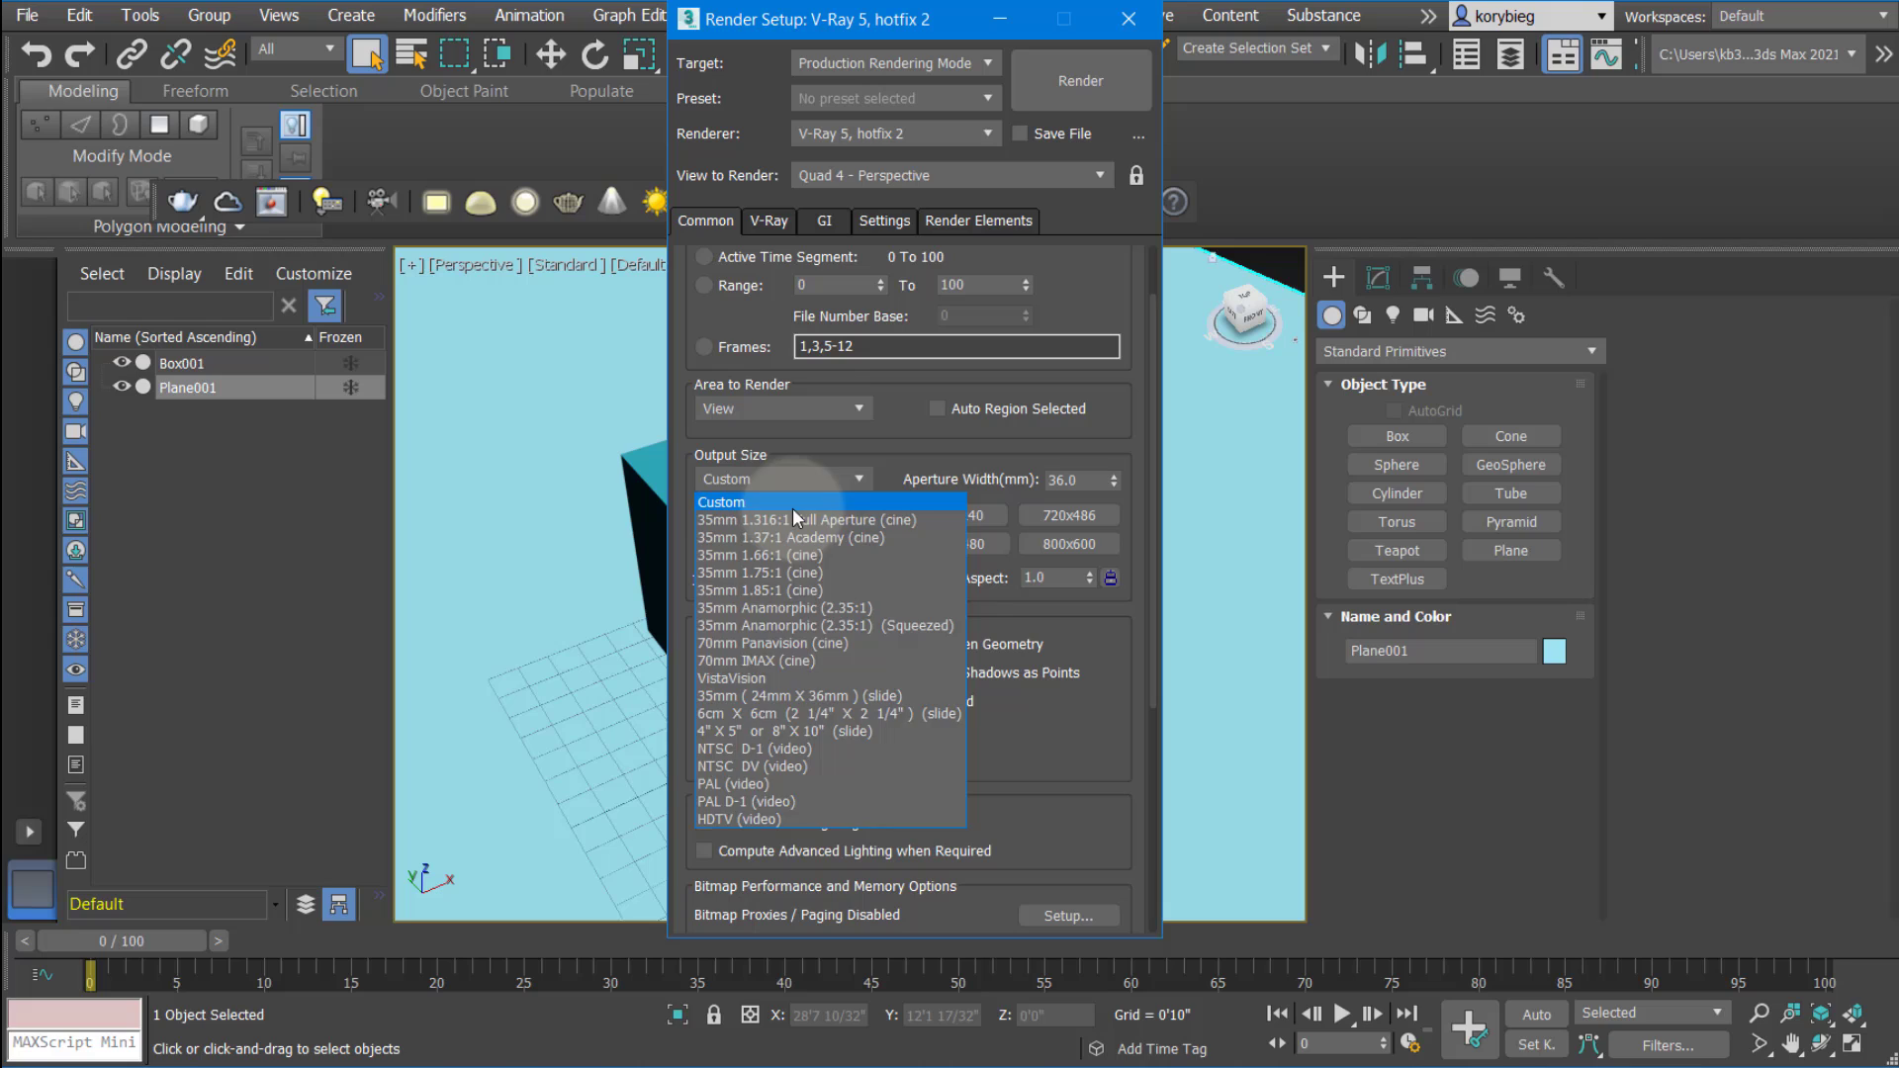
click(720, 502)
text(2)
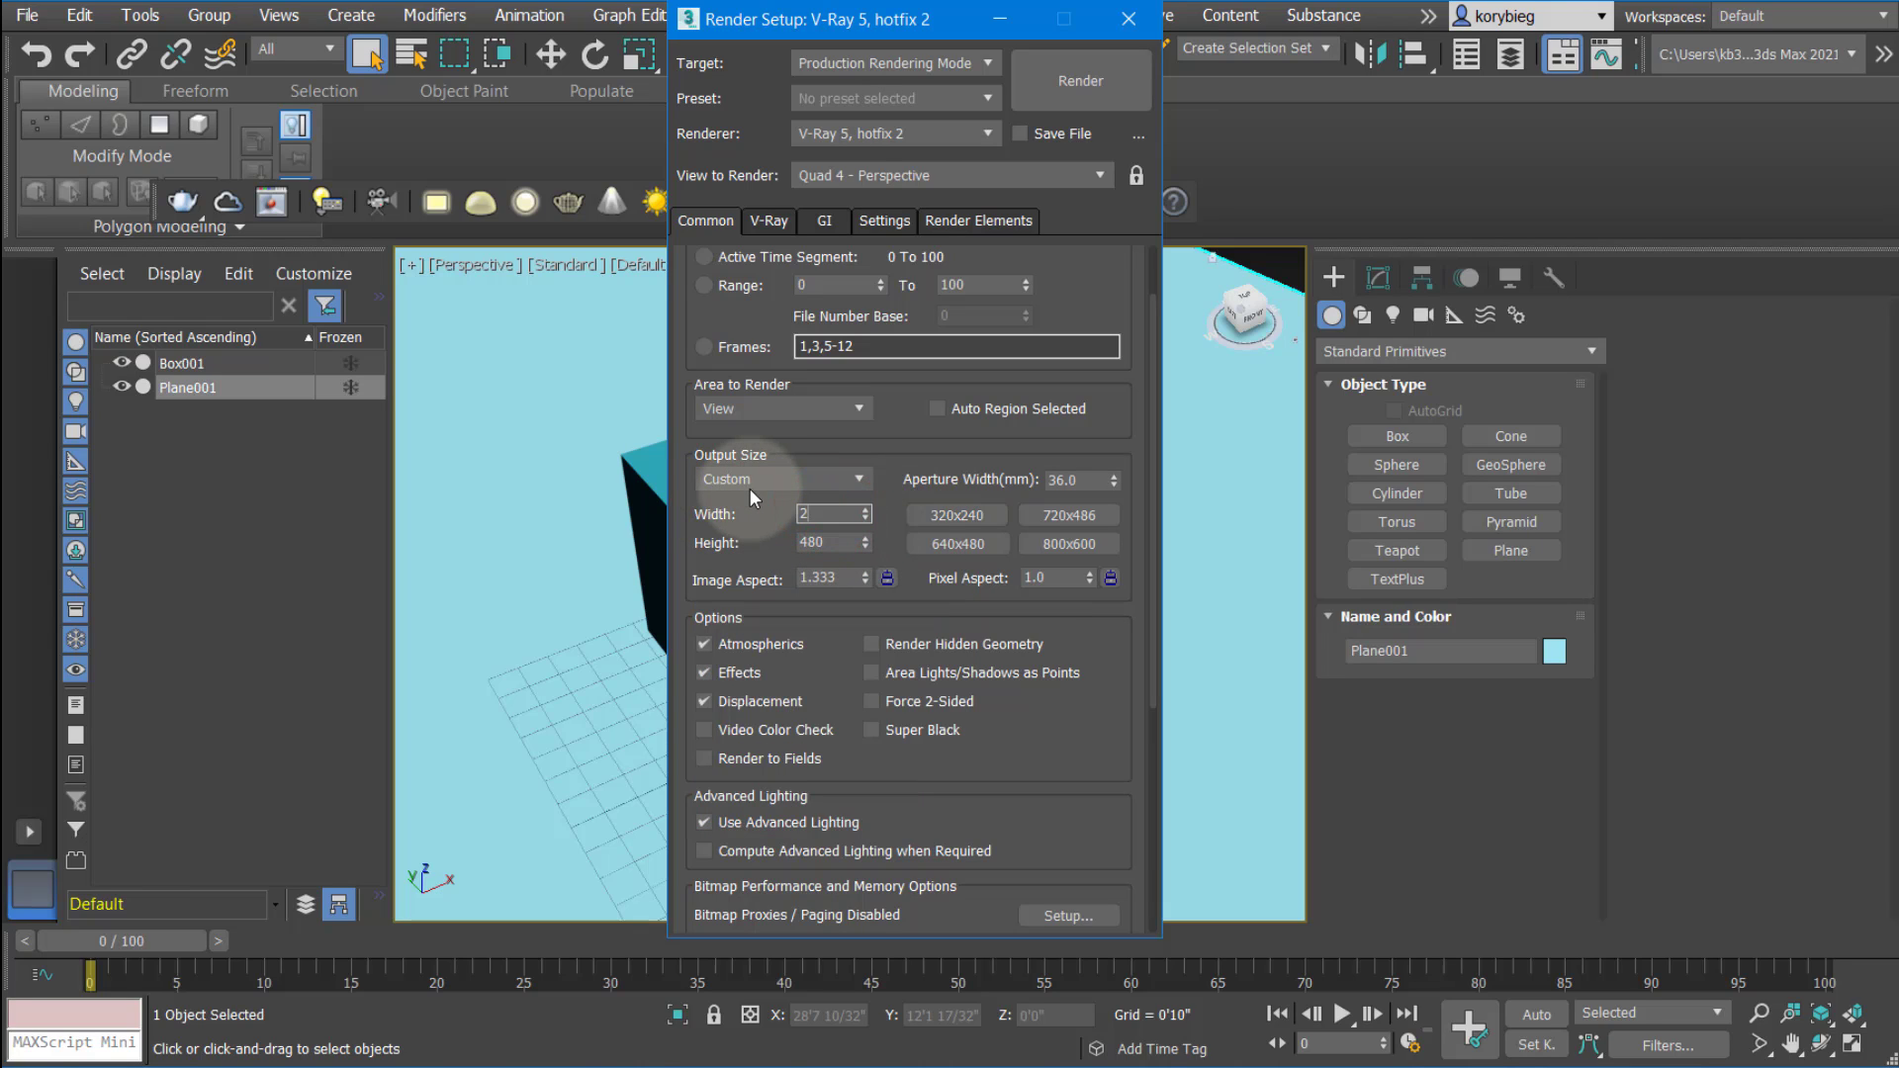
text(1200)
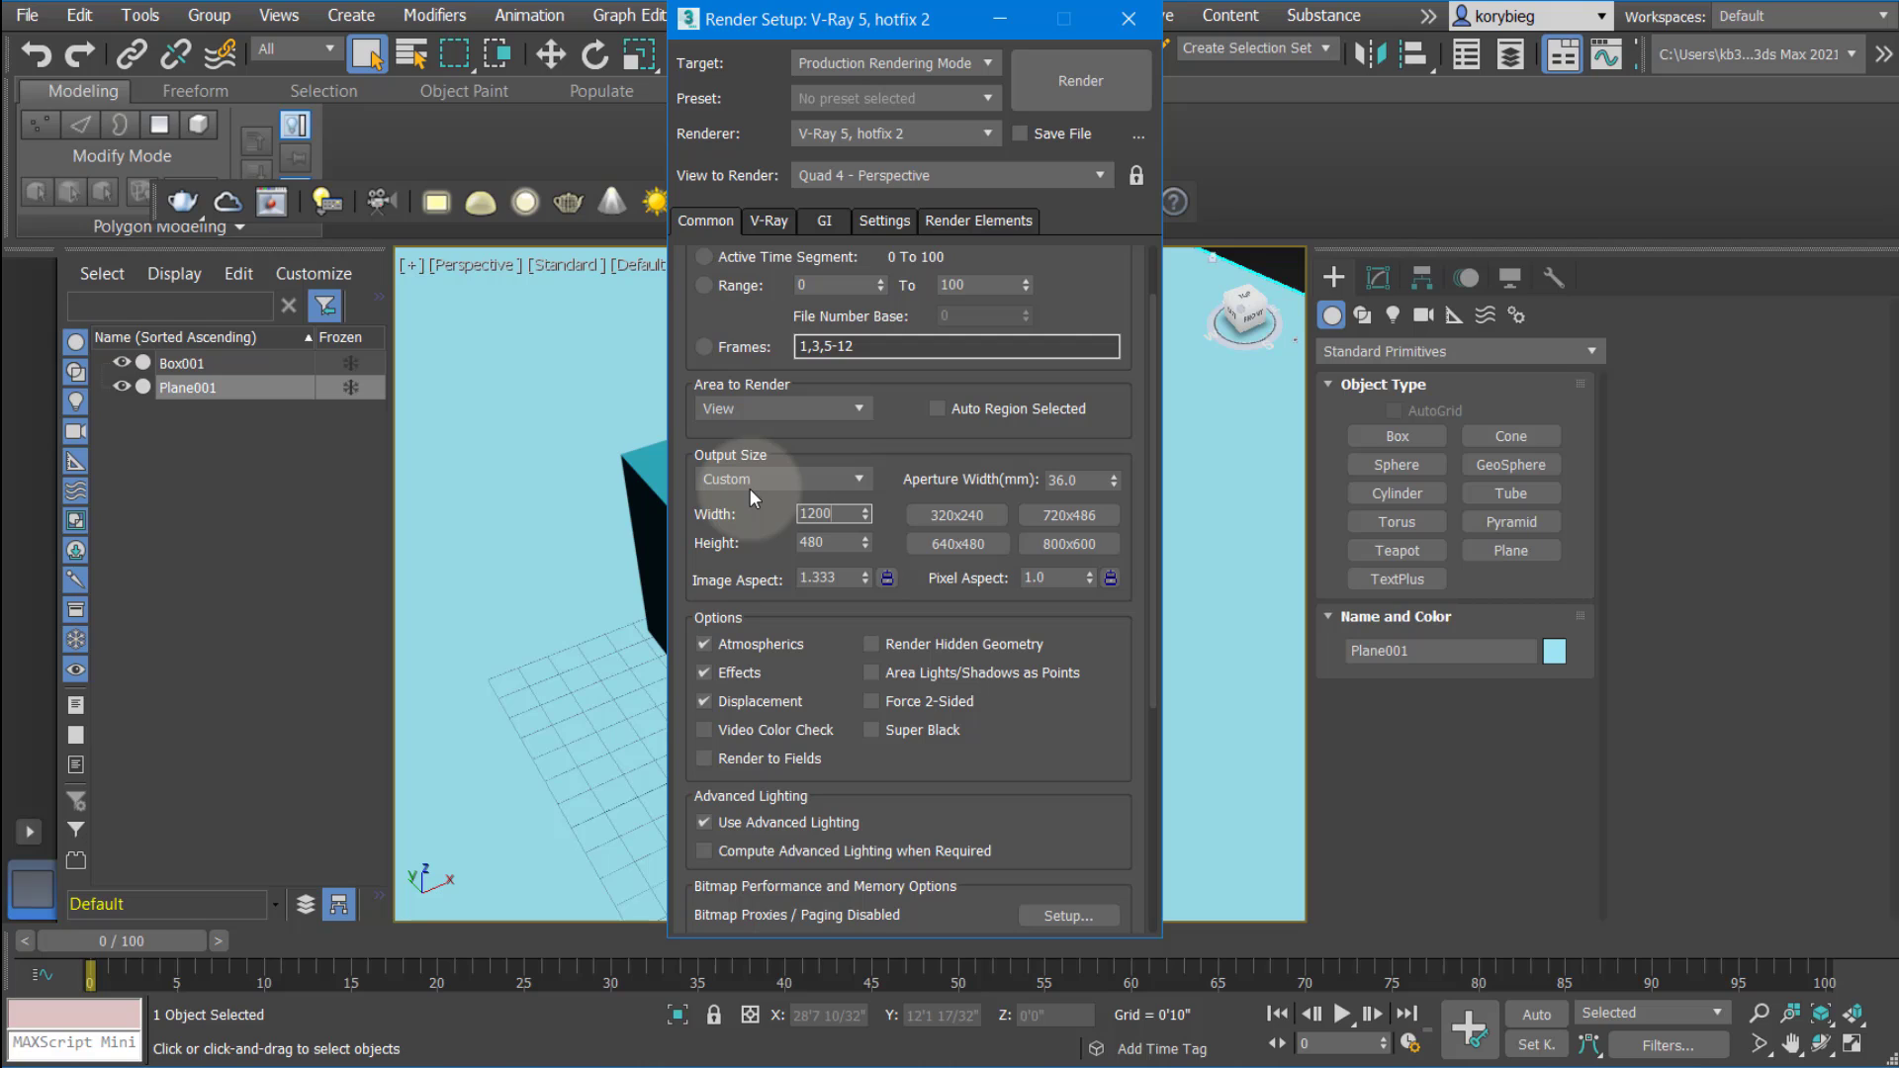
Apply the 800x600 output preset and lock the image aspect ratio at 1.33333
click(1069, 542)
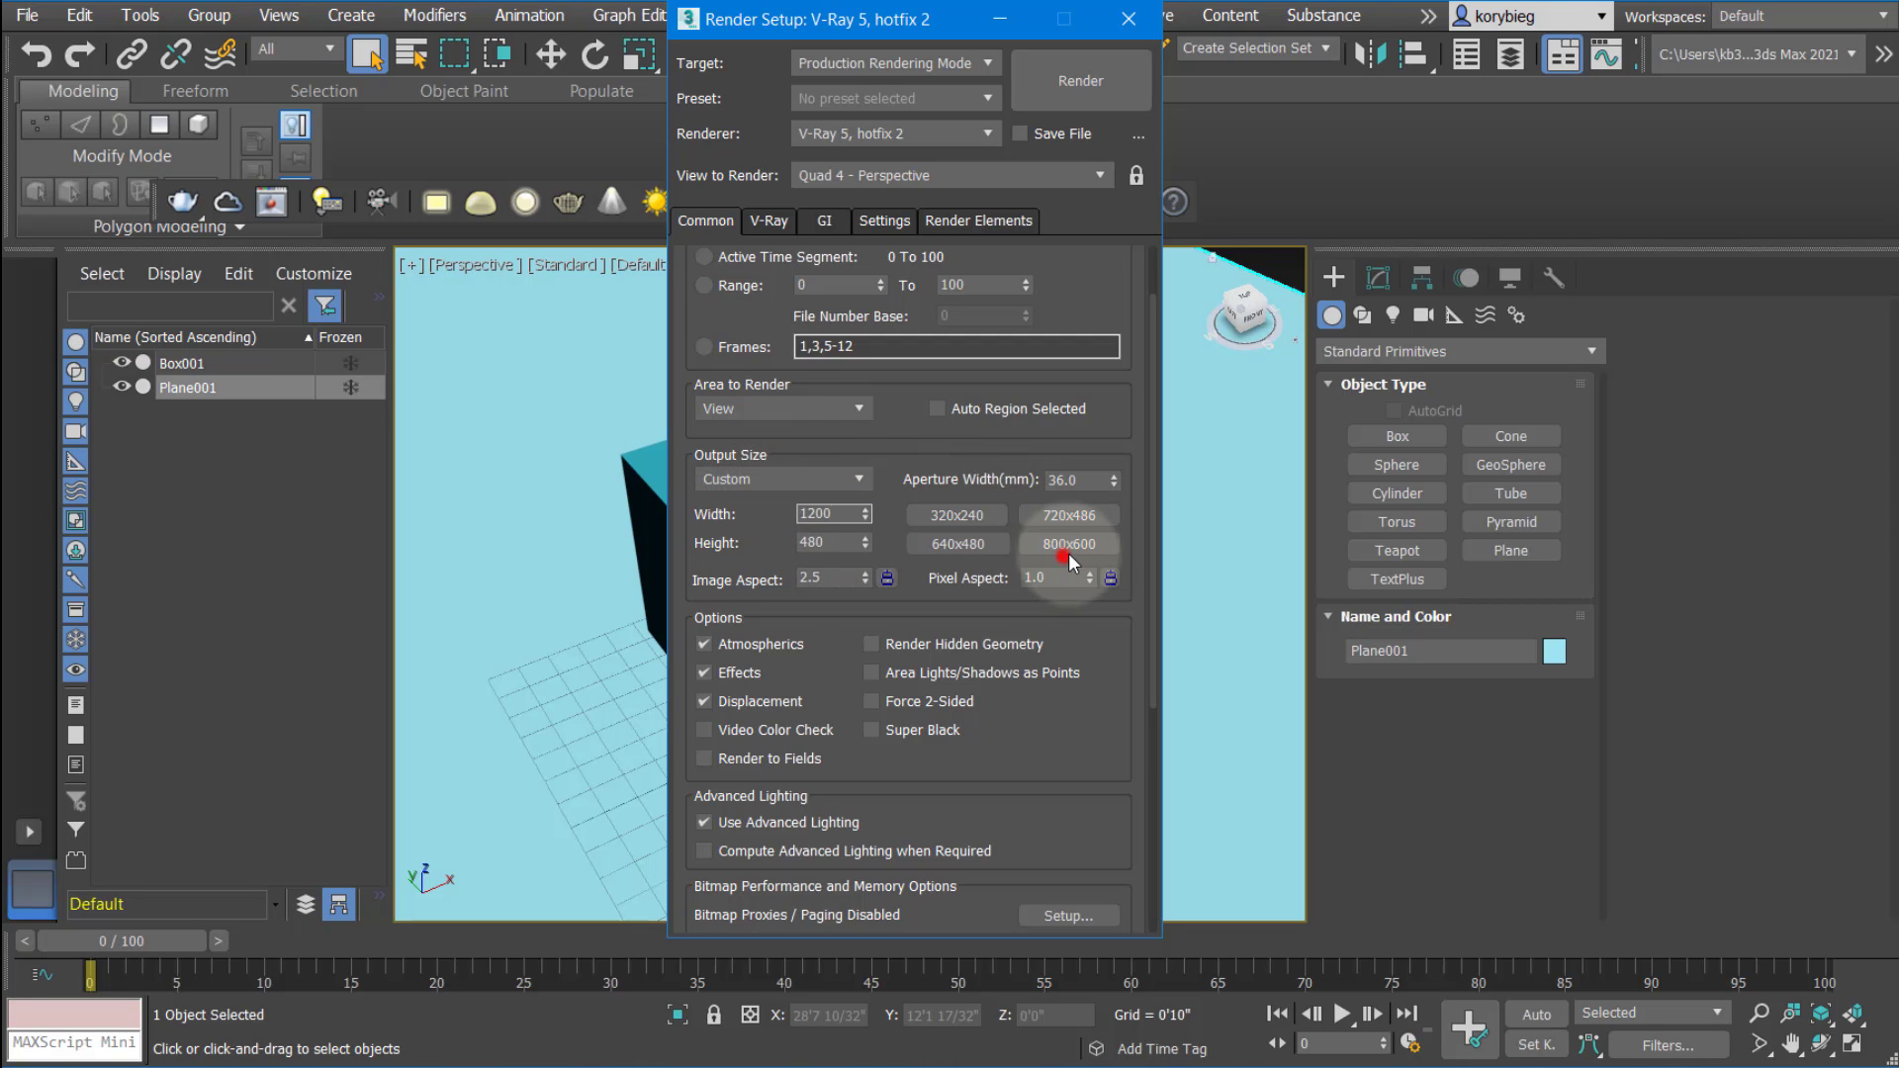
click(1068, 542)
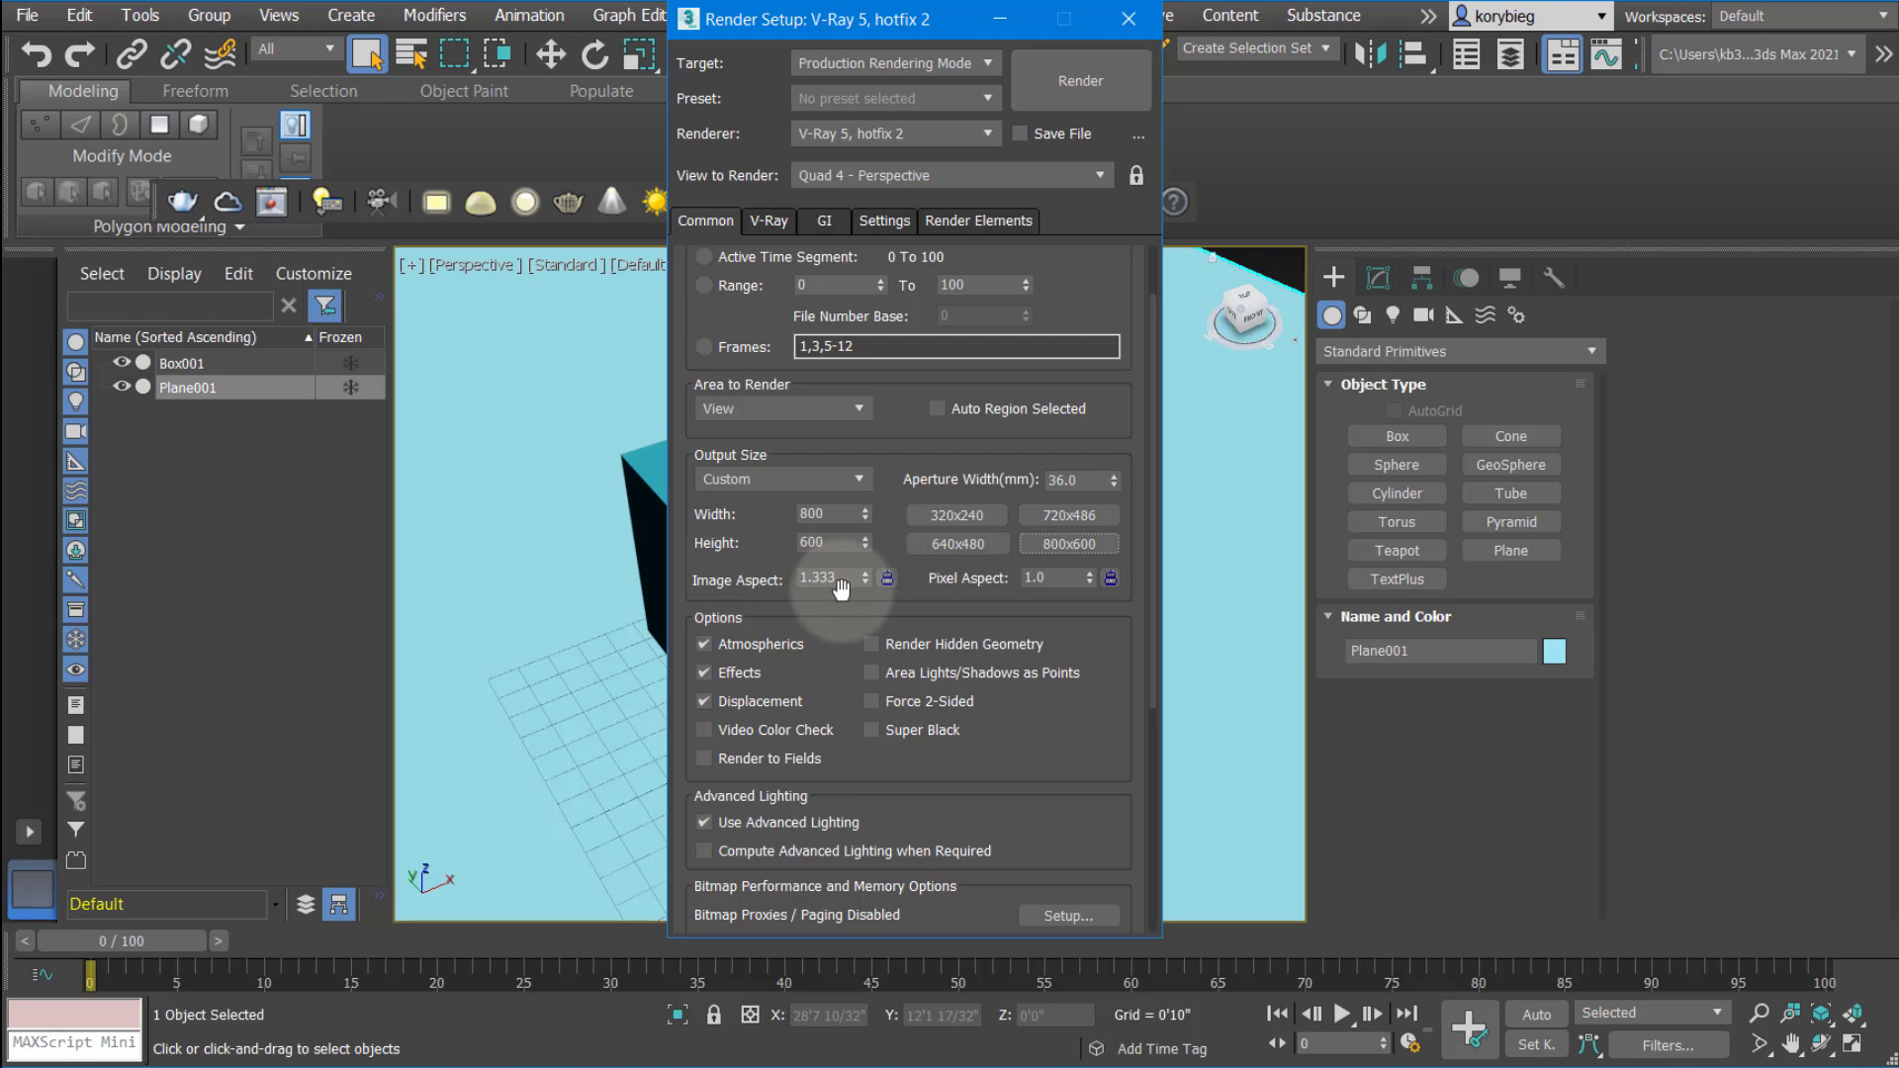
click(886, 577)
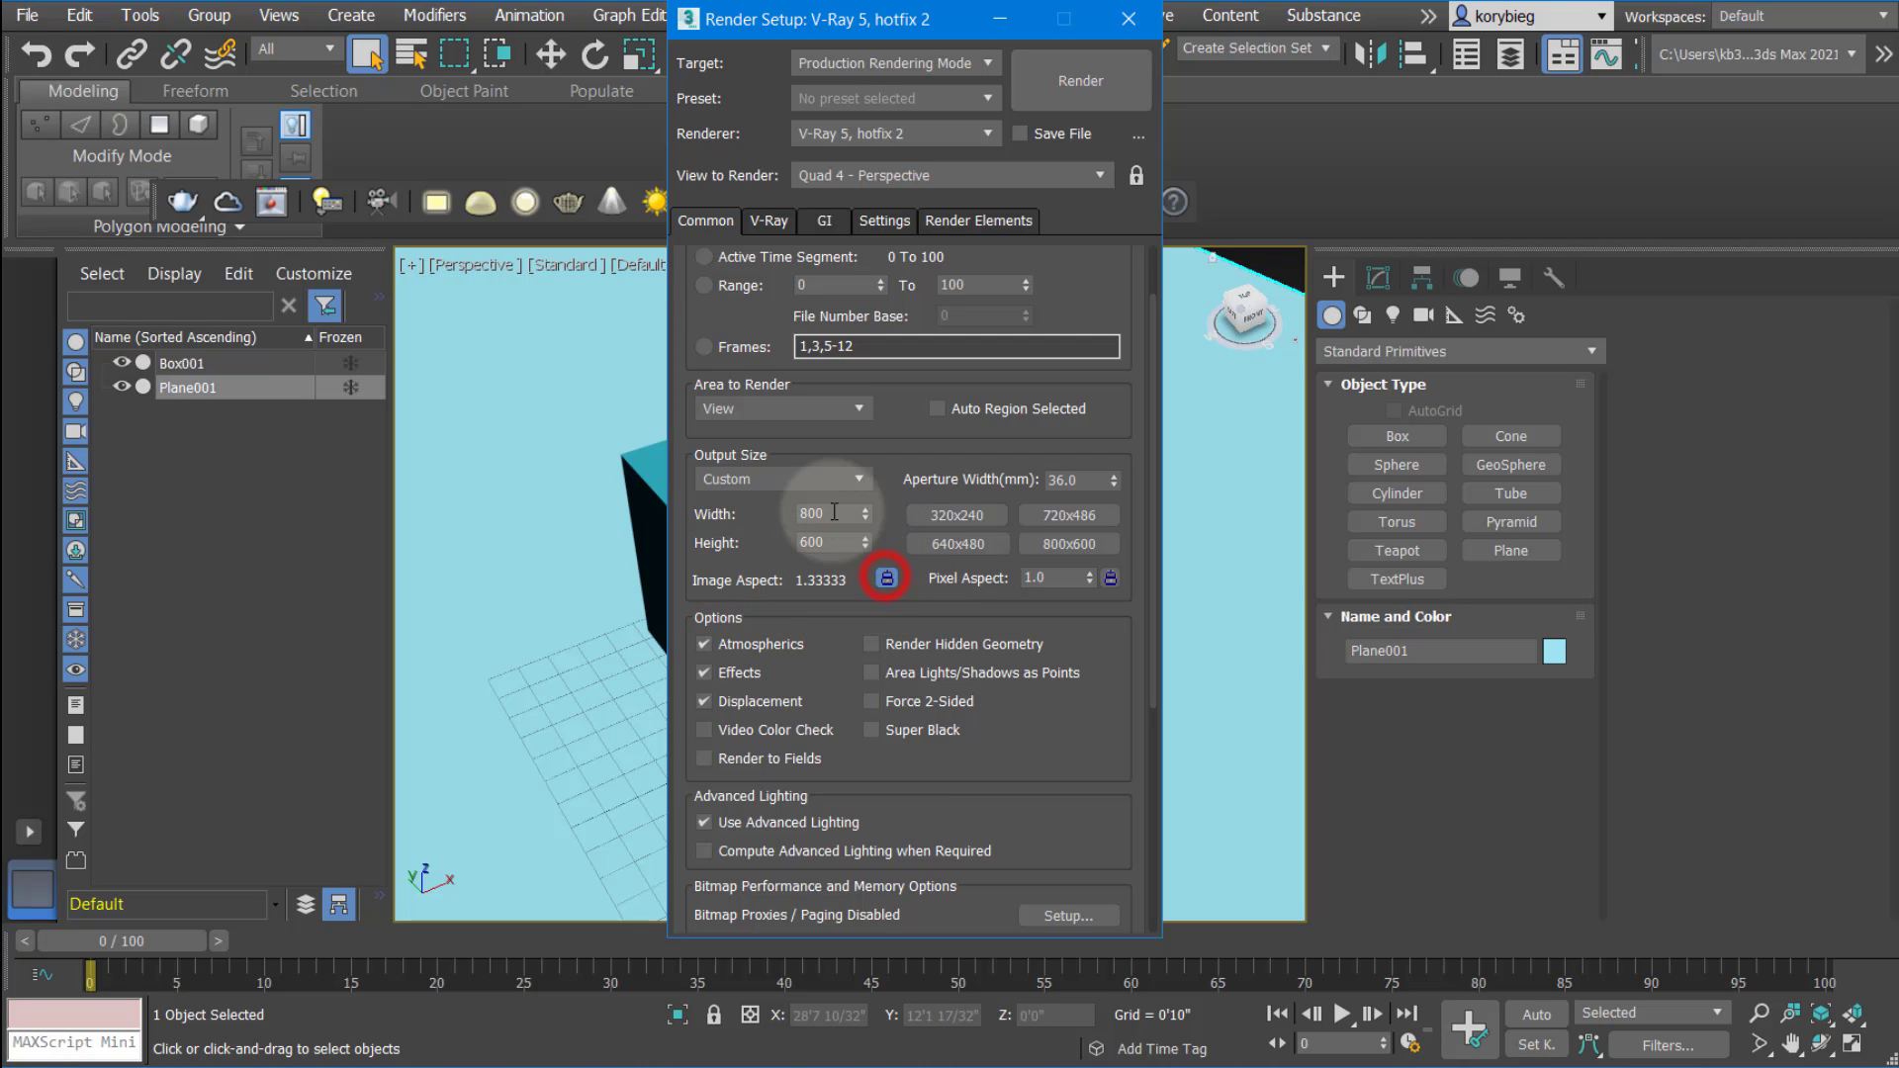
Try a width of 2000, then set the width back to 800 for an 800x600 output
text(2000)
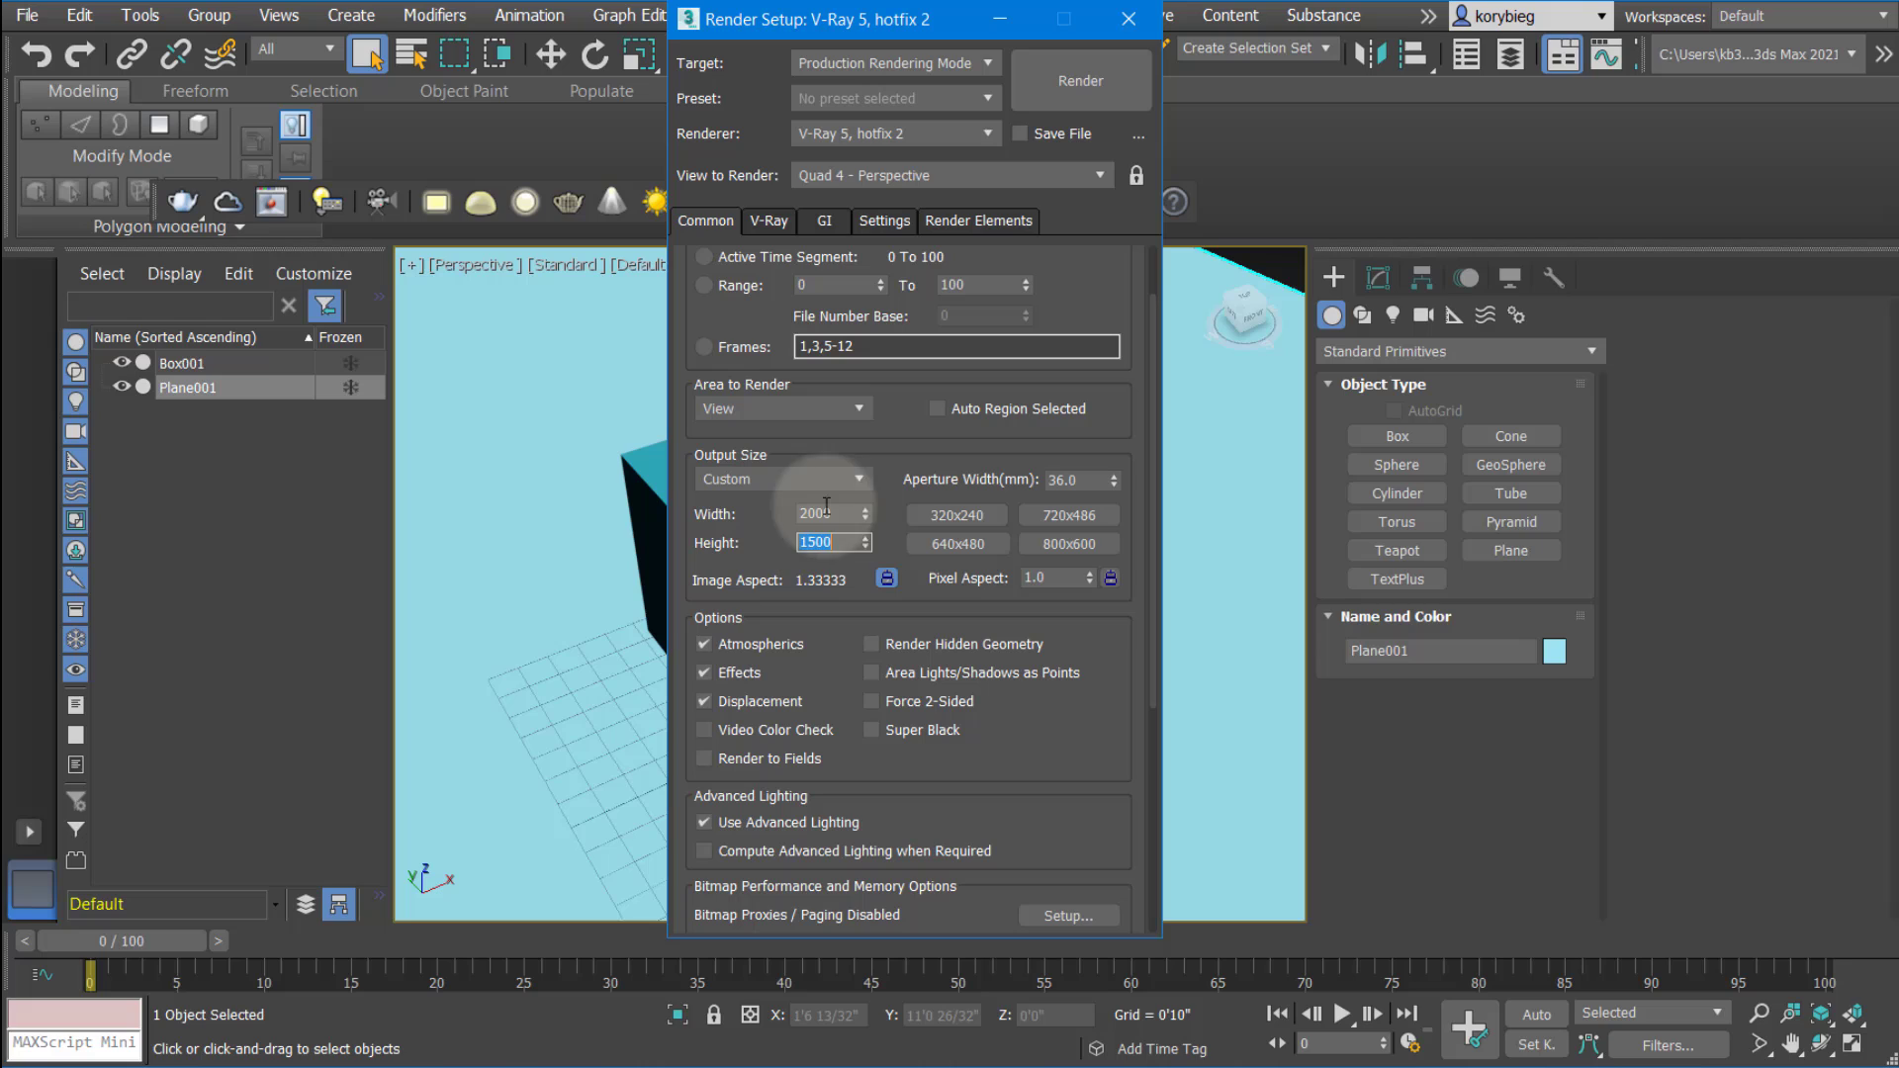
click(827, 515)
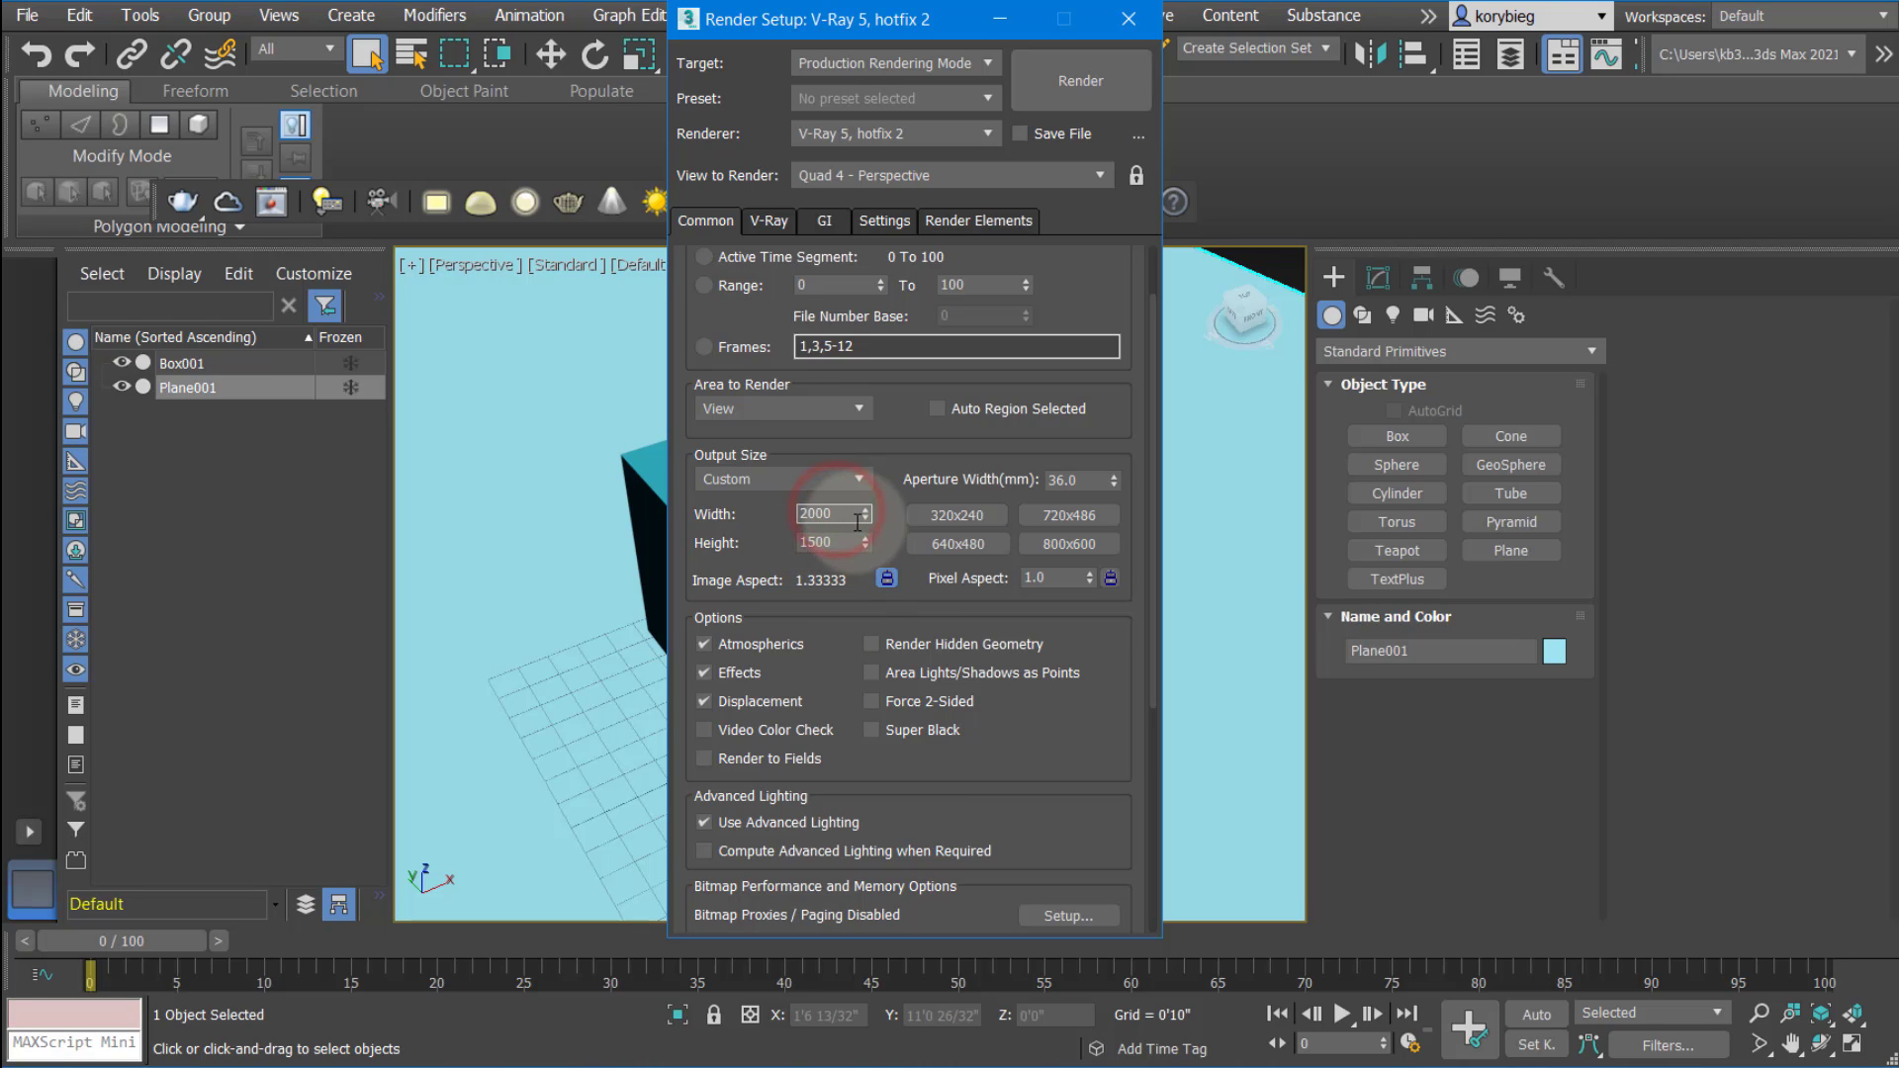
click(827, 514)
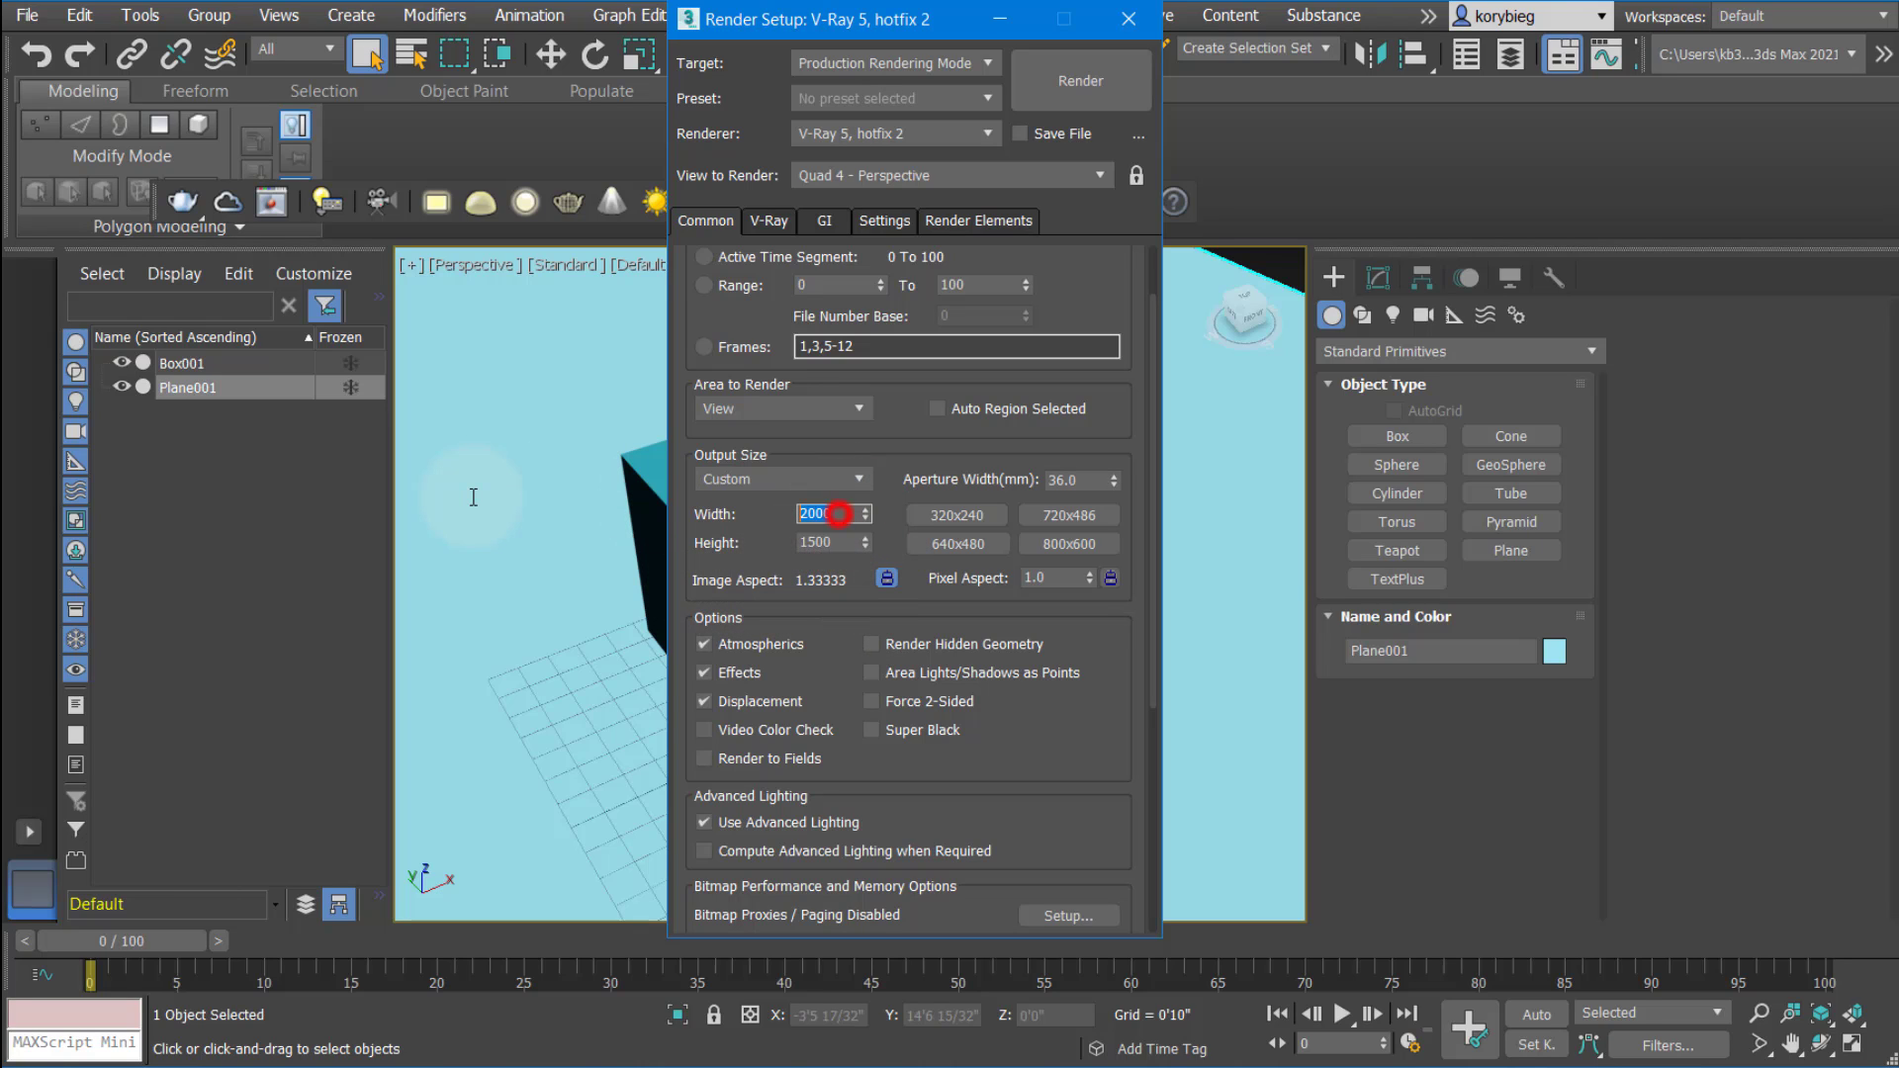
text(800)
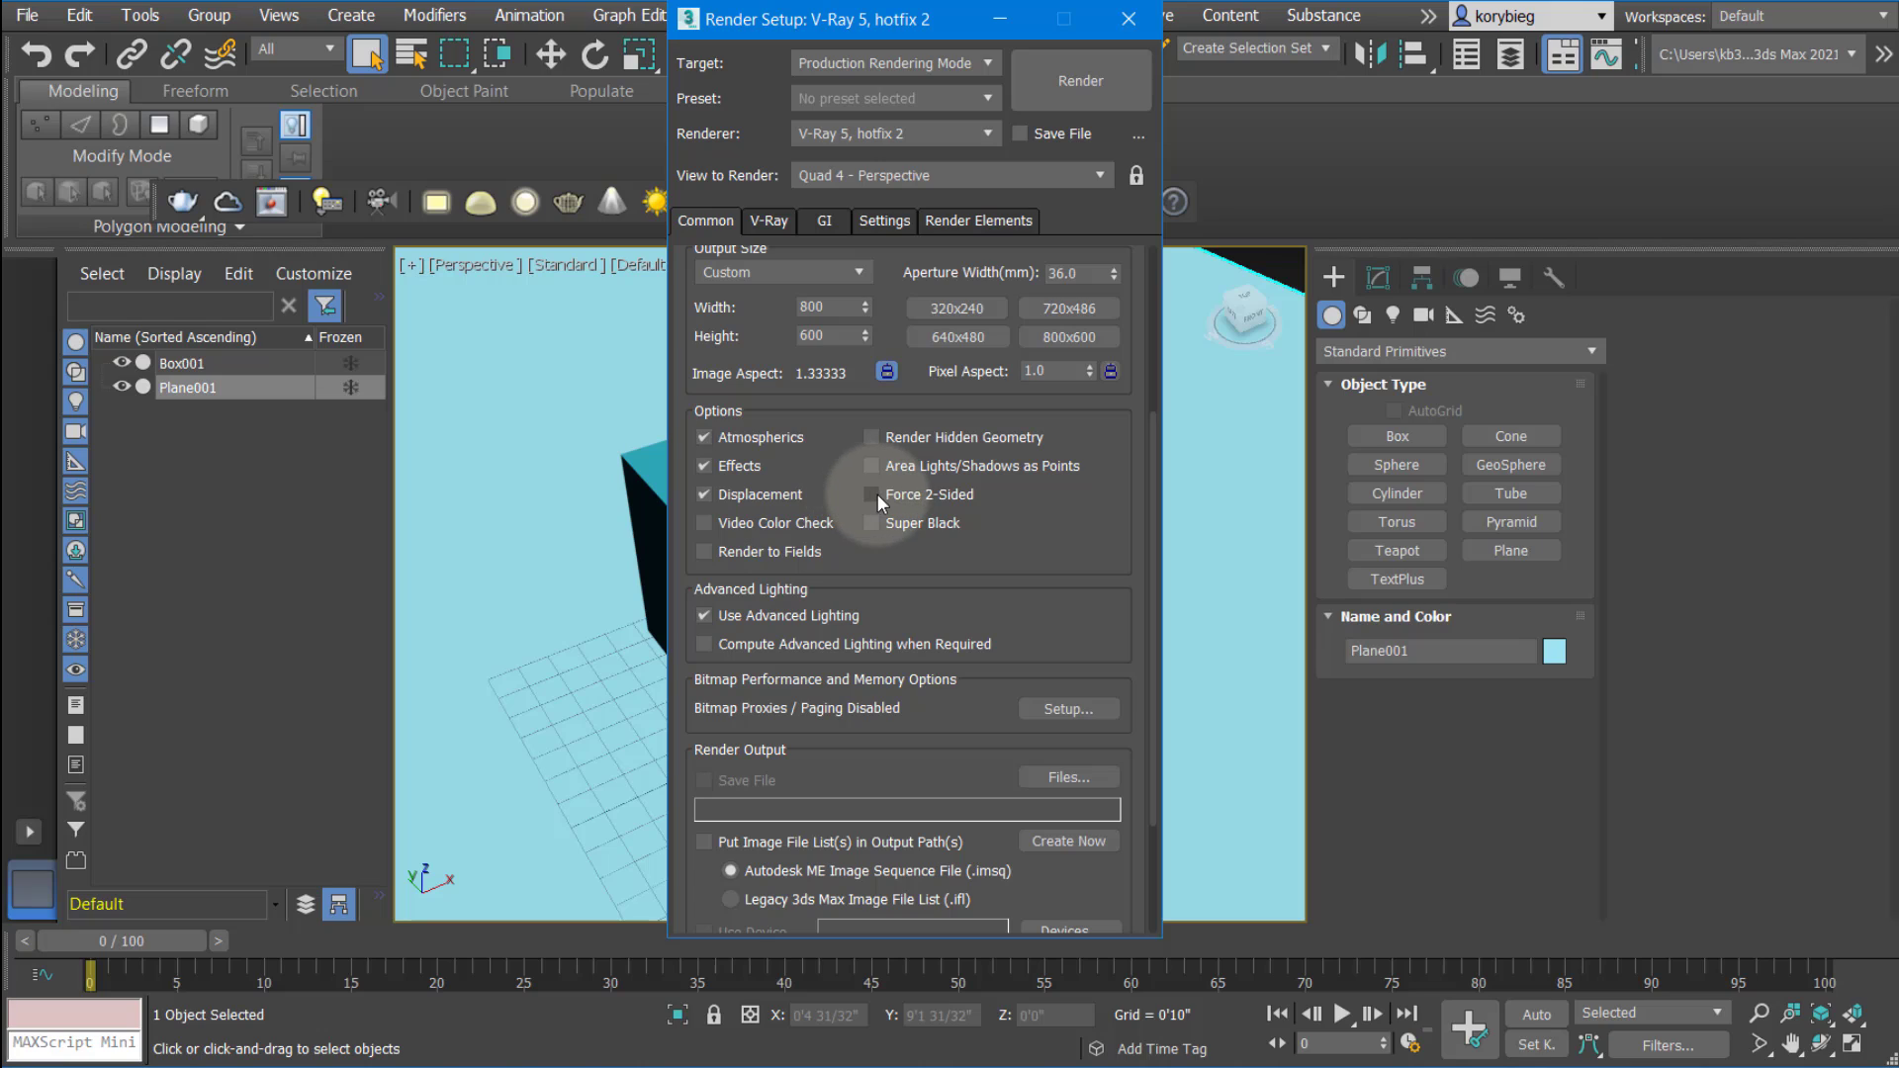
mouse_move(878, 502)
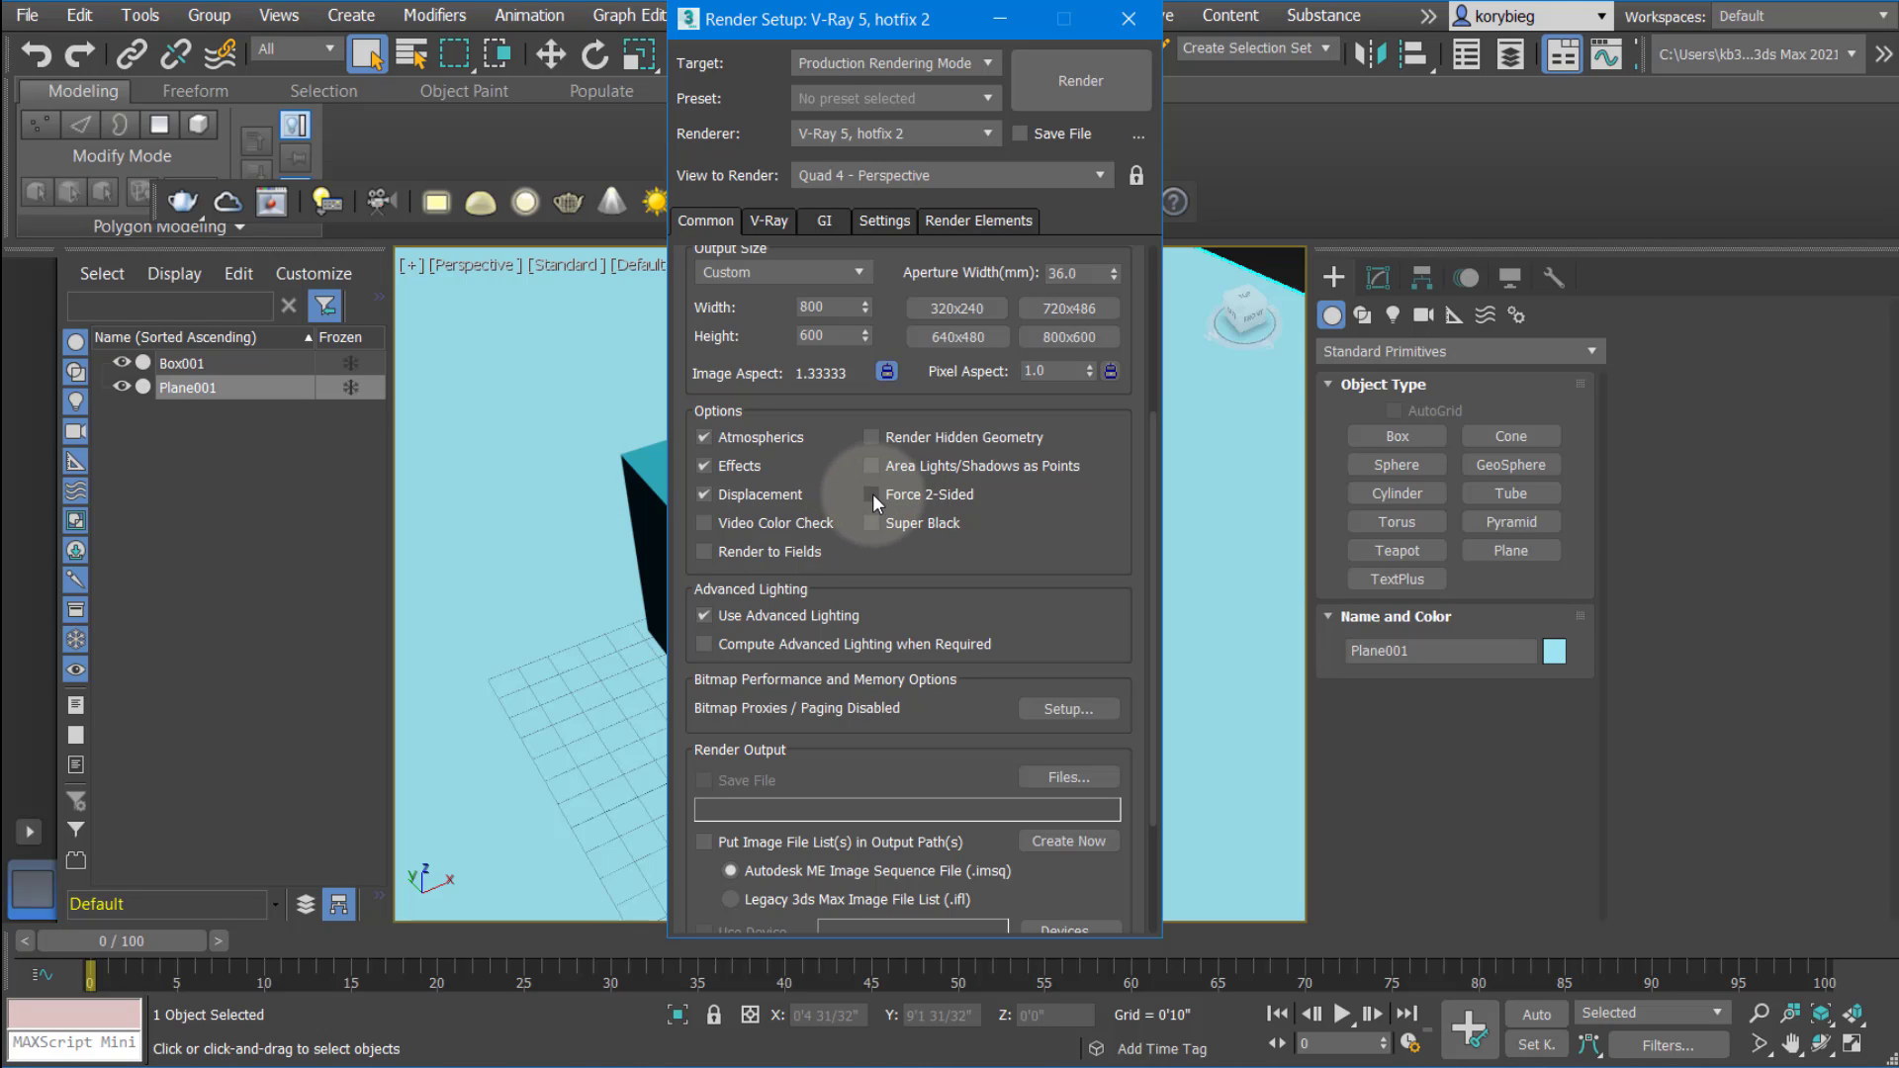
Turn on Force 2-Sided in the render Options
click(870, 494)
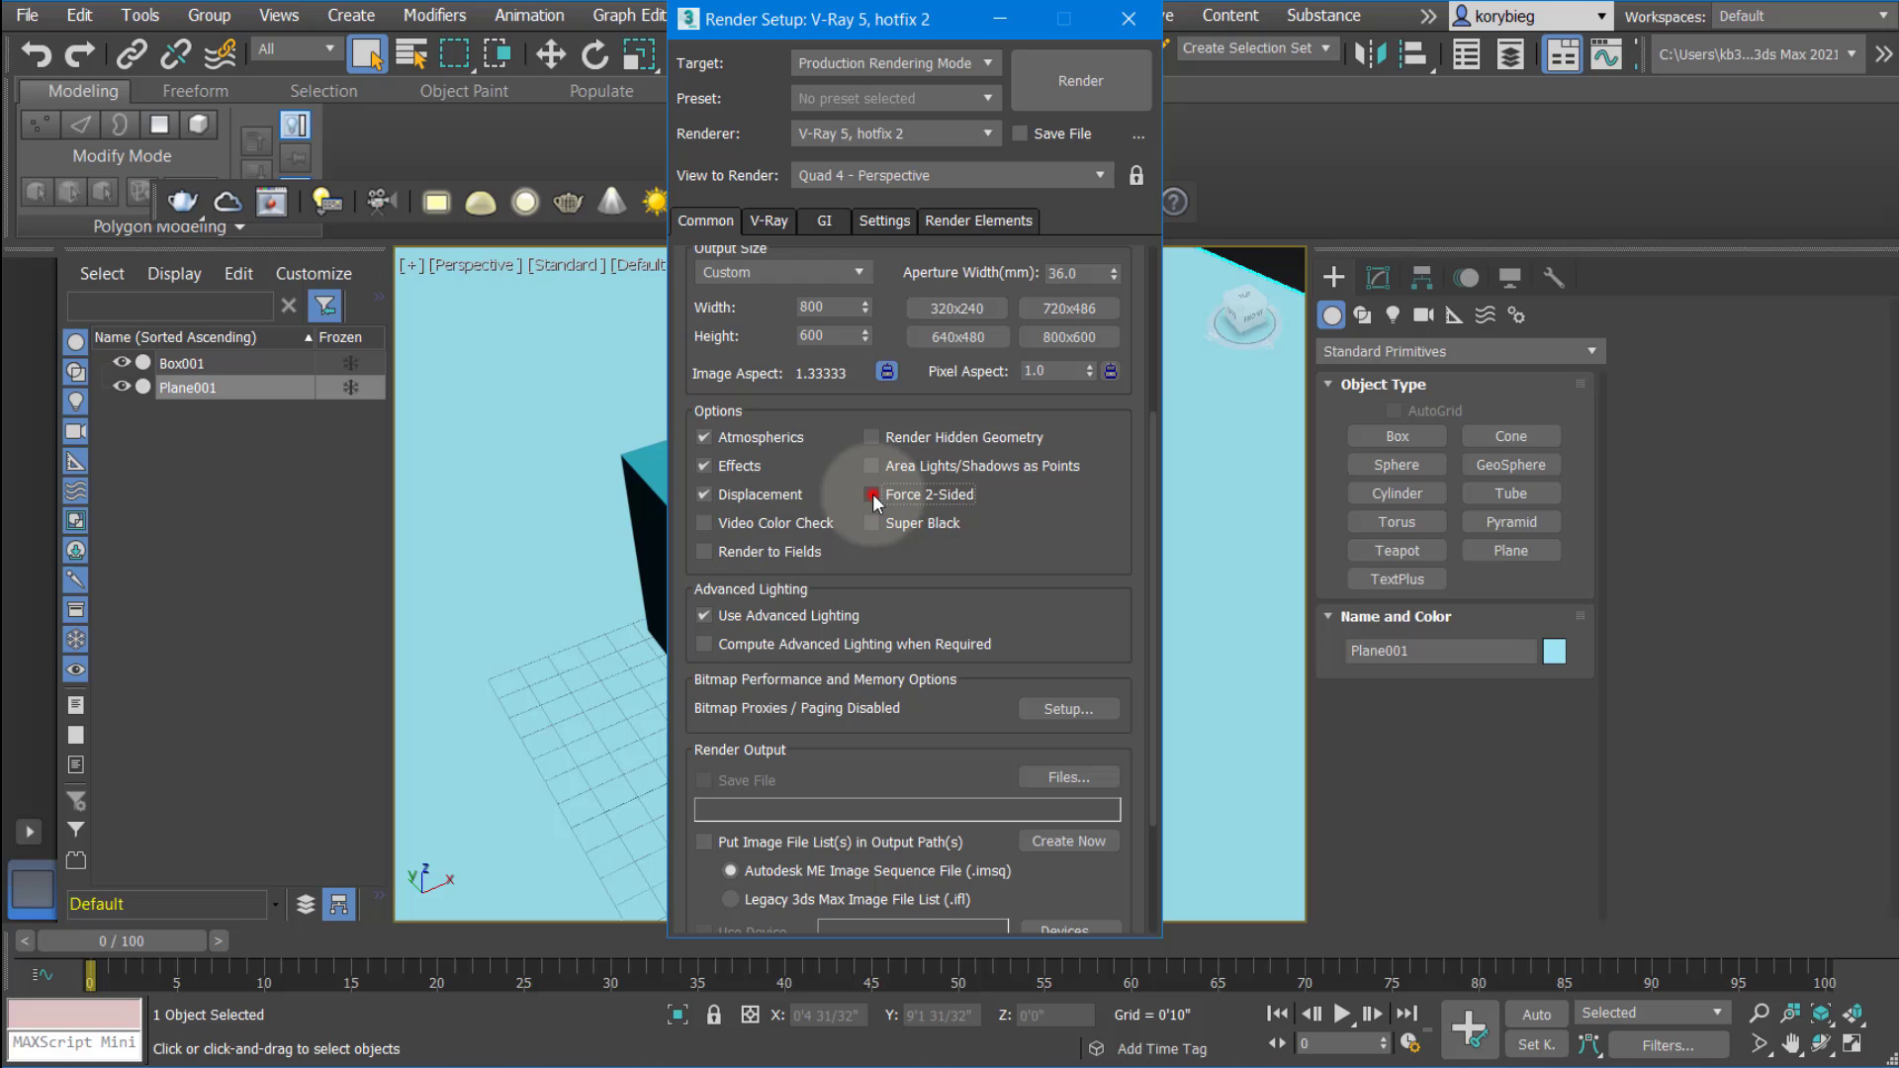
click(870, 494)
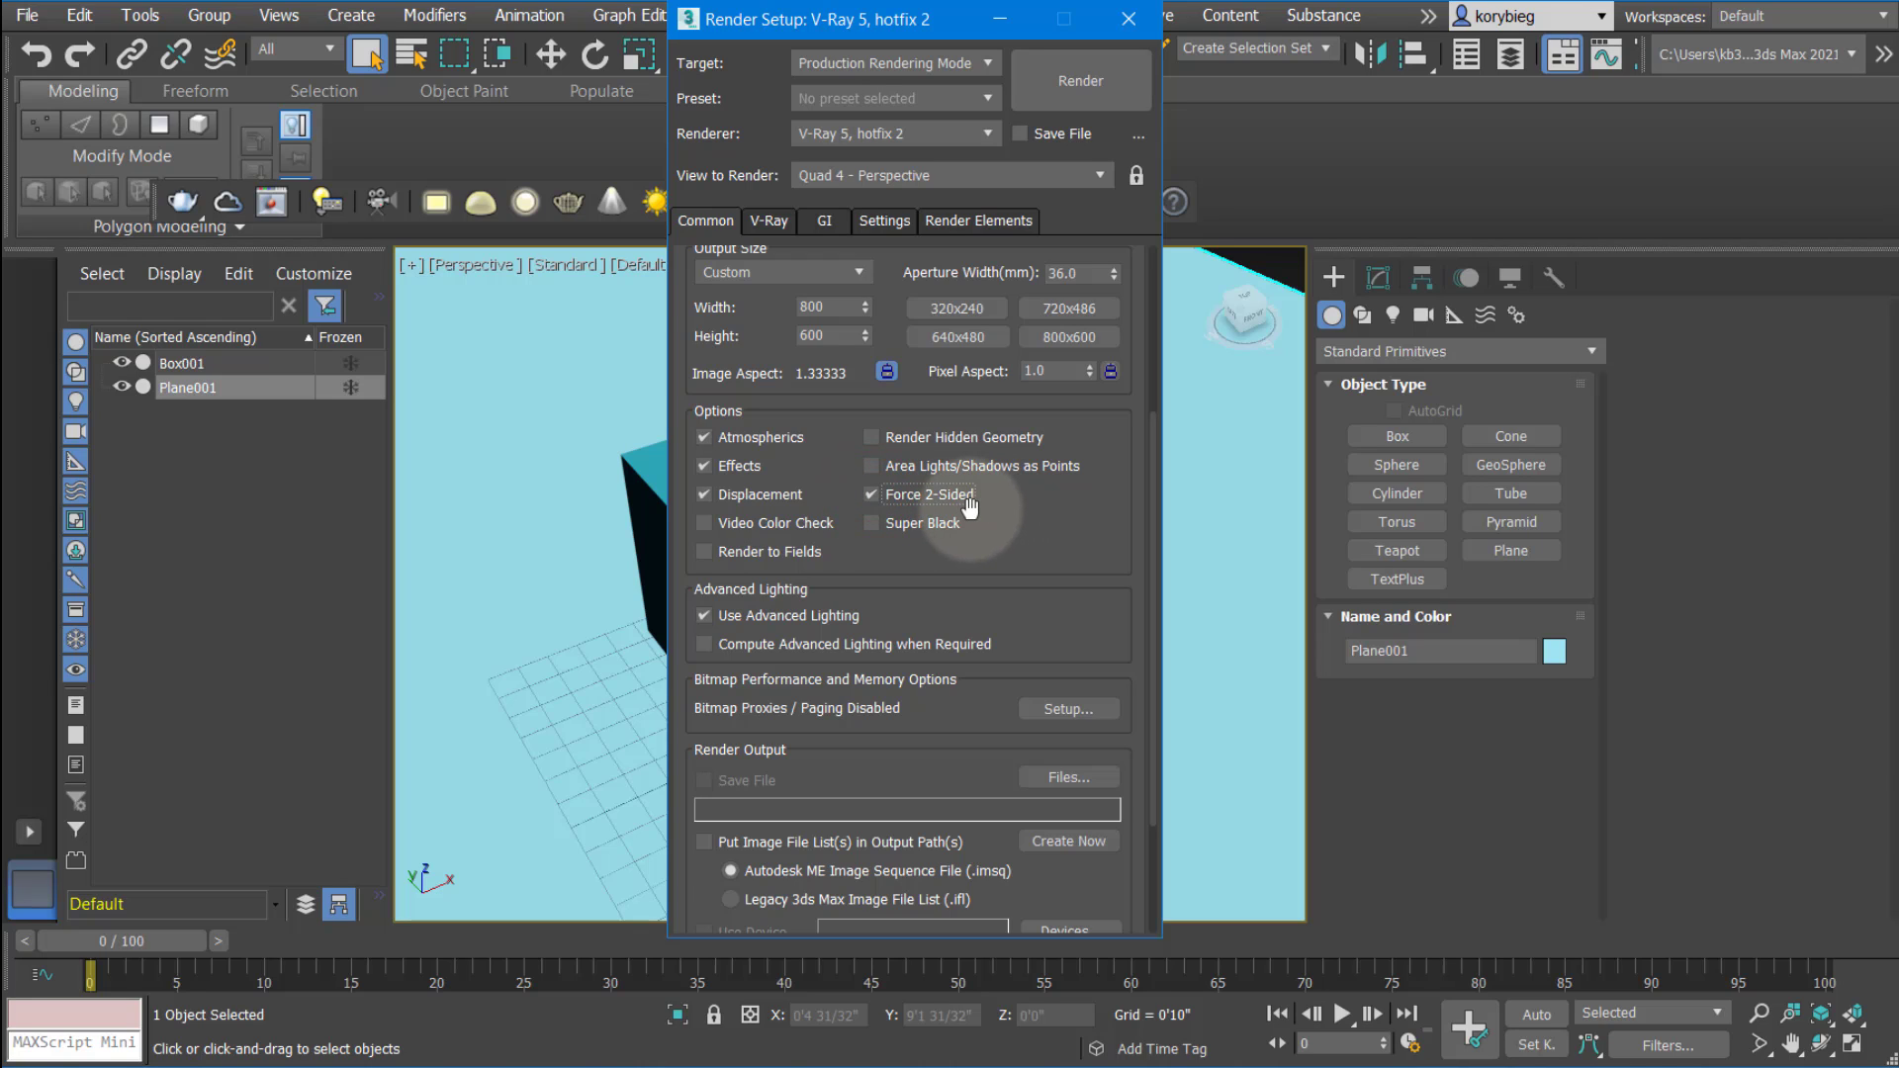
mouse_move(1005, 497)
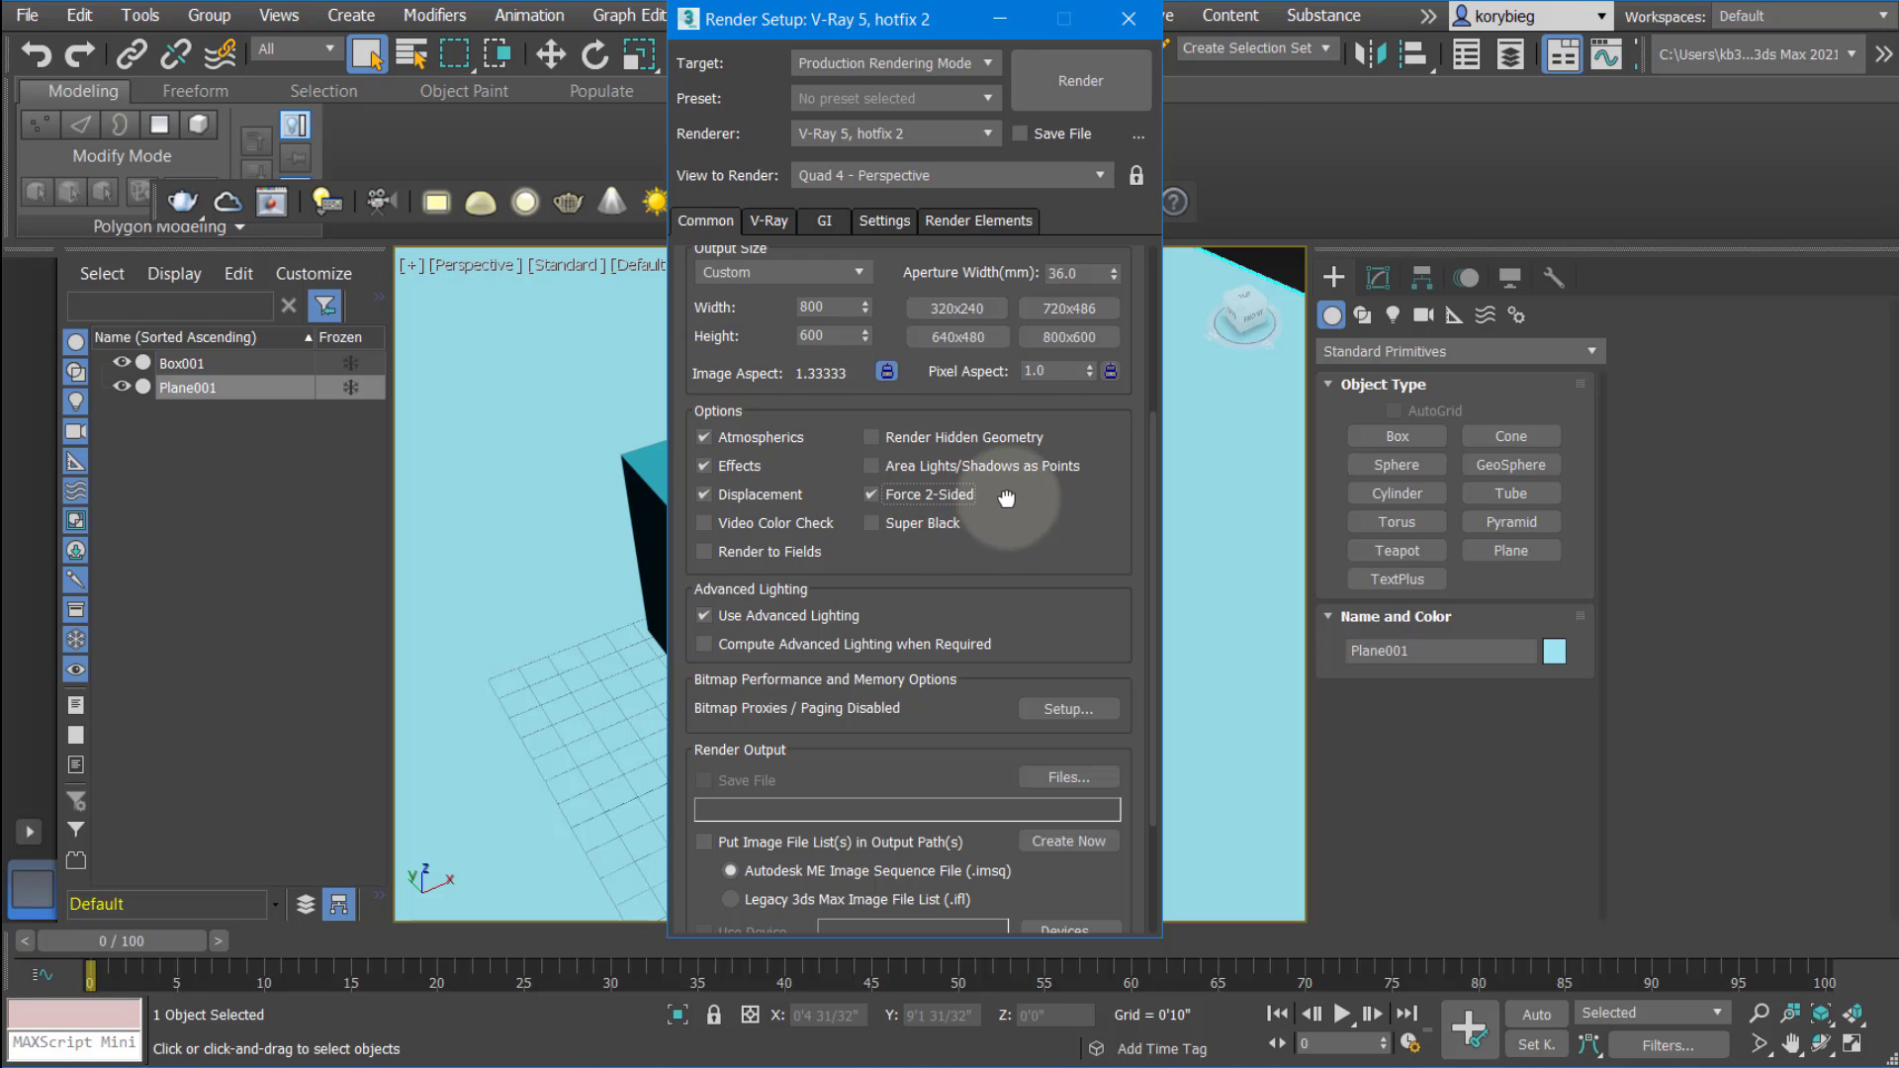
scroll(down, 3)
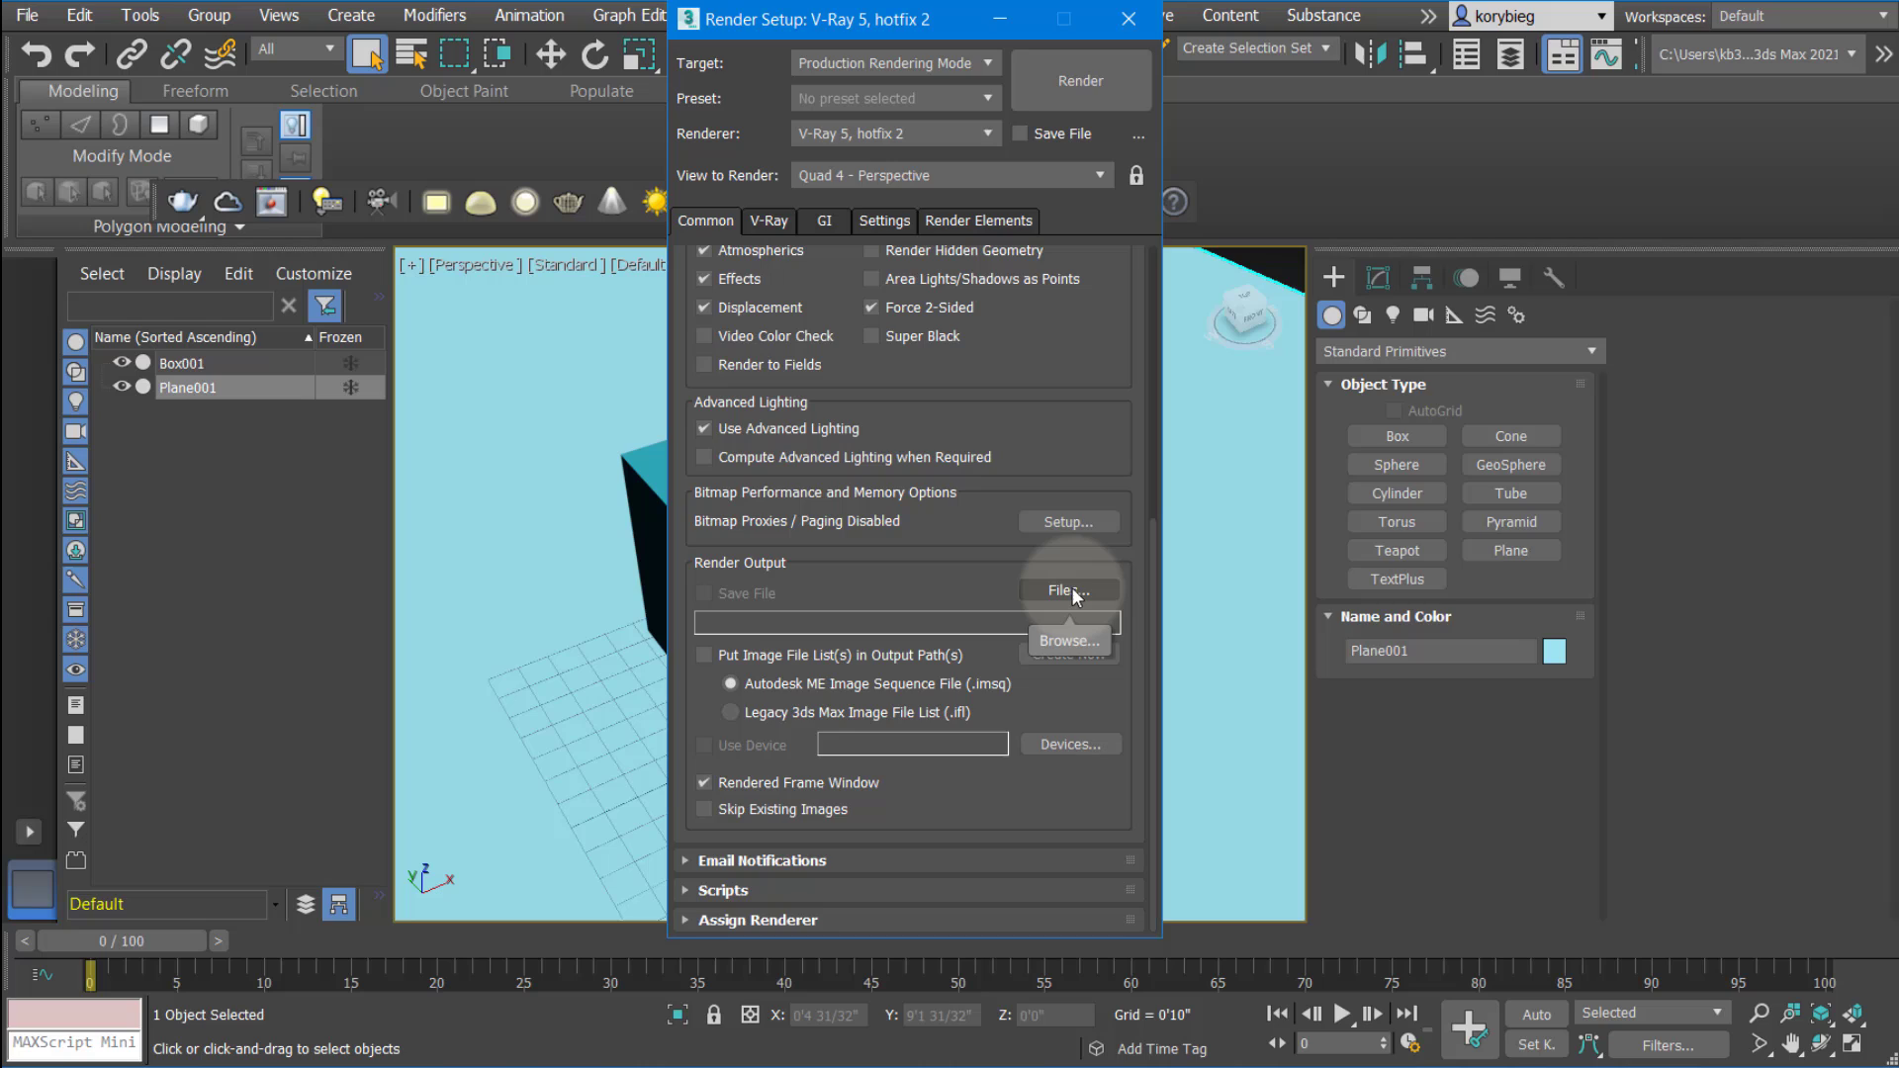
Set the render output file to test.tif with Store Alpha Channel enabled
click(1066, 590)
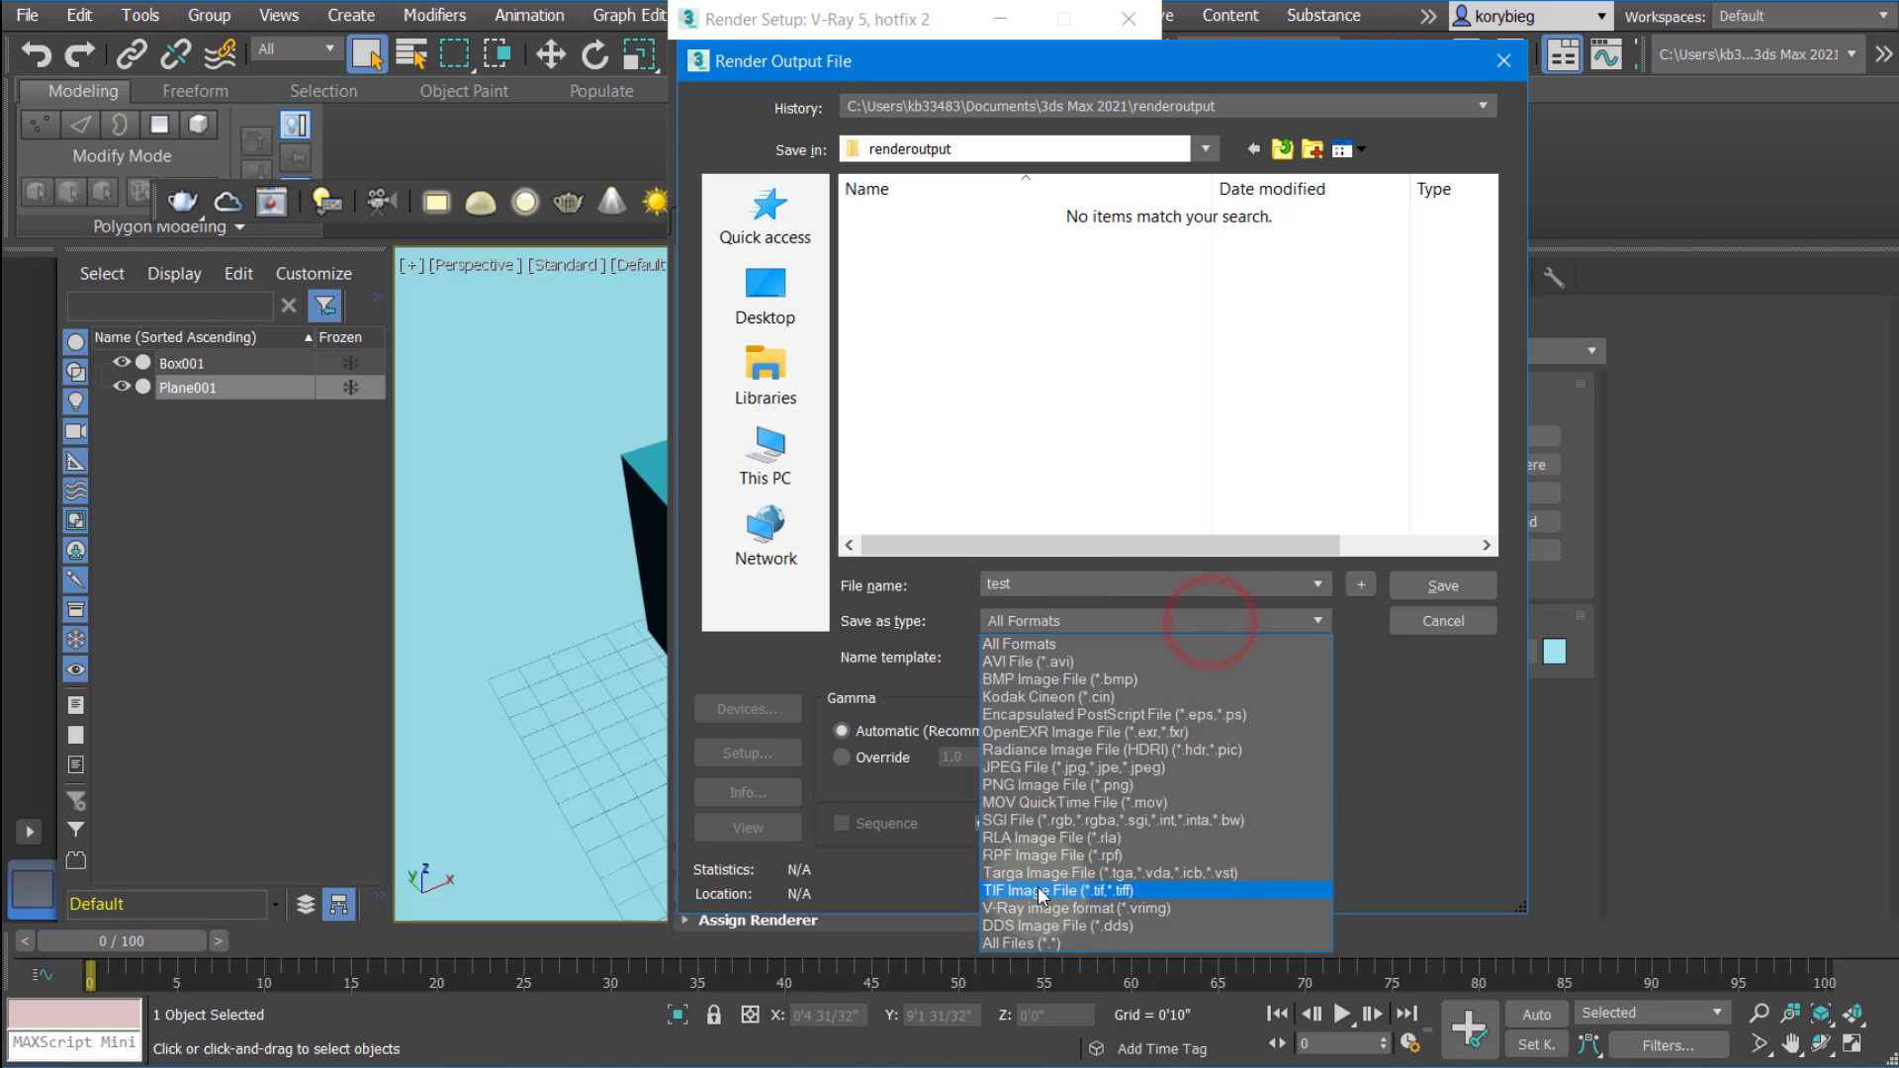
click(1040, 890)
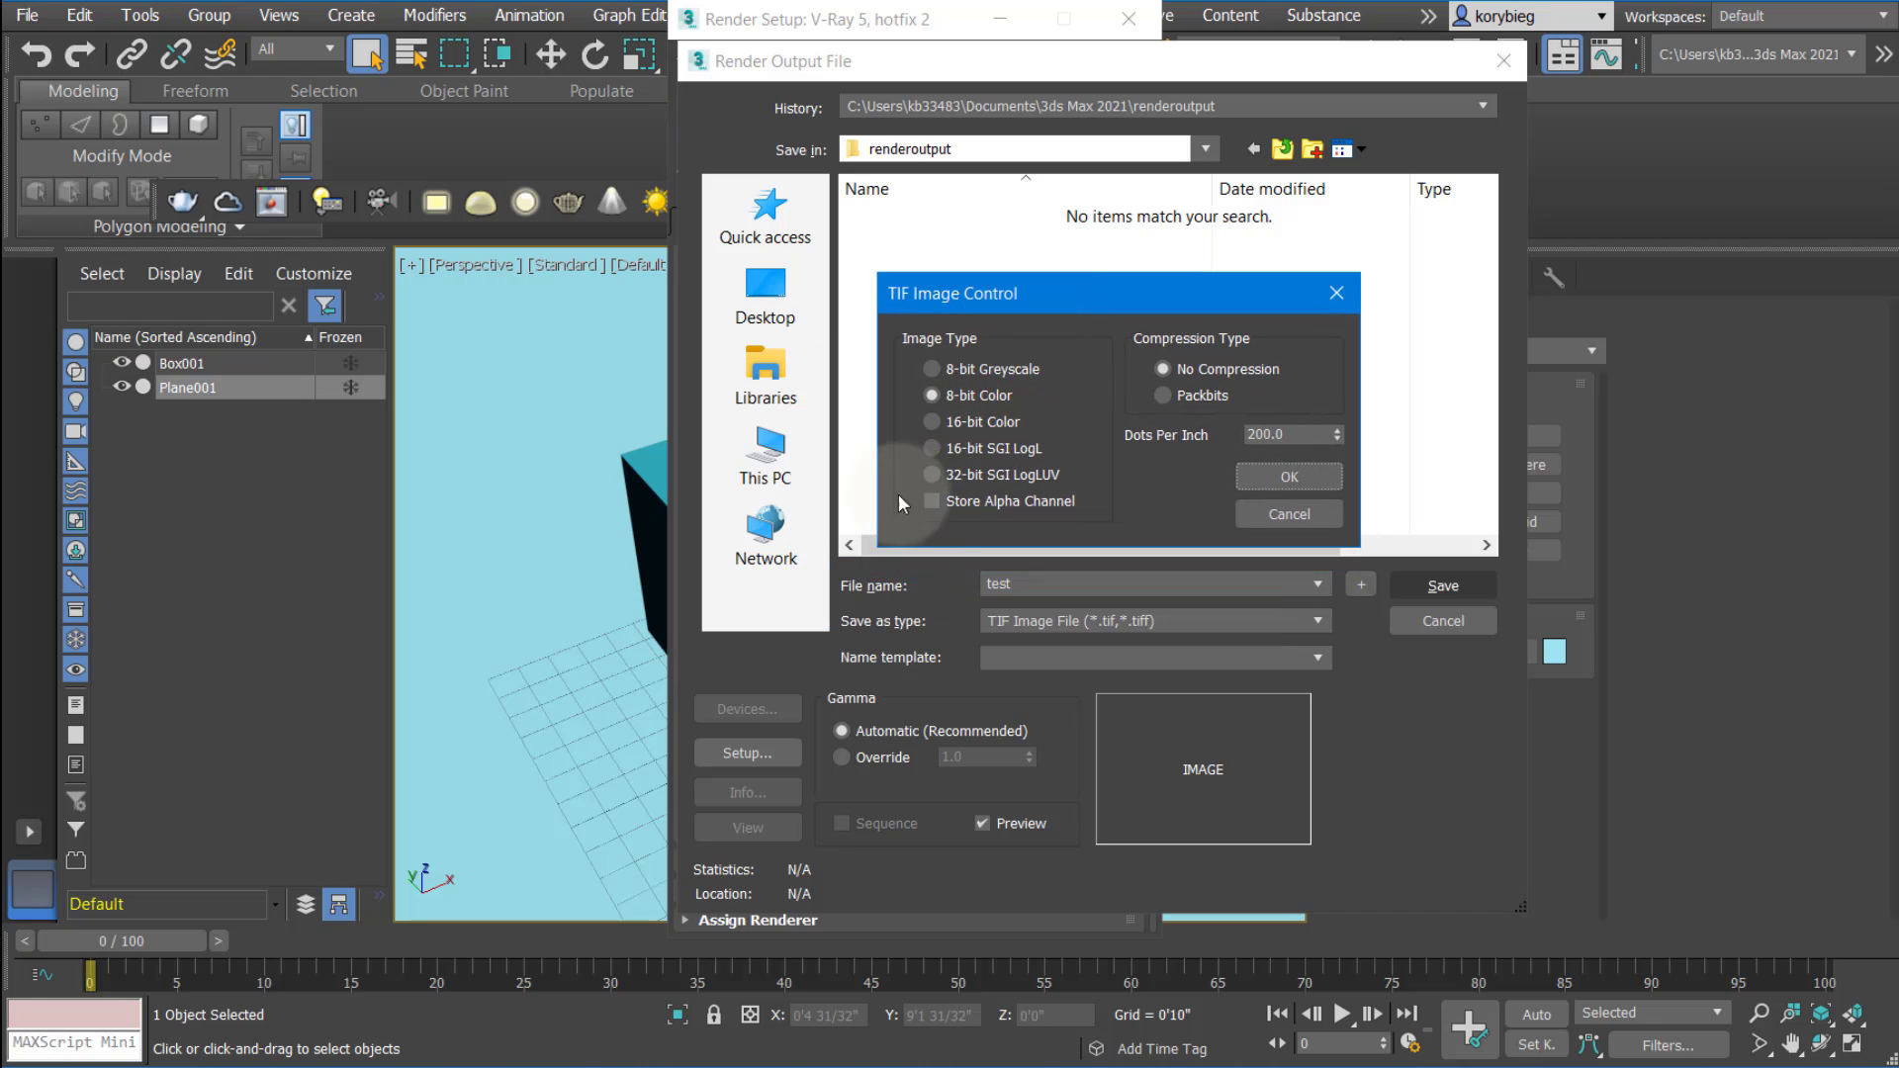
click(934, 502)
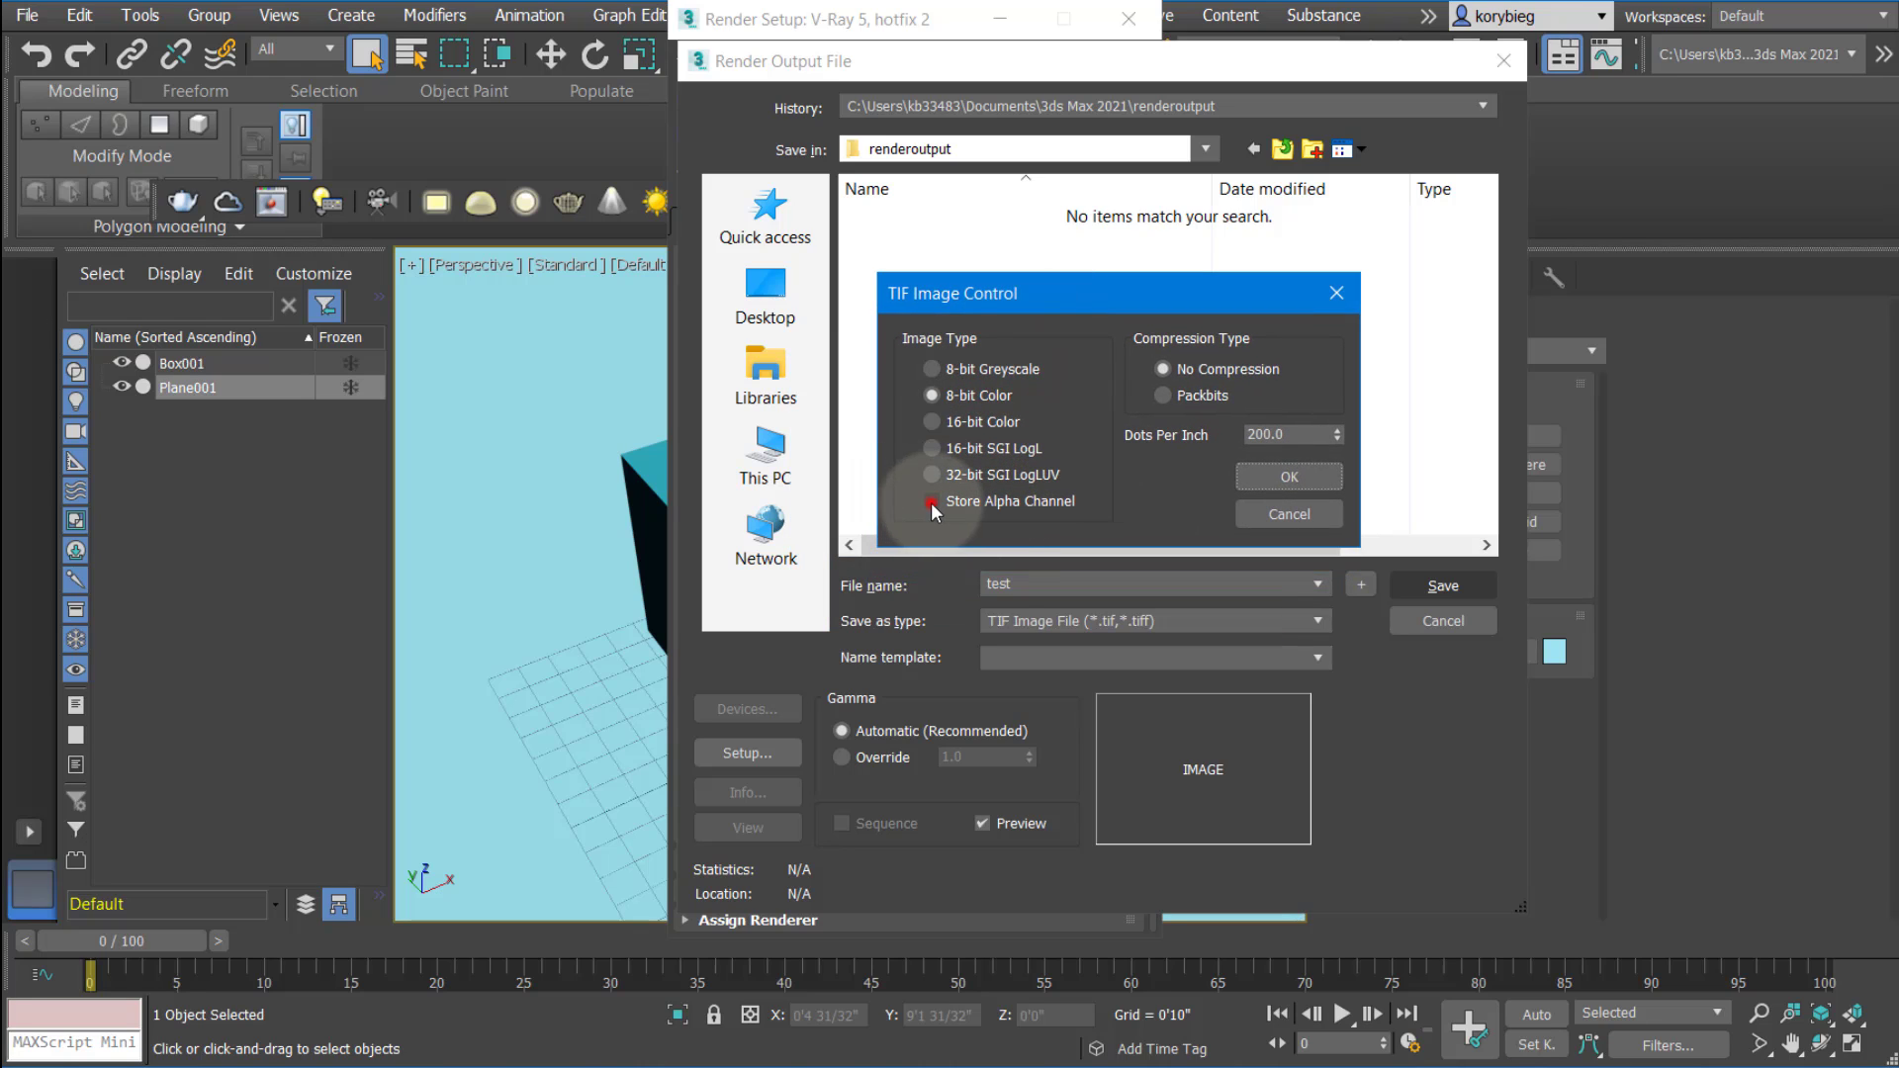
click(930, 502)
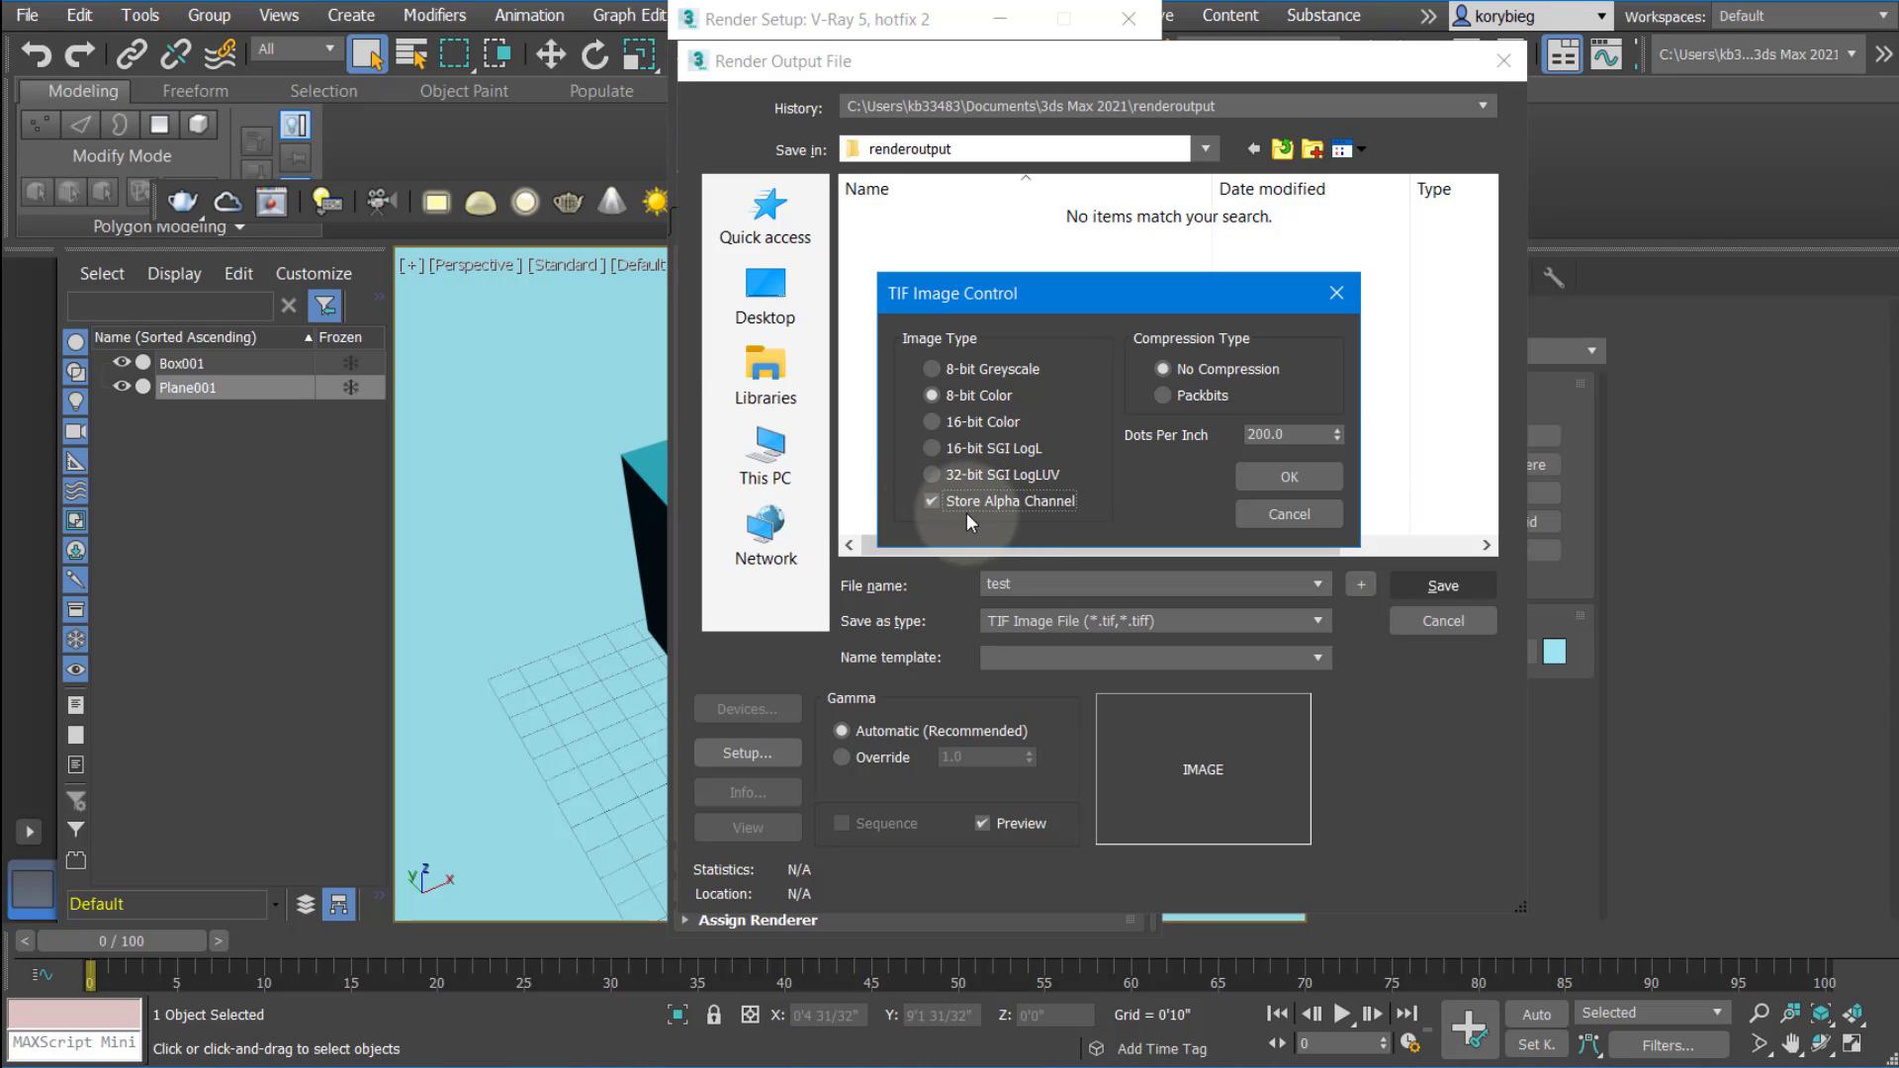
mouse_move(1014, 518)
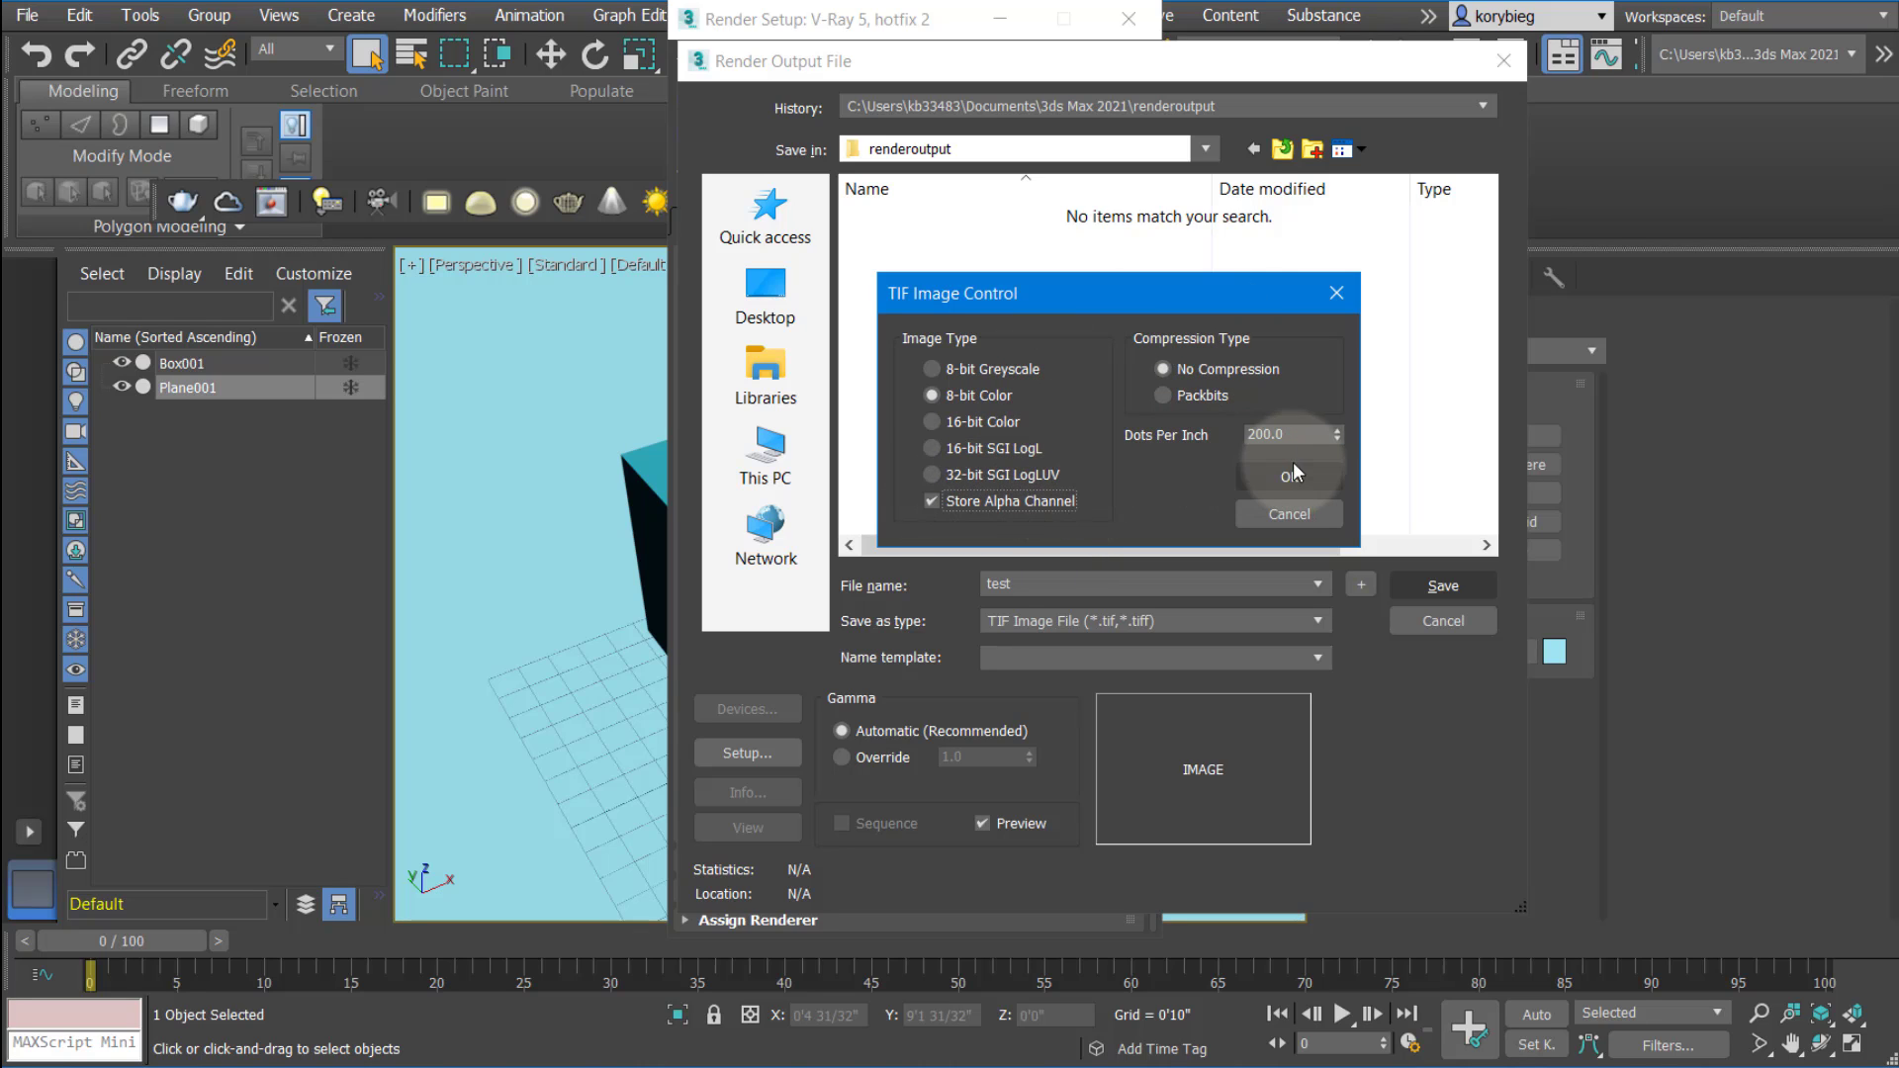
click(1290, 475)
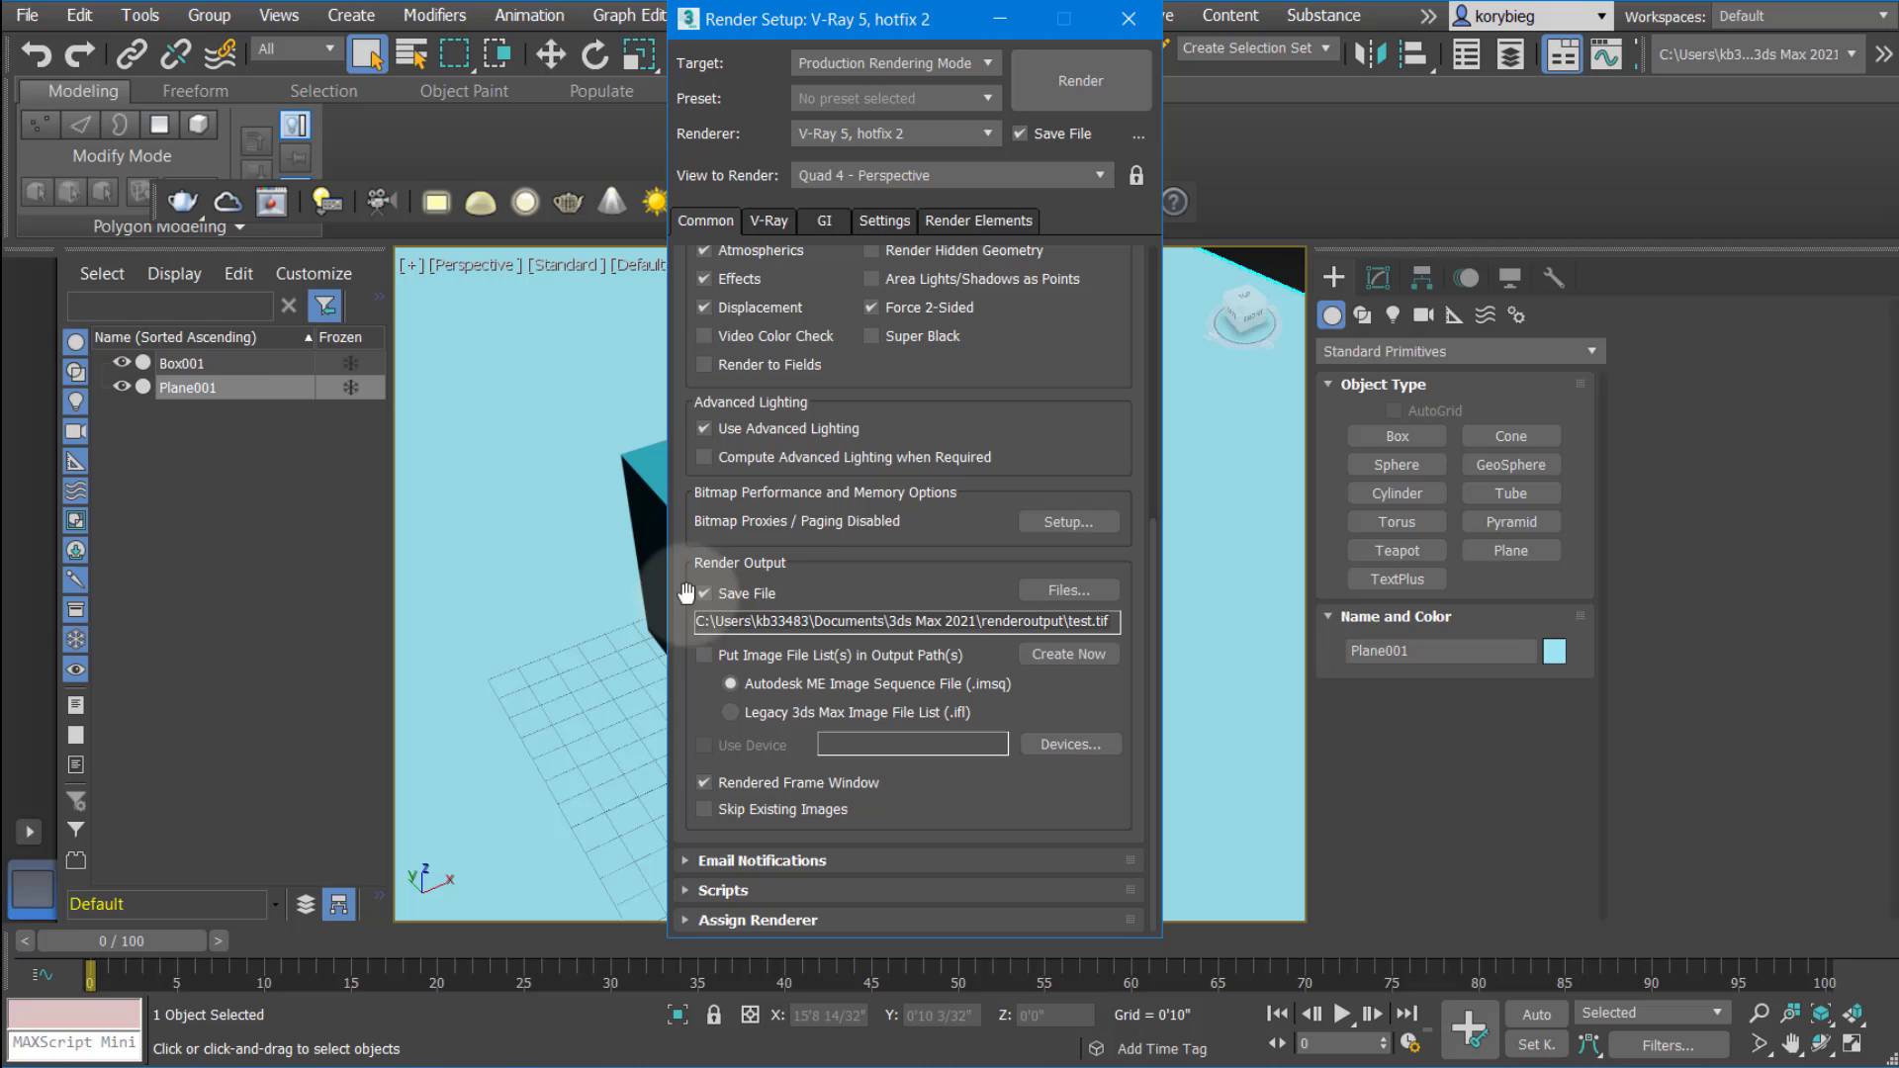
Keep Save File ticked so the render is written to disk
click(704, 594)
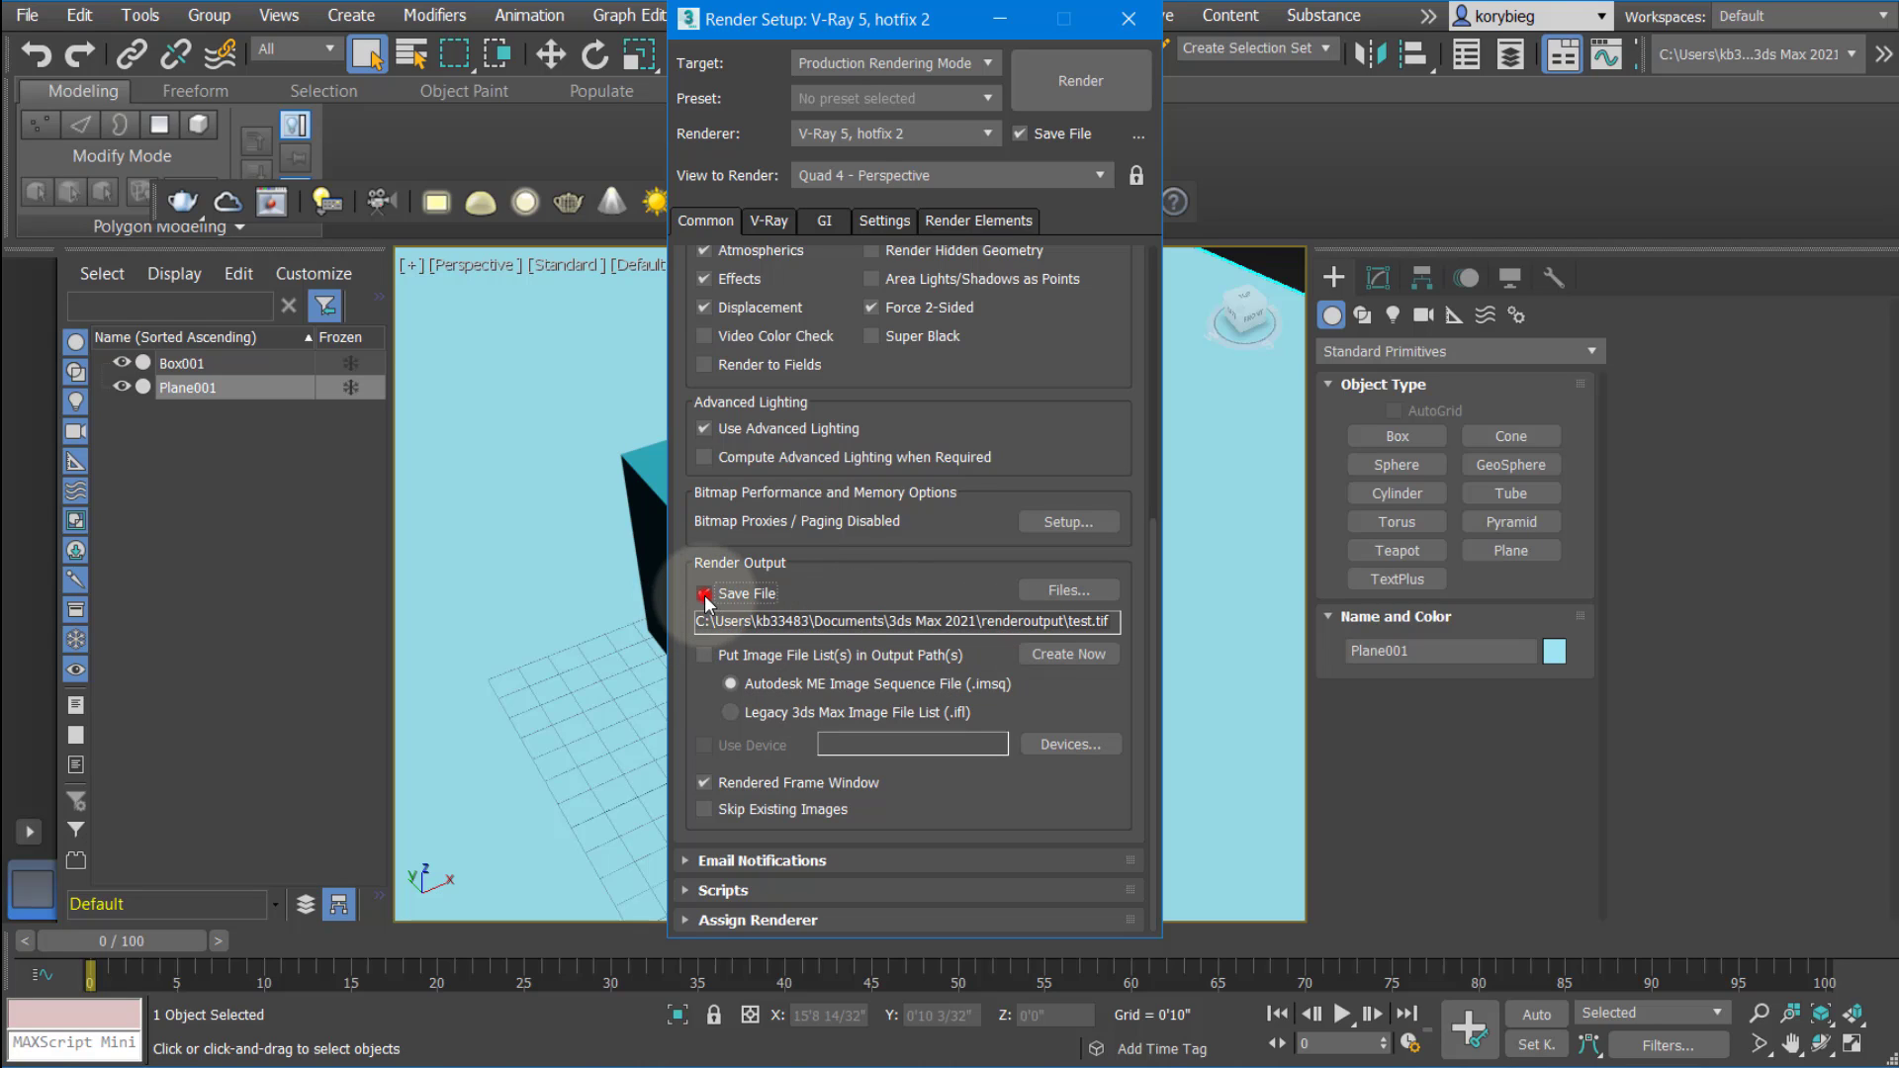
click(704, 593)
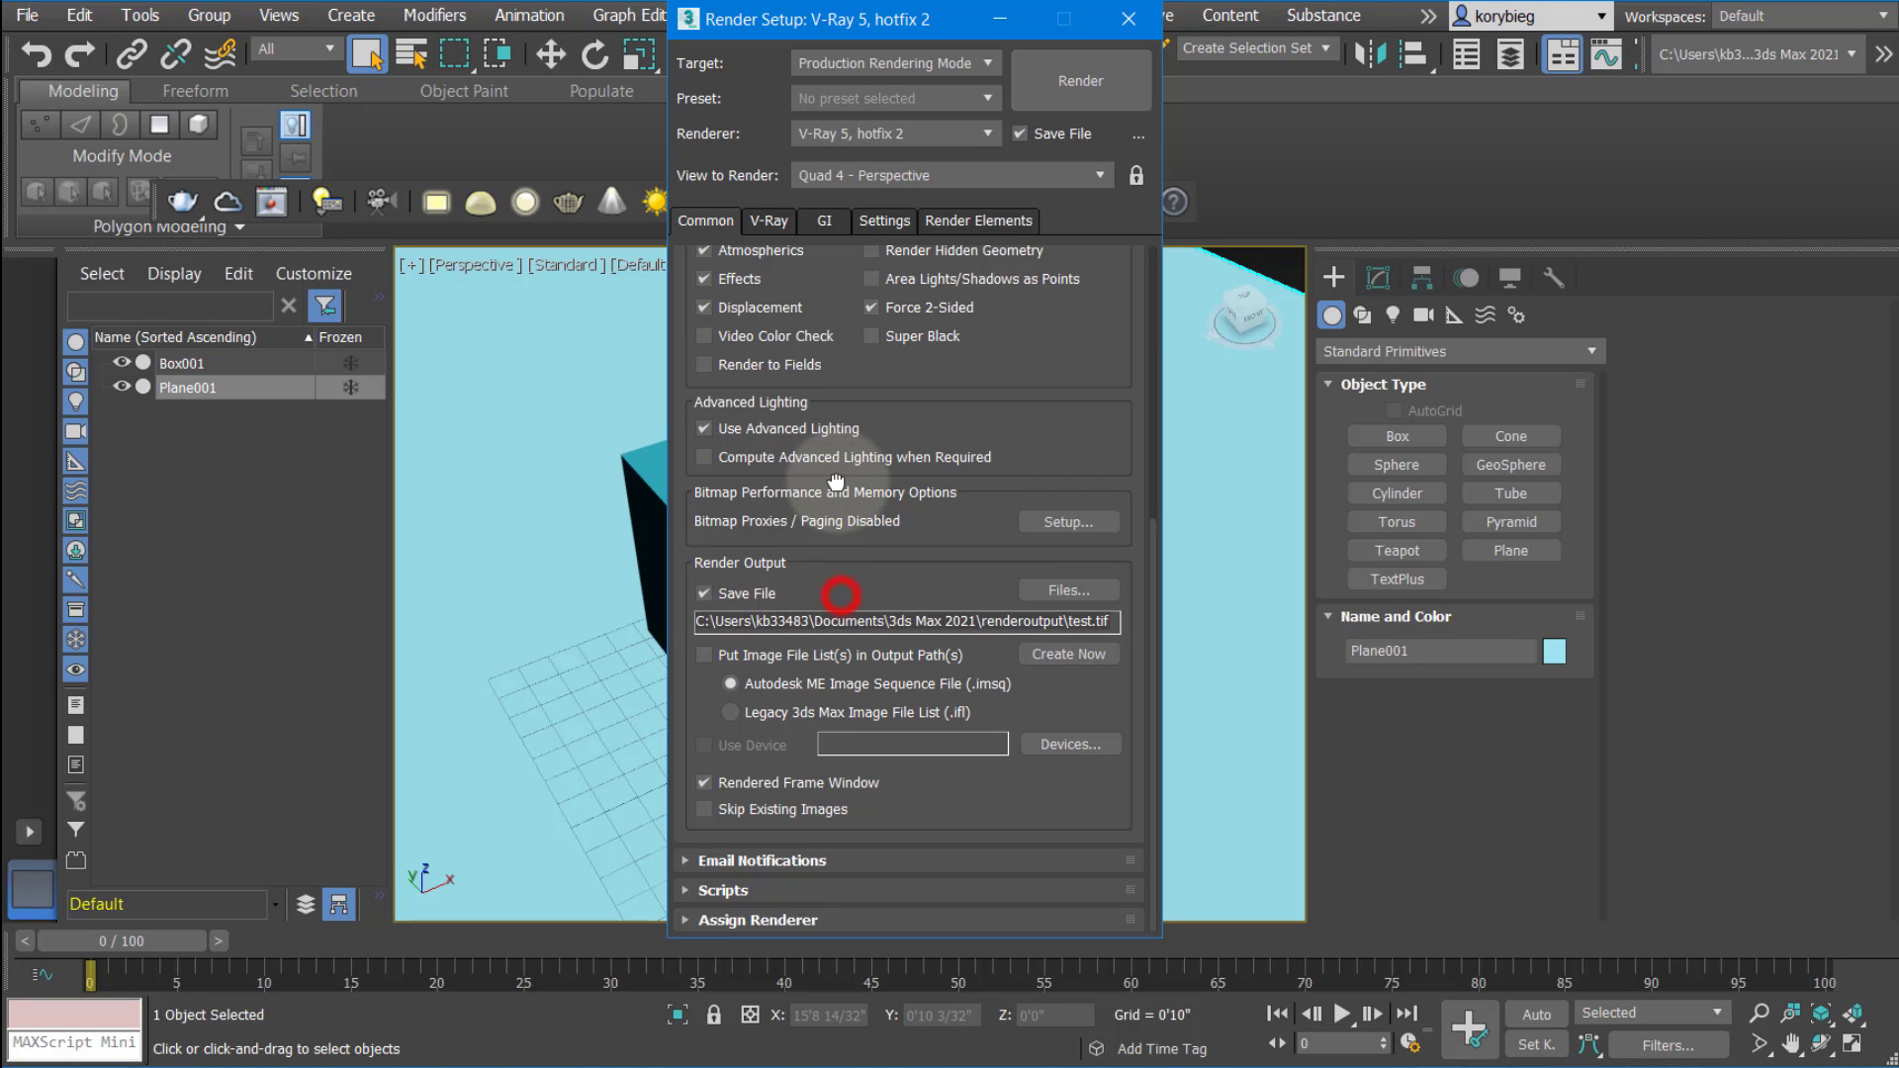
click(767, 221)
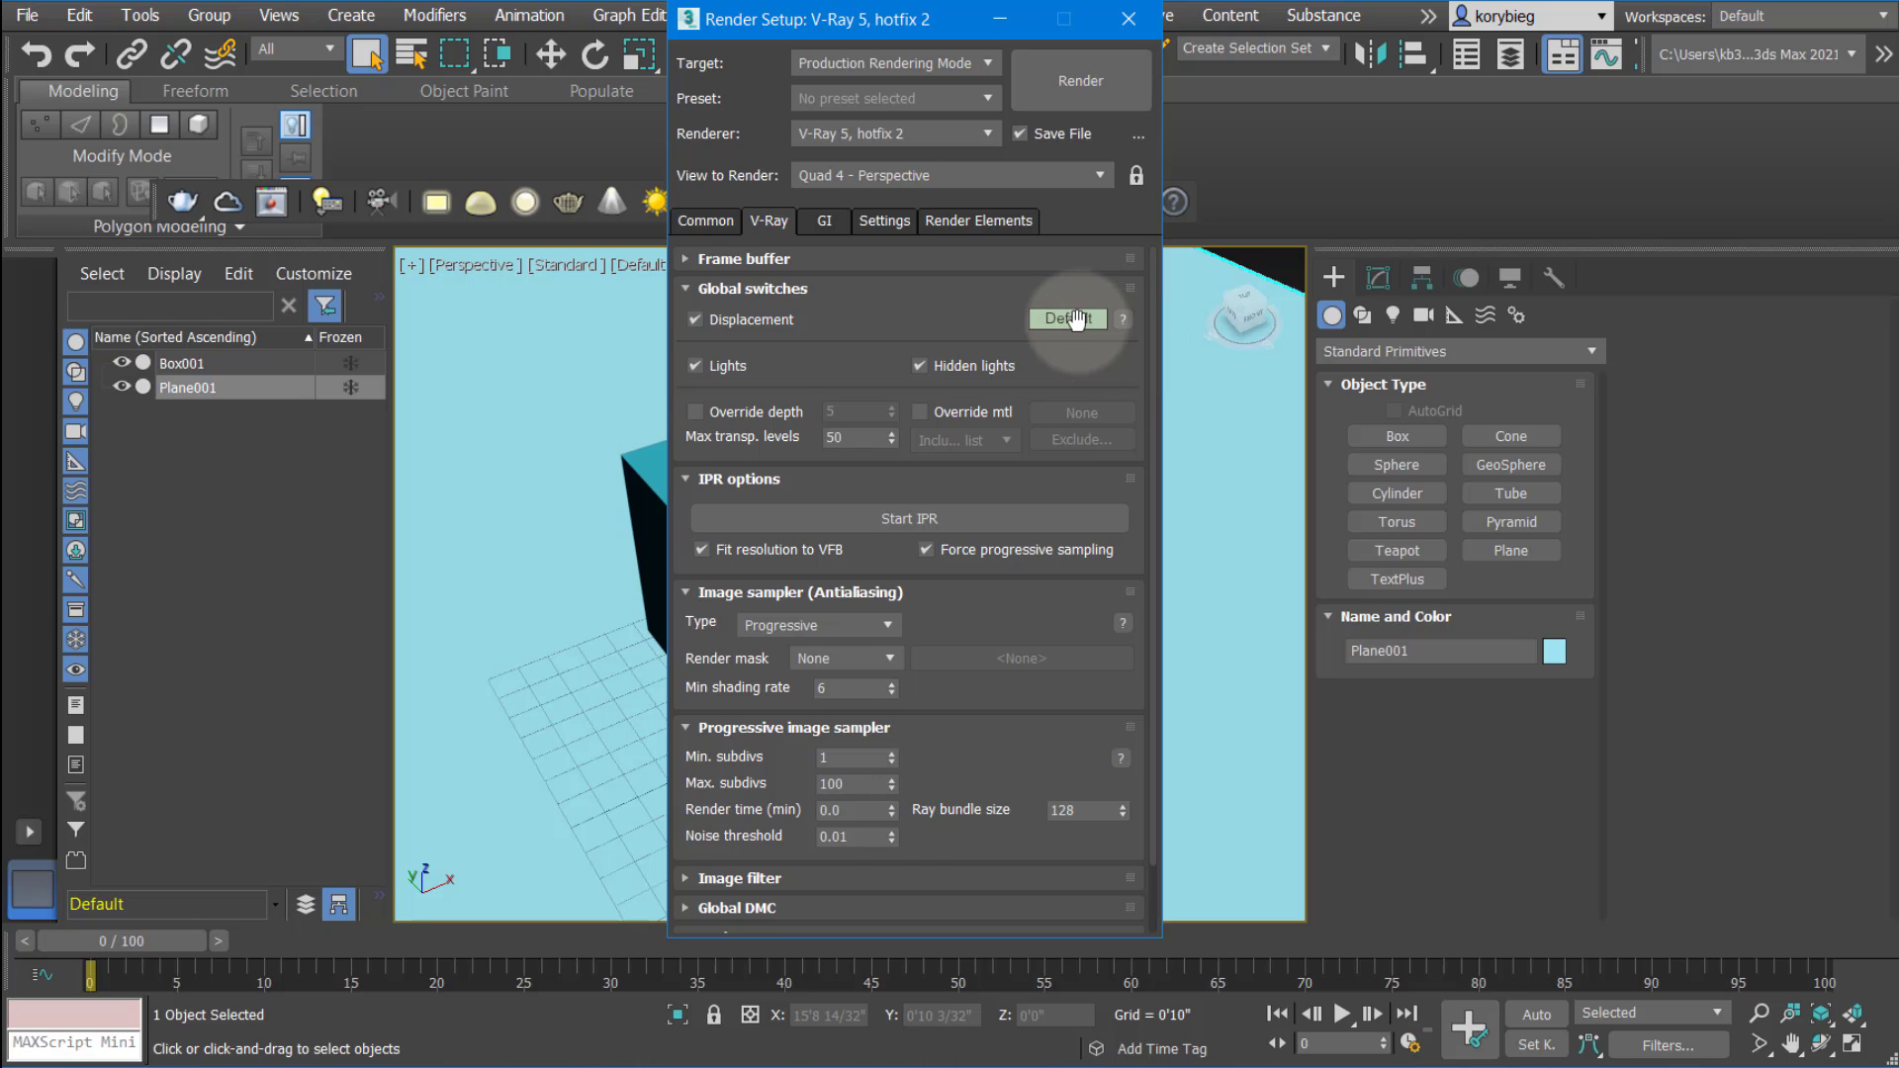
Toggle Global switches between Expert and Default, and expand then collapse the Frame buffer rollout
click(1068, 318)
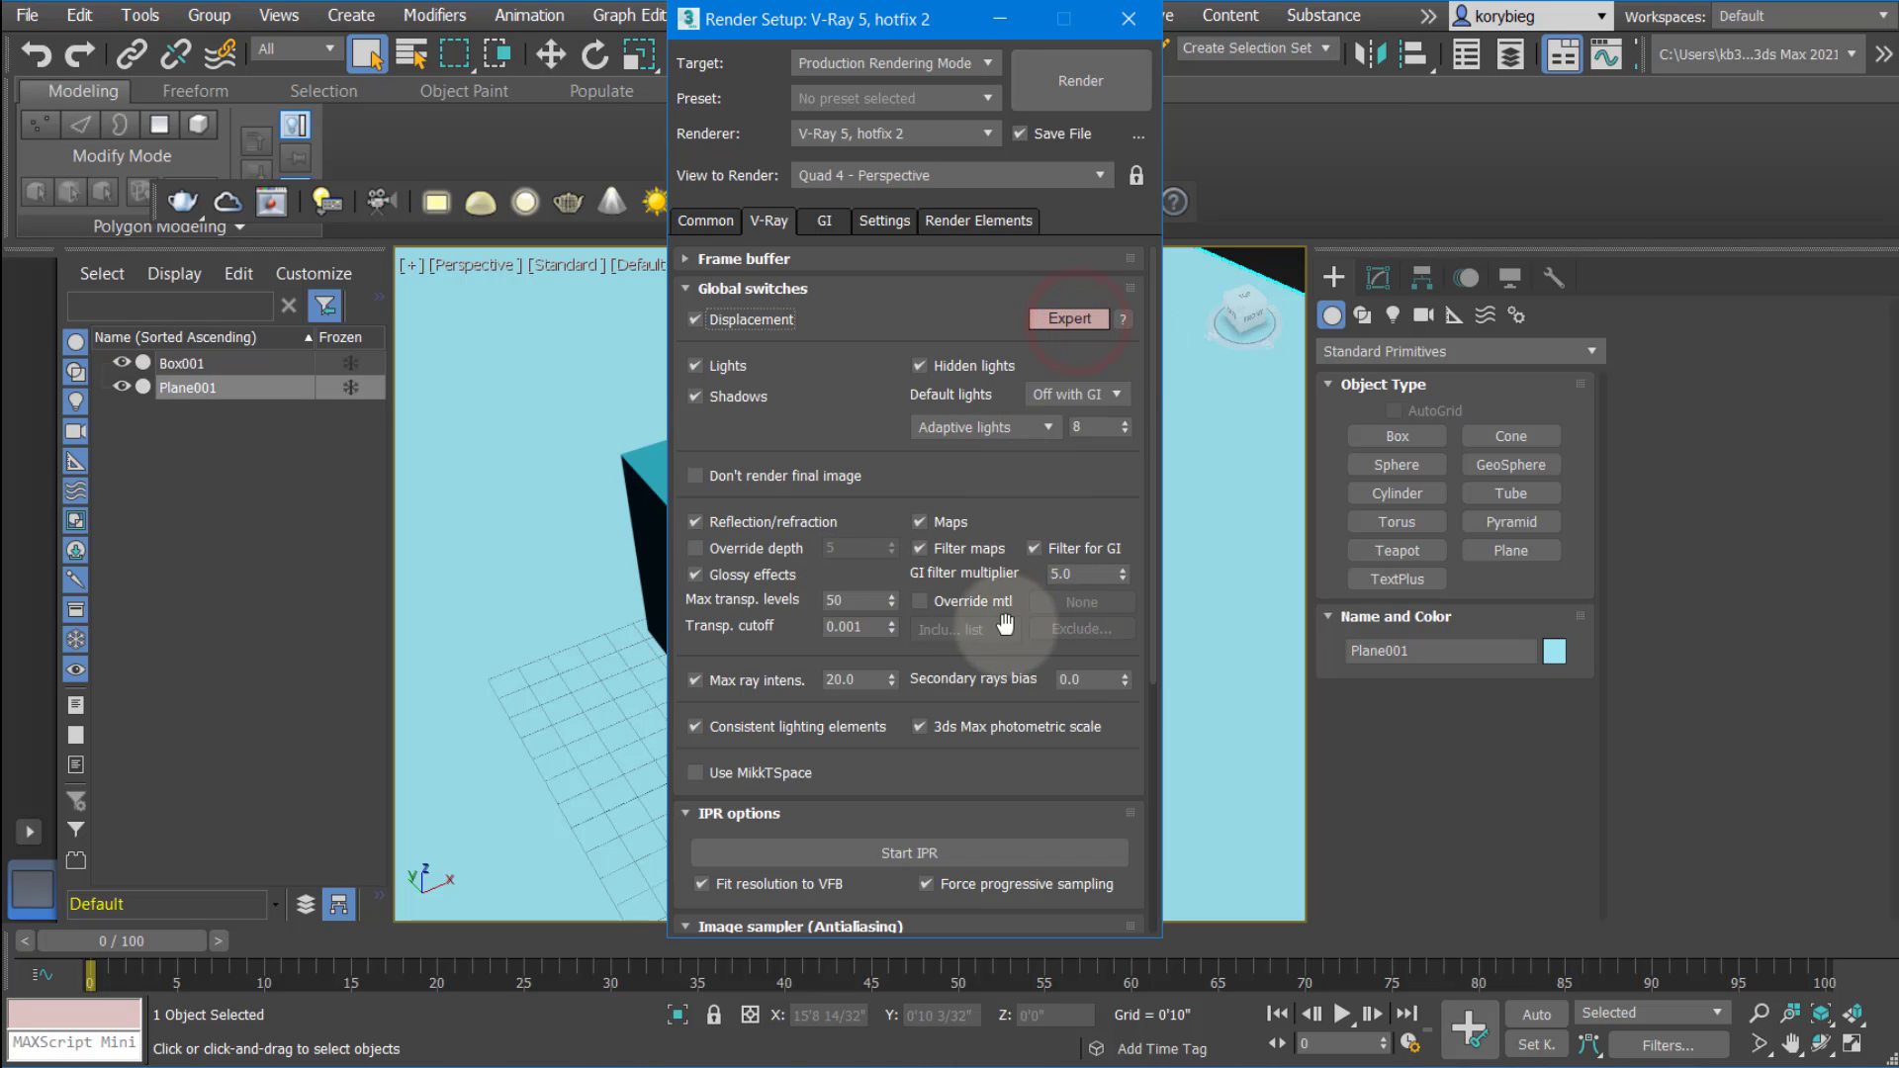
click(1068, 318)
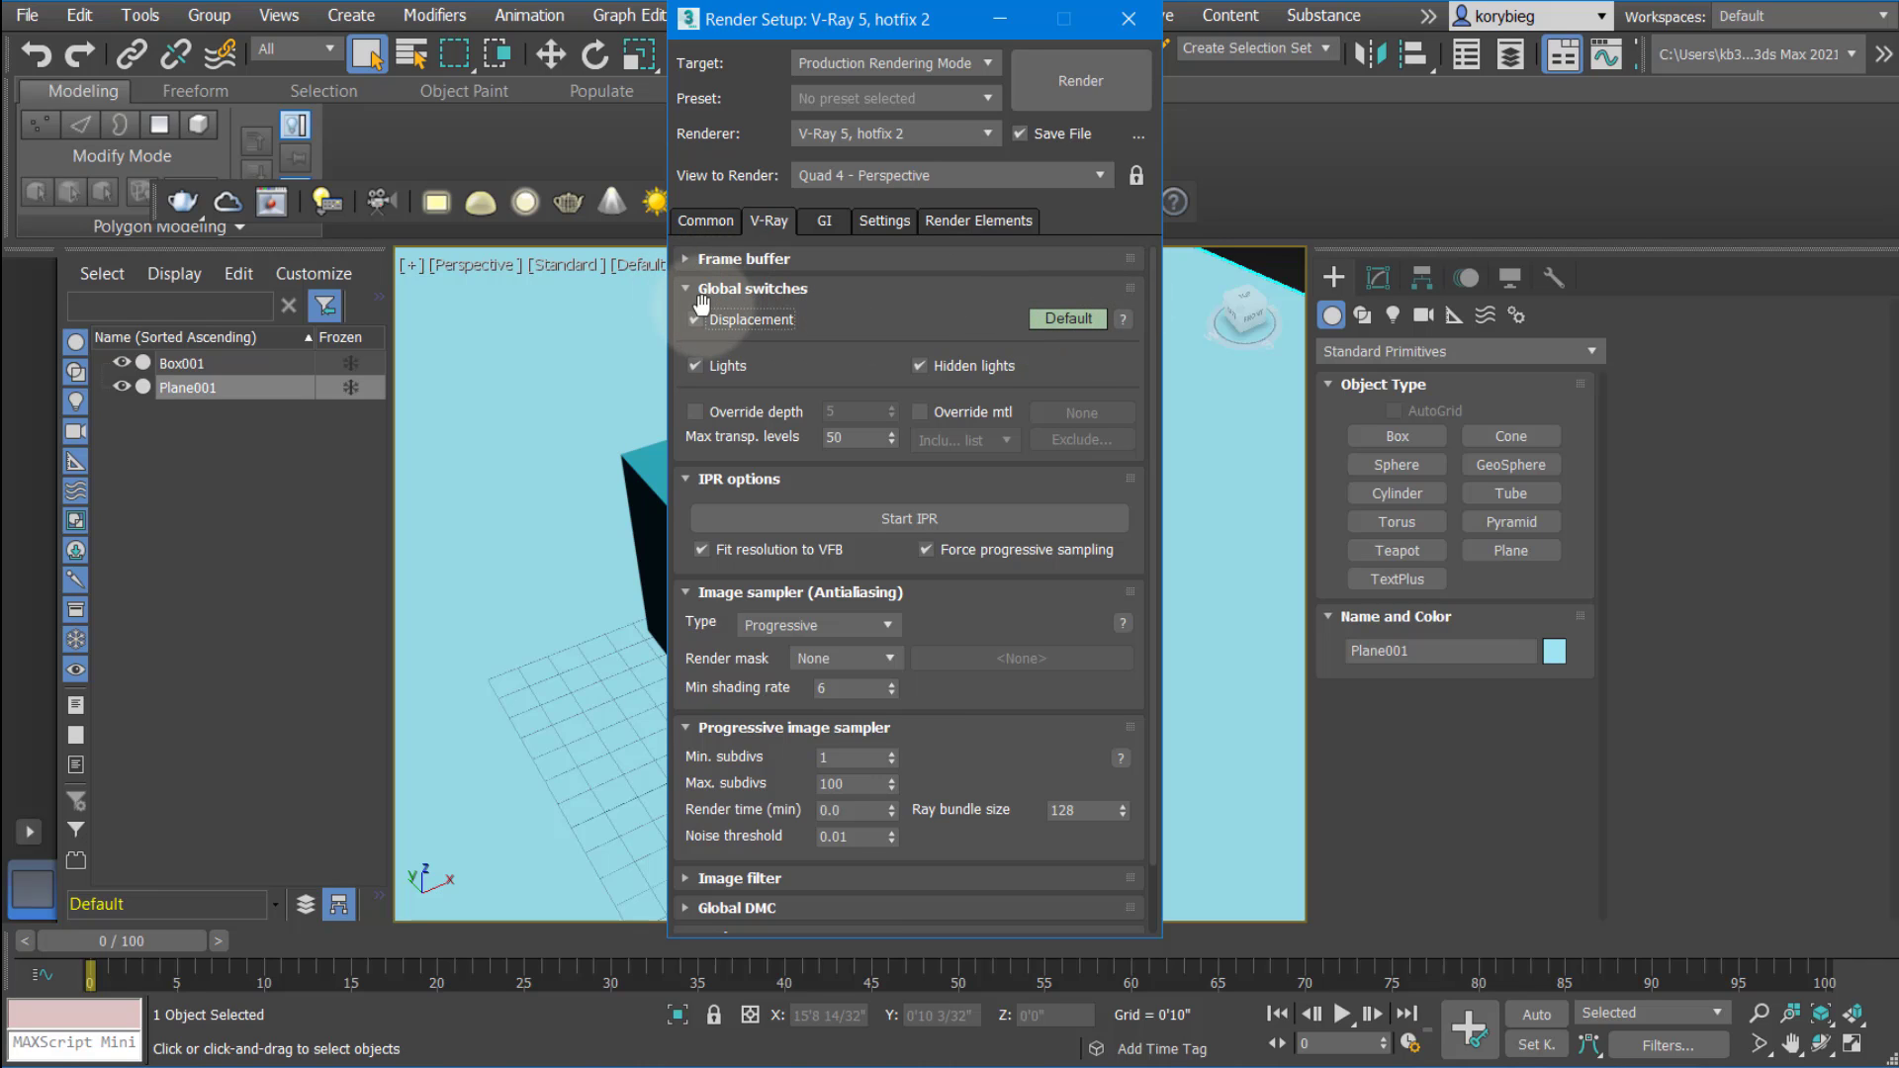
click(686, 260)
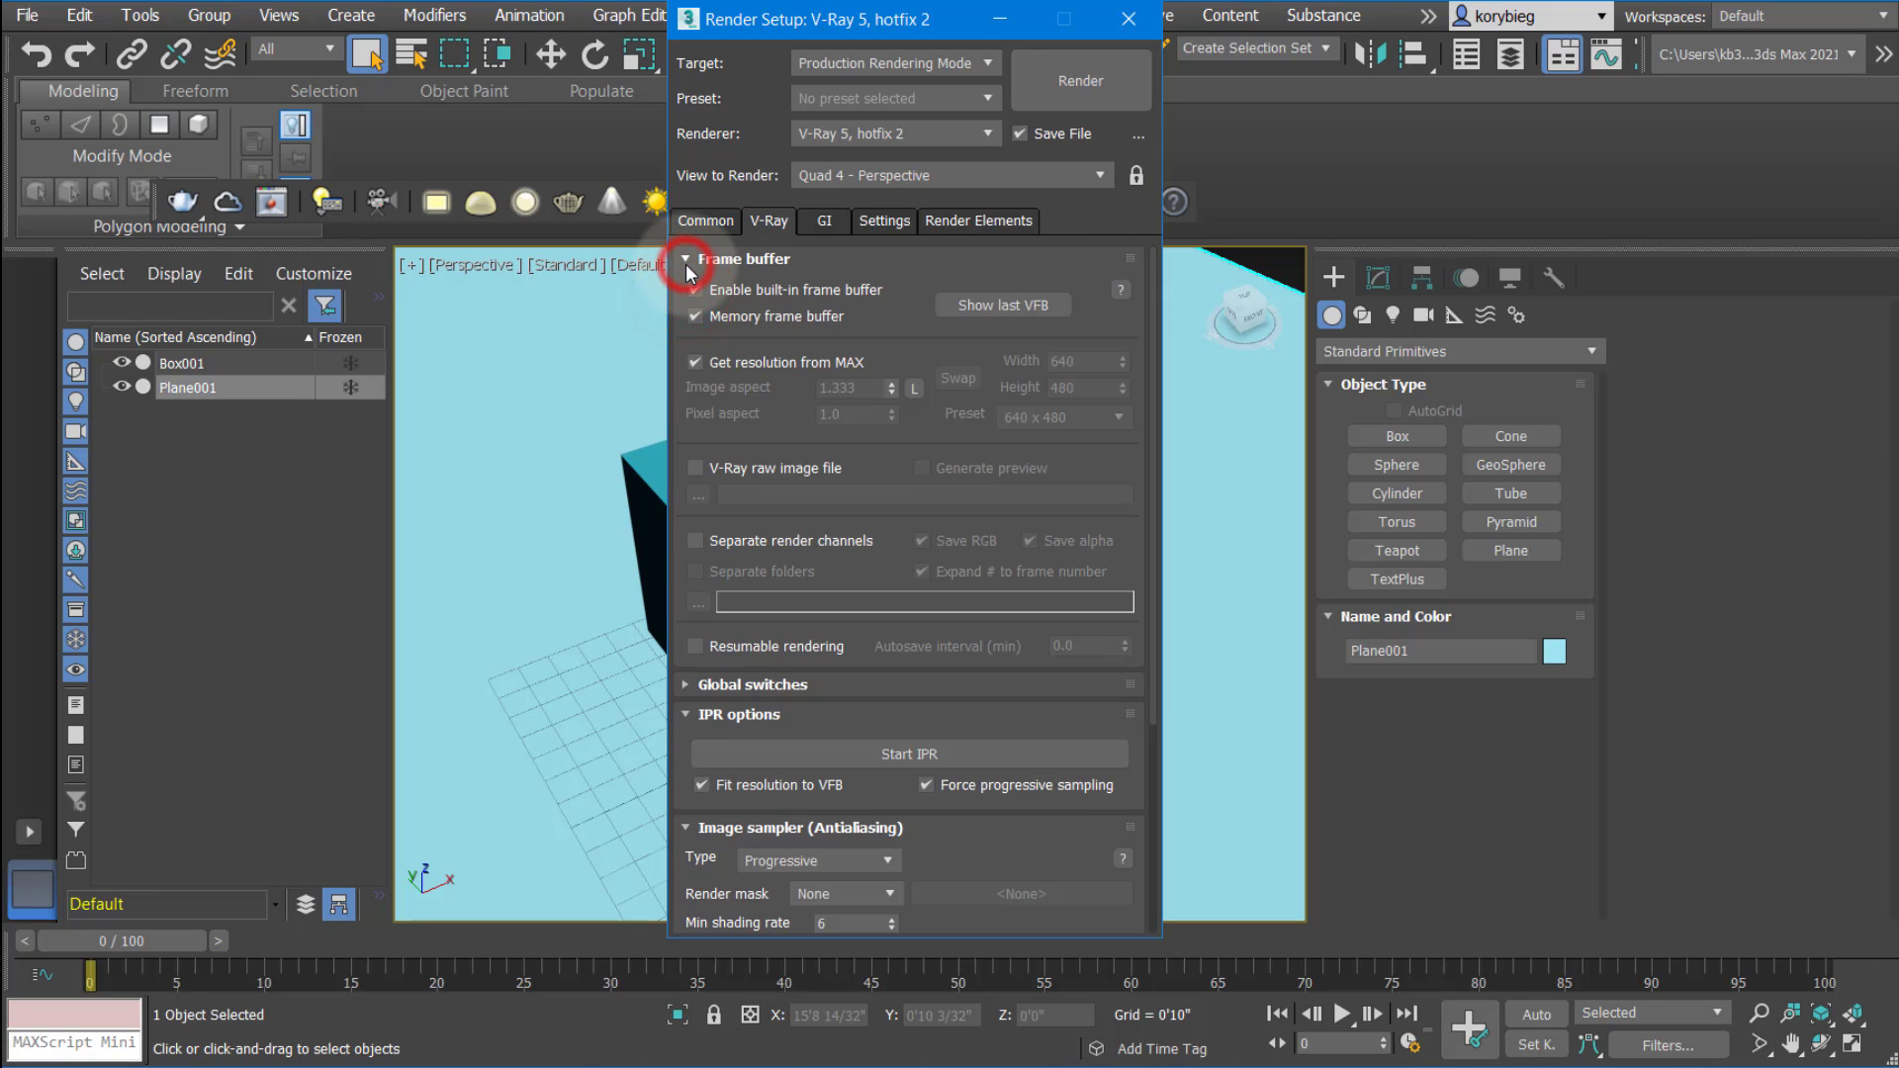
click(684, 259)
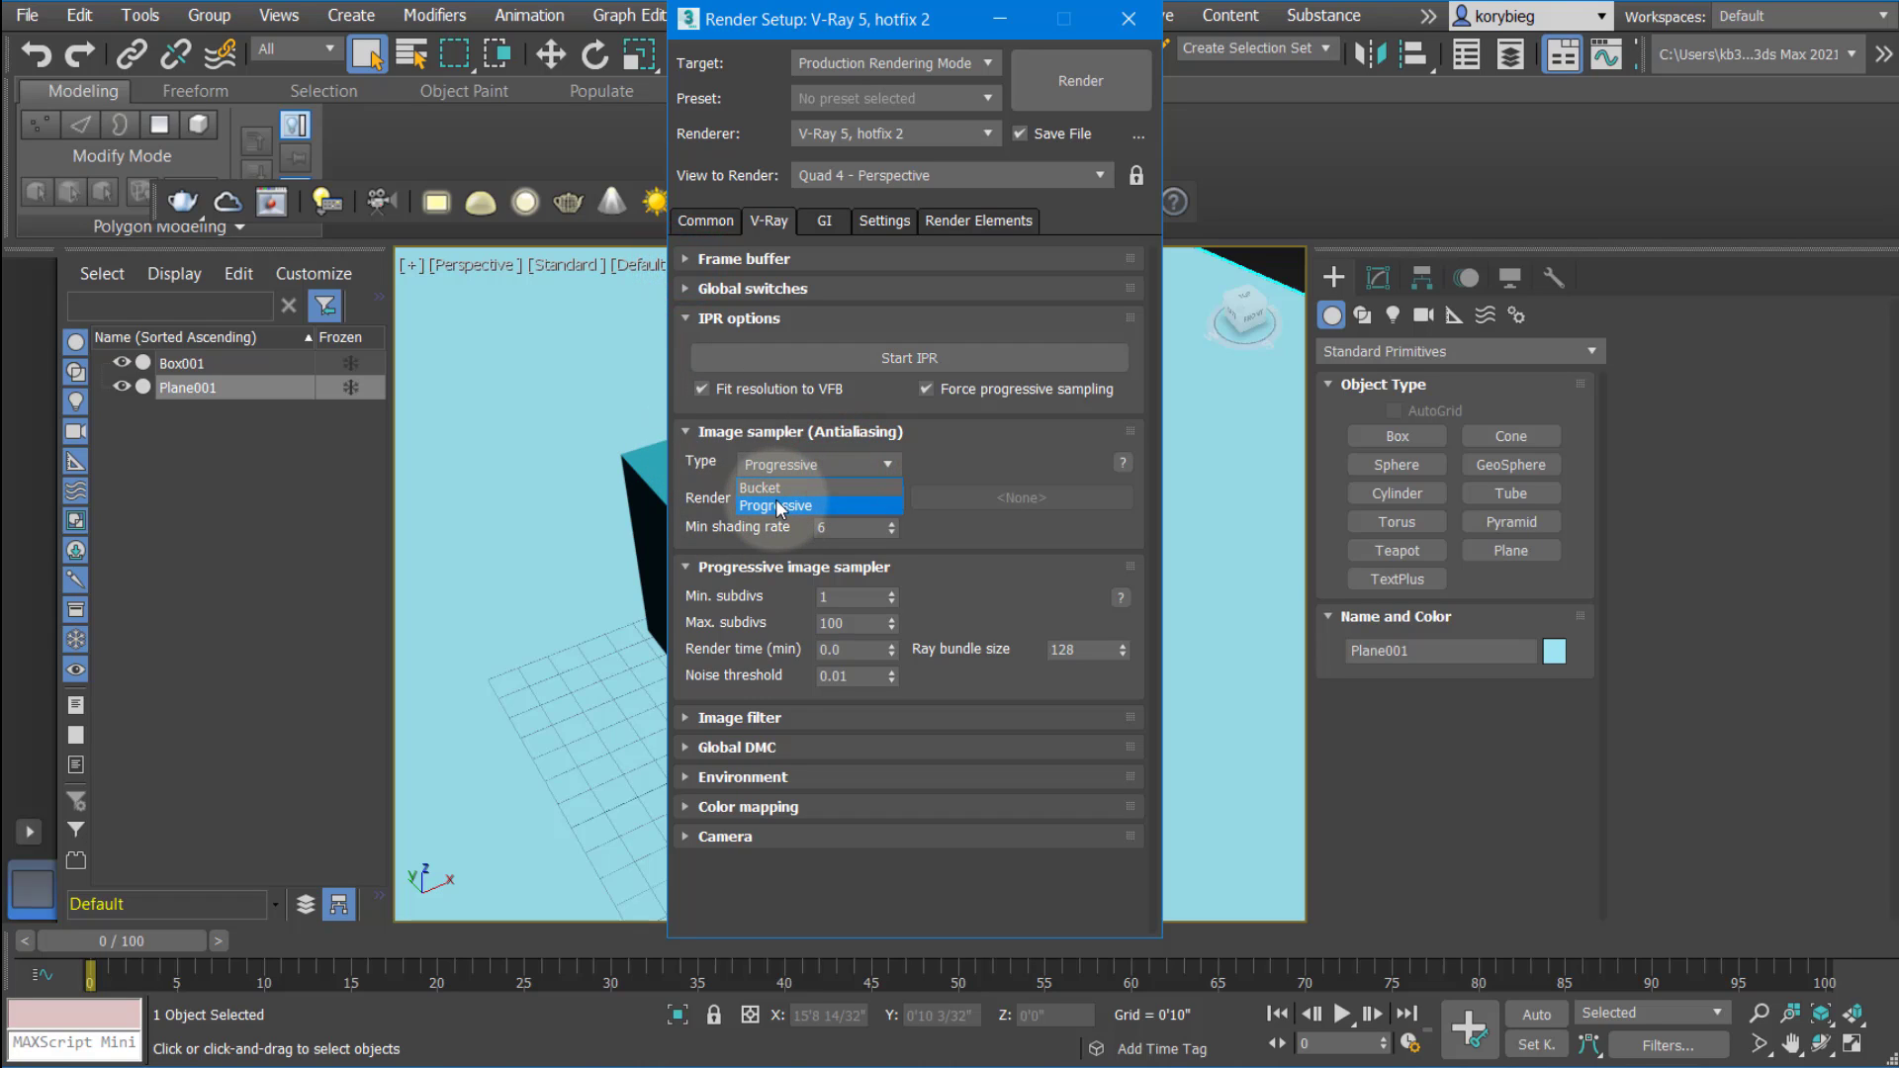
mouse_move(774, 487)
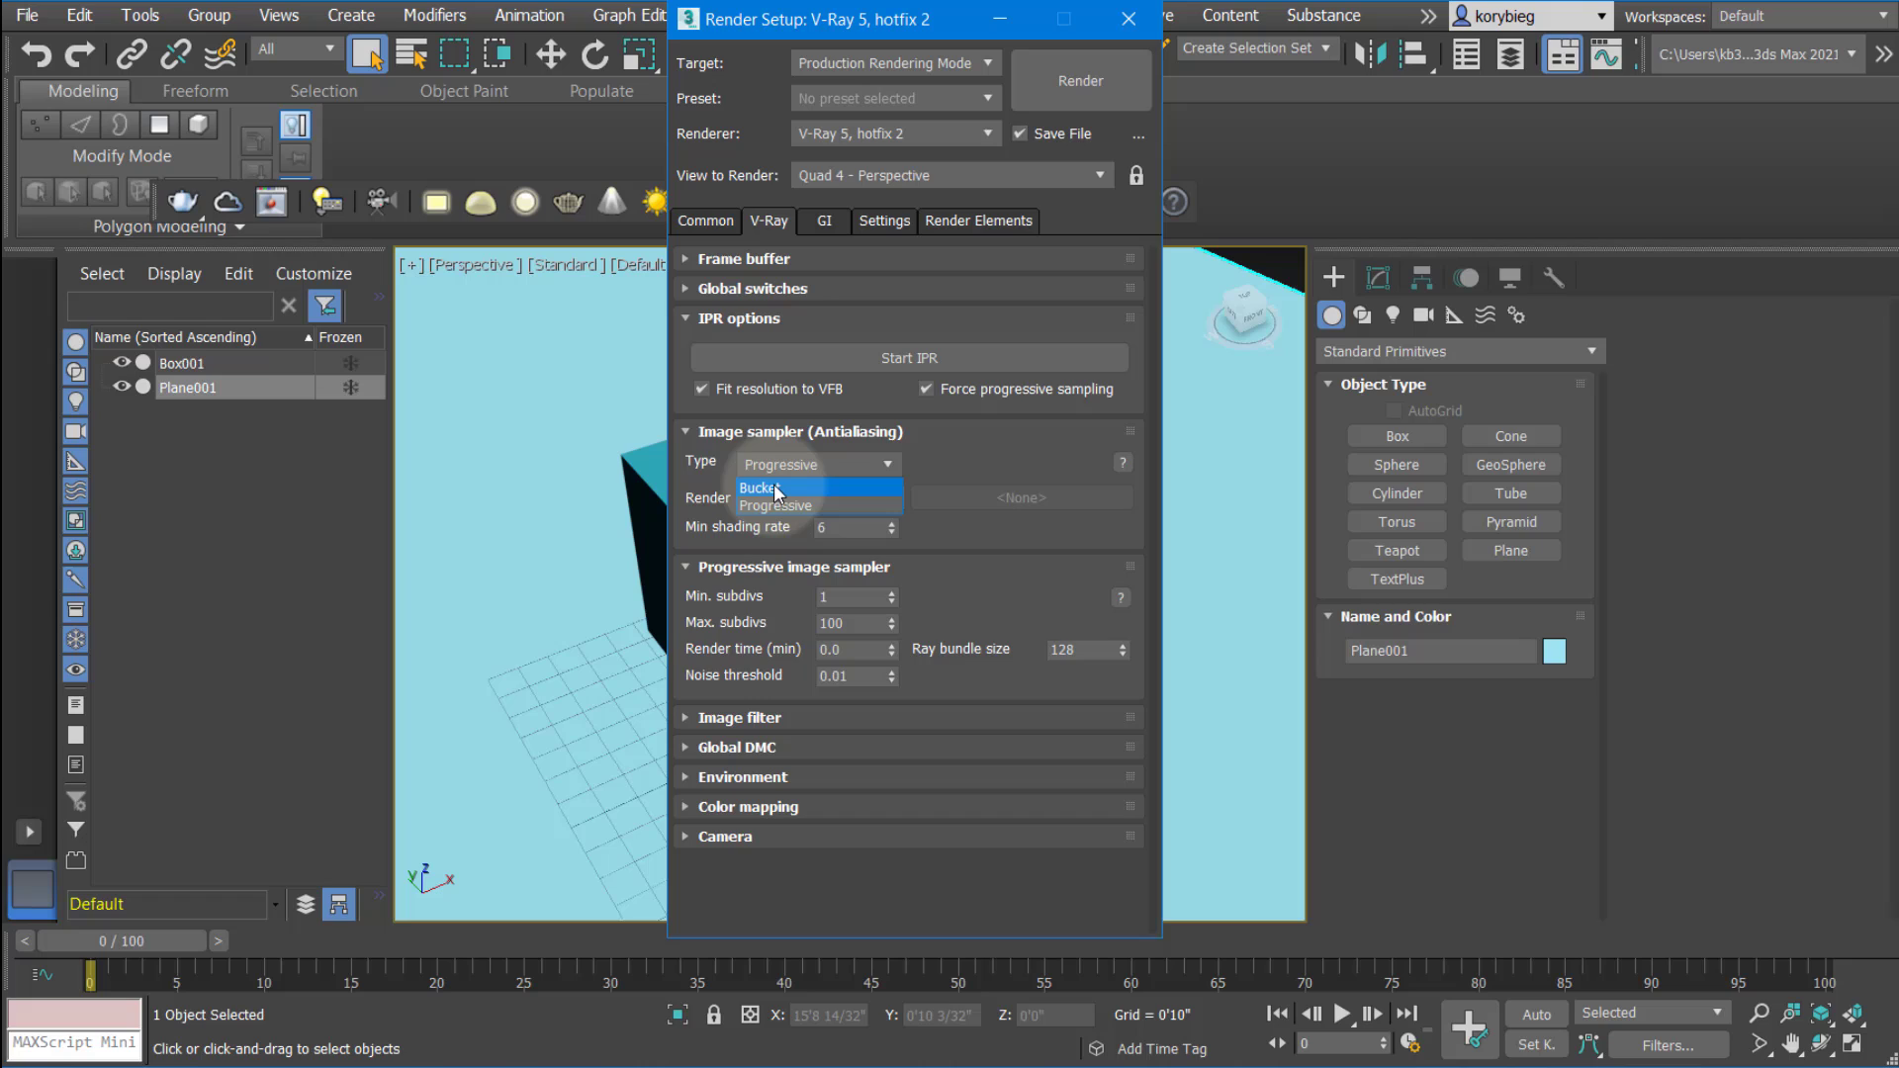
Switch the image sampler to Bucket, keep VRayLanczosFilter, and move on to the Global DMC rollout
click(759, 486)
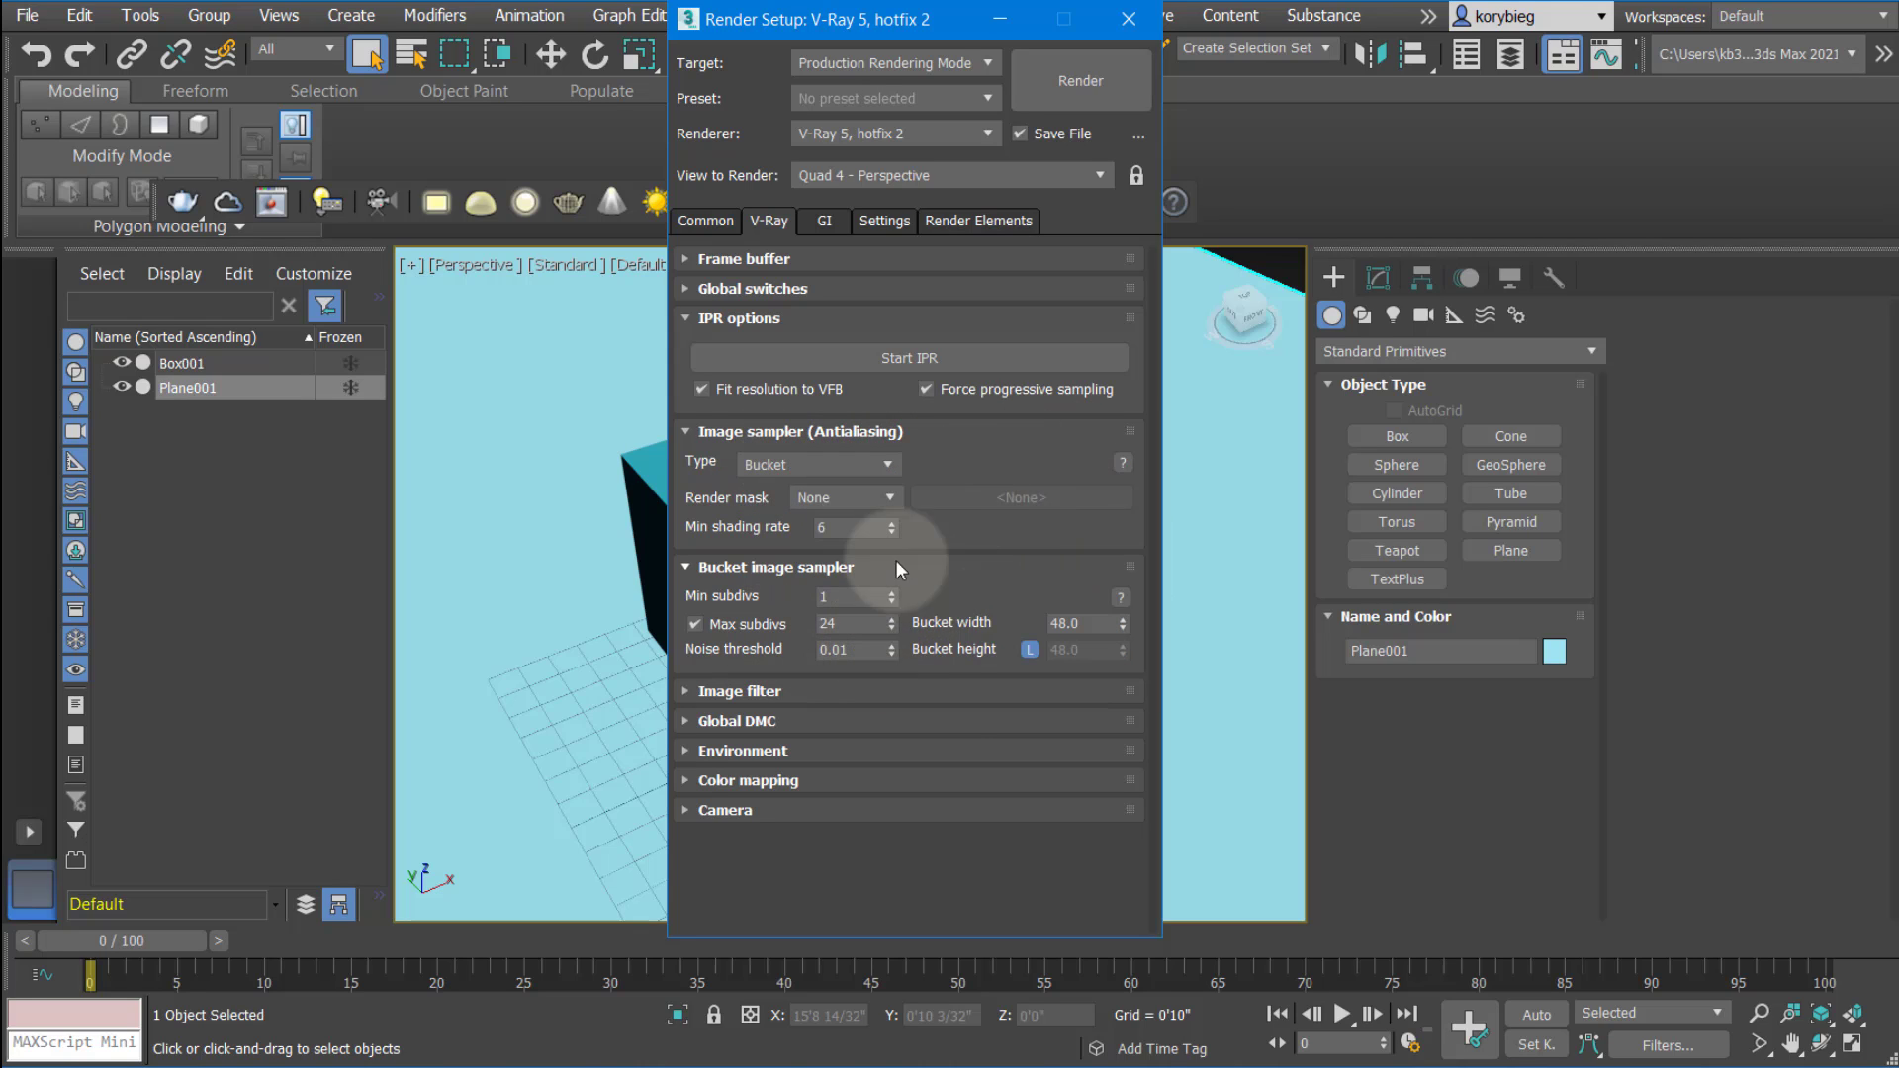
click(740, 691)
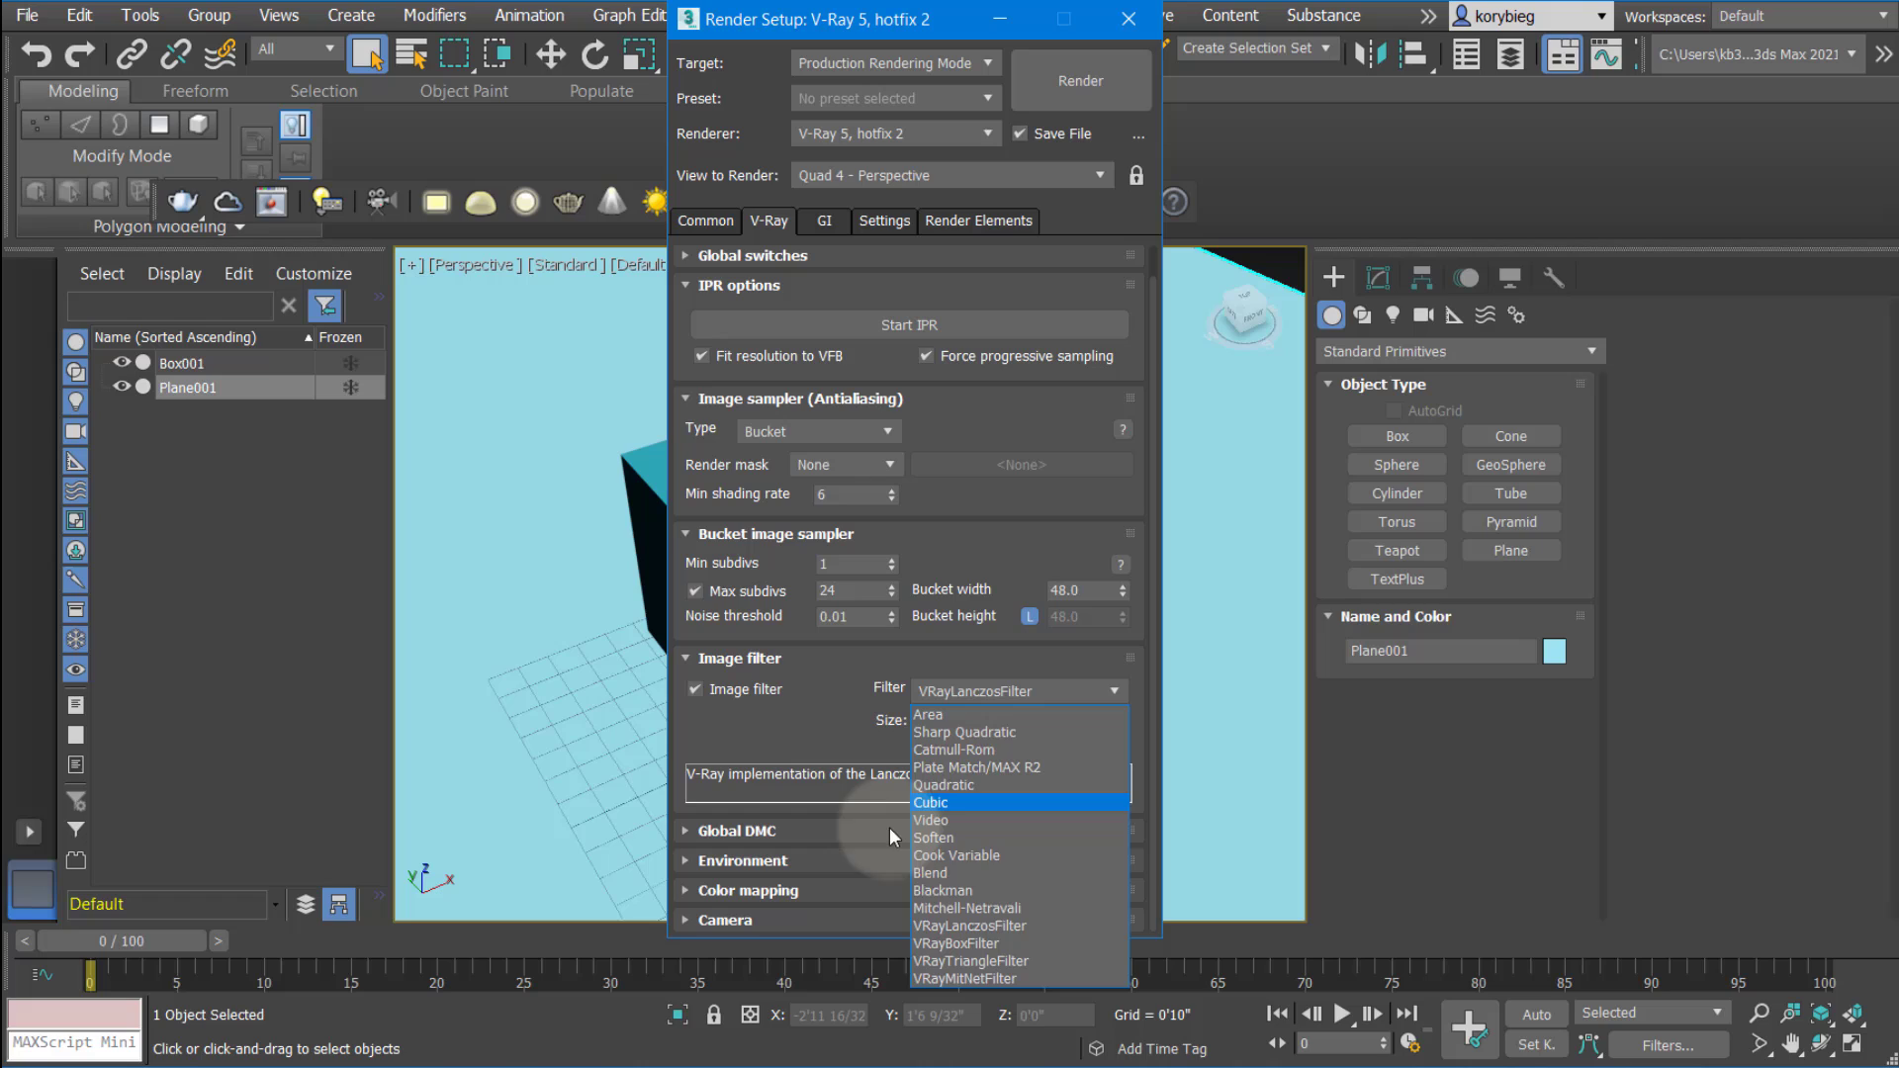
mouse_move(966, 732)
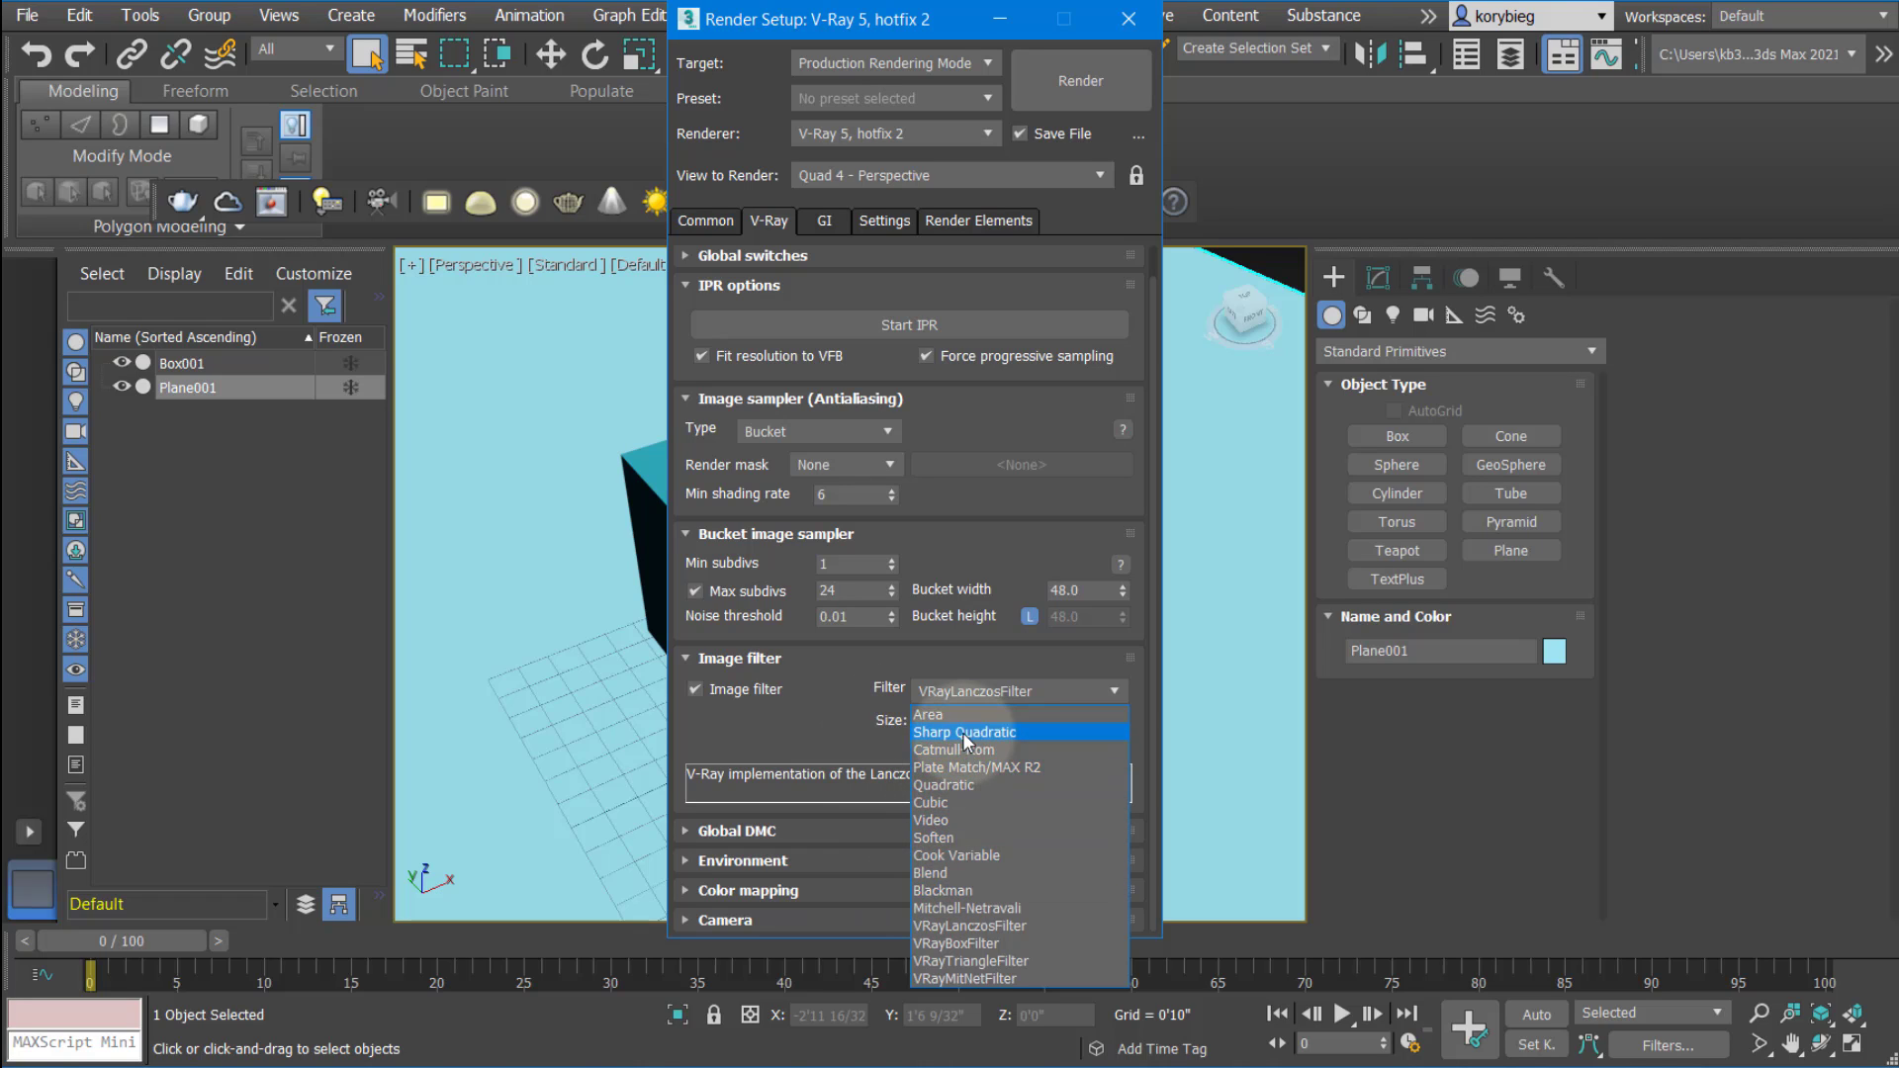
mouse_move(952, 714)
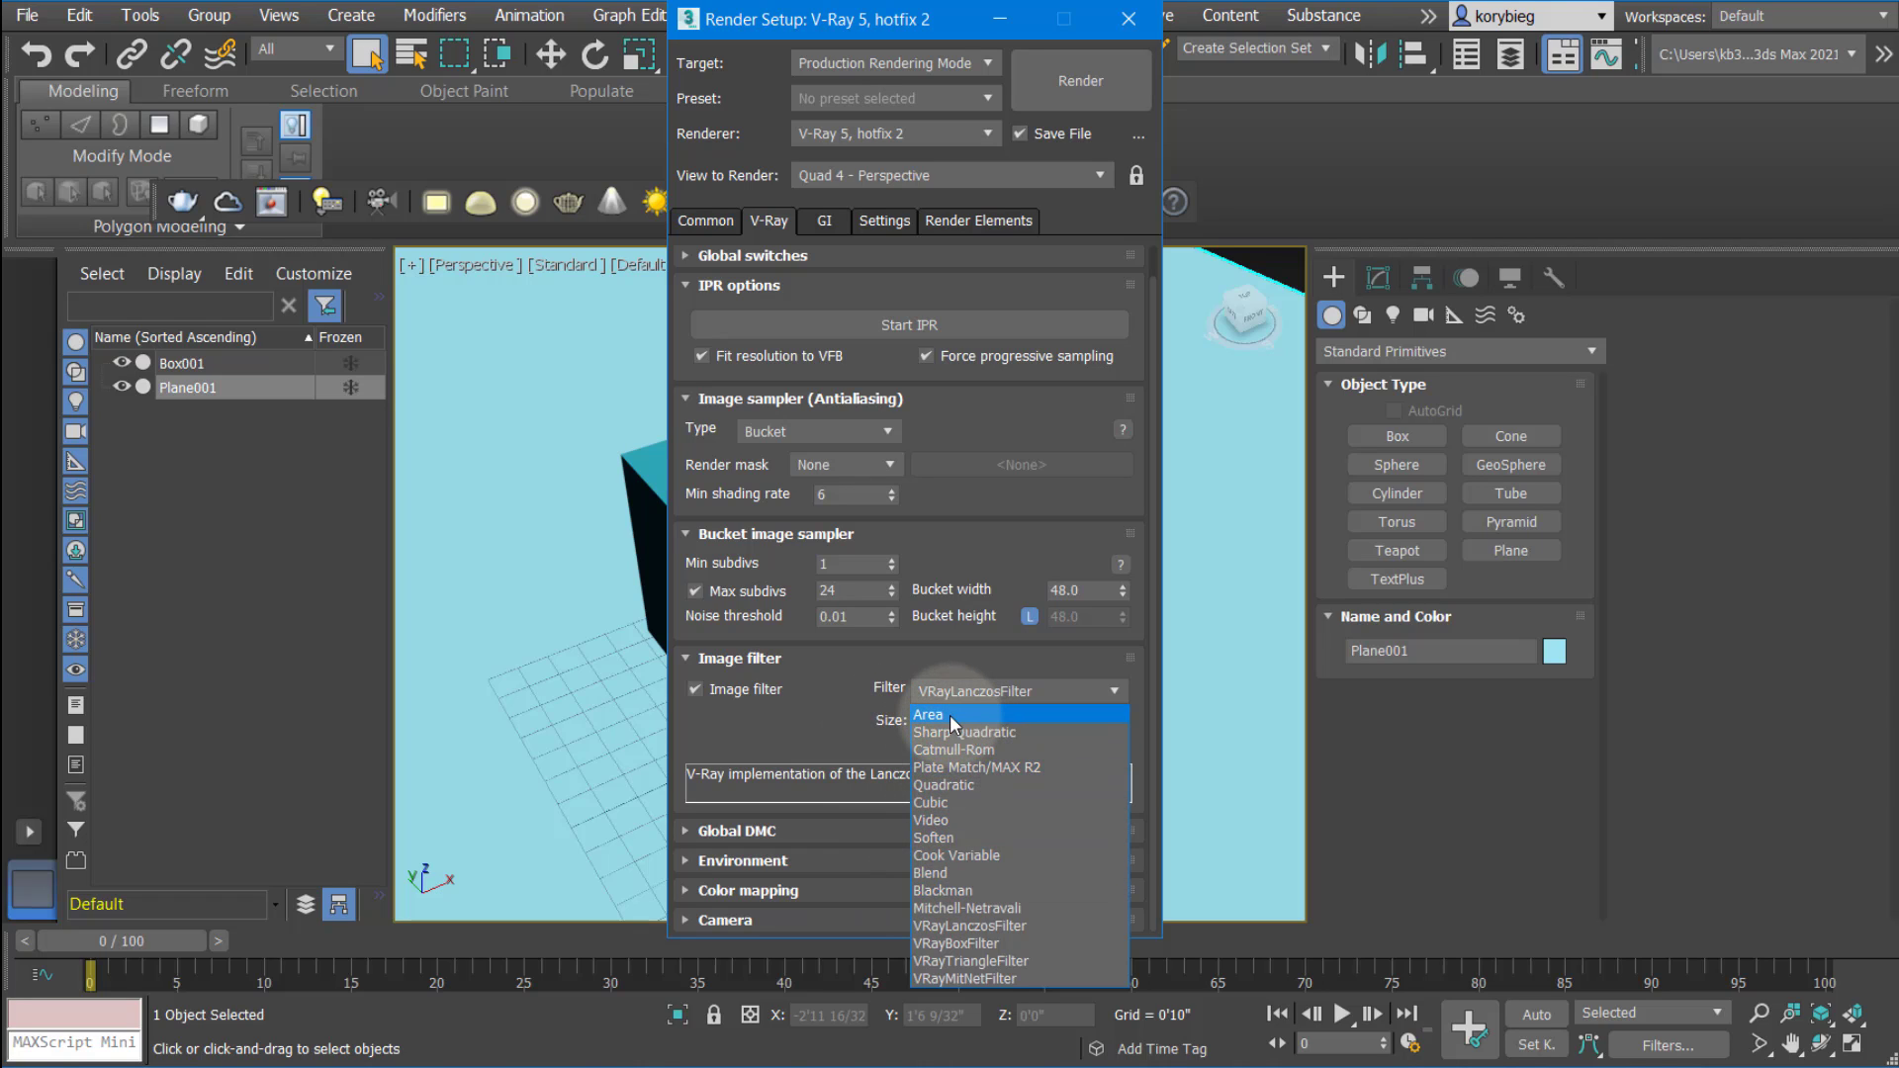
mouse_move(965, 755)
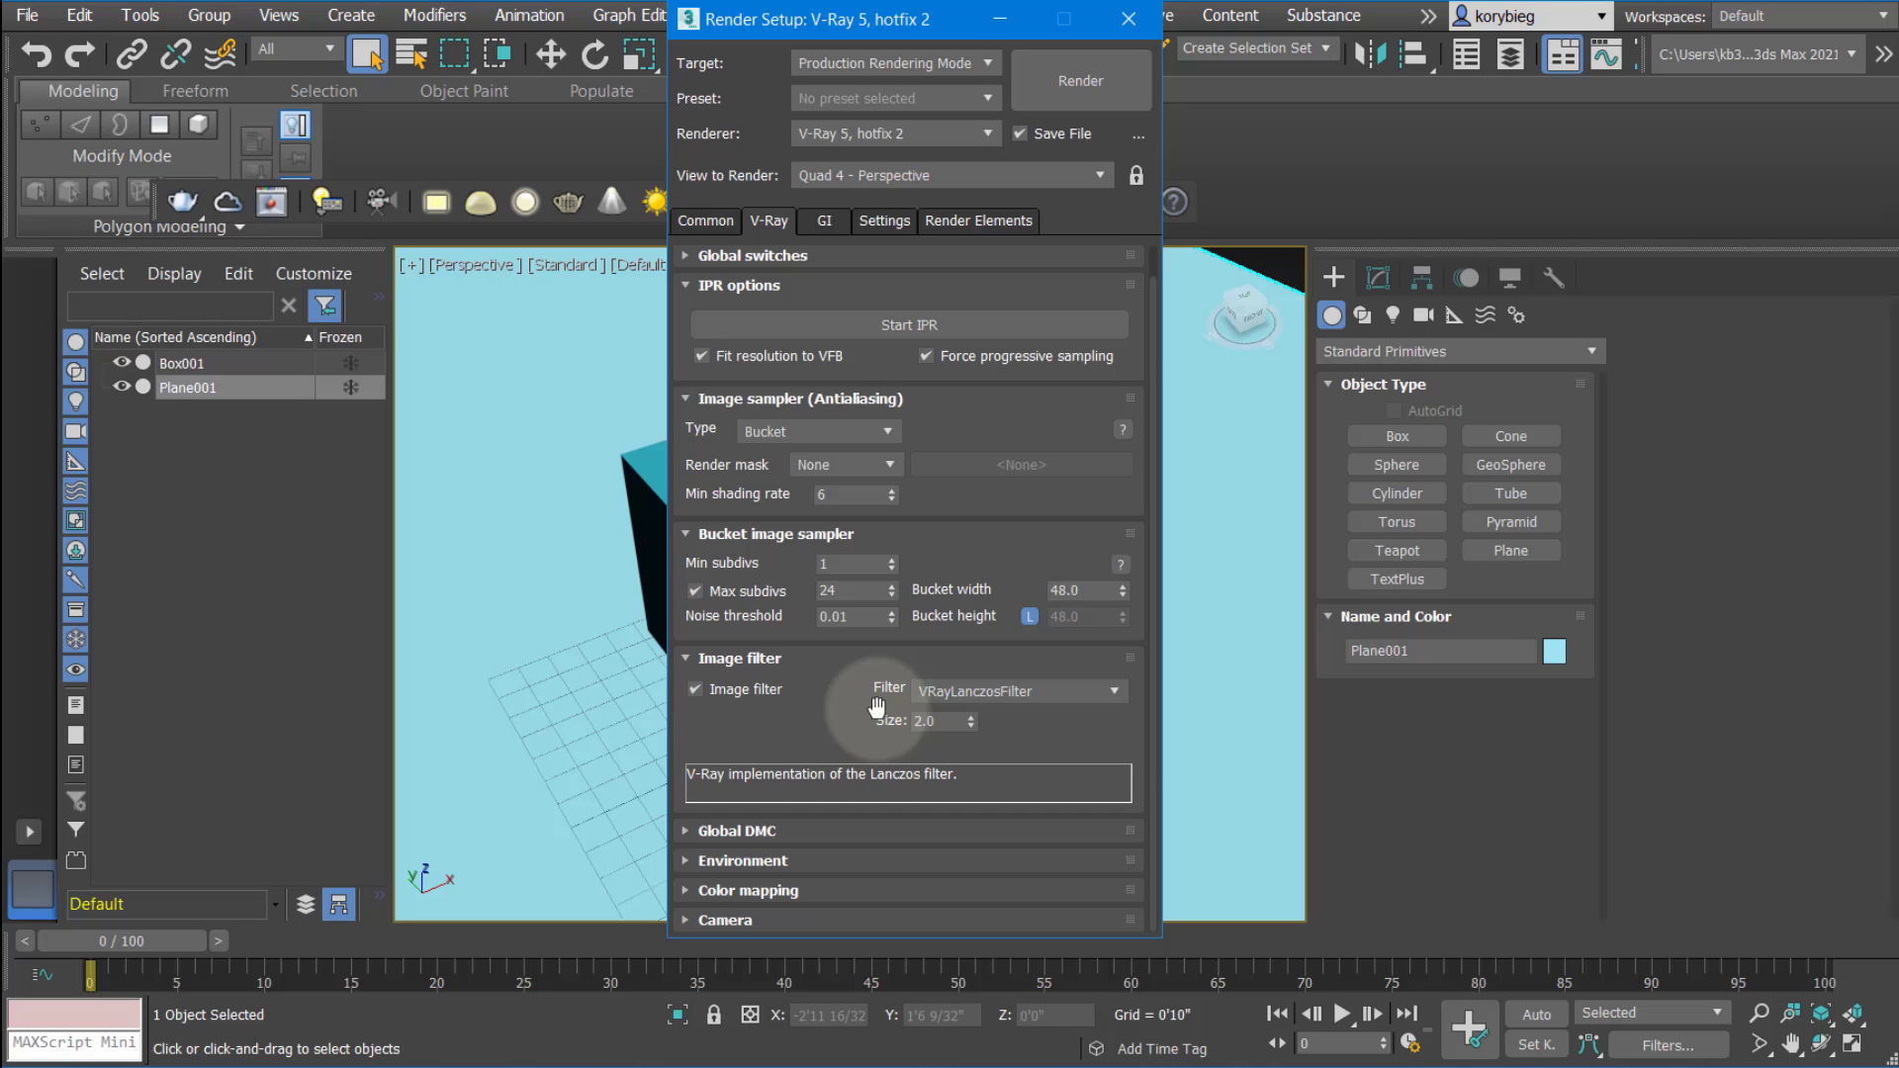
click(686, 692)
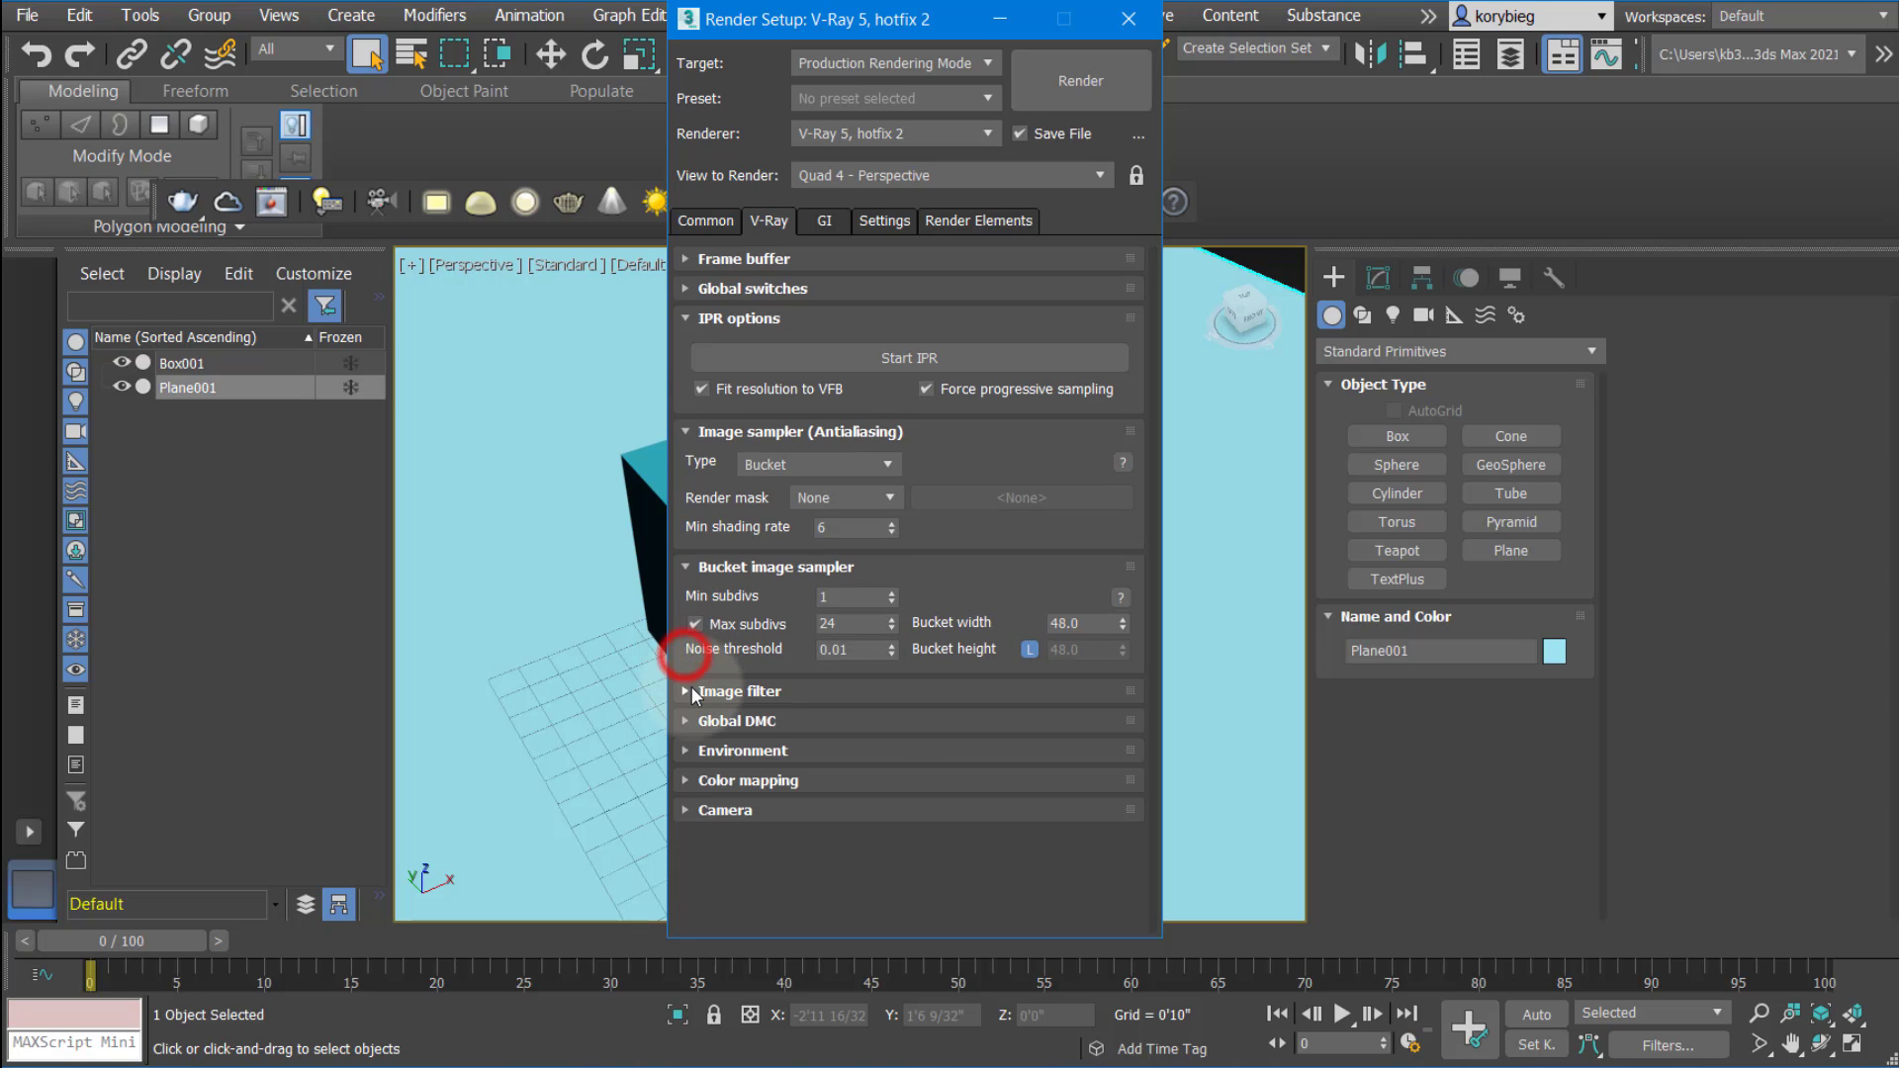
click(736, 720)
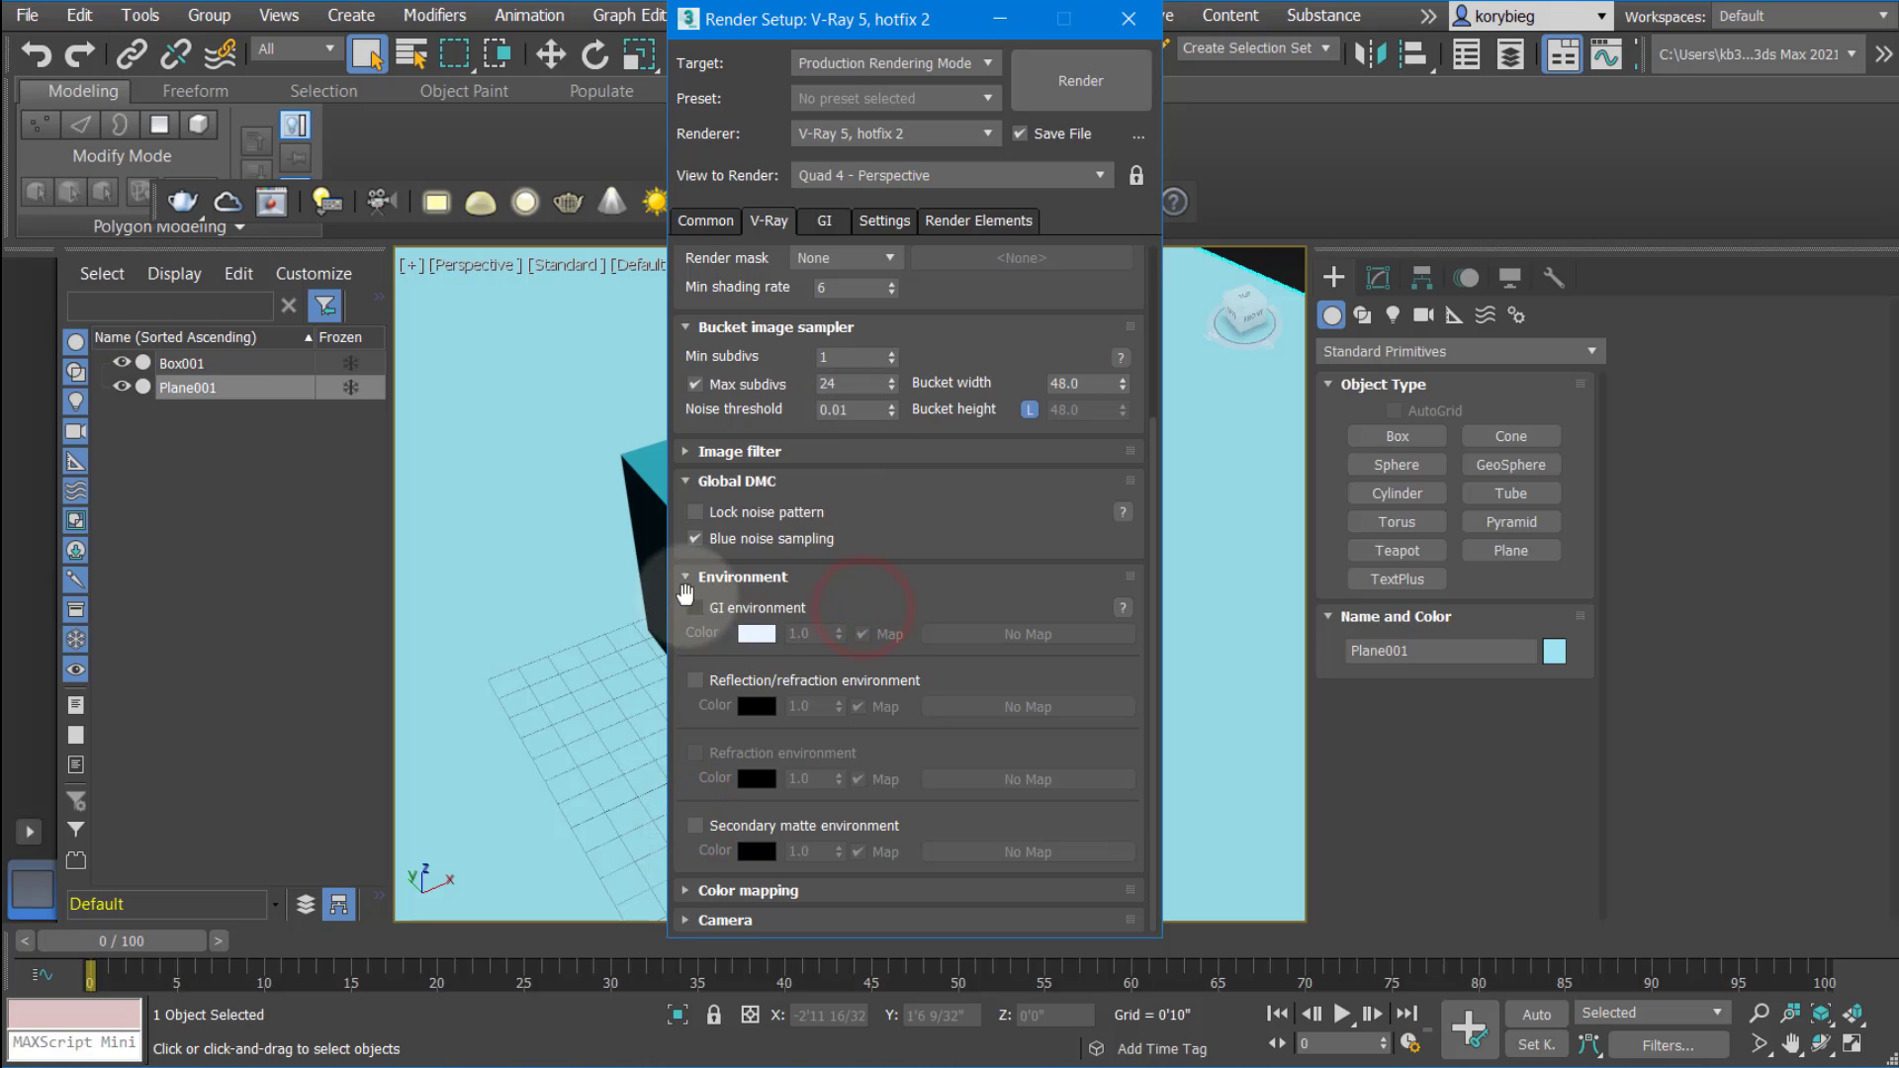
mouse_move(695, 613)
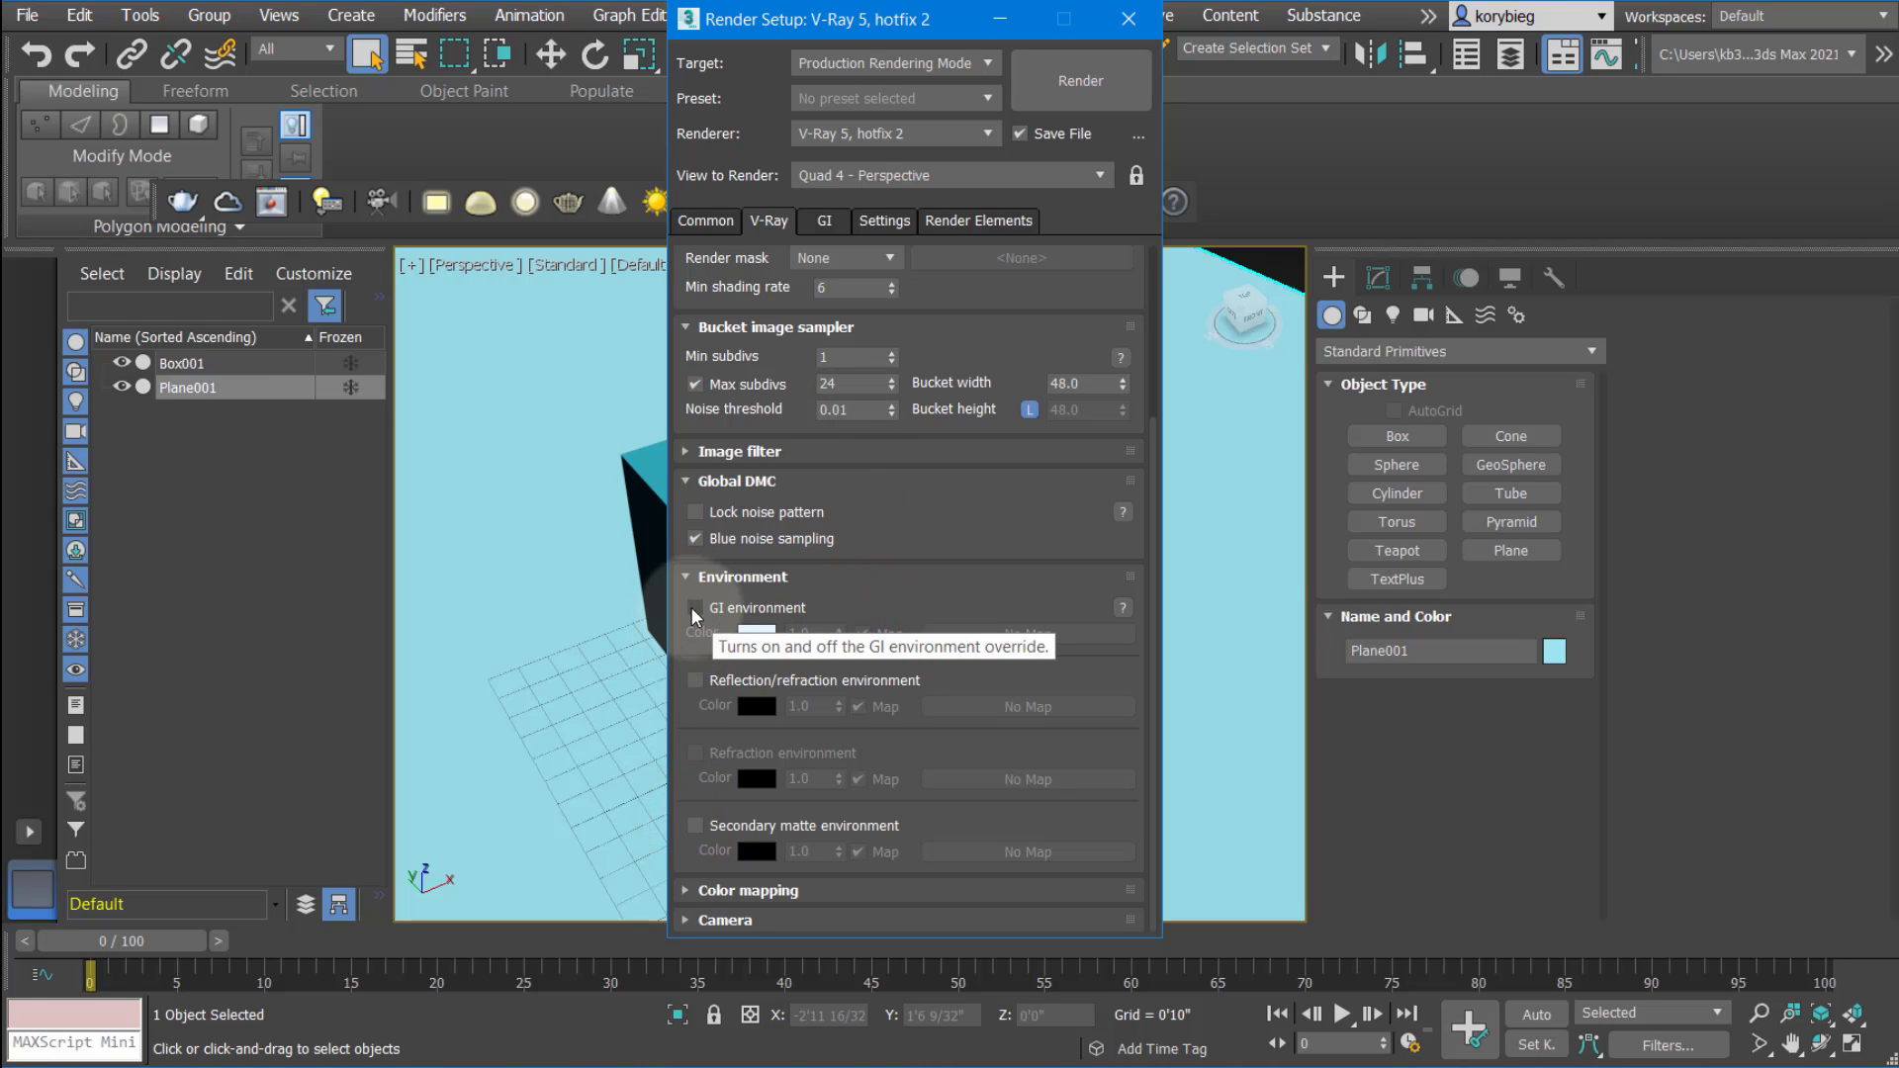
Enable GI and reflection/refraction environment overrides, copying the GI colour to reflection, both at multiplier 1.0
click(697, 607)
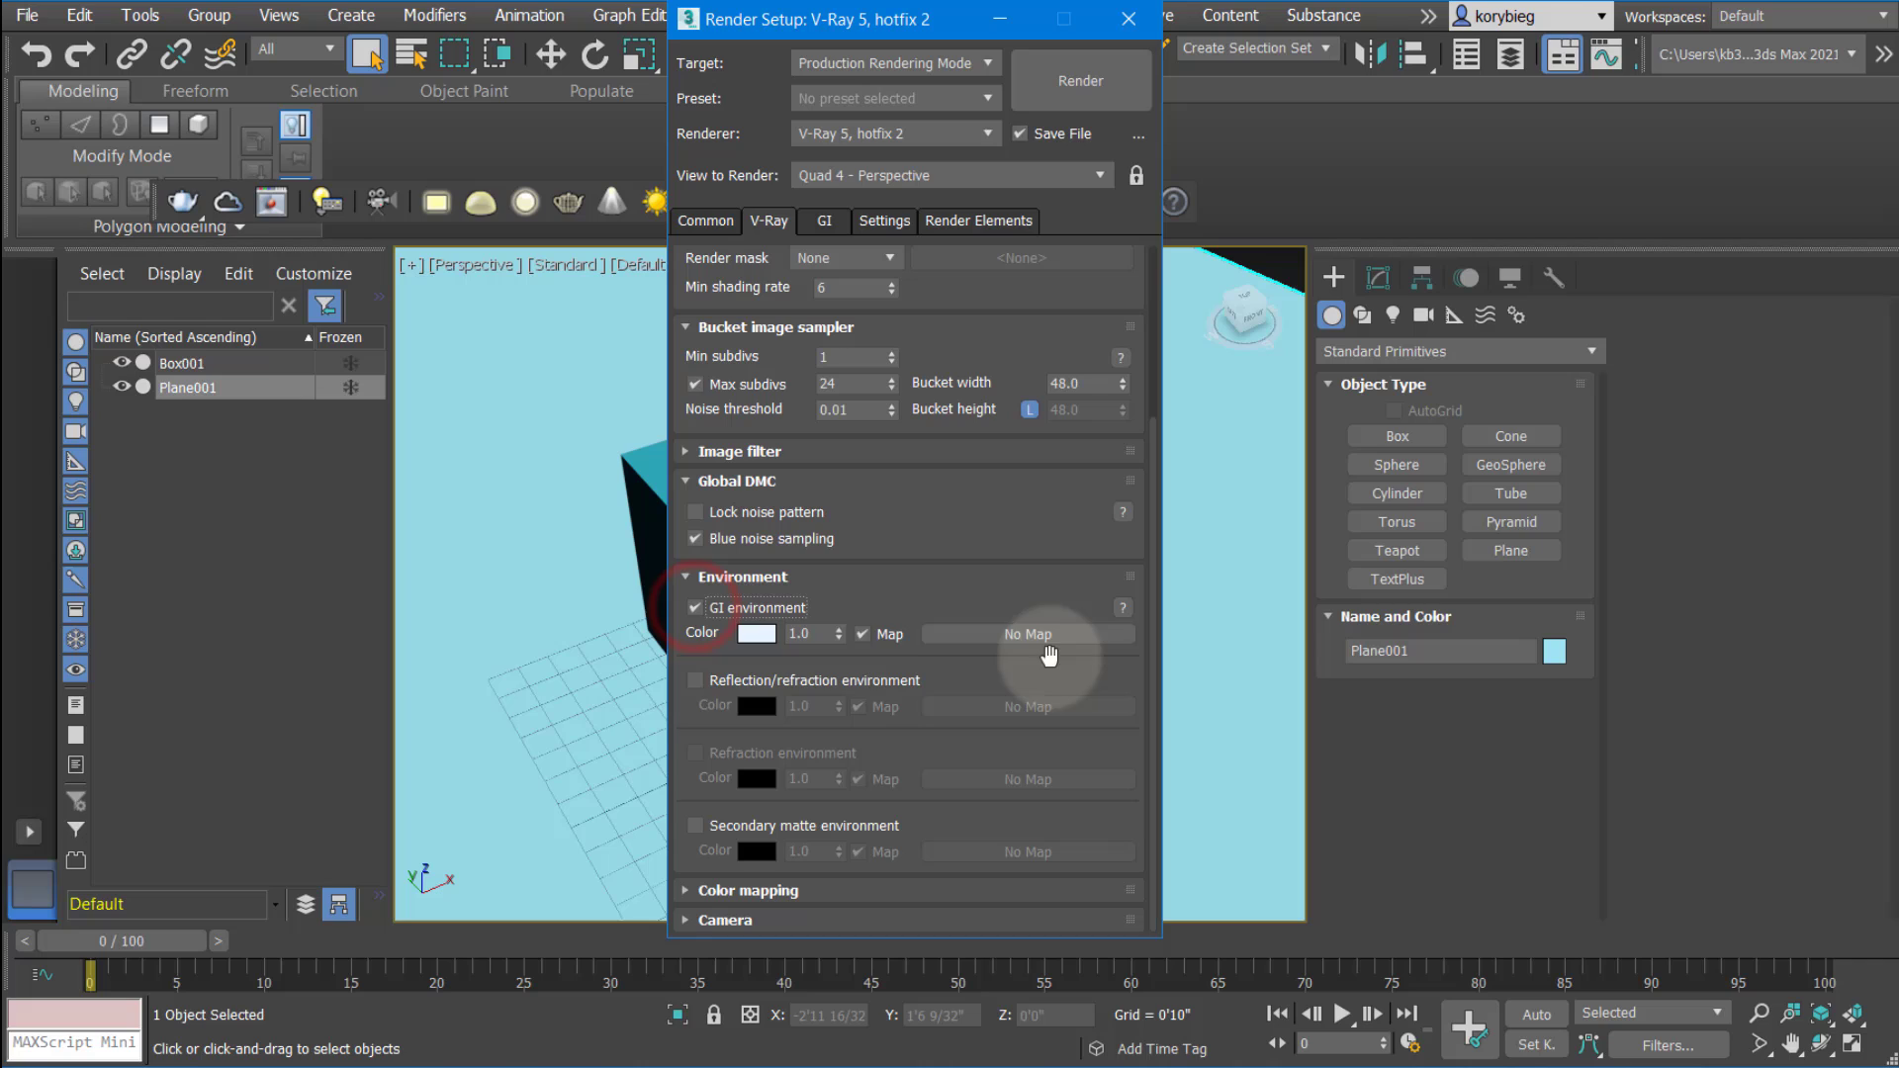
click(694, 680)
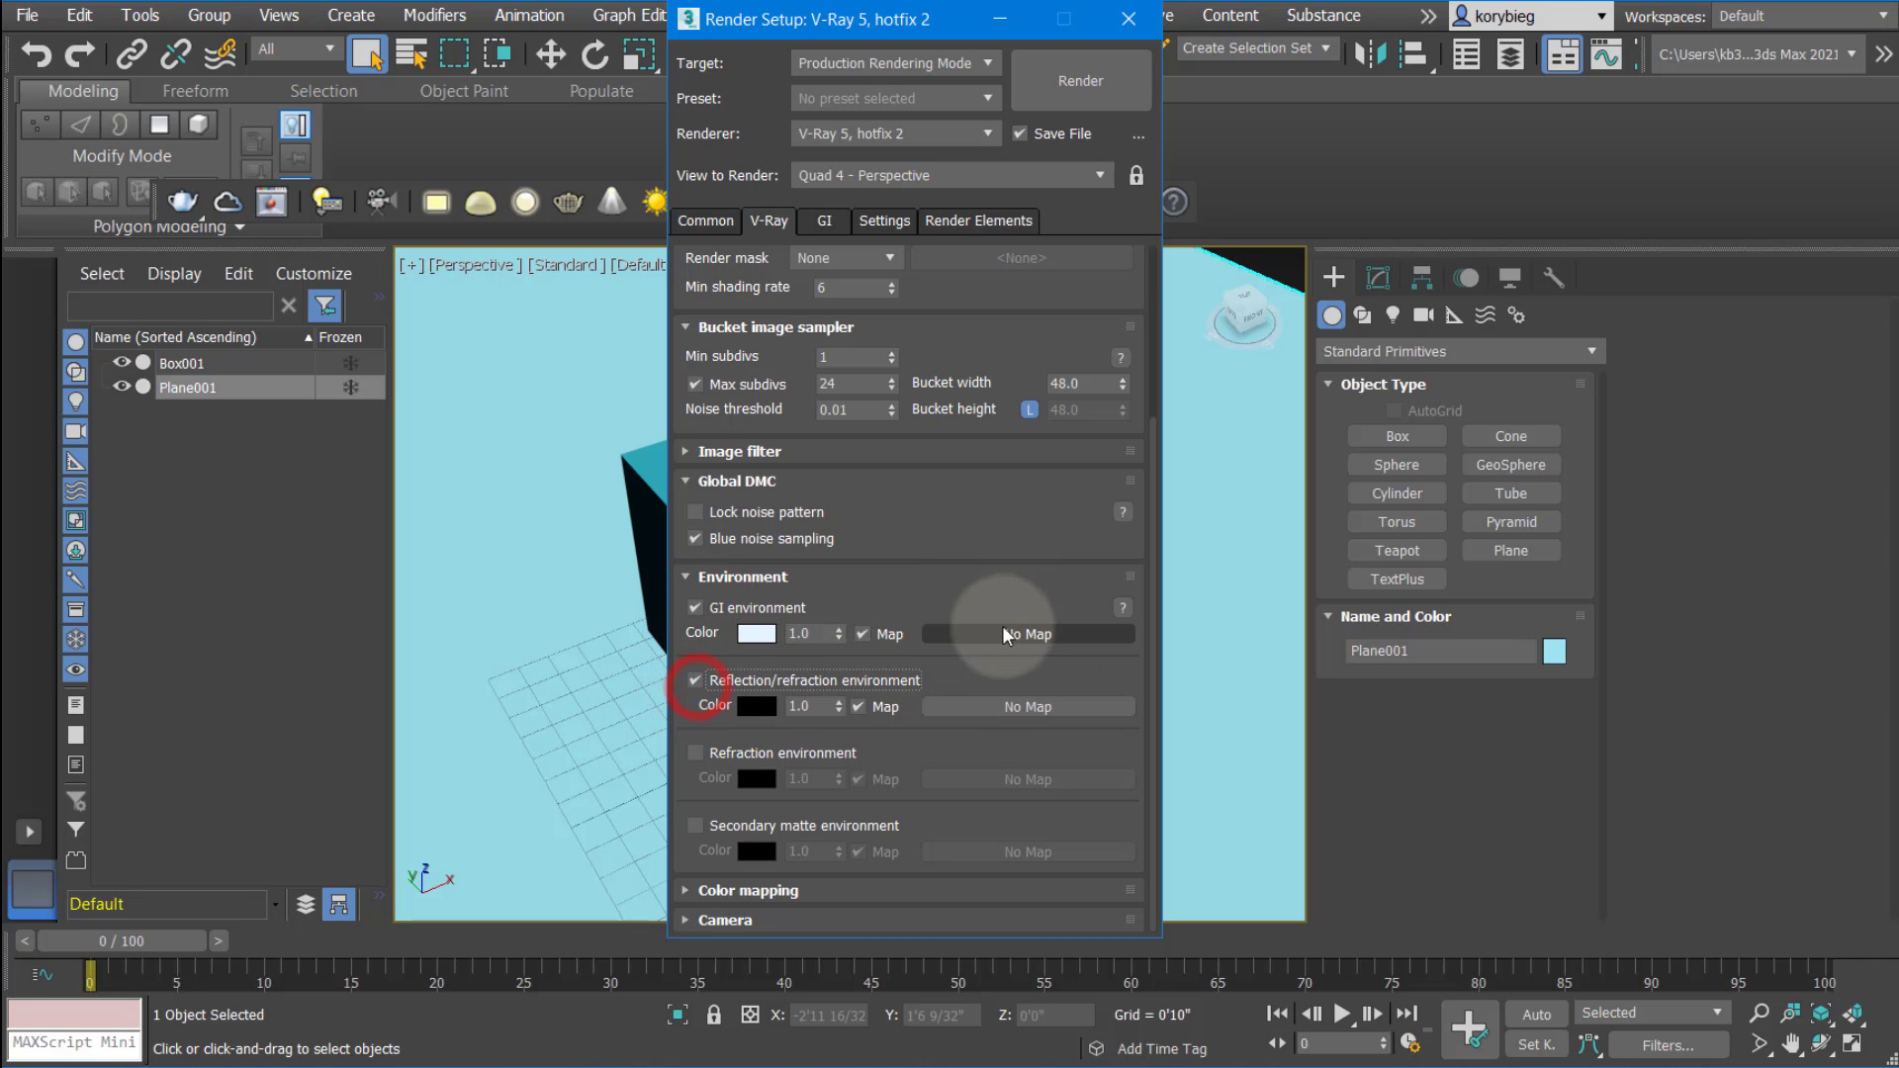
click(694, 680)
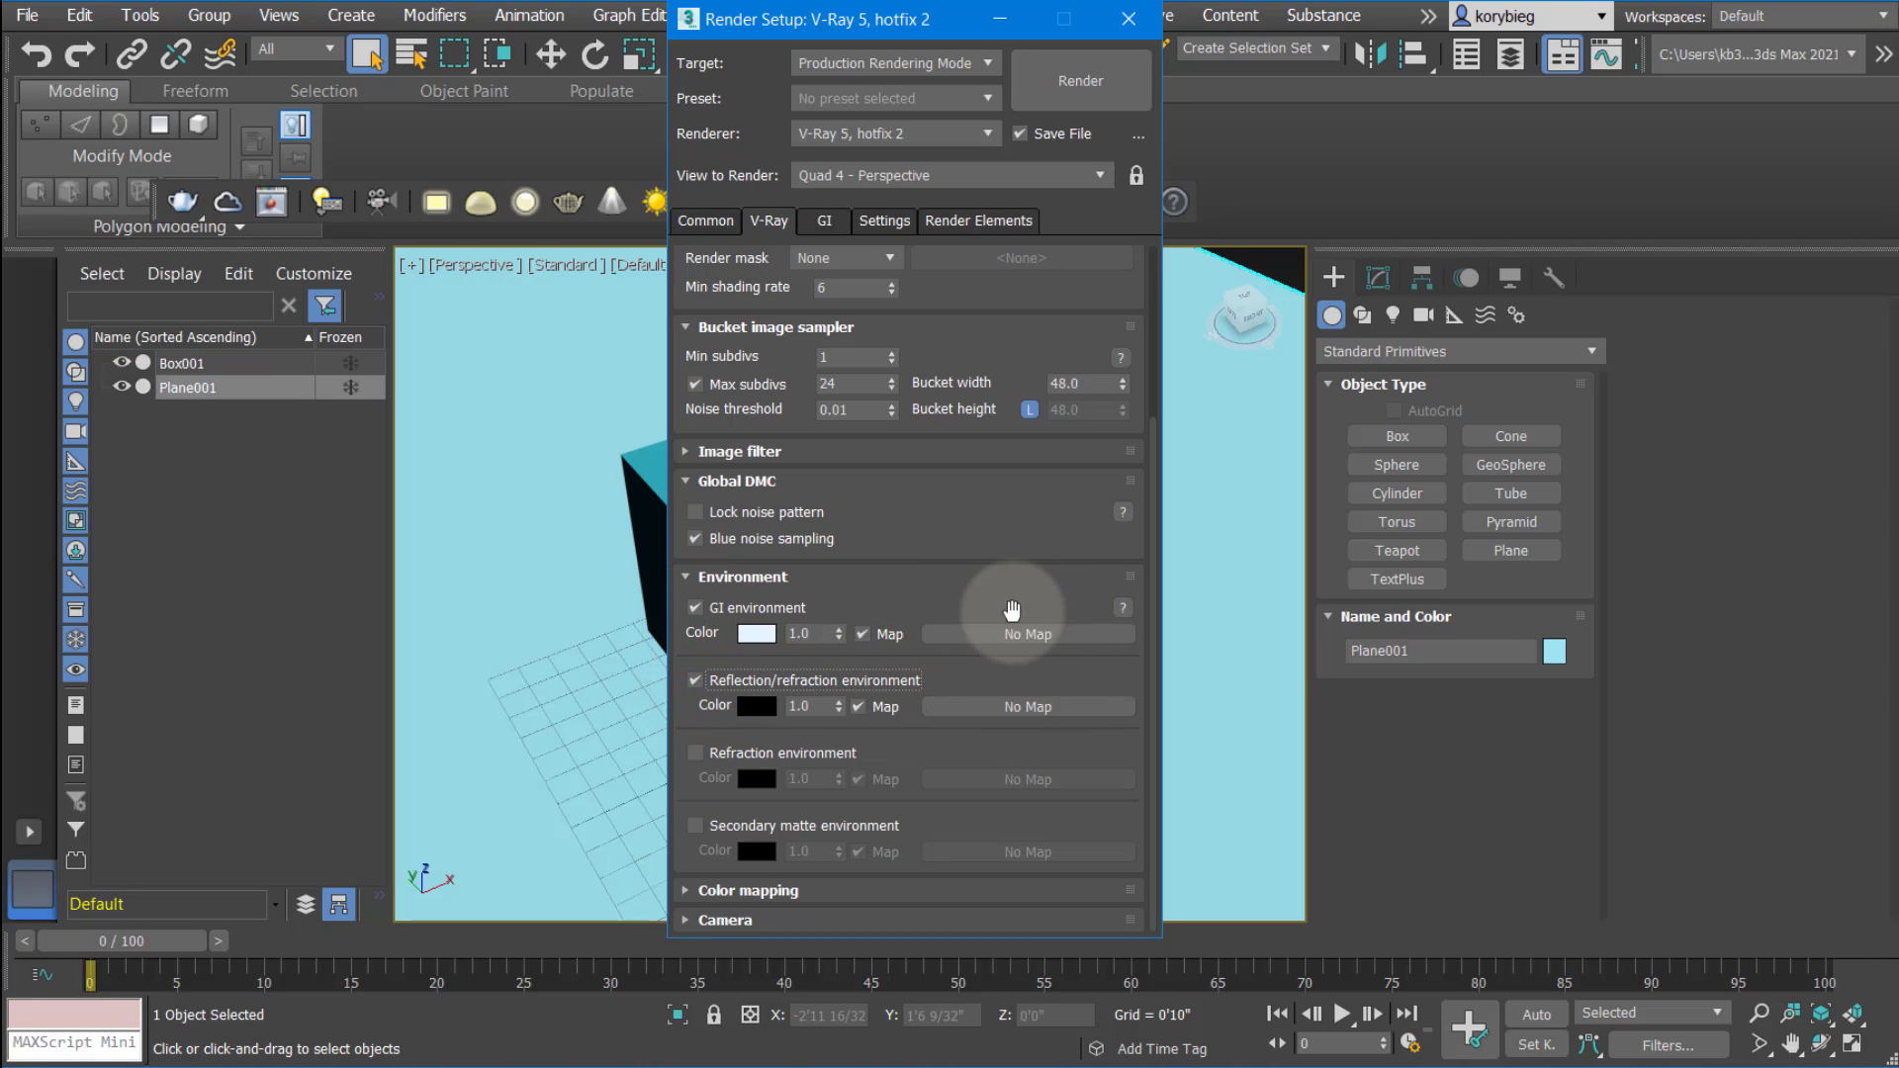
mouse_move(1027, 706)
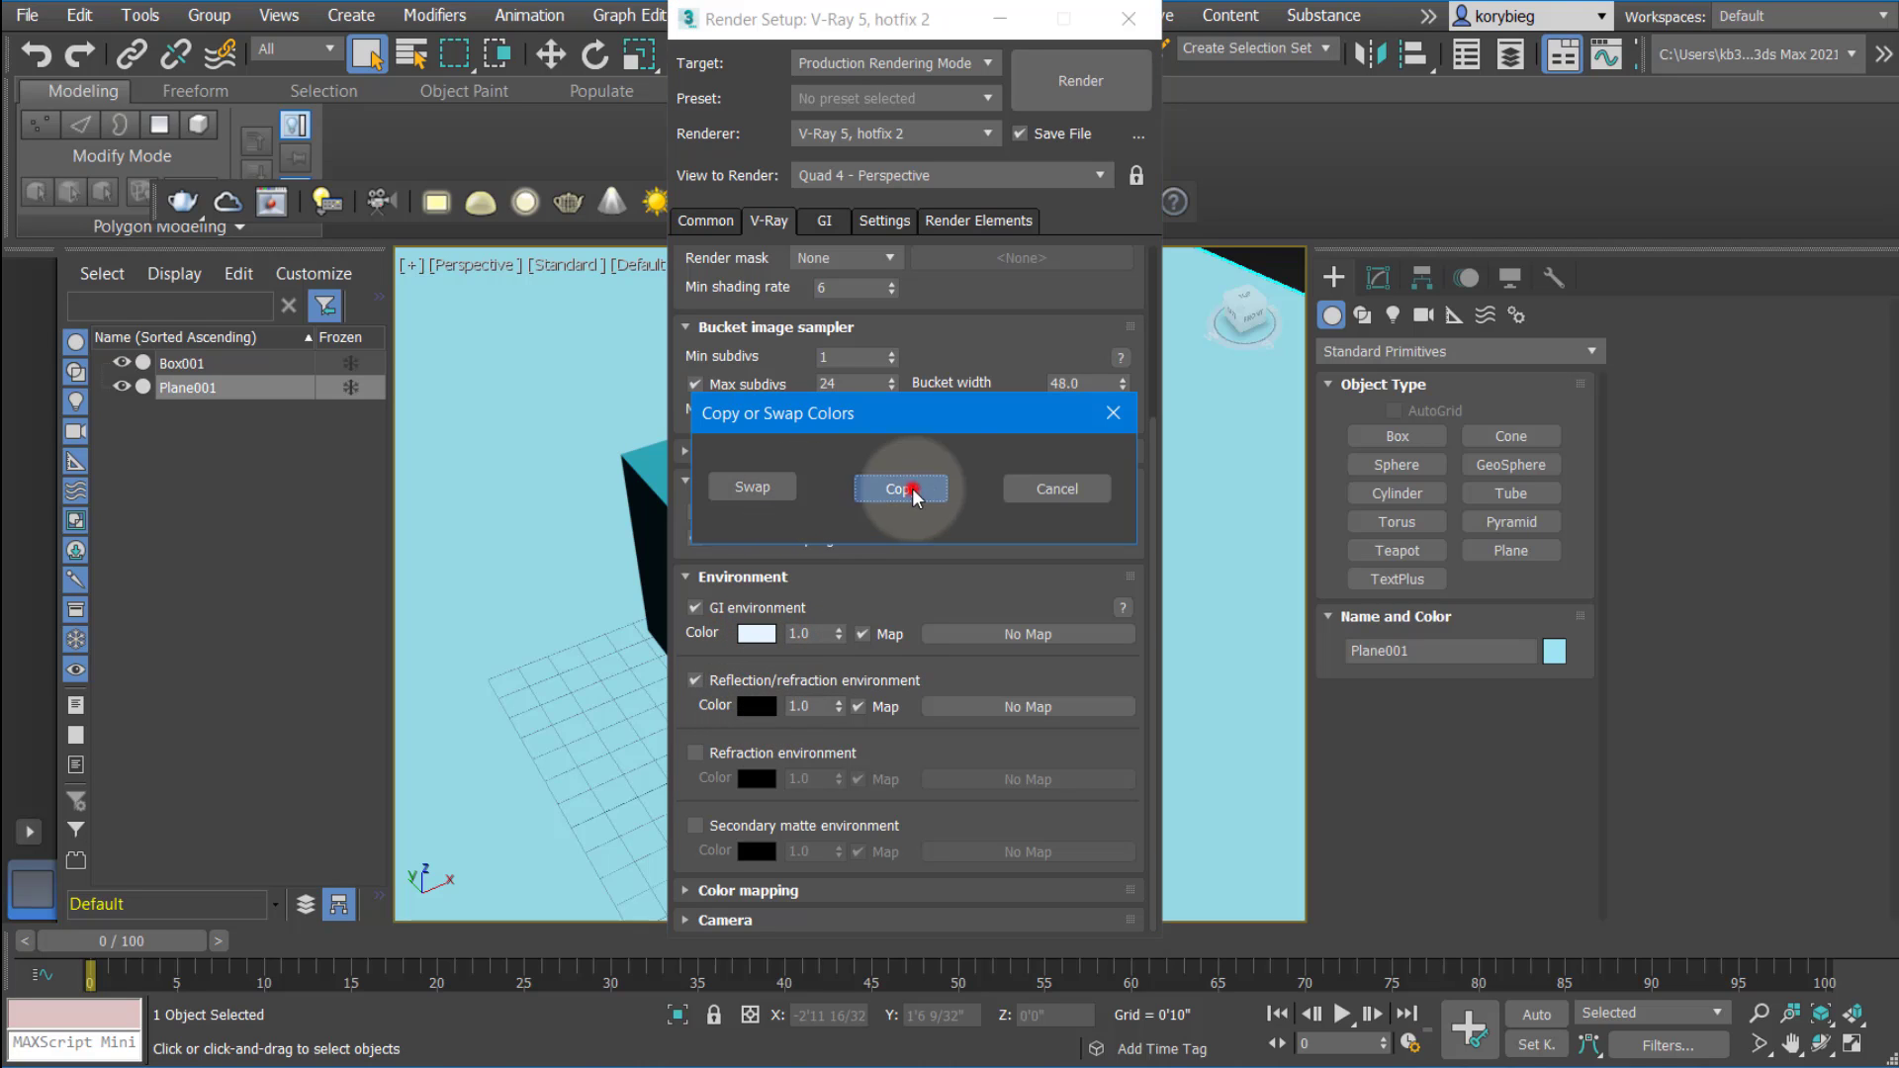
click(900, 489)
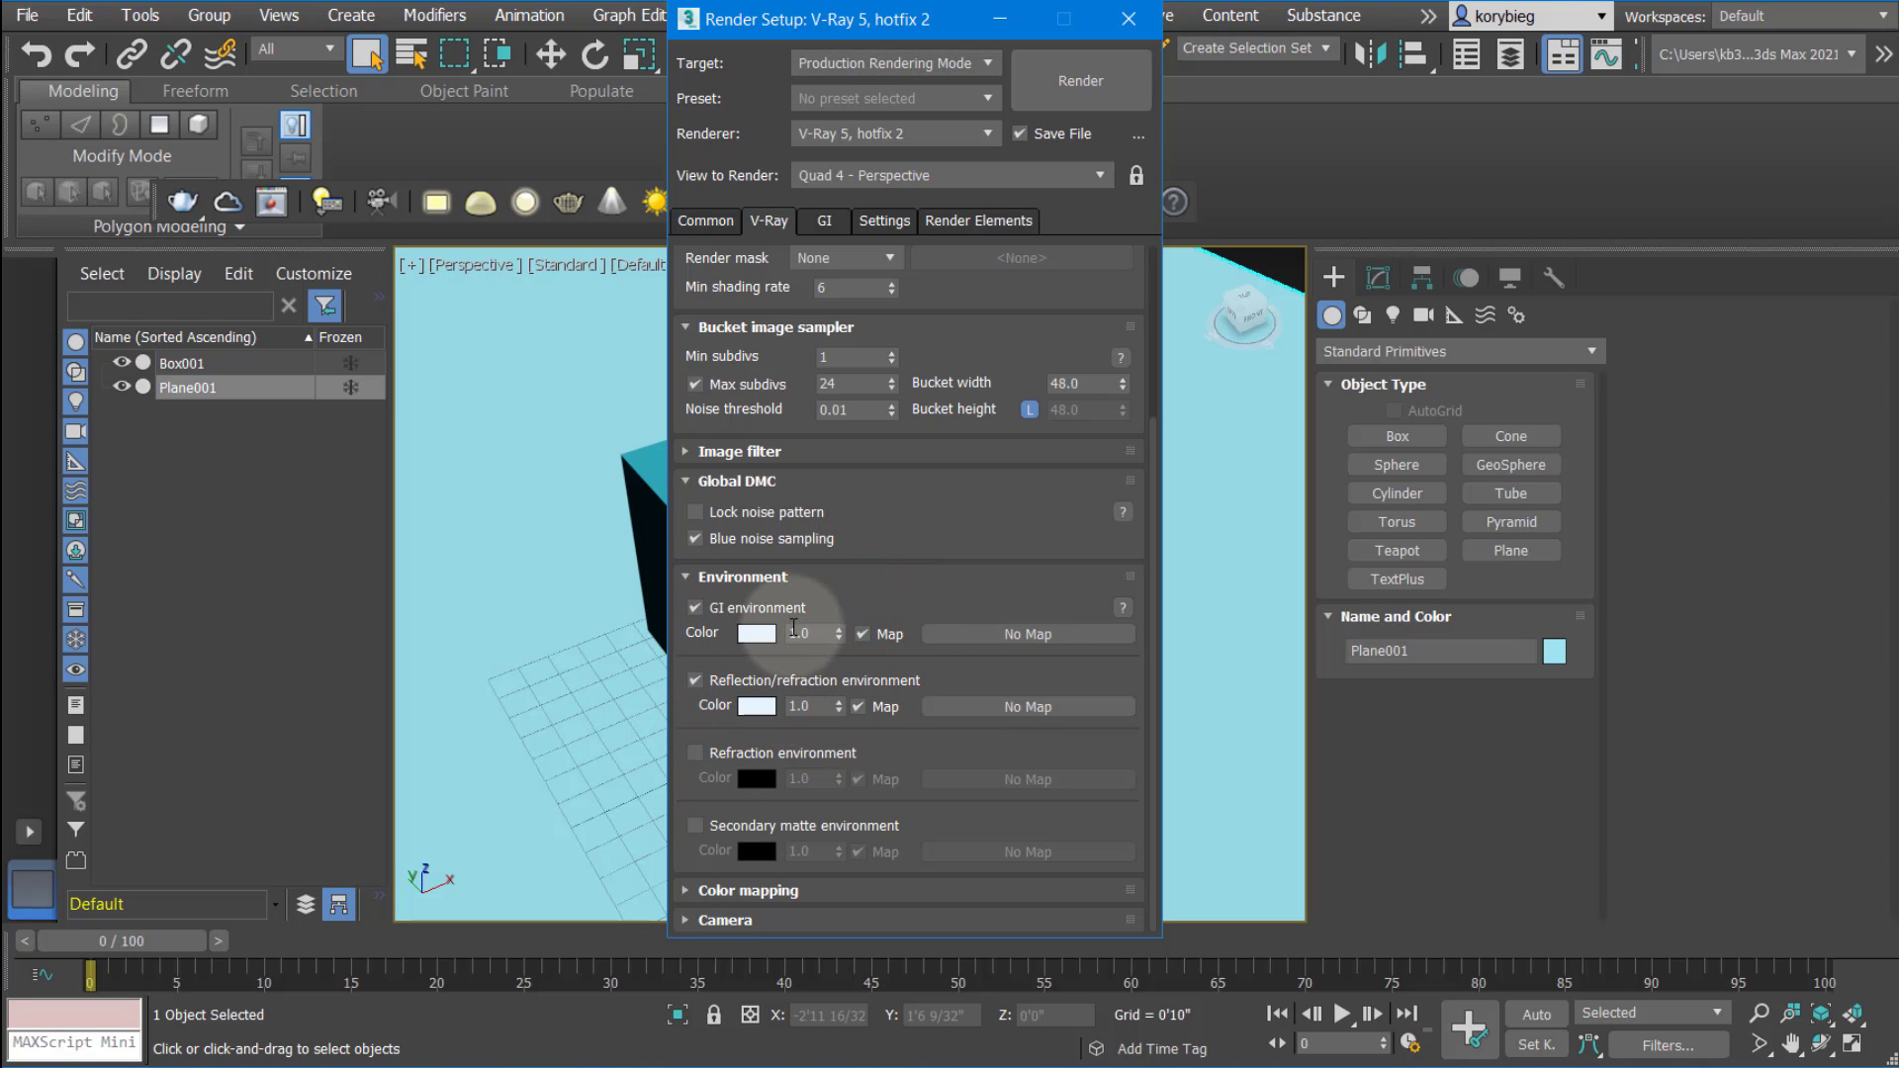
click(807, 633)
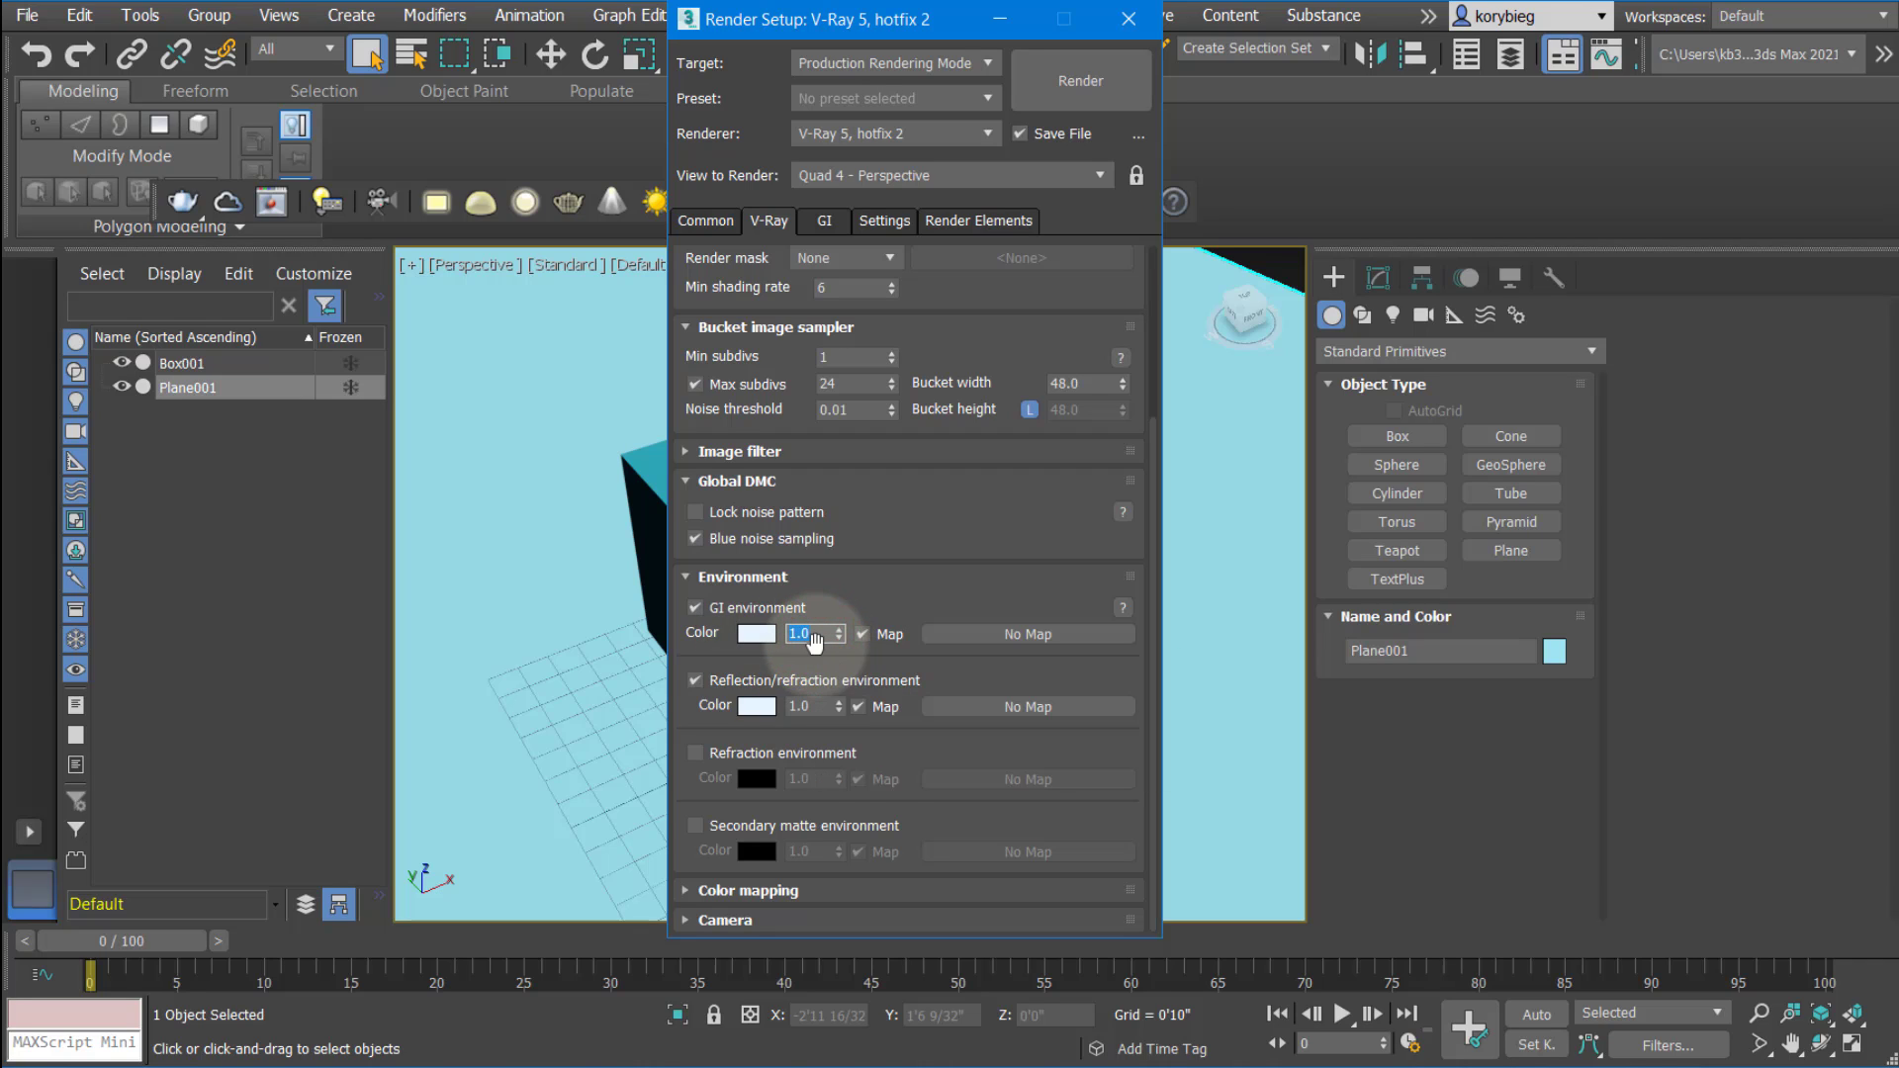
click(807, 706)
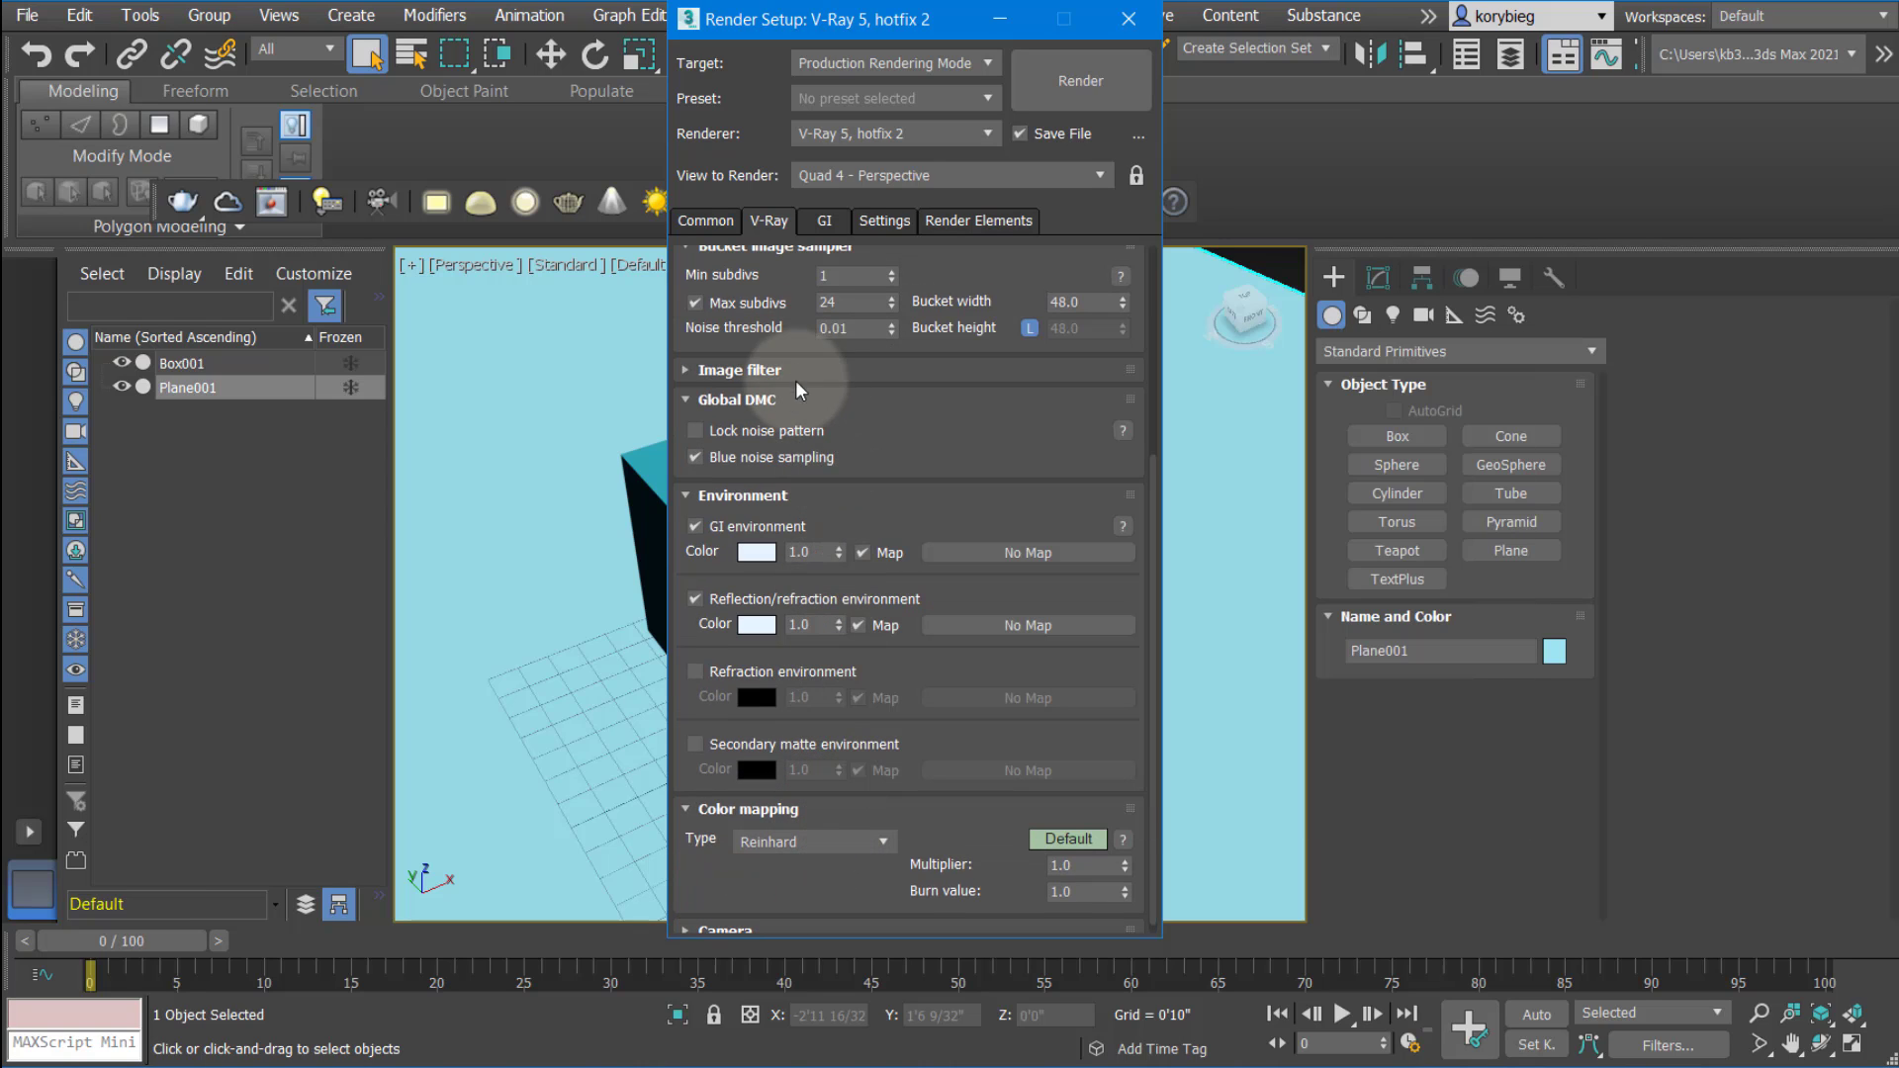
Change colour mapping type from Reinhard to HSV exponential, after briefly trying Intensity gamma
click(813, 842)
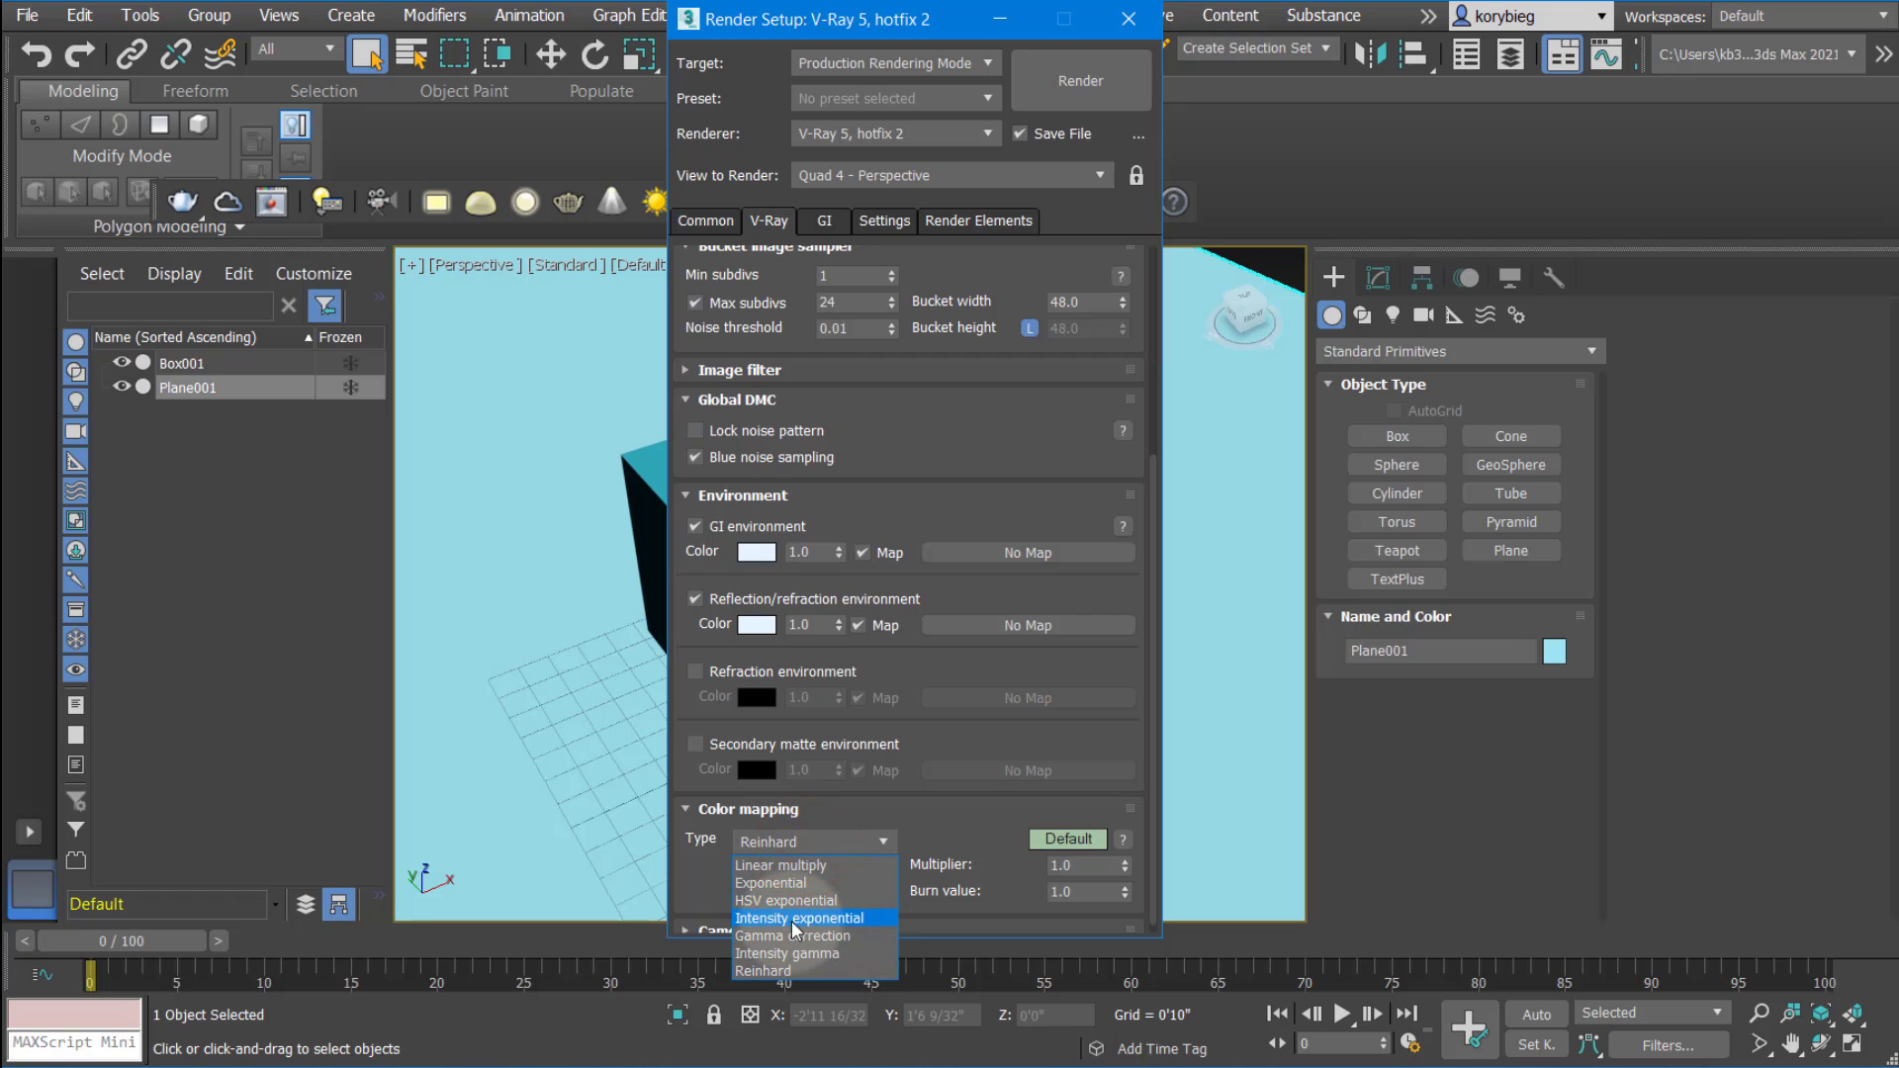
mouse_move(797, 900)
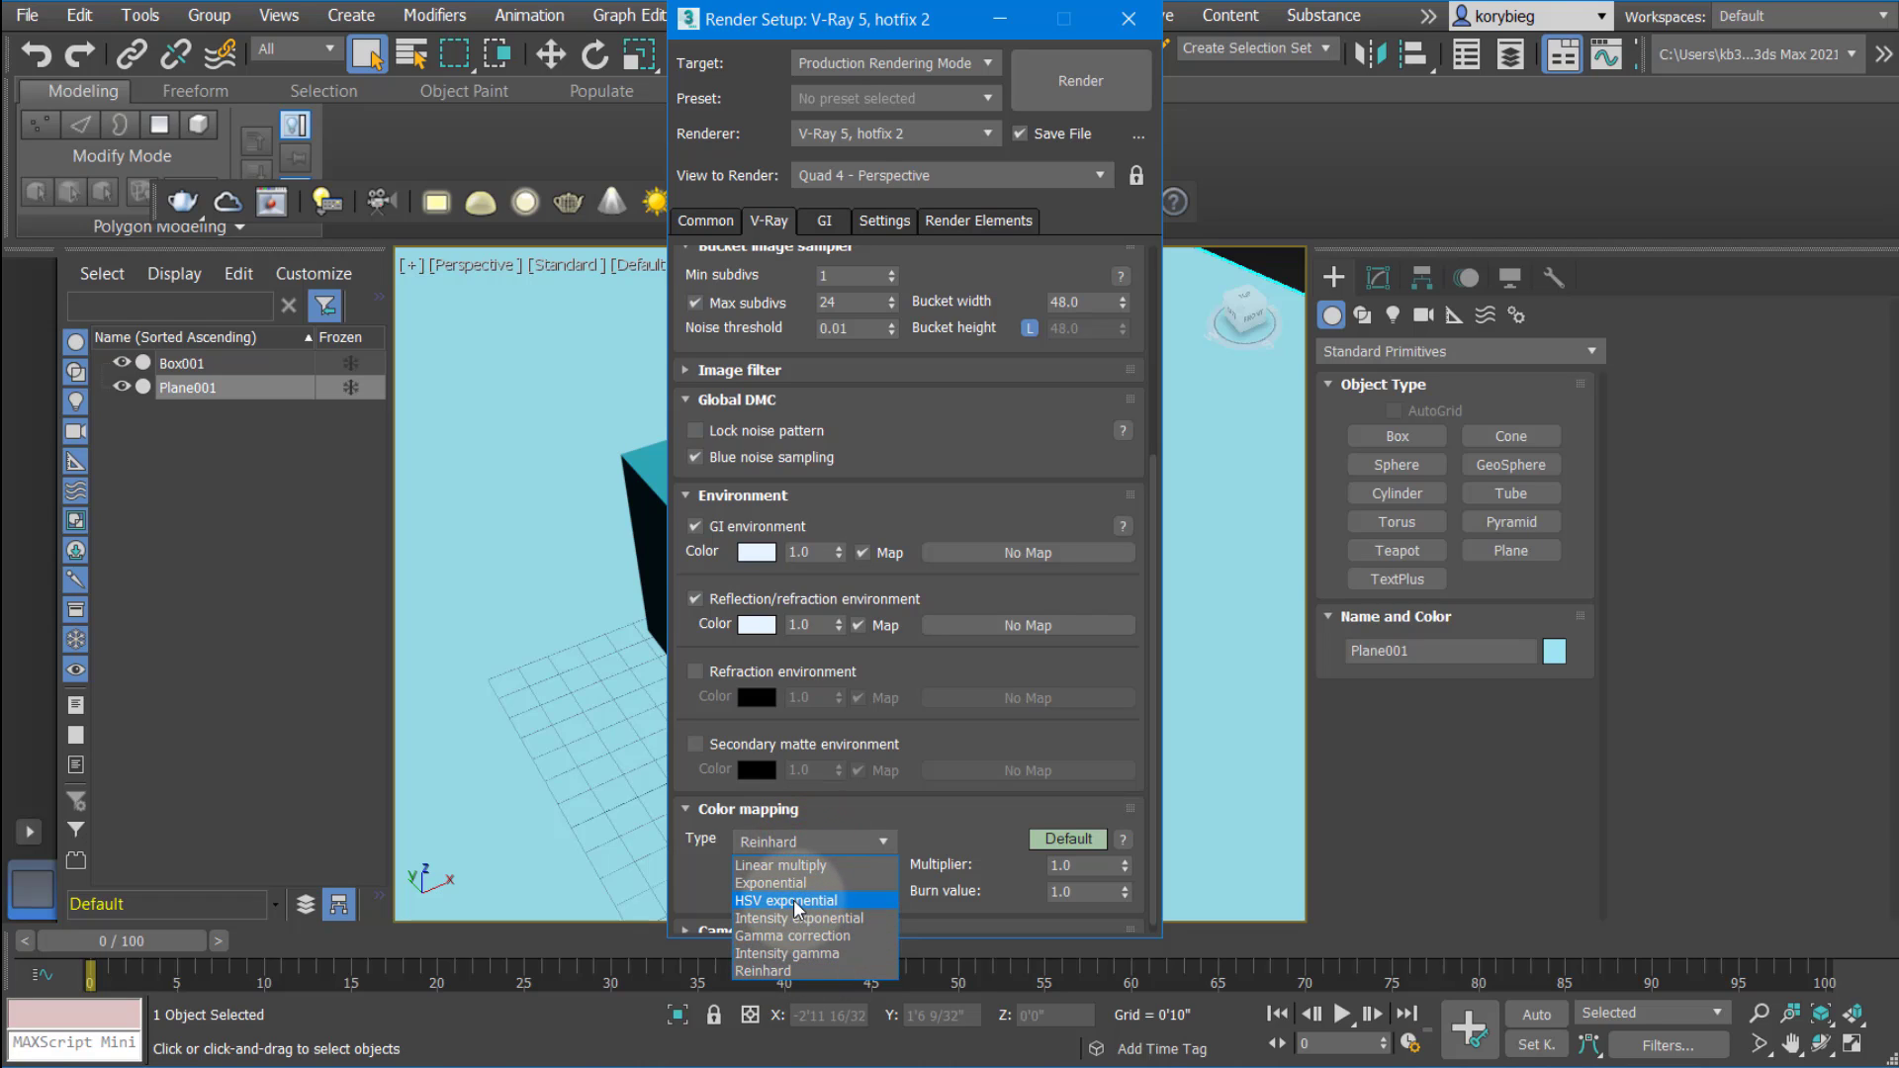
click(787, 900)
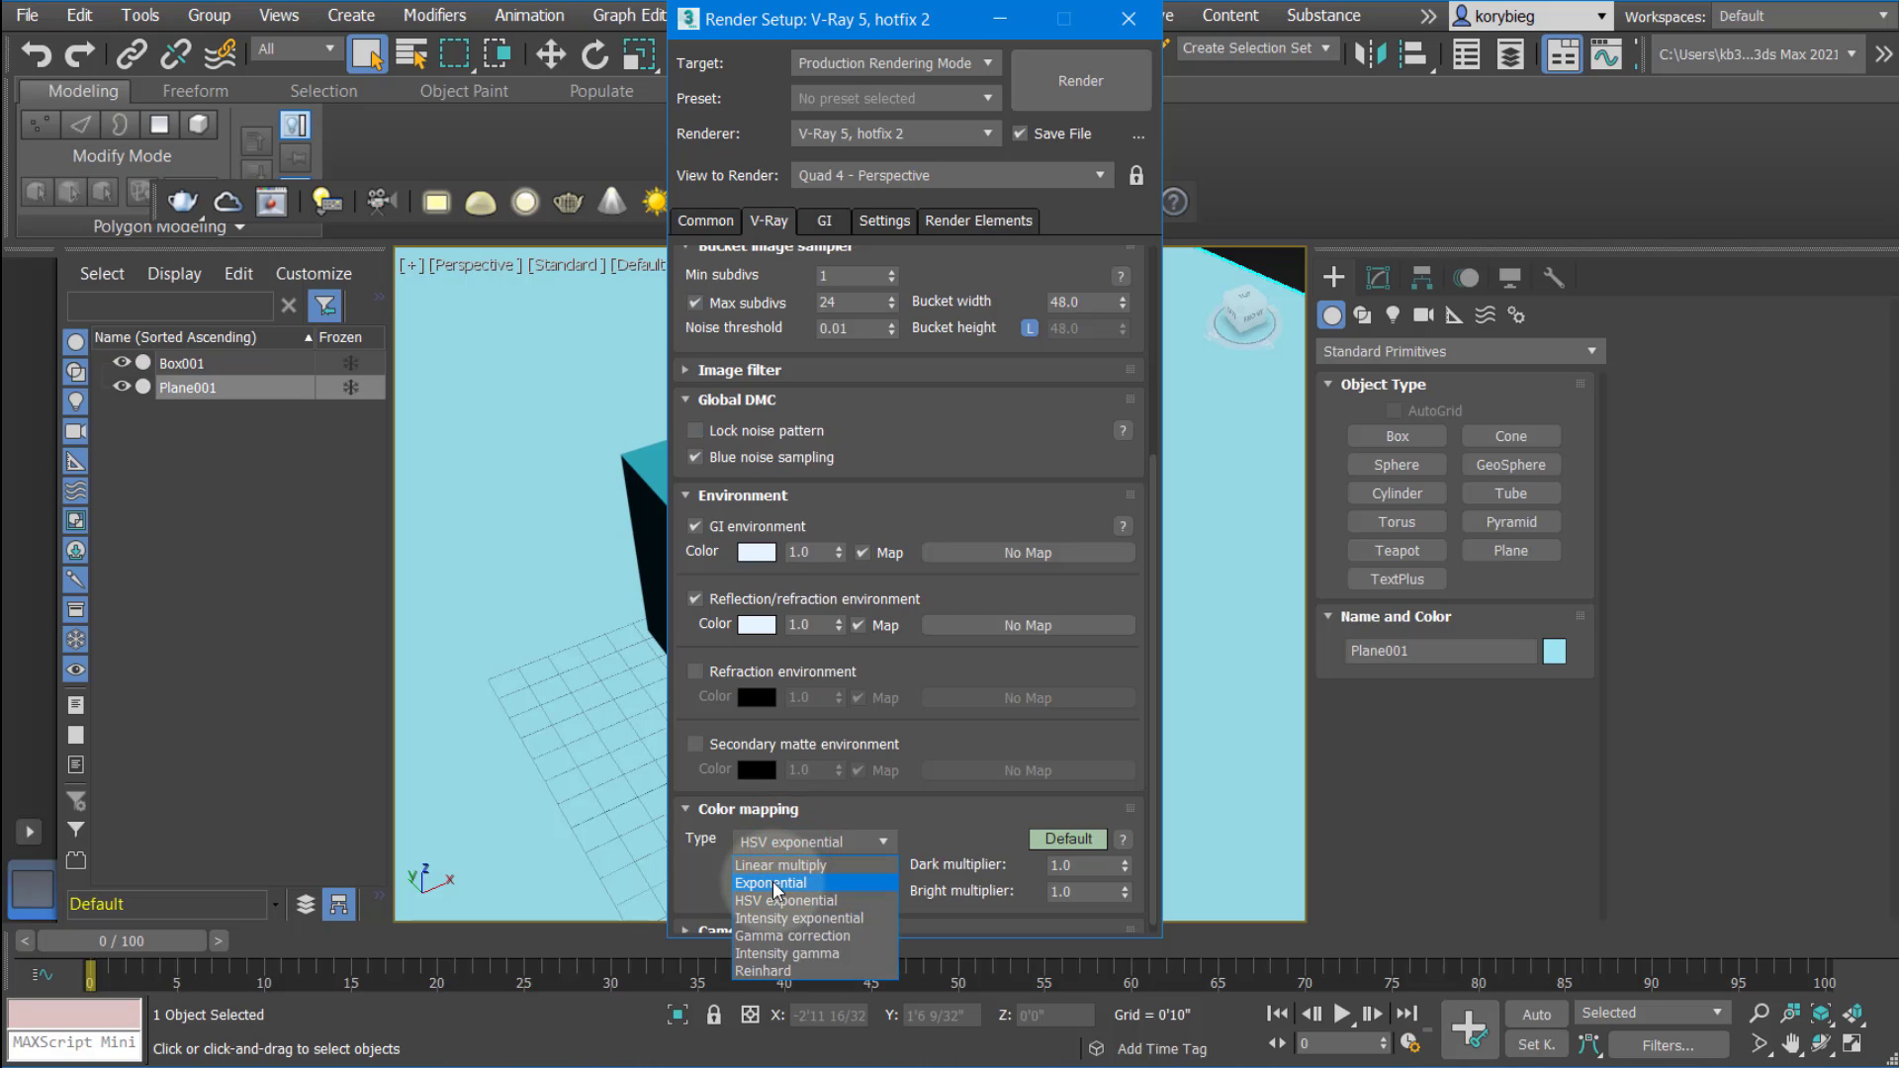
click(803, 953)
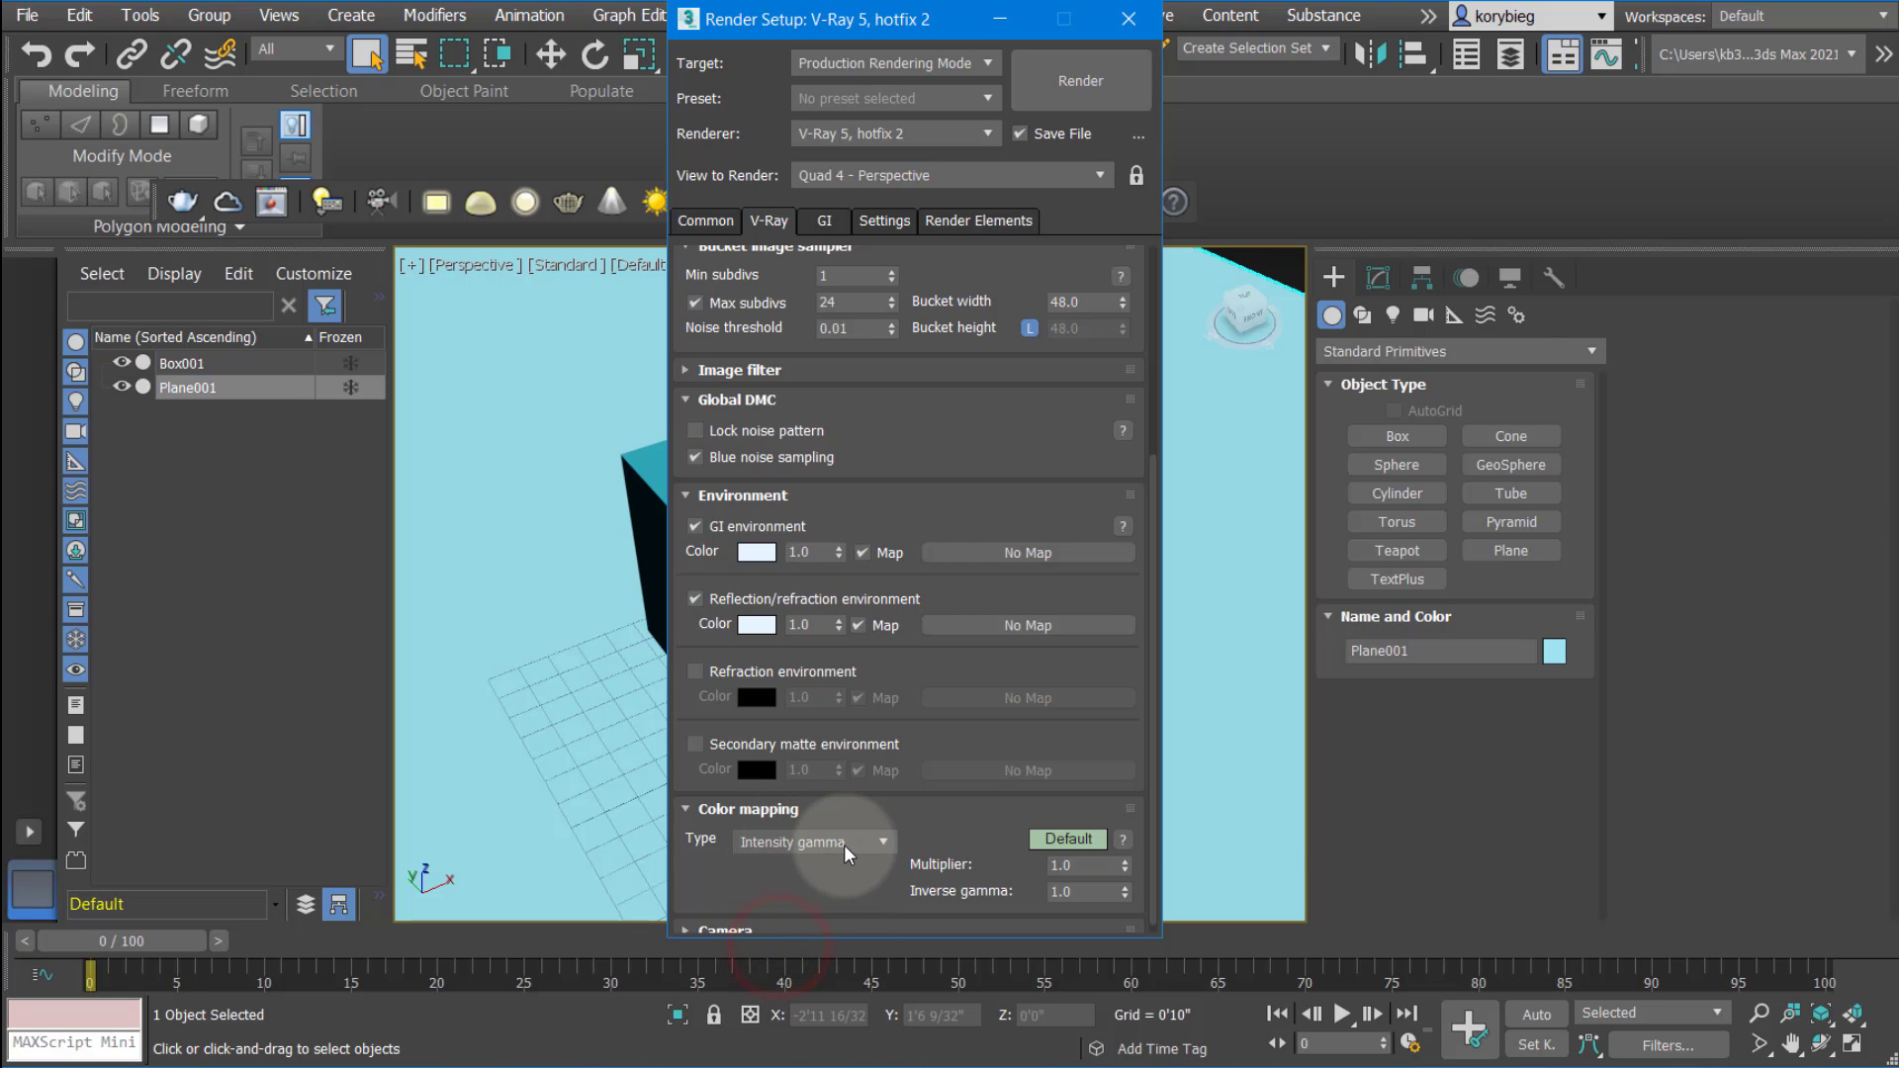
mouse_move(842, 852)
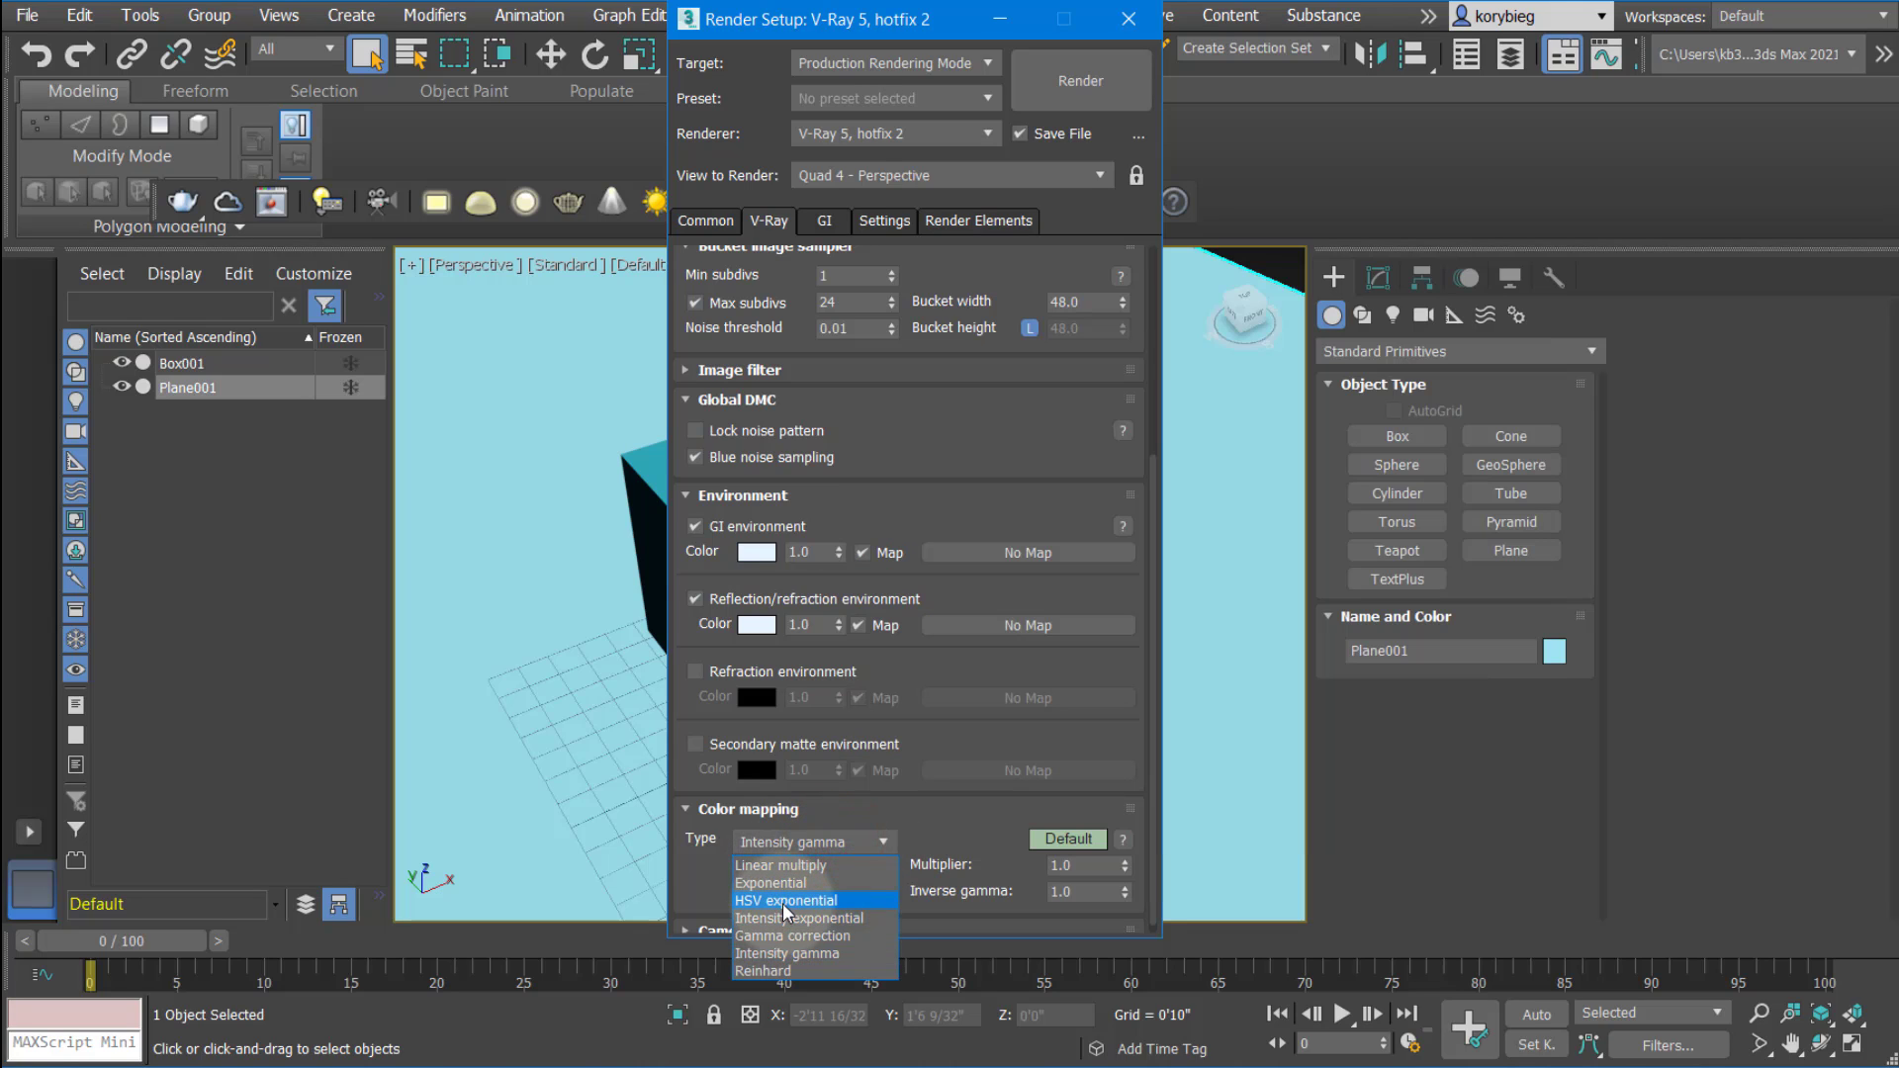
click(785, 900)
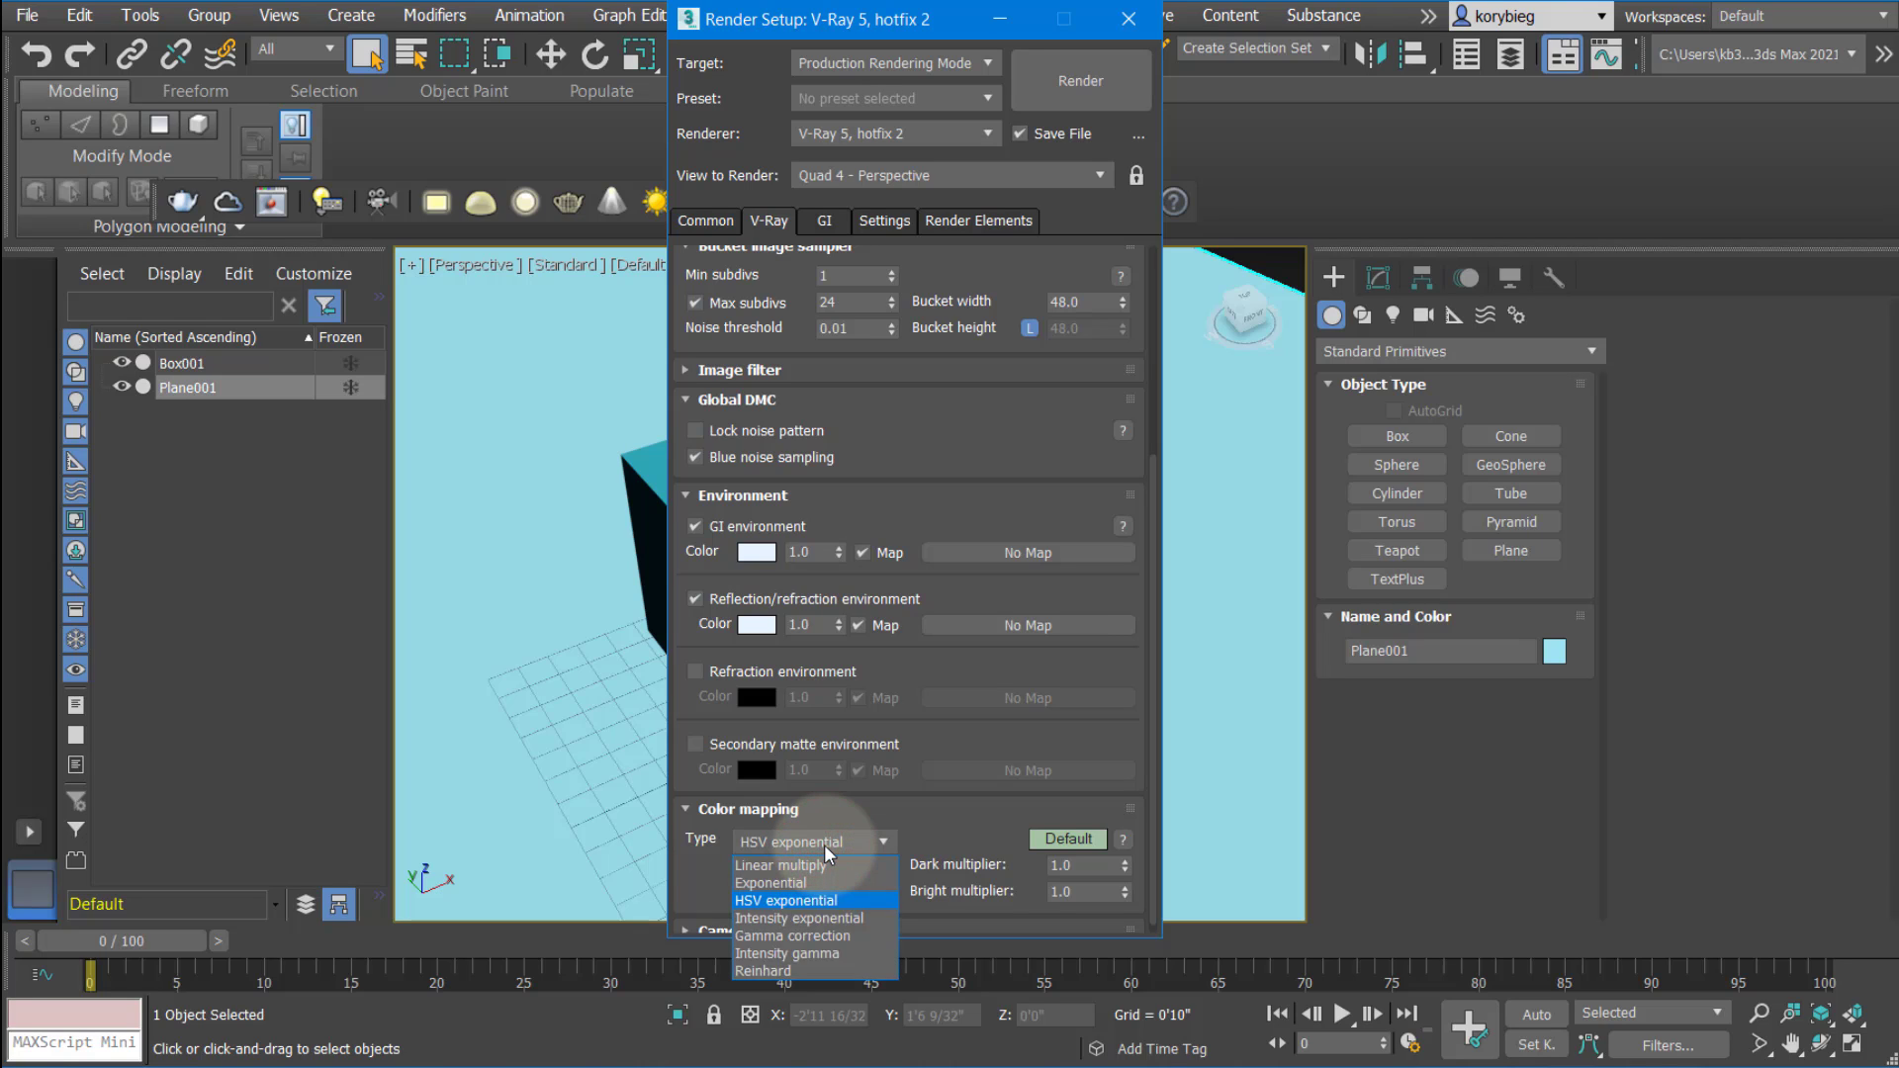
mouse_move(799, 908)
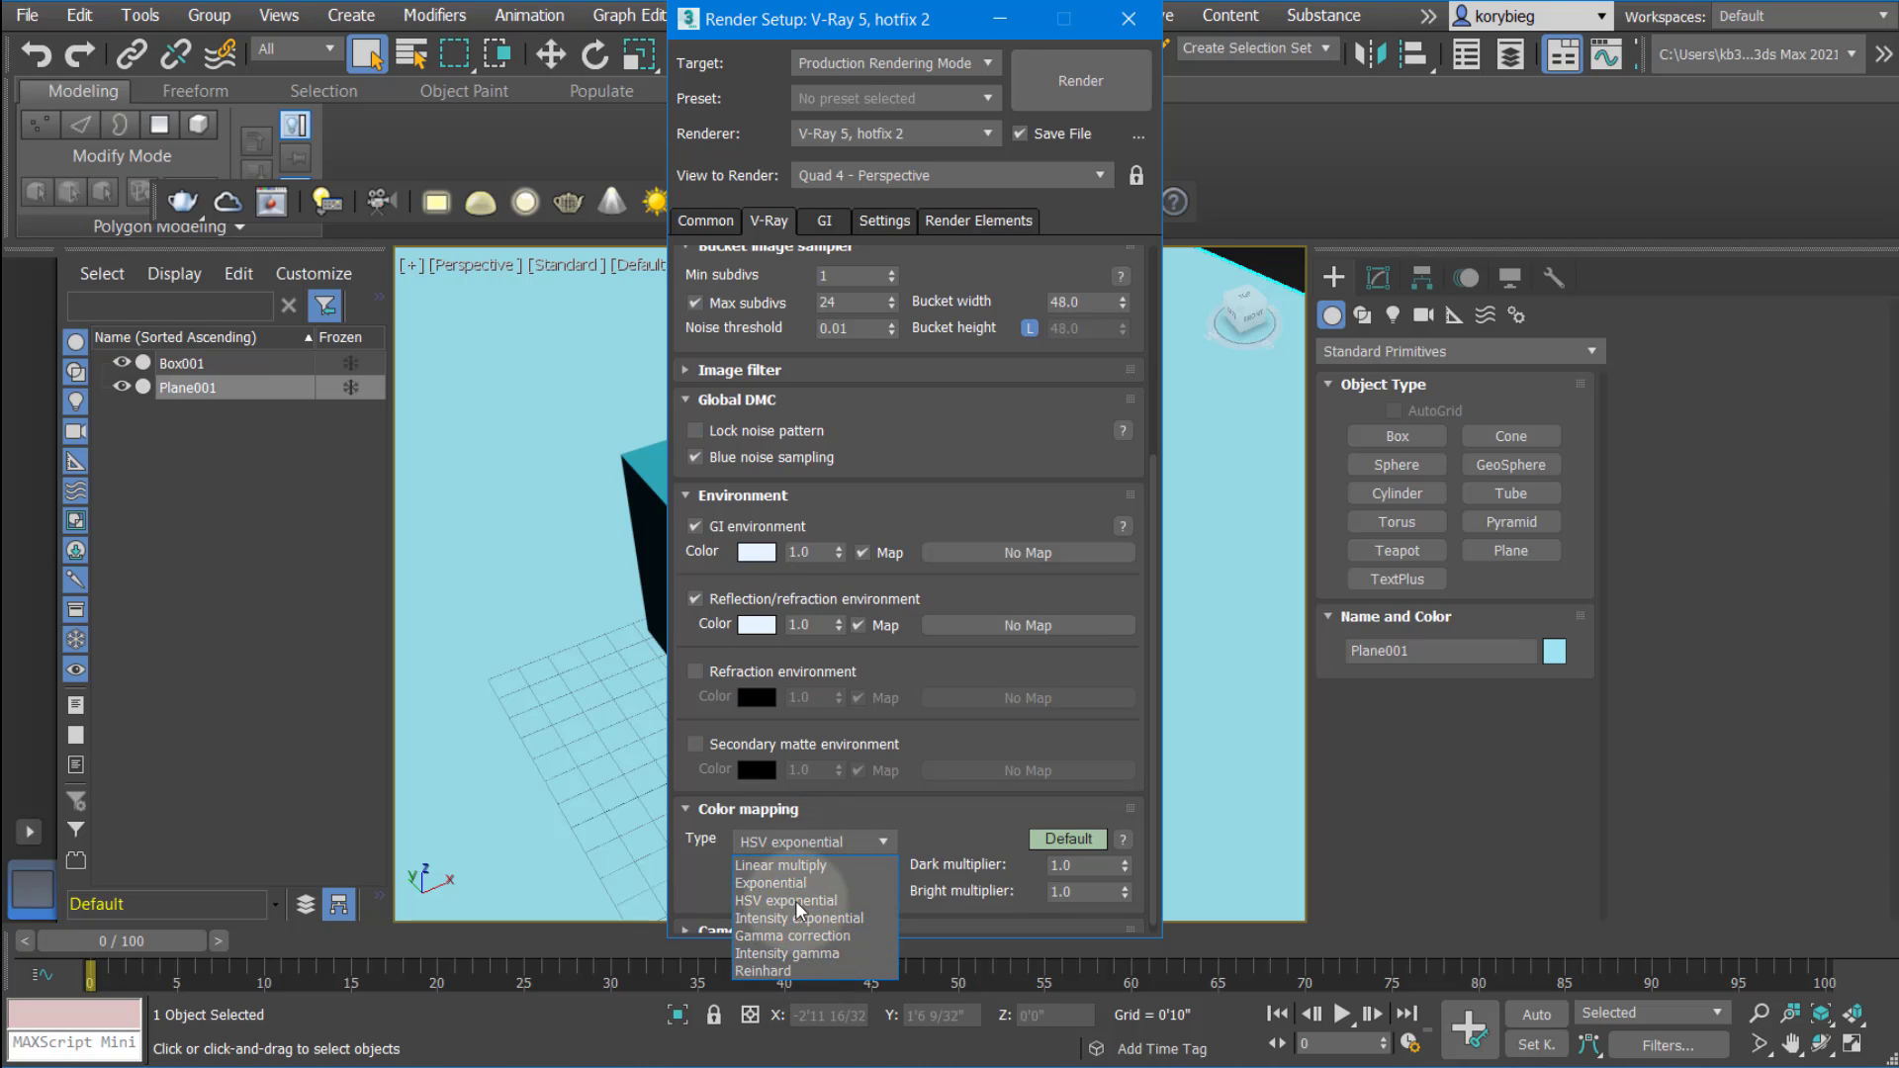
mouse_move(787, 900)
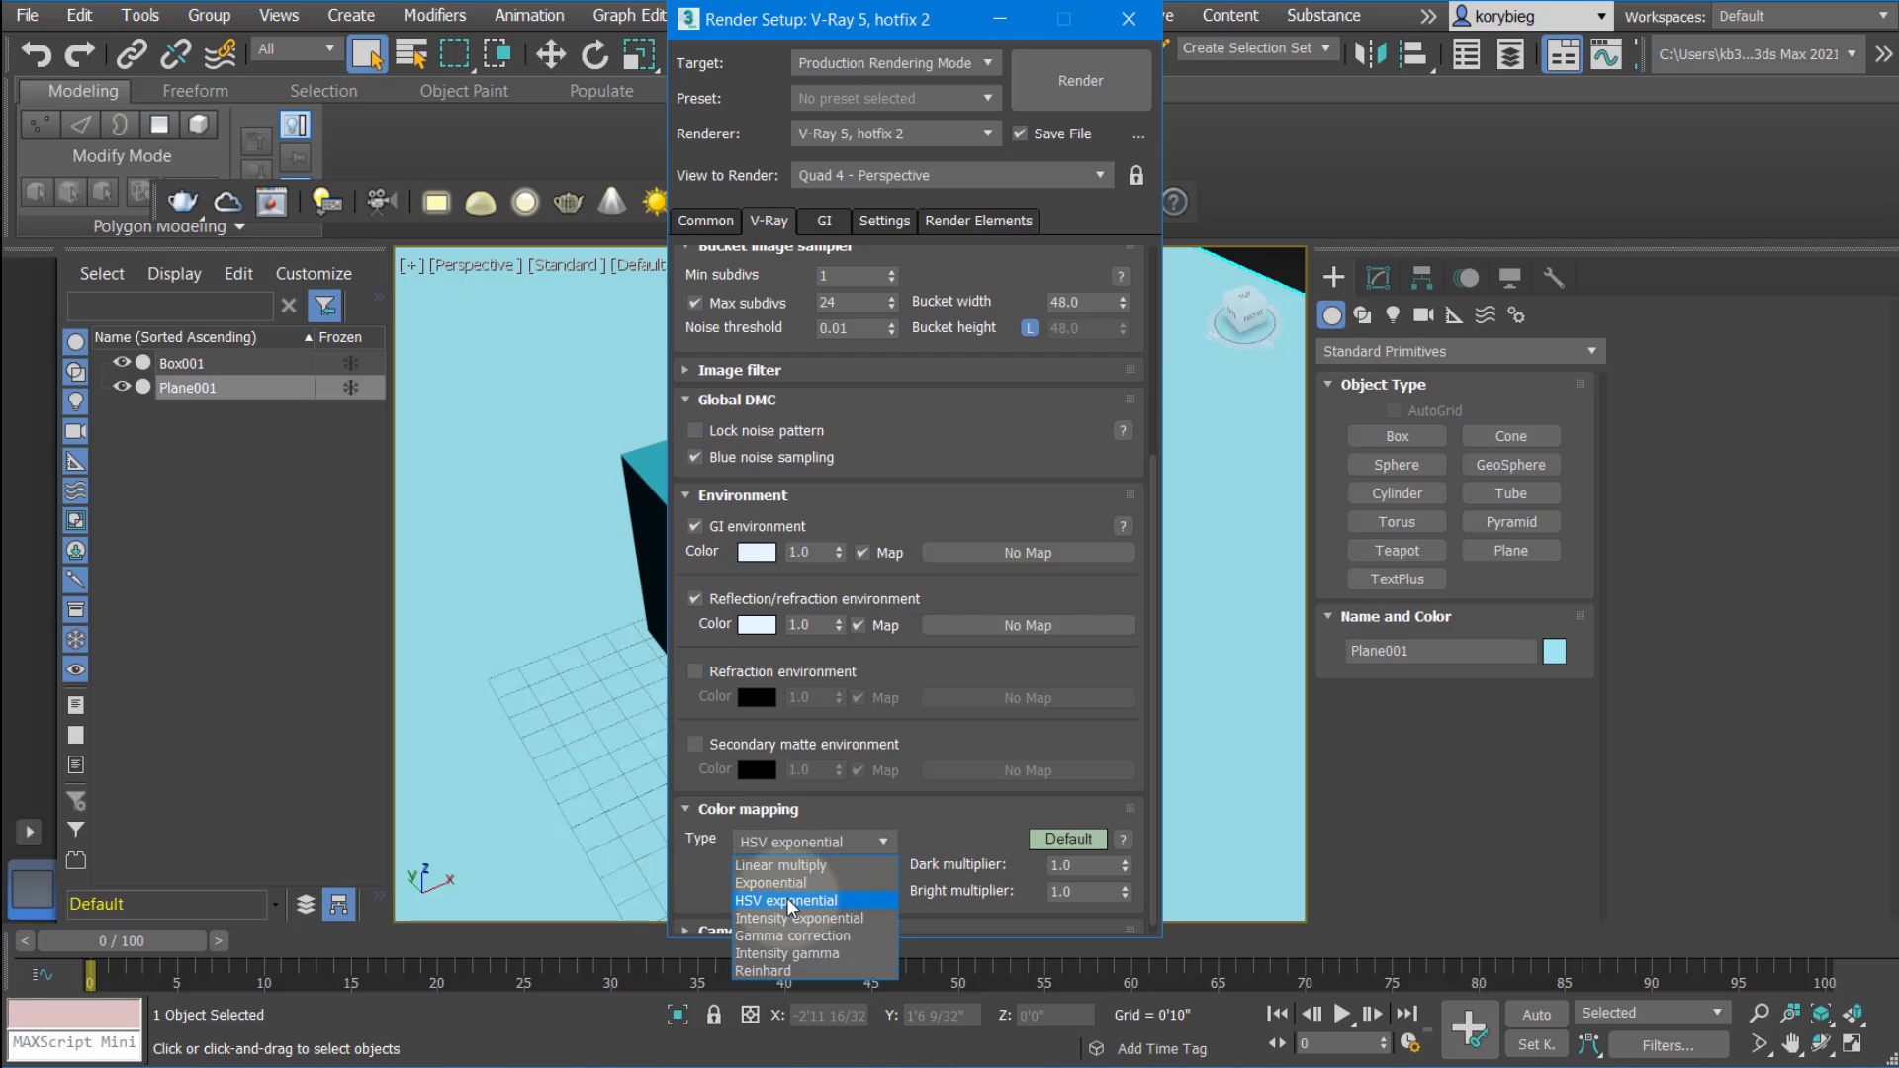
click(787, 900)
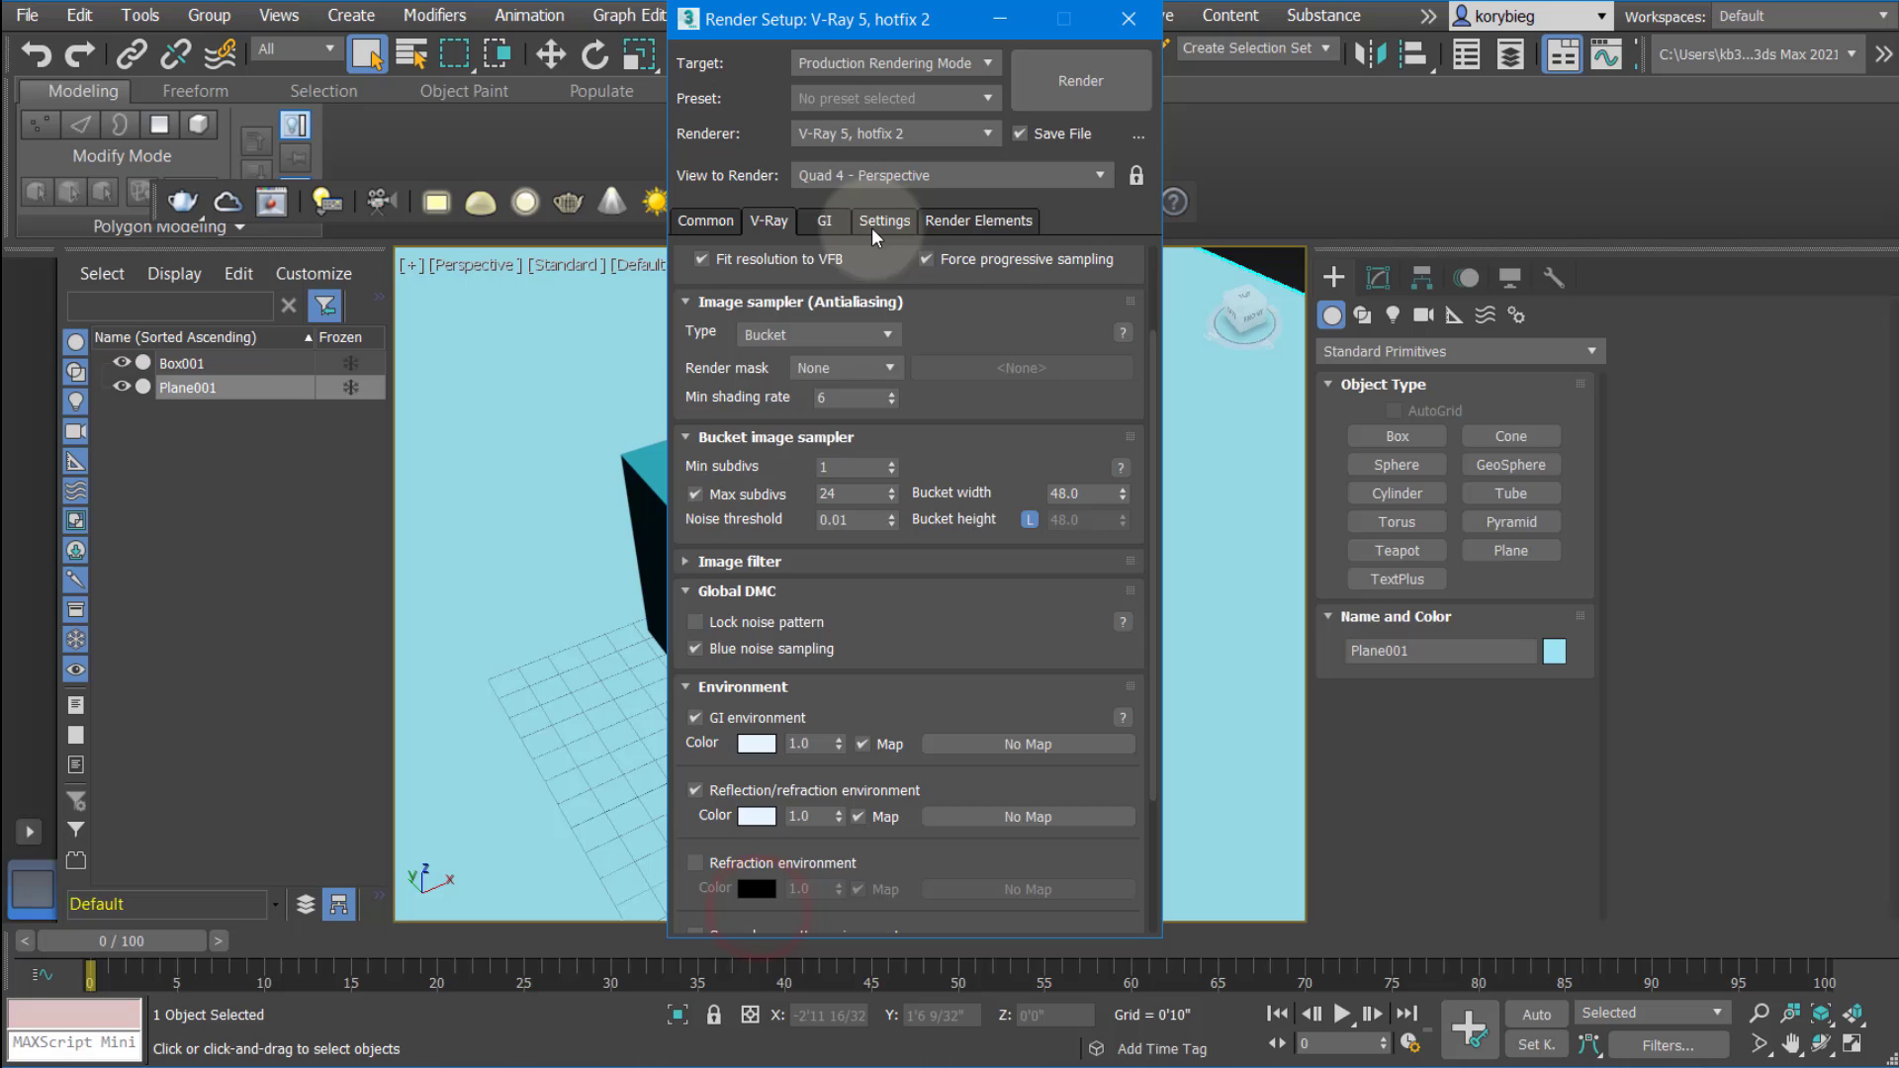
Show the GI settings with Brute force primary and Light cache secondary engines
click(822, 221)
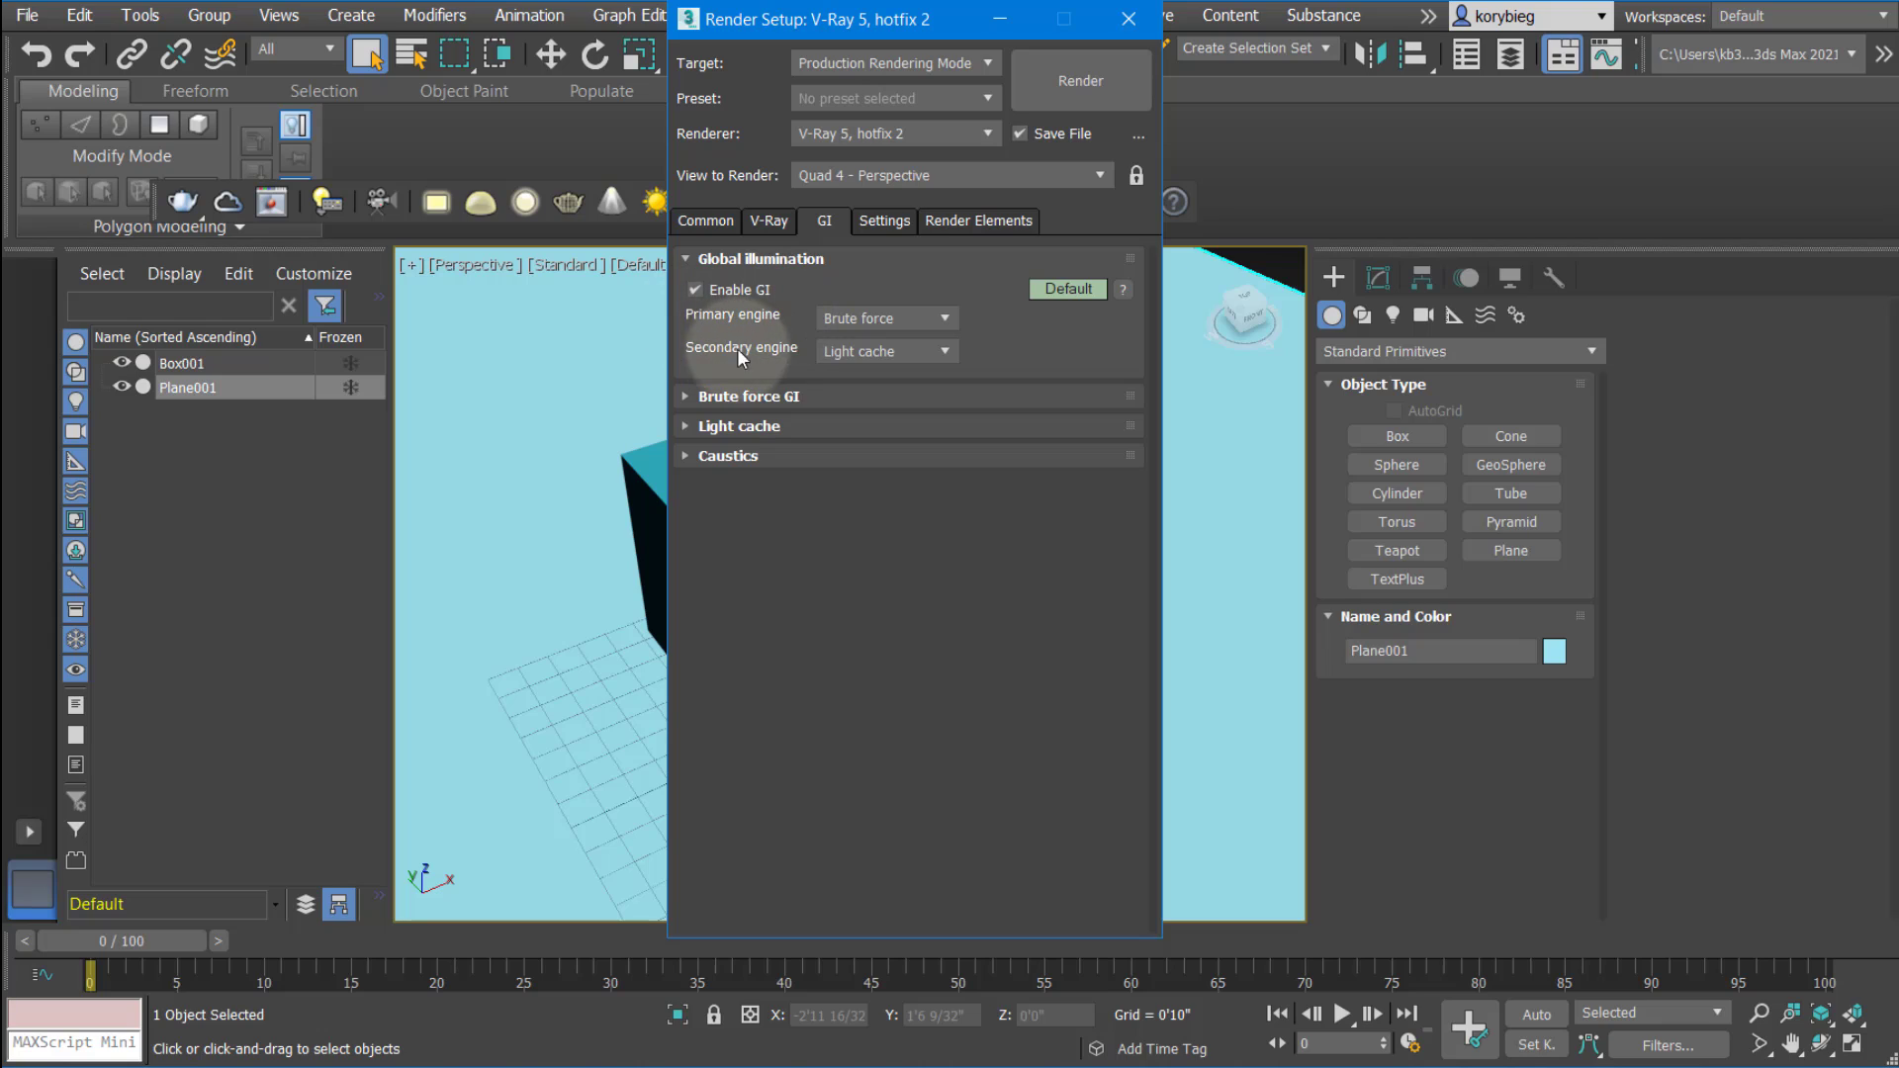
mouse_move(770, 364)
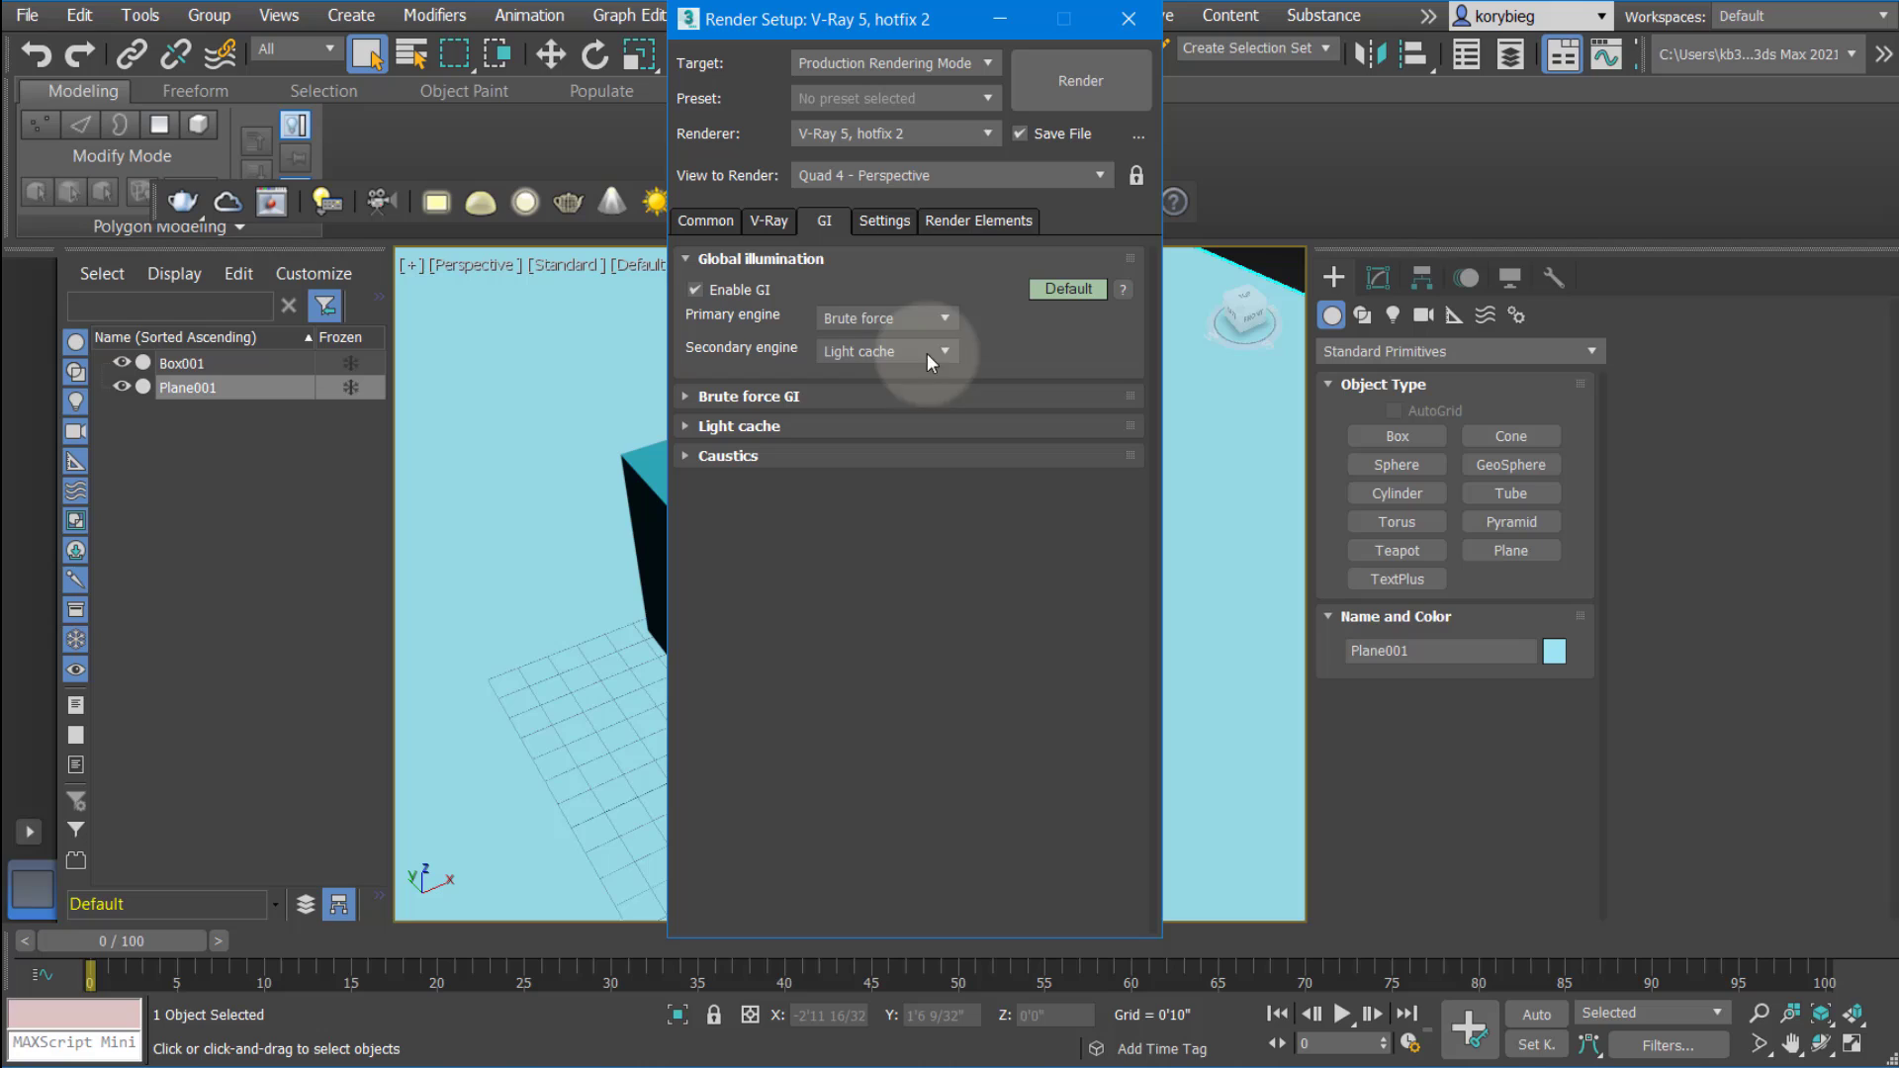
mouse_move(858, 326)
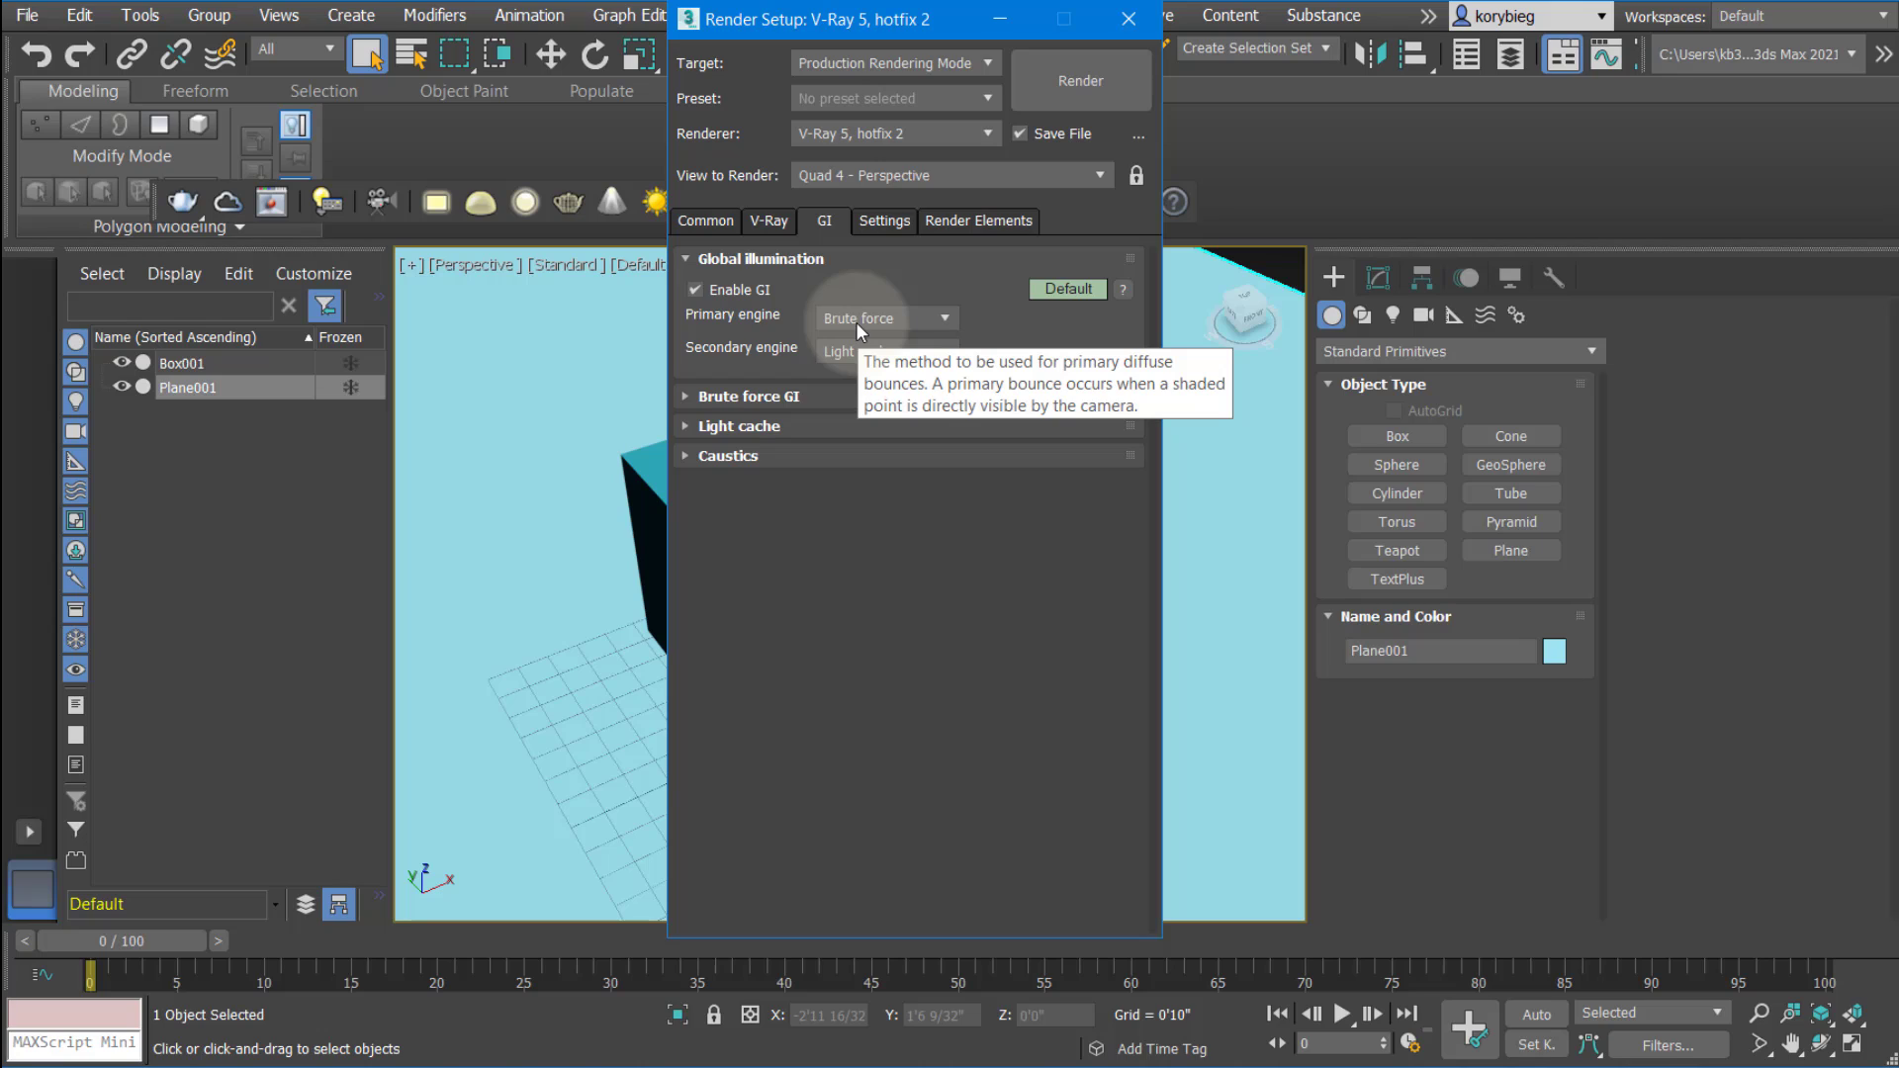
mouse_move(904, 309)
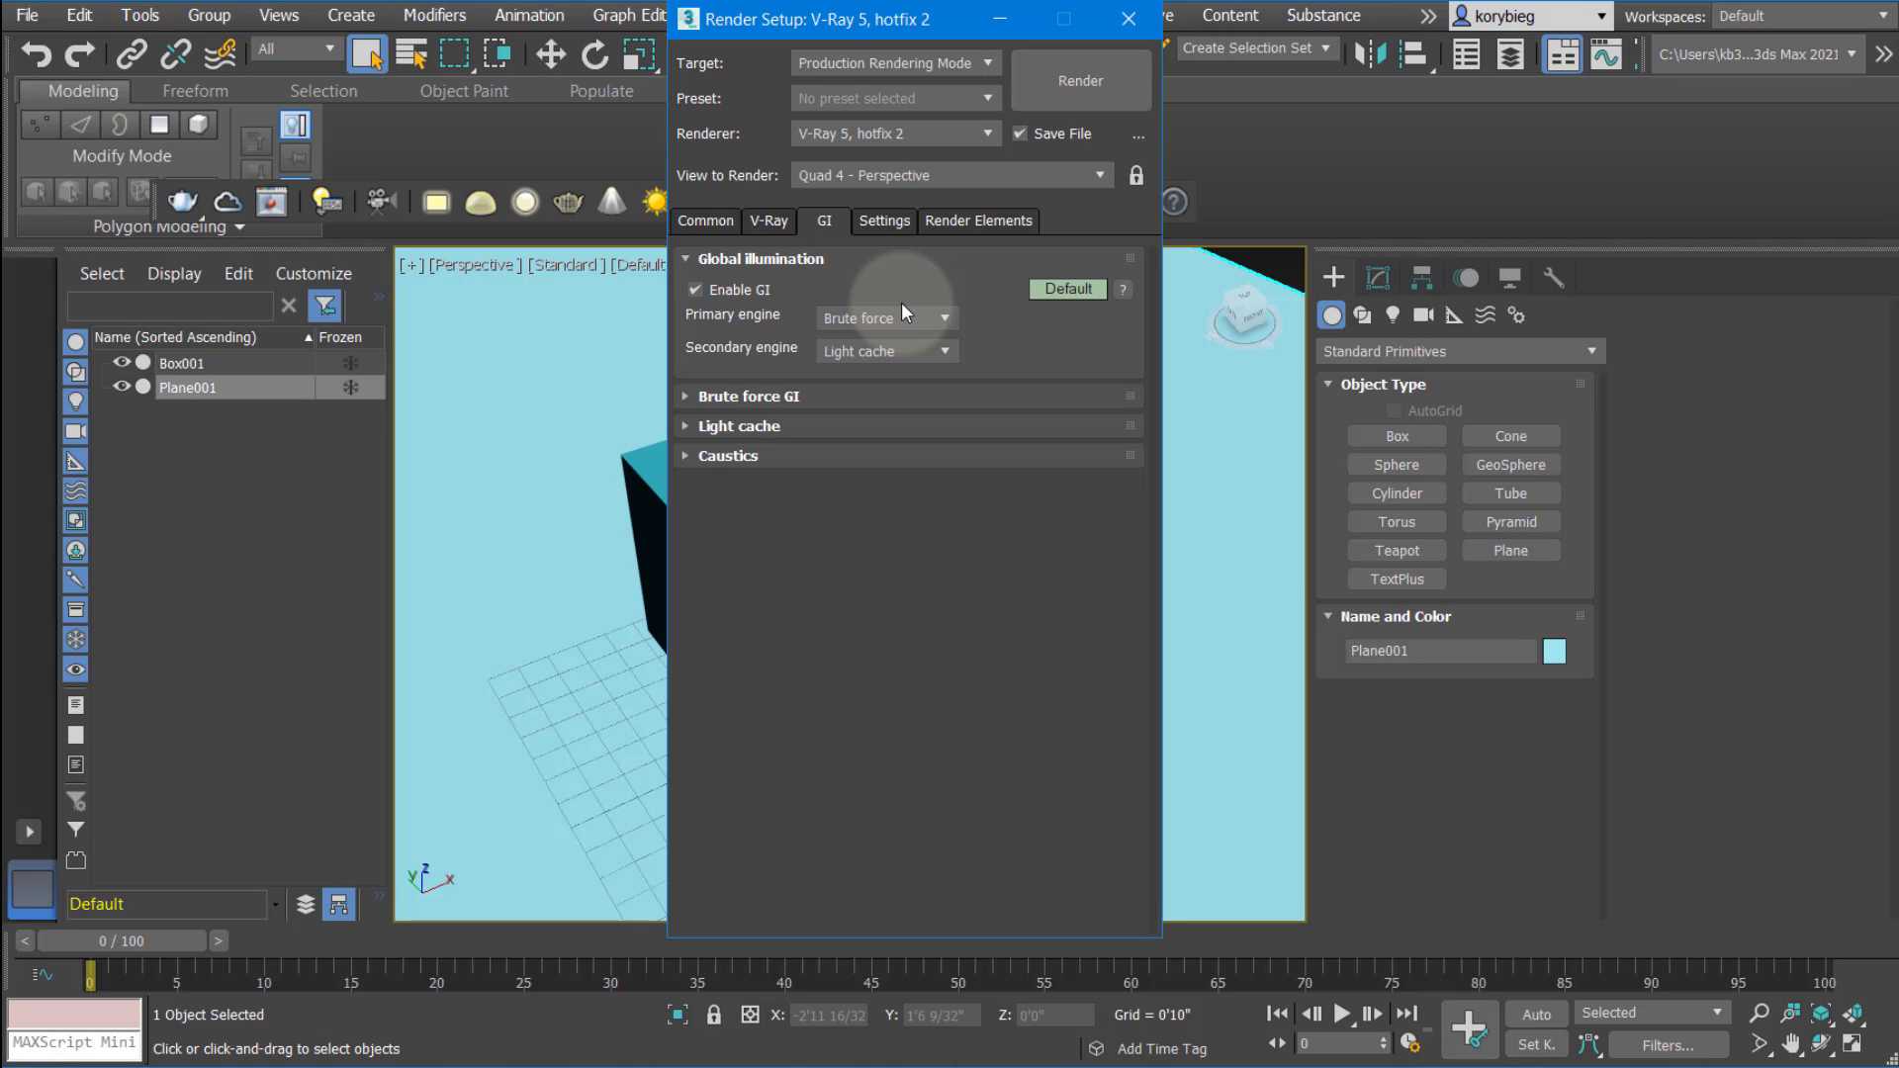
mouse_move(846, 319)
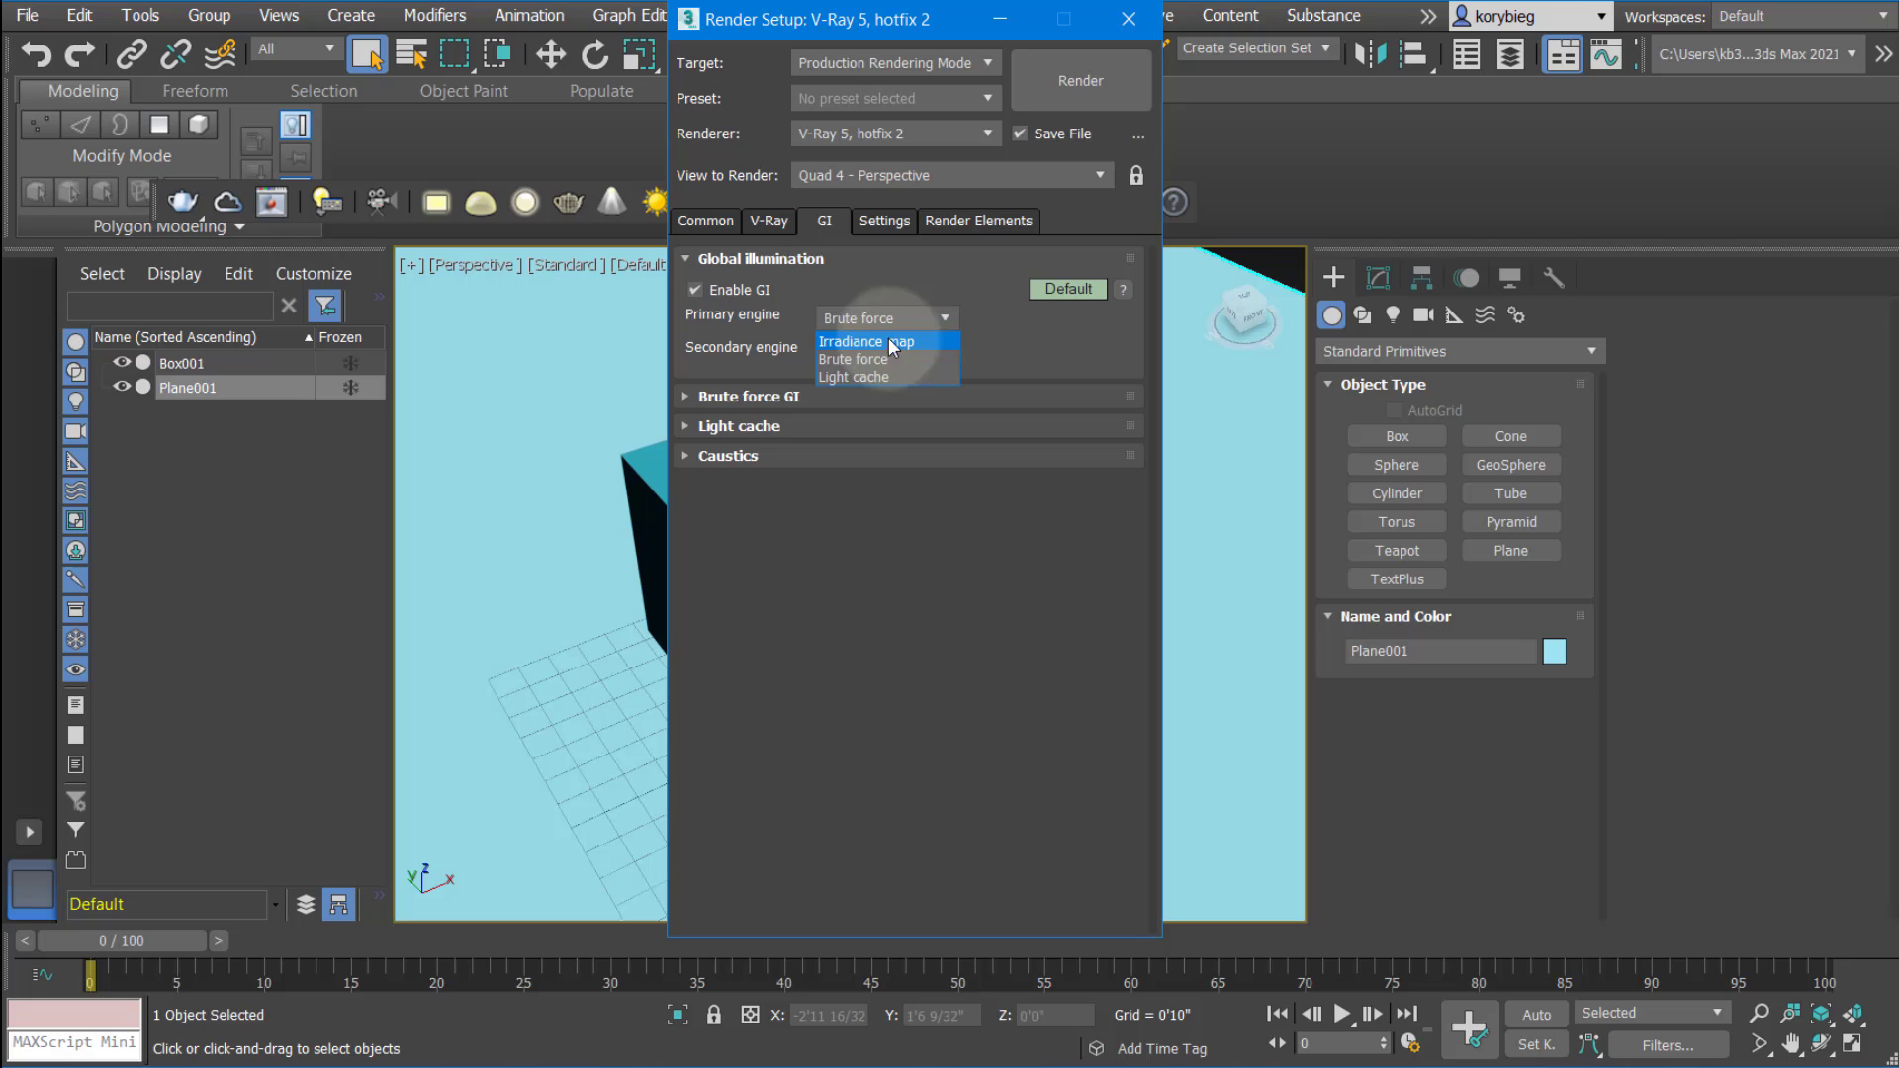
Make Irradiance map the primary GI engine at Medium preset in single frame mode, keeping Light cache secondary
click(867, 340)
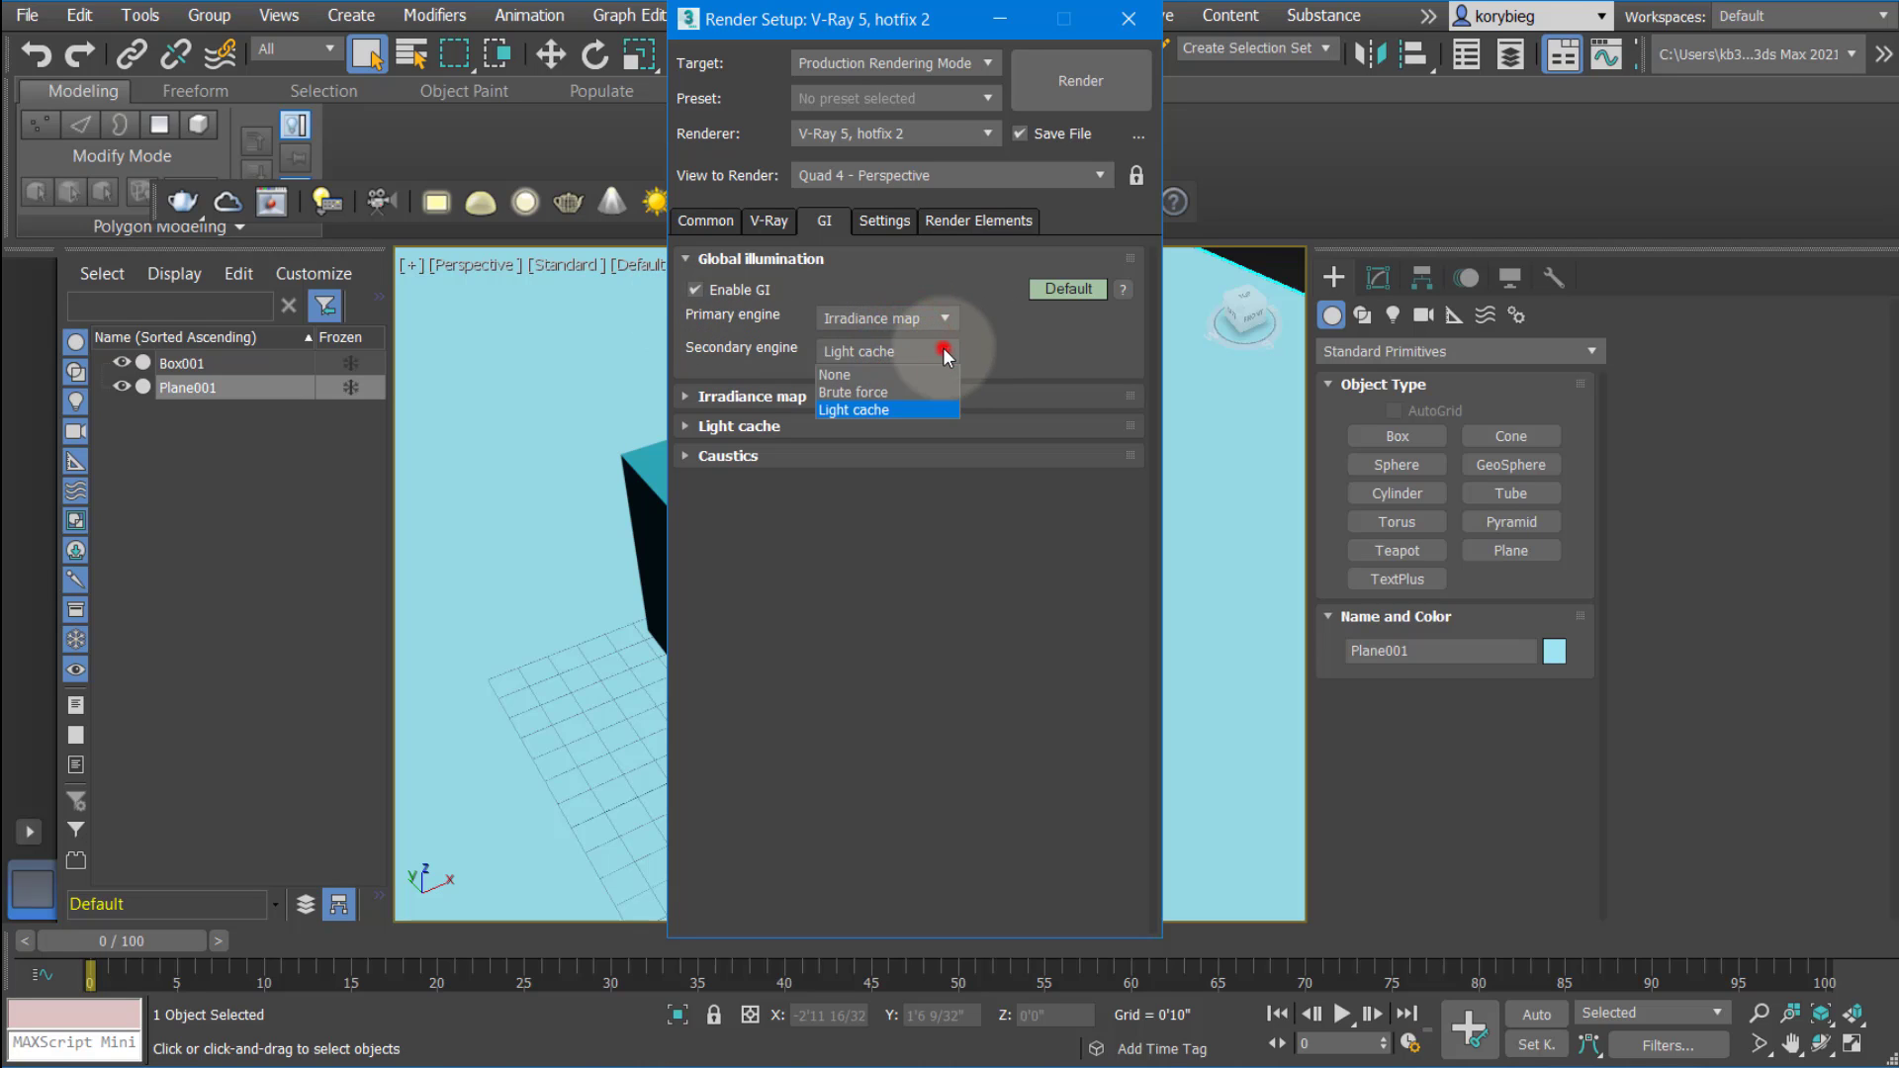
click(853, 410)
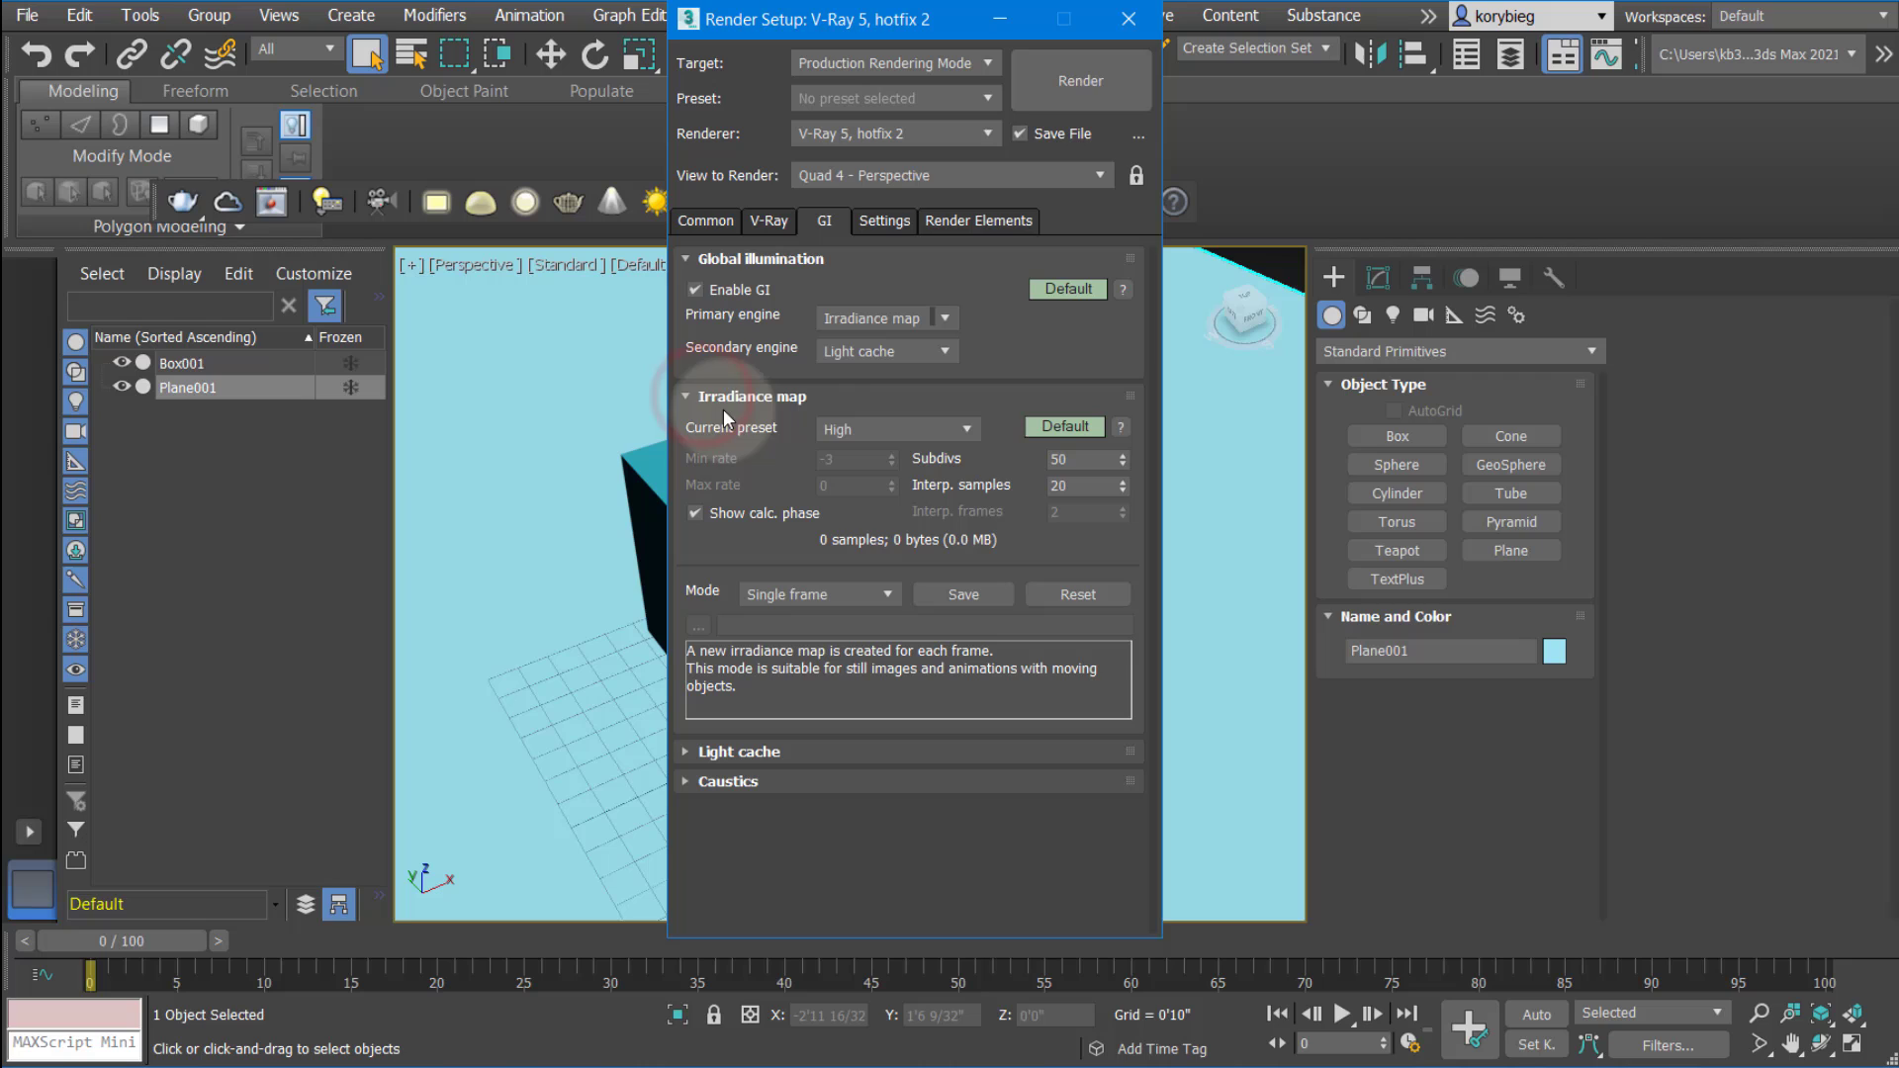
mouse_move(921, 431)
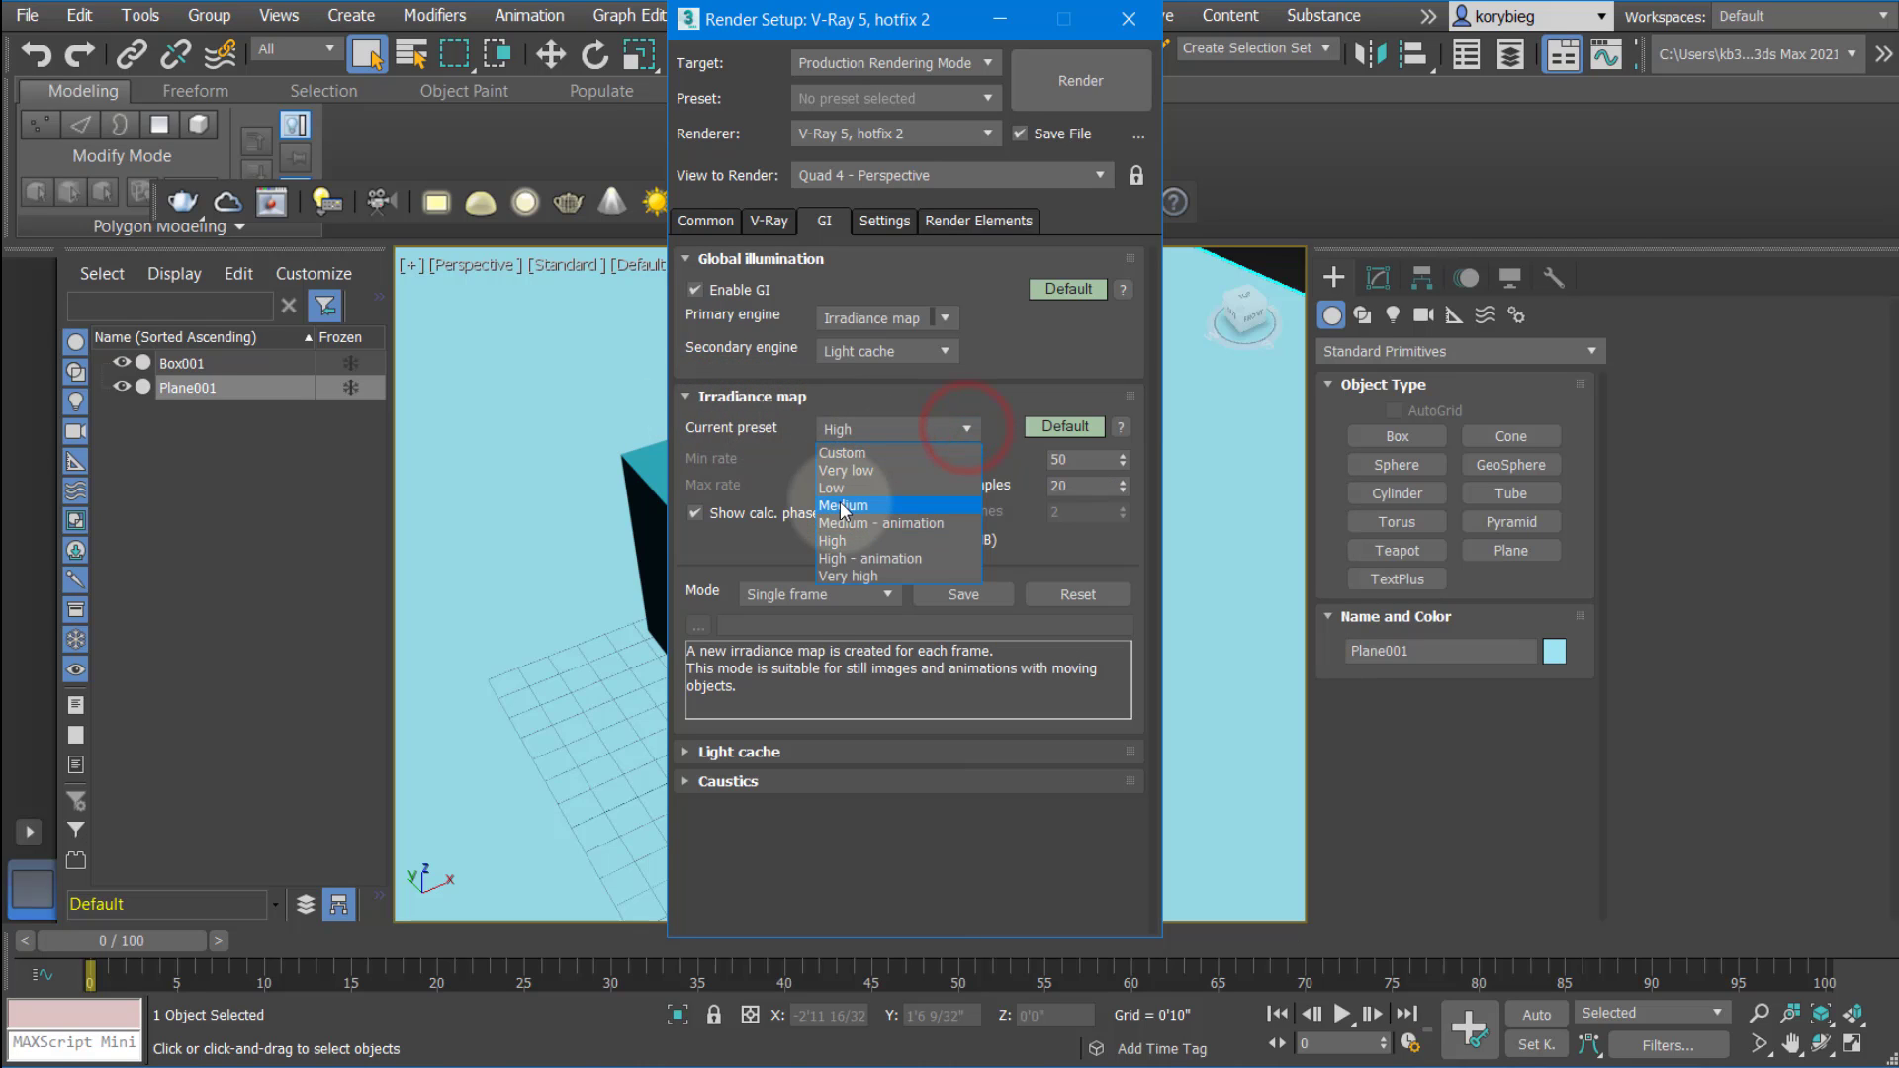
mouse_move(845, 490)
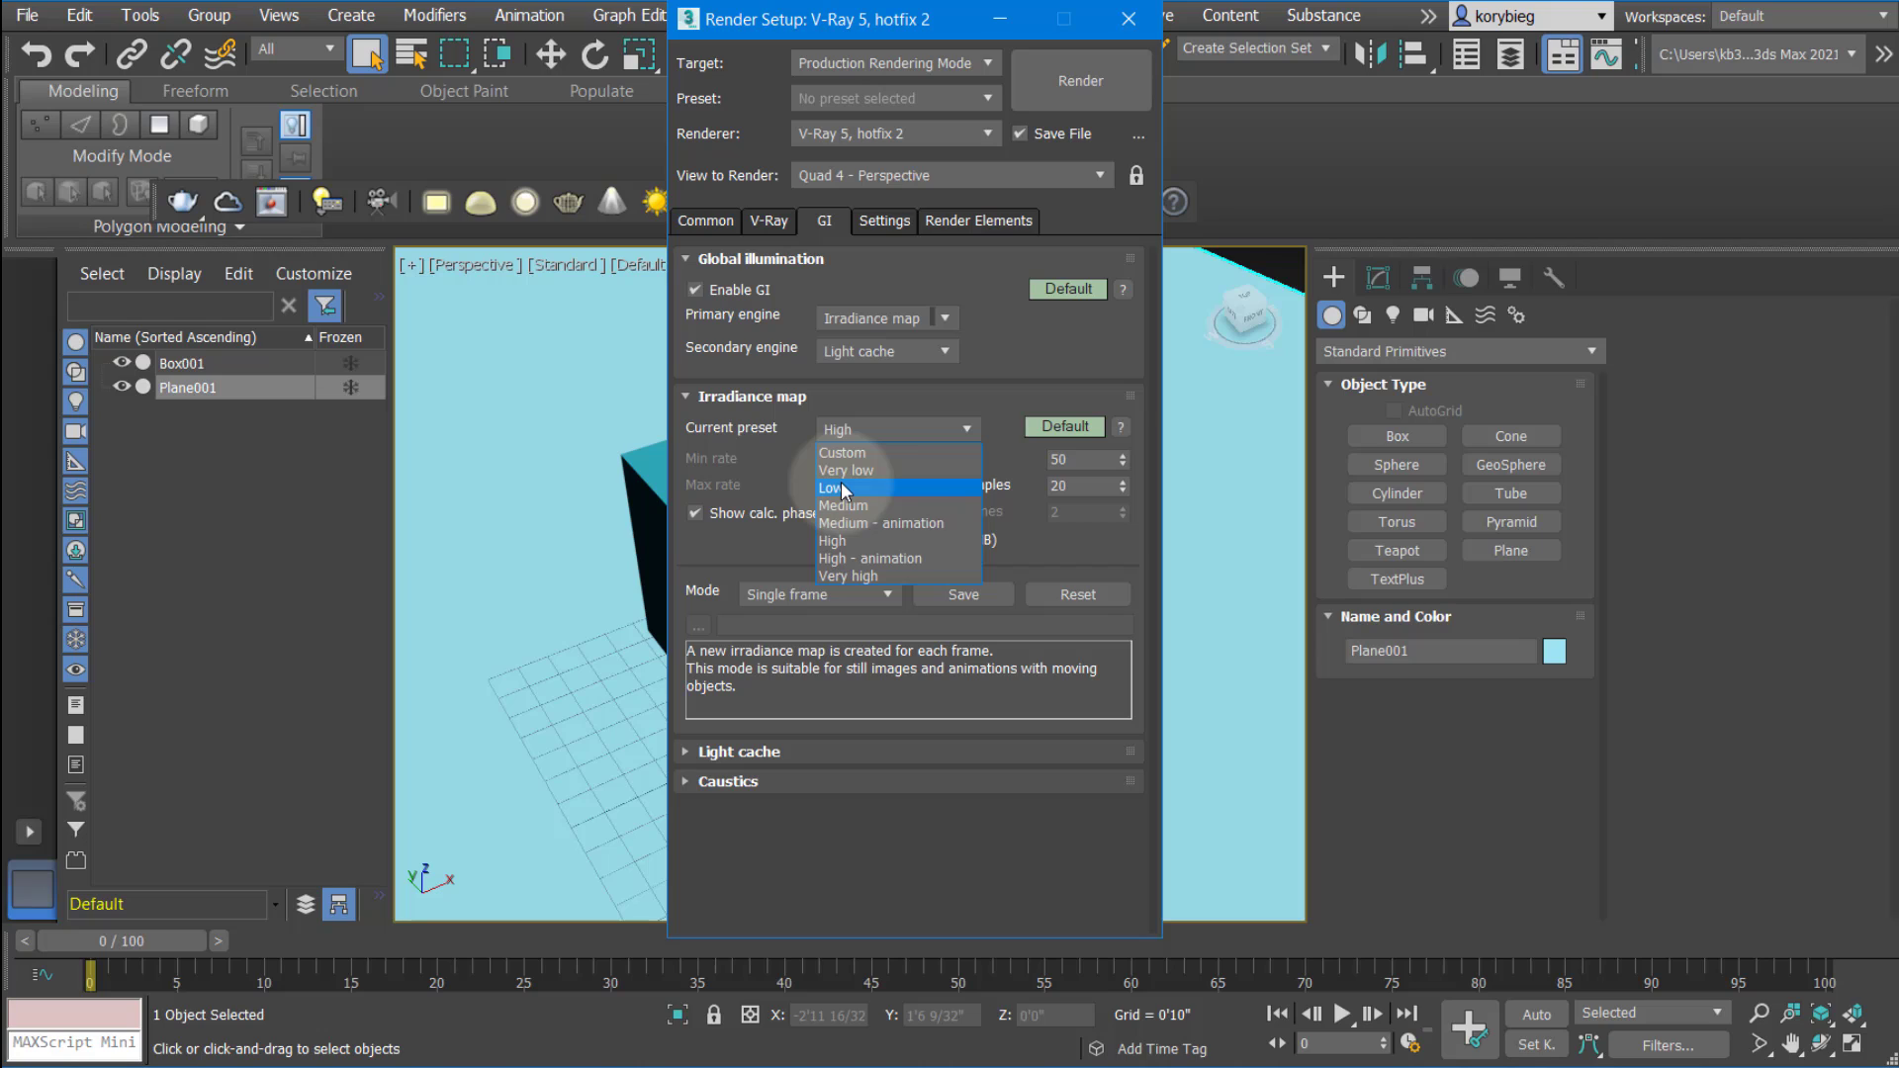
mouse_move(878, 540)
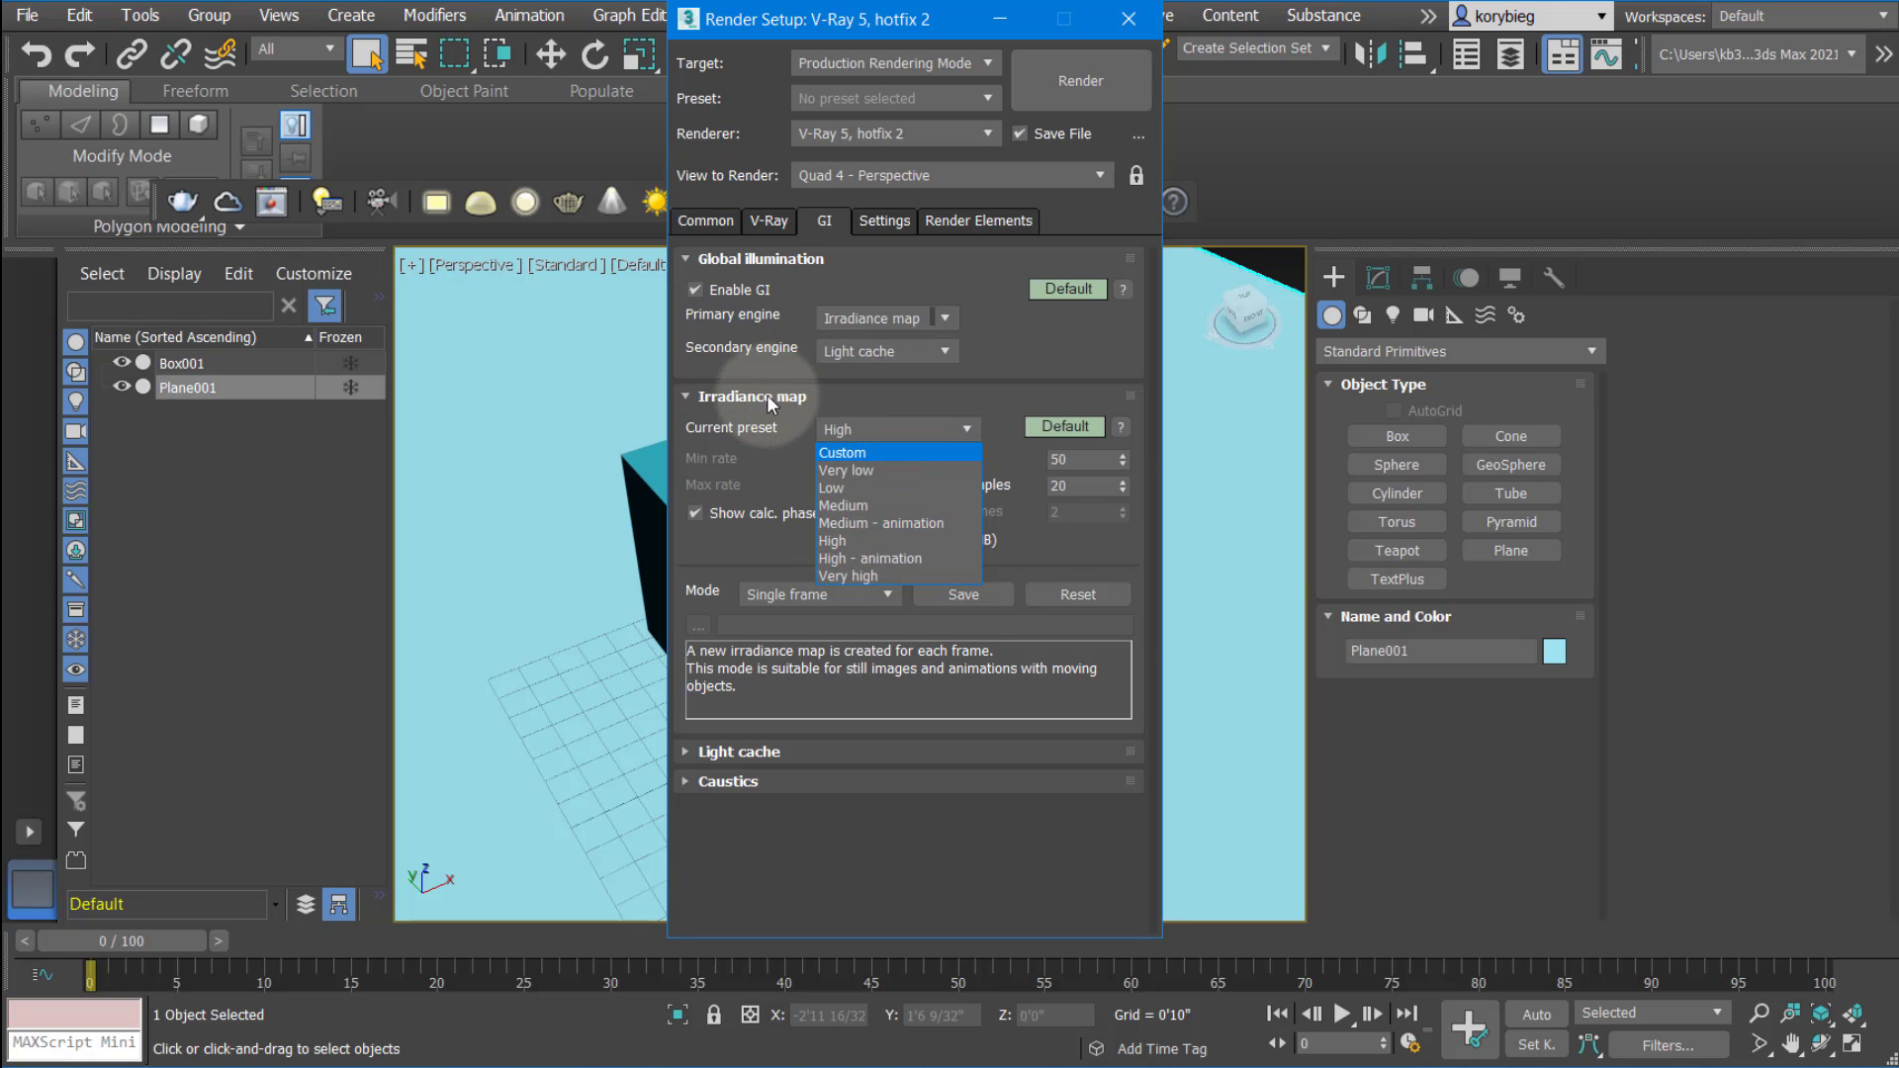
mouse_move(850, 522)
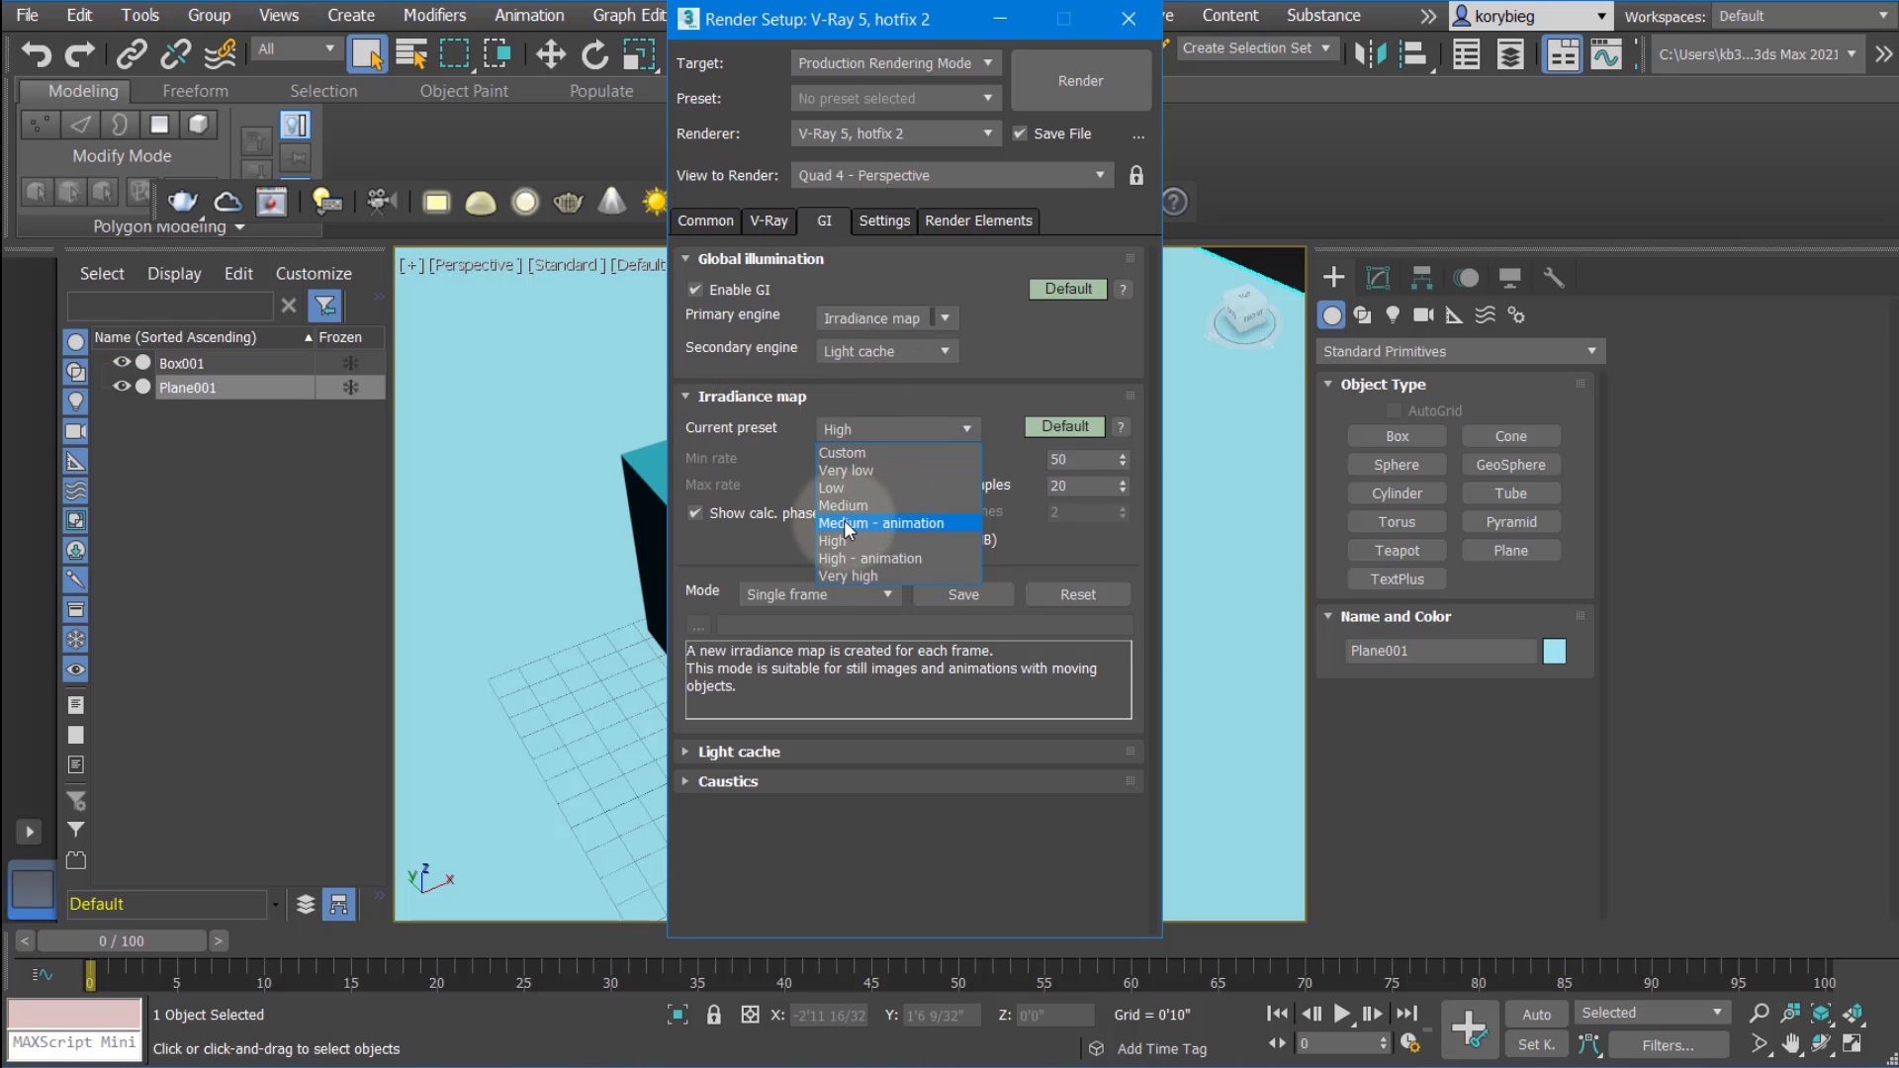
mouse_move(890, 558)
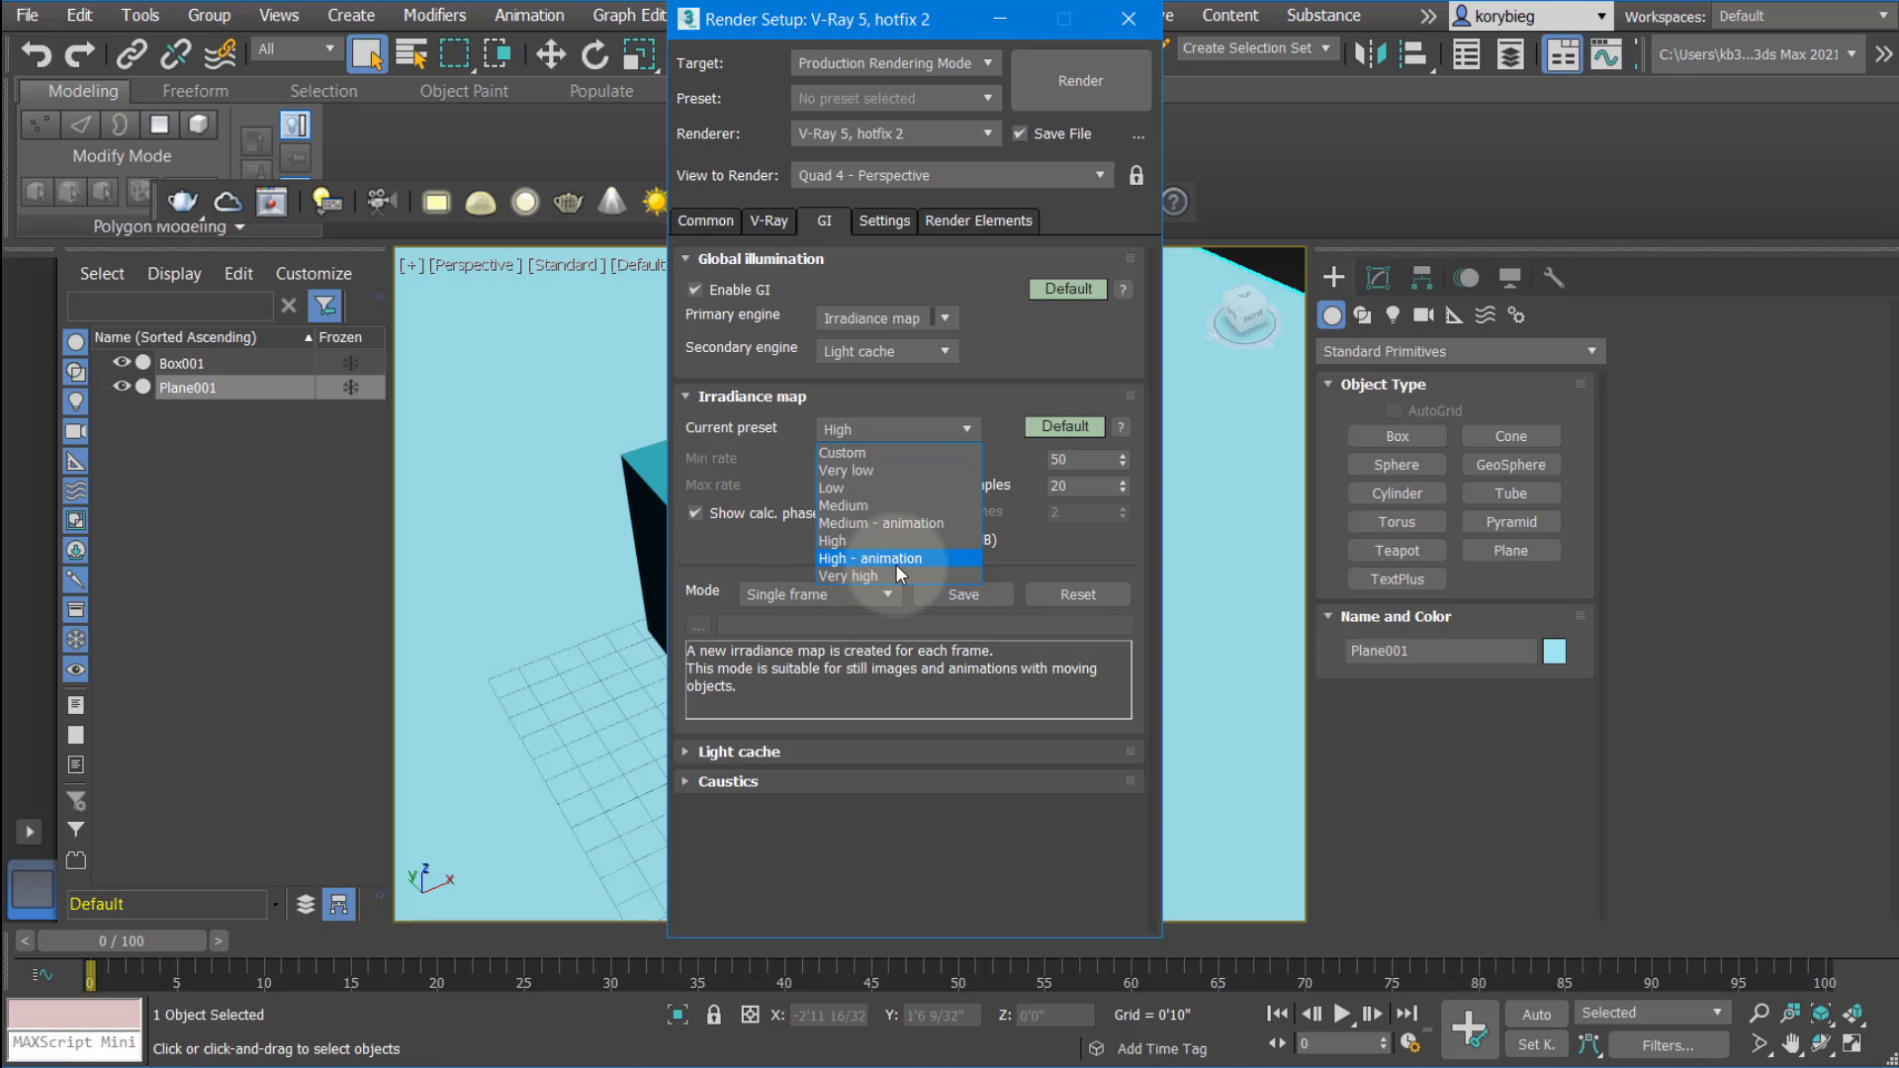
mouse_move(891, 574)
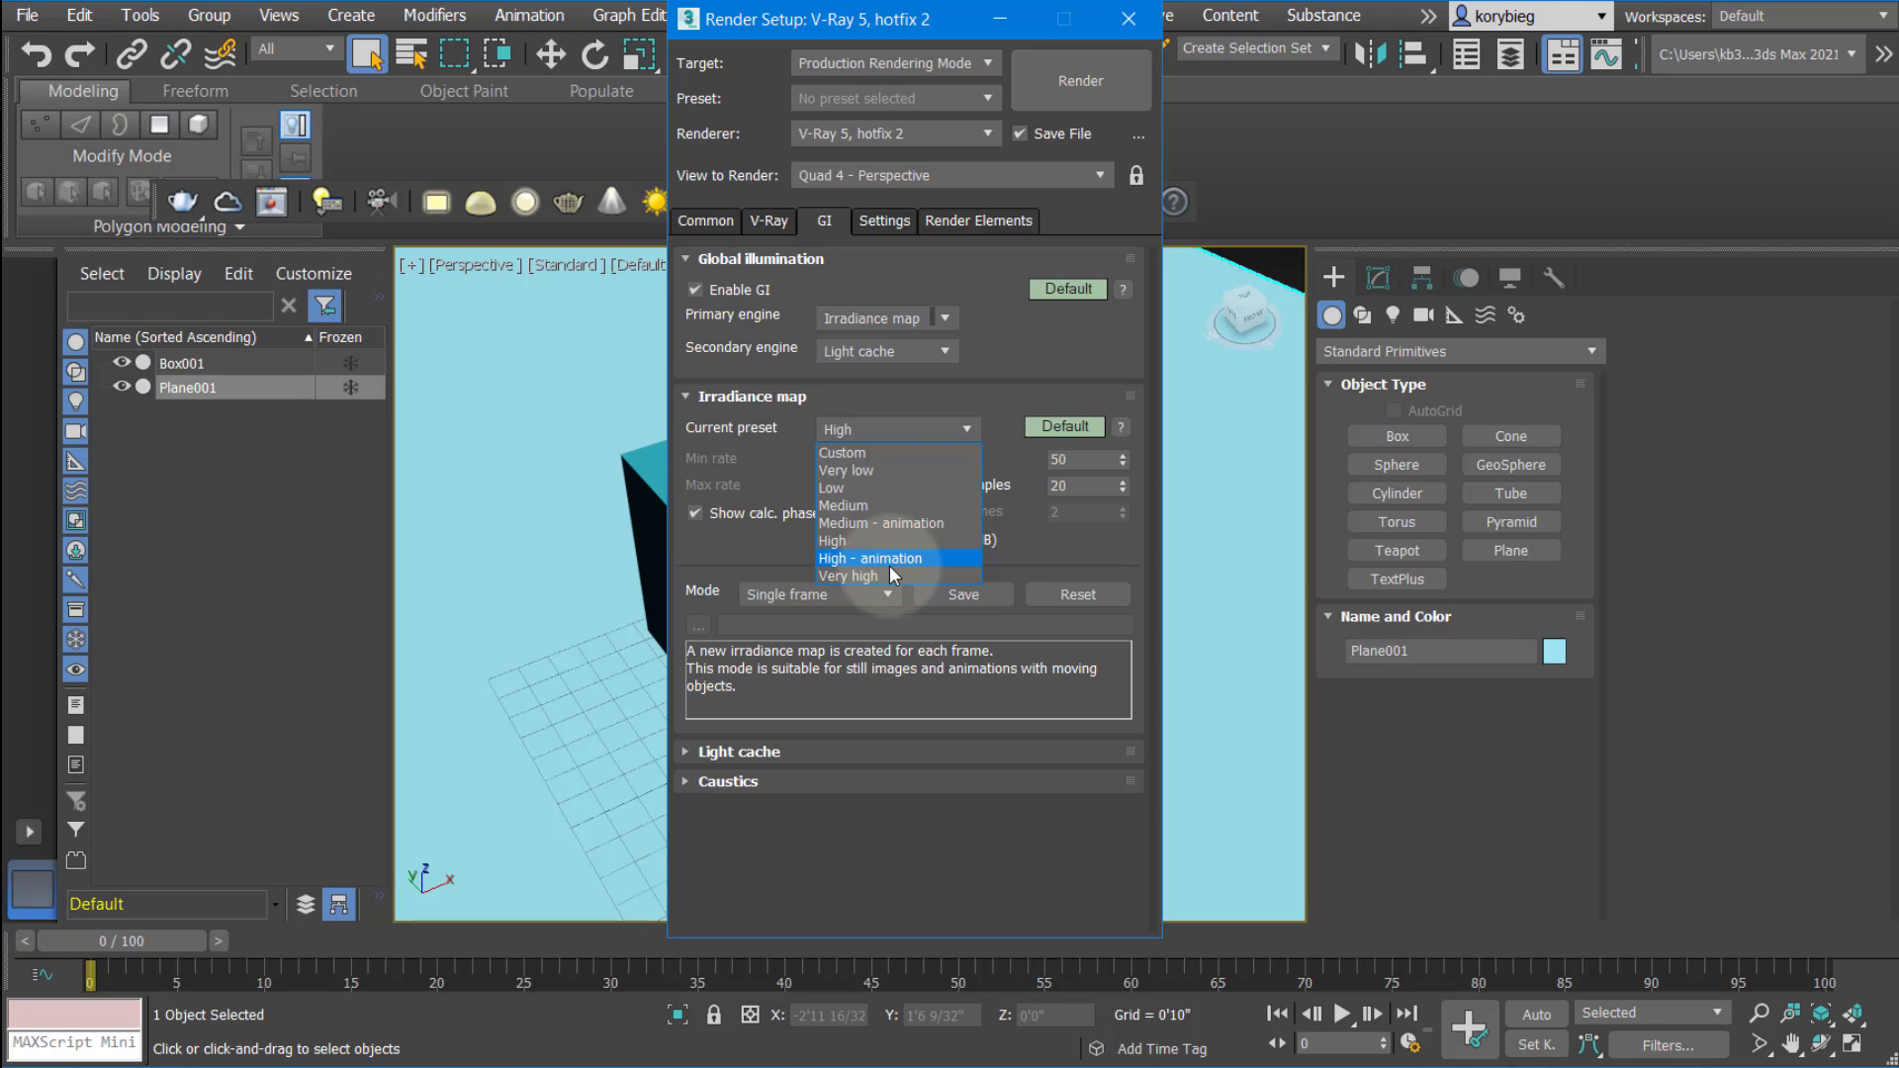
click(831, 540)
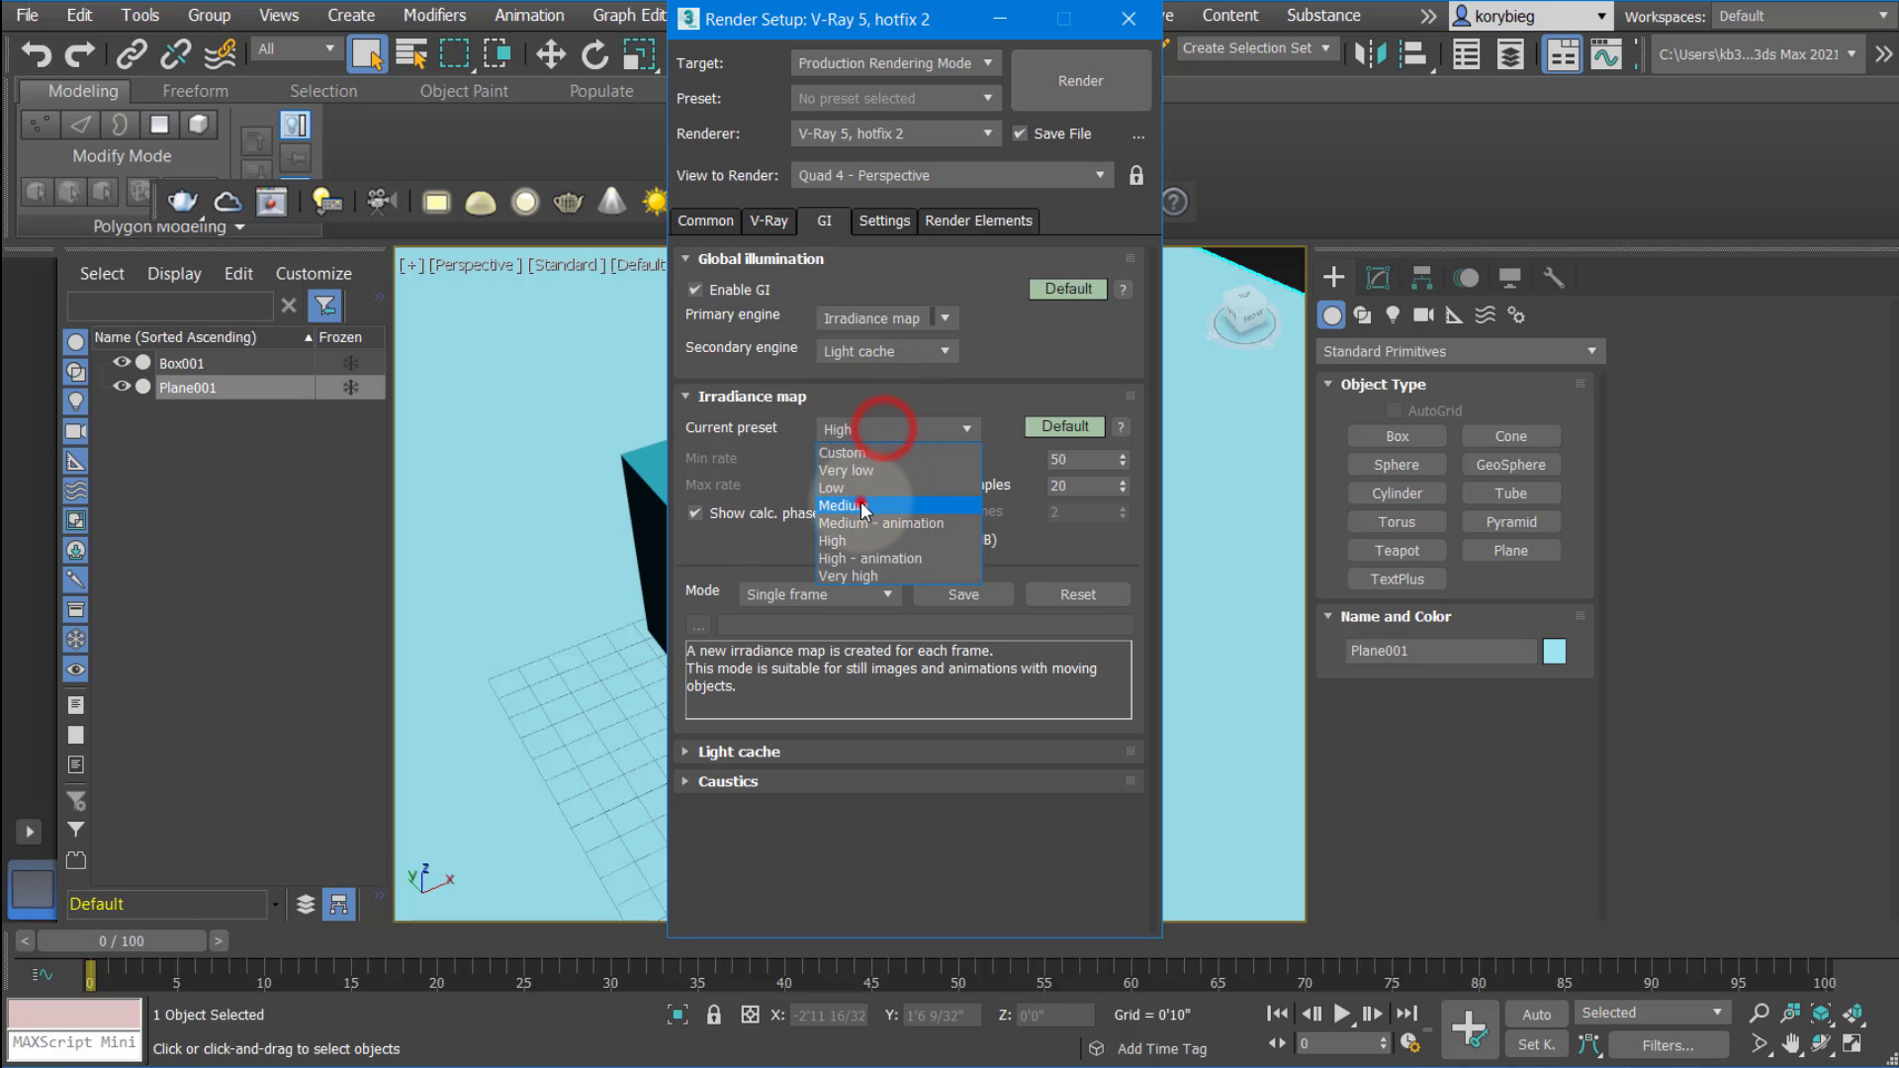
click(842, 504)
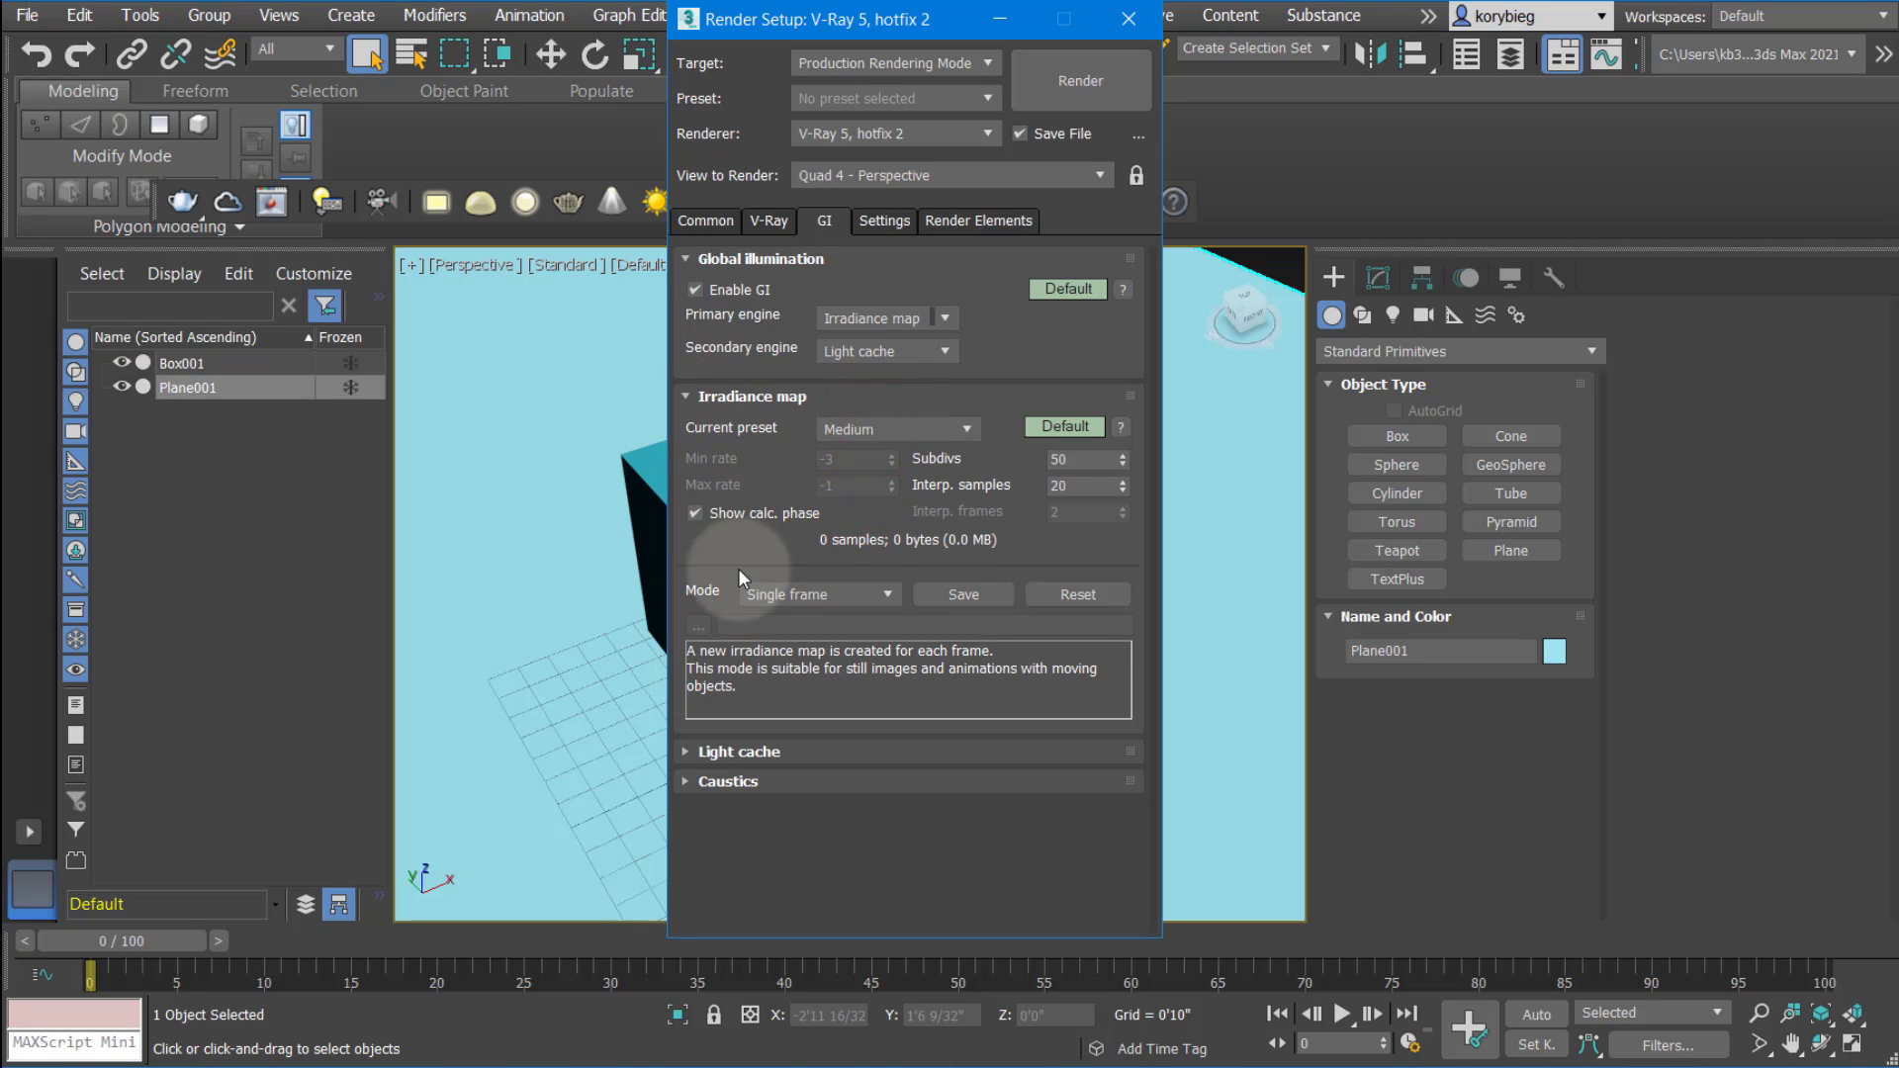
click(817, 593)
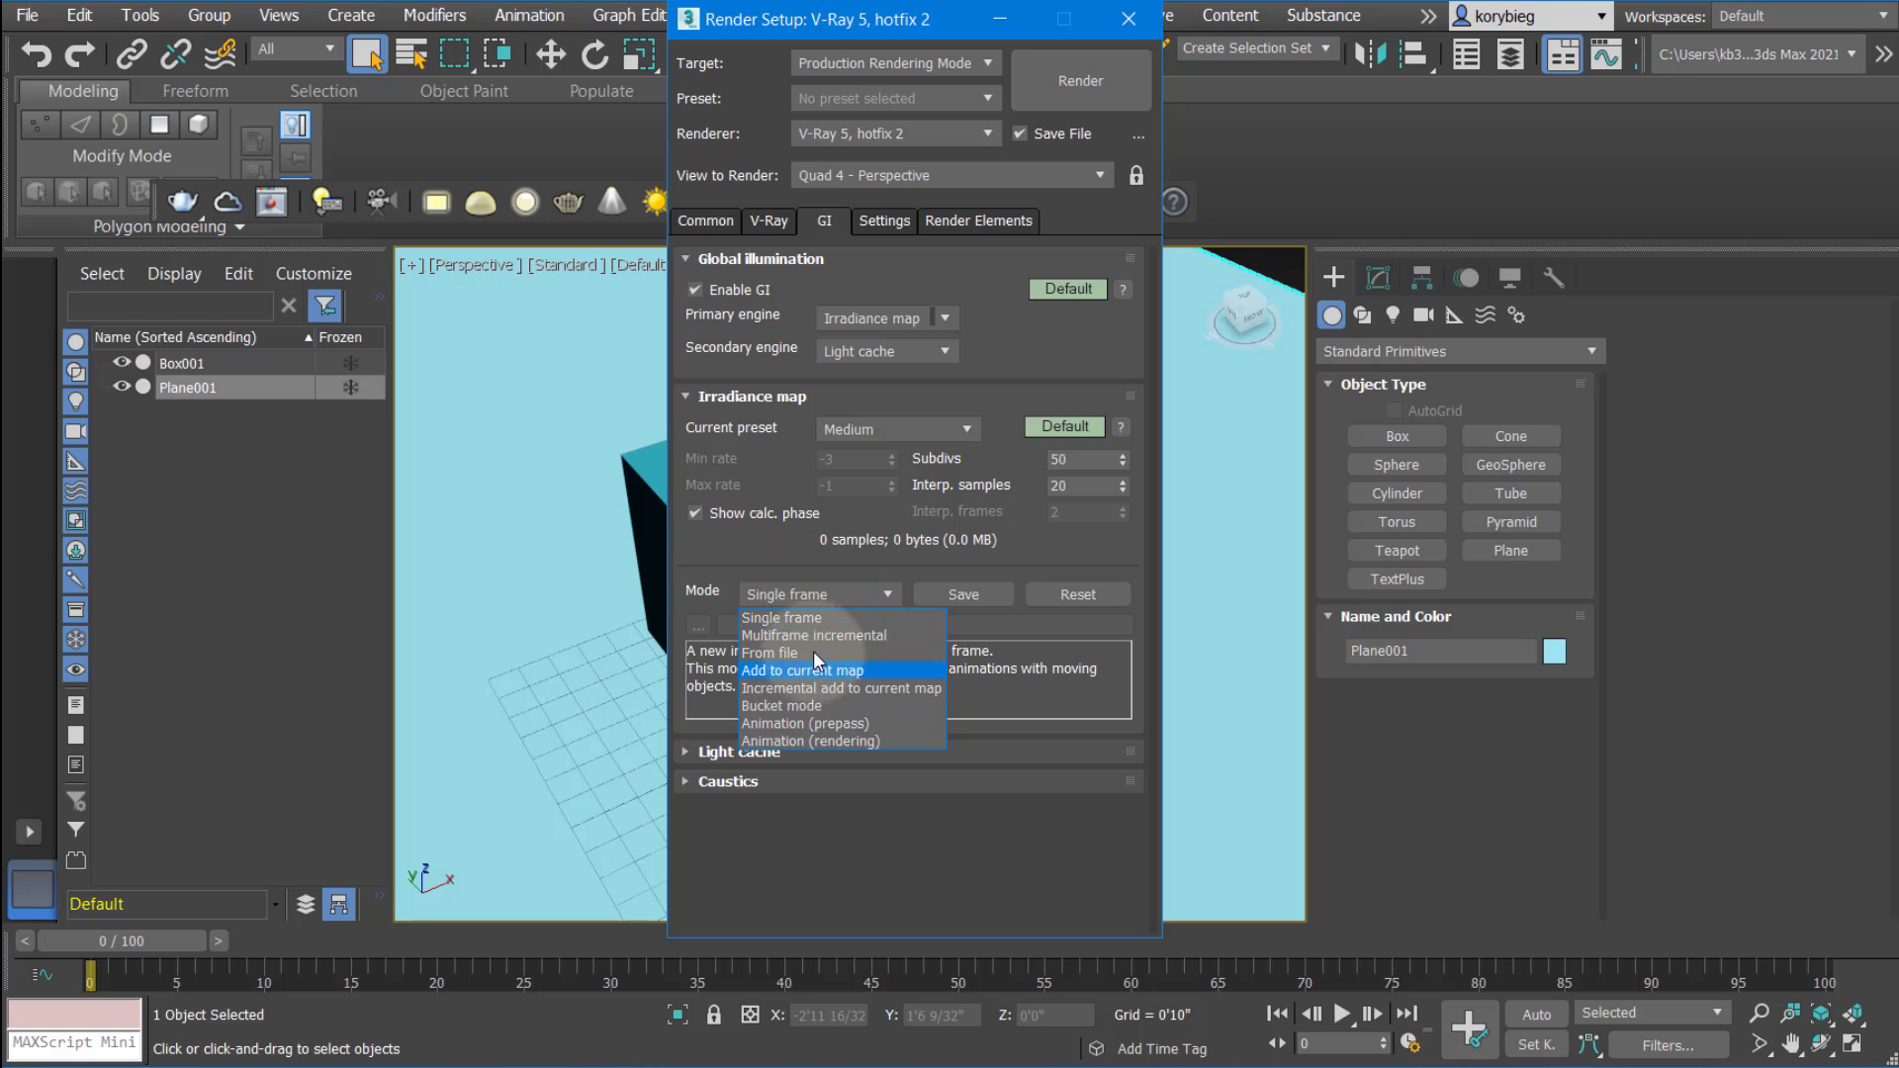
click(781, 617)
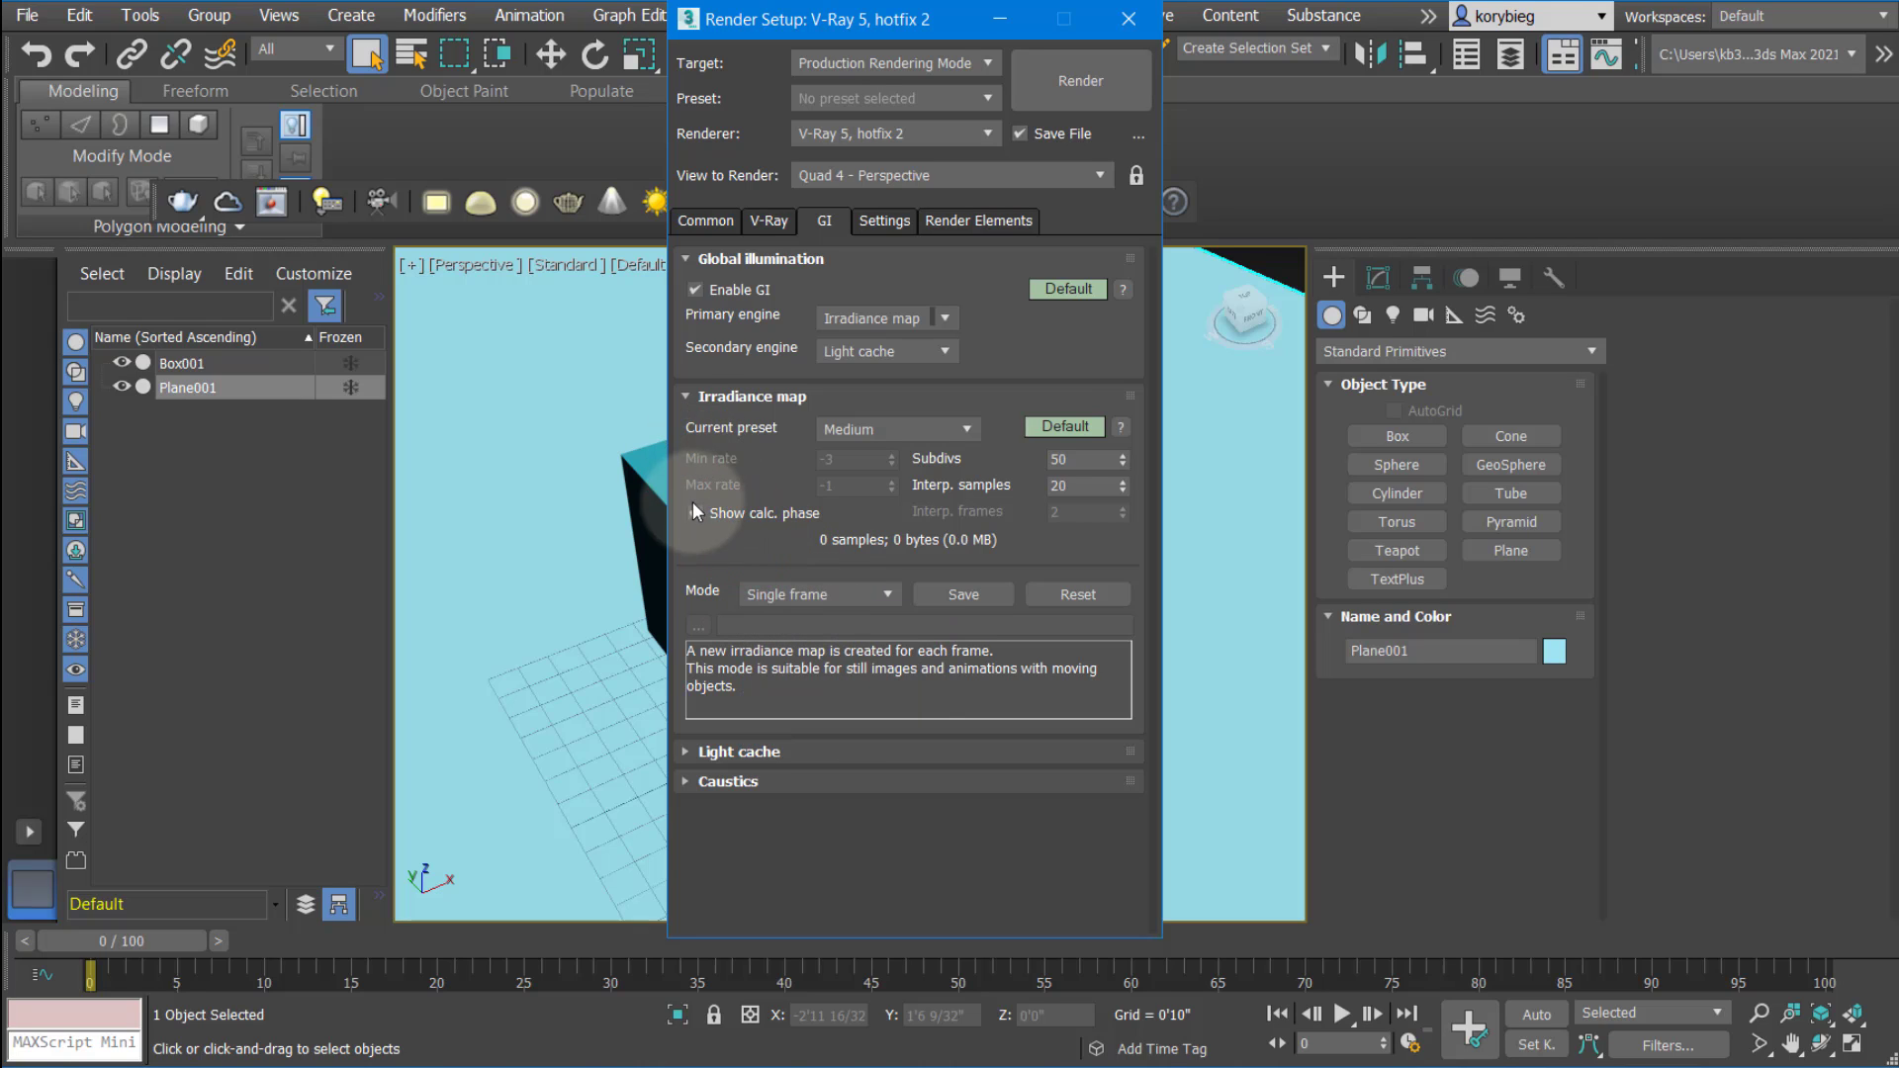
click(740, 425)
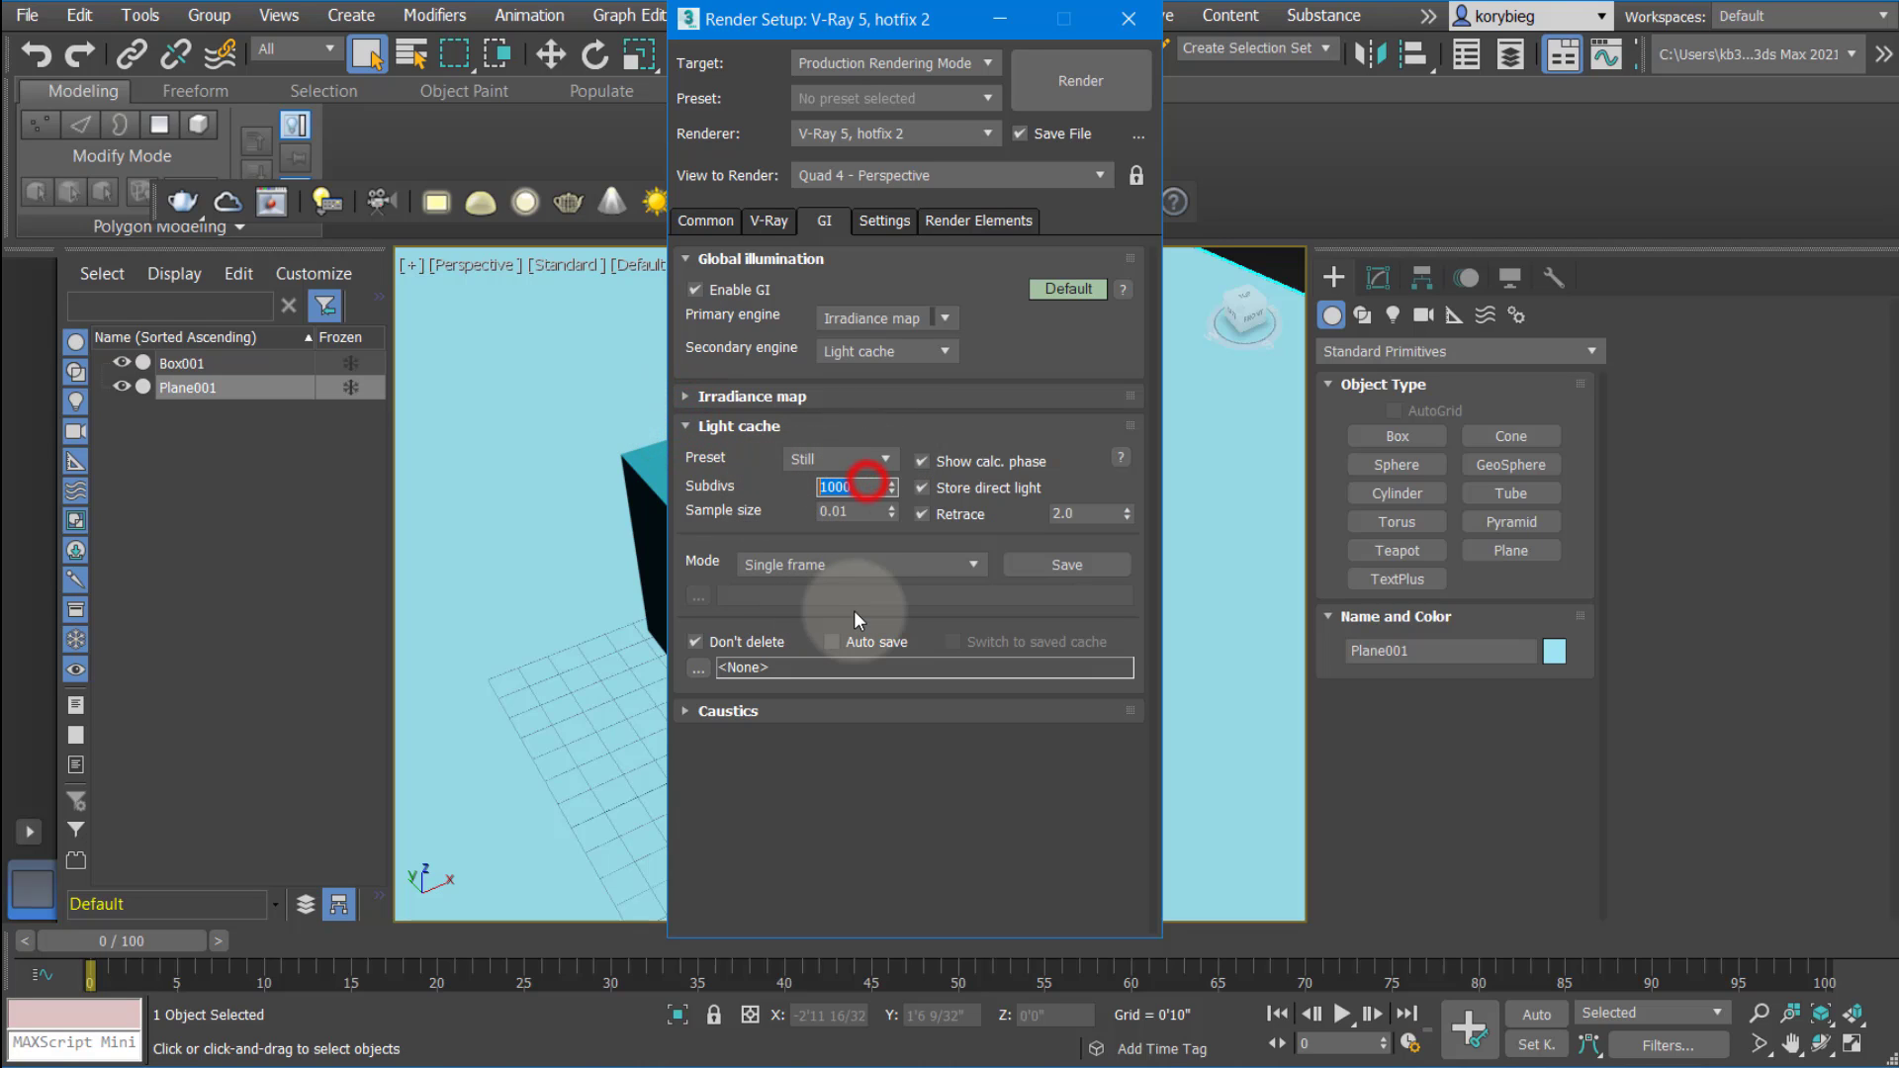
Set the light cache Subdivs to 2500
text(2500)
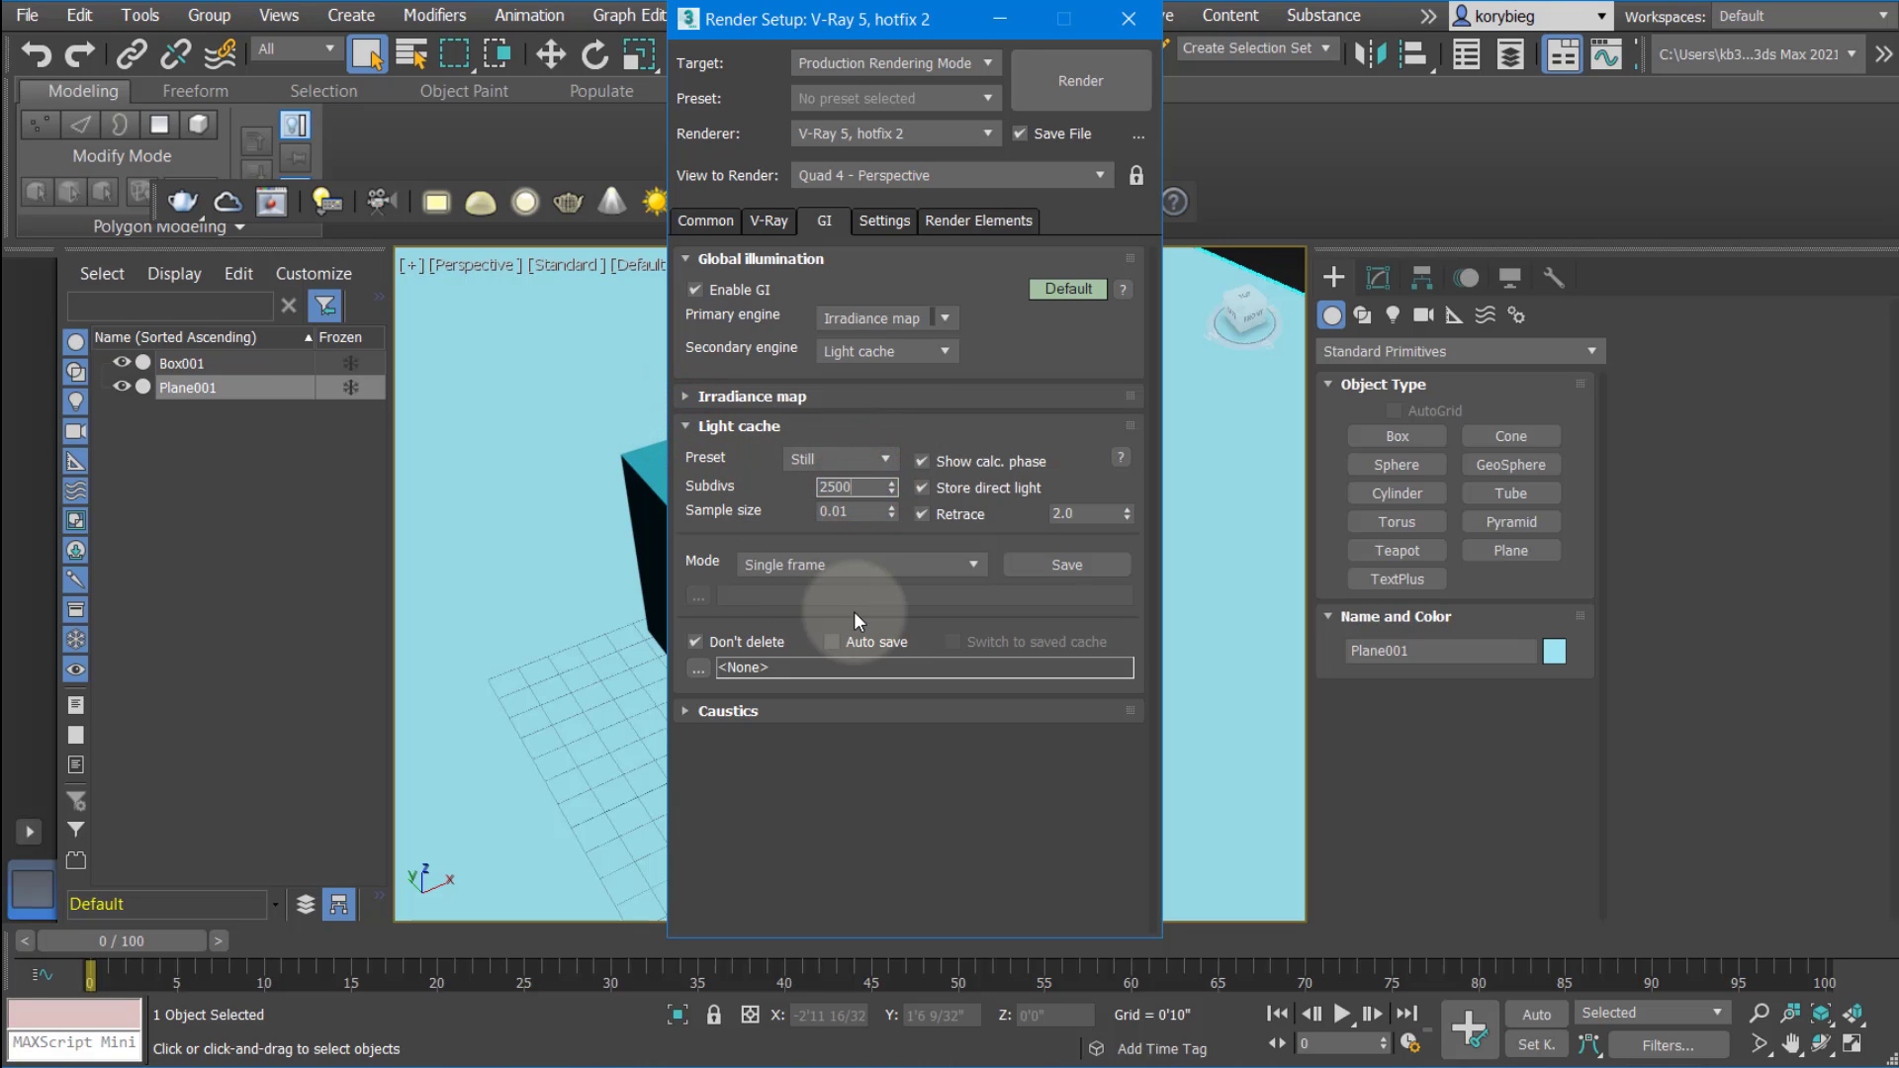
mouse_move(855, 486)
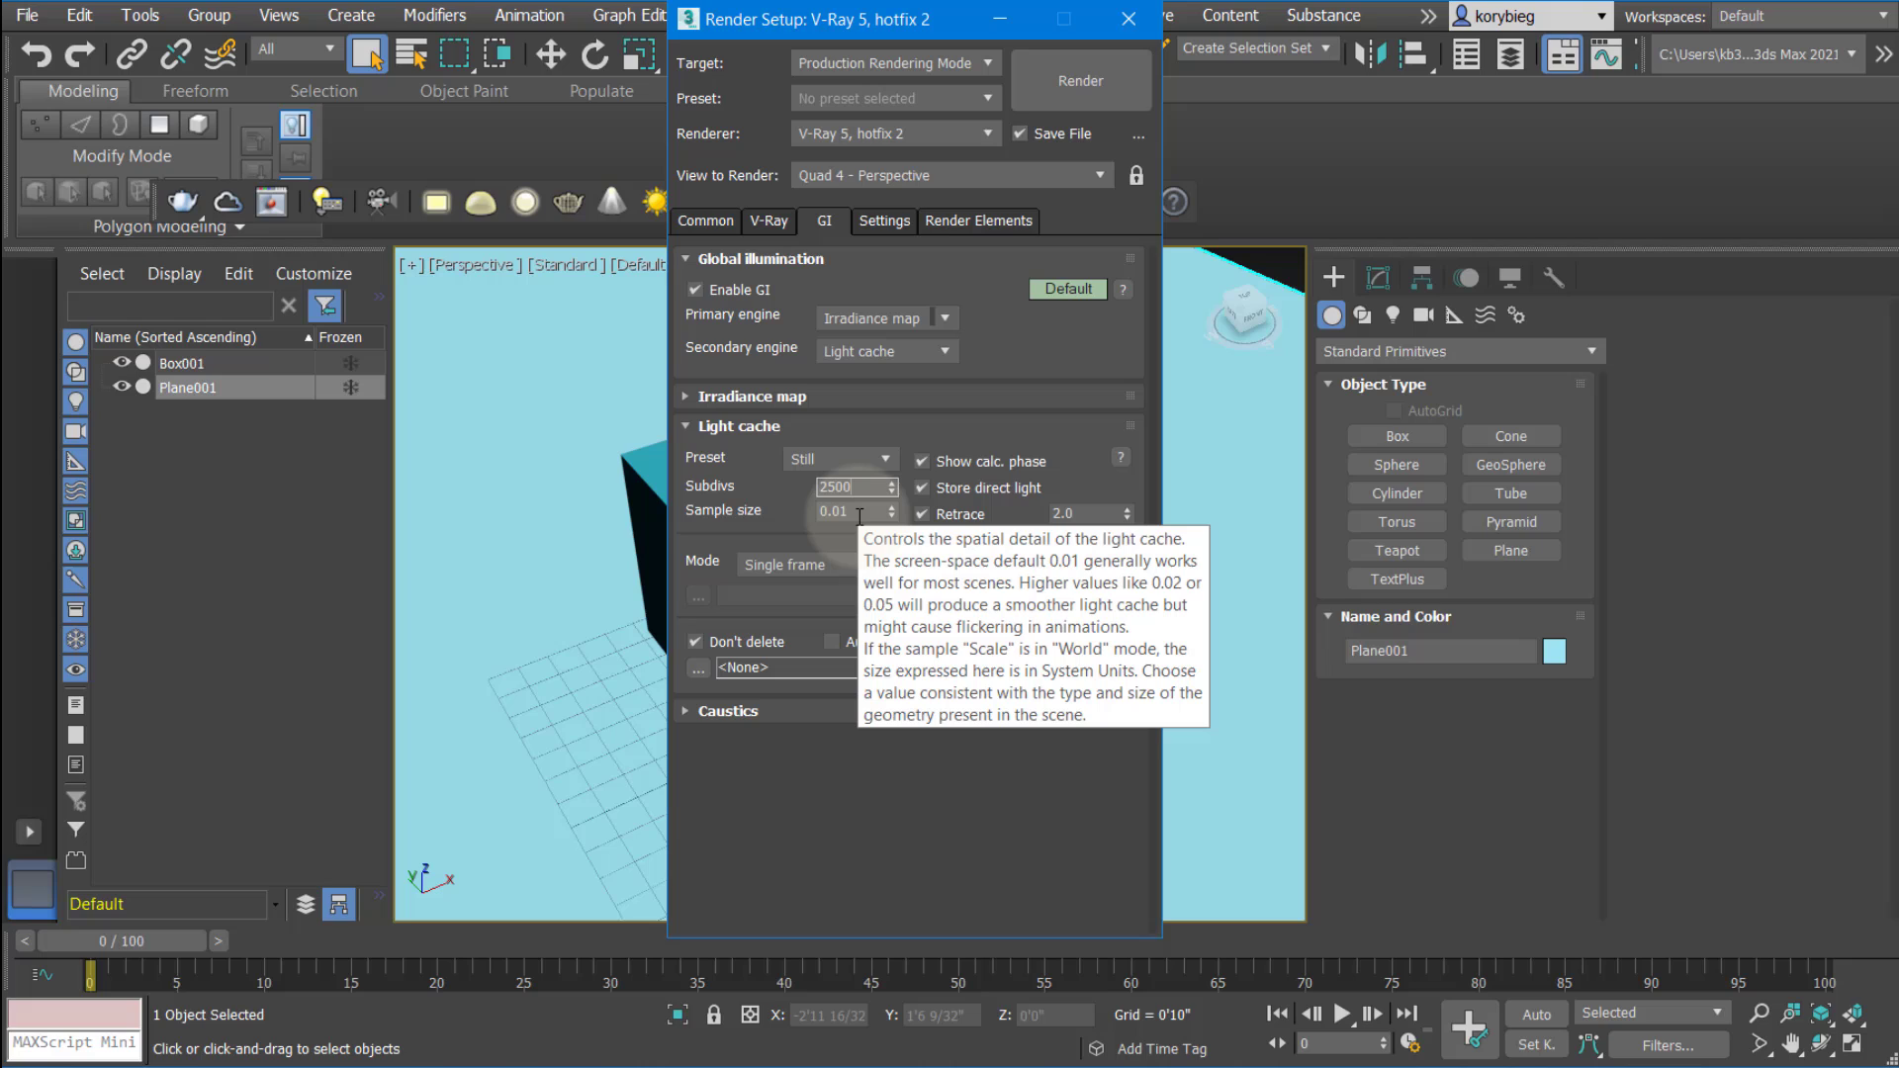
mouse_move(860, 513)
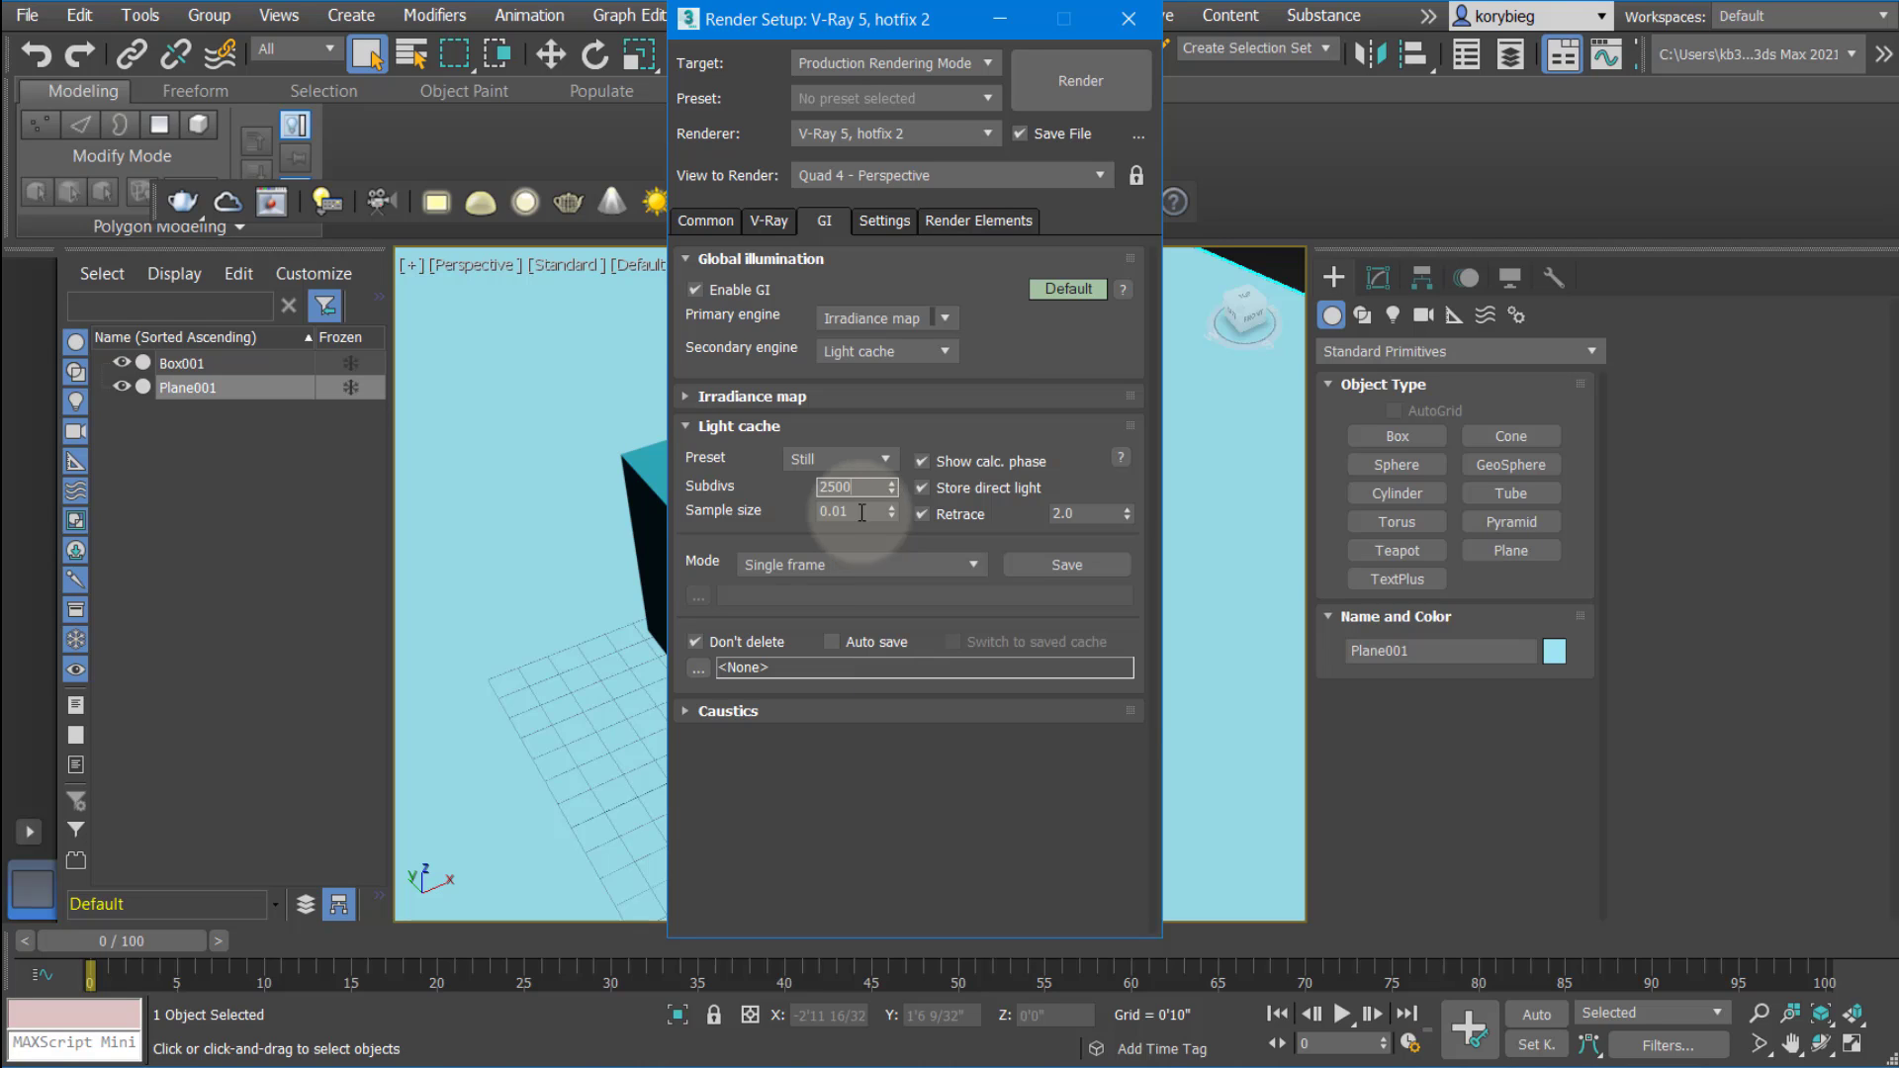
mouse_move(846, 486)
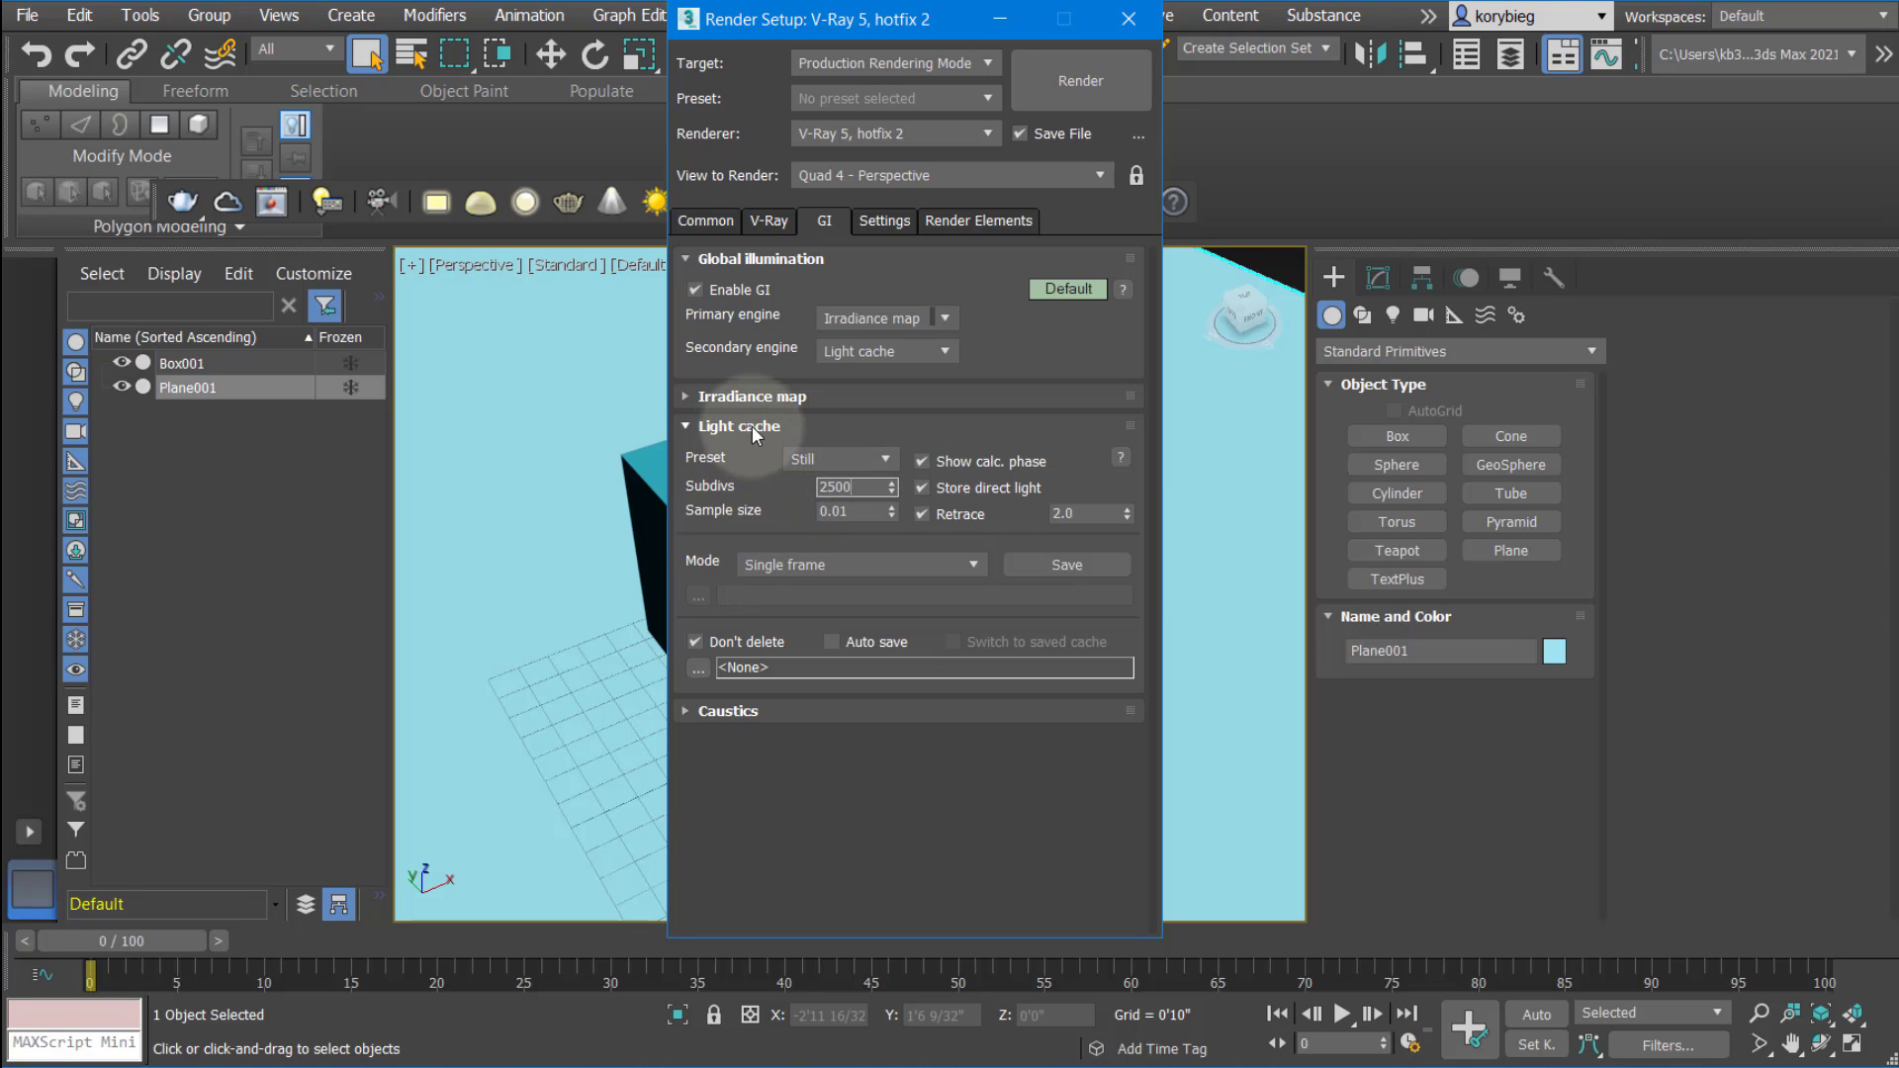
mouse_move(743, 439)
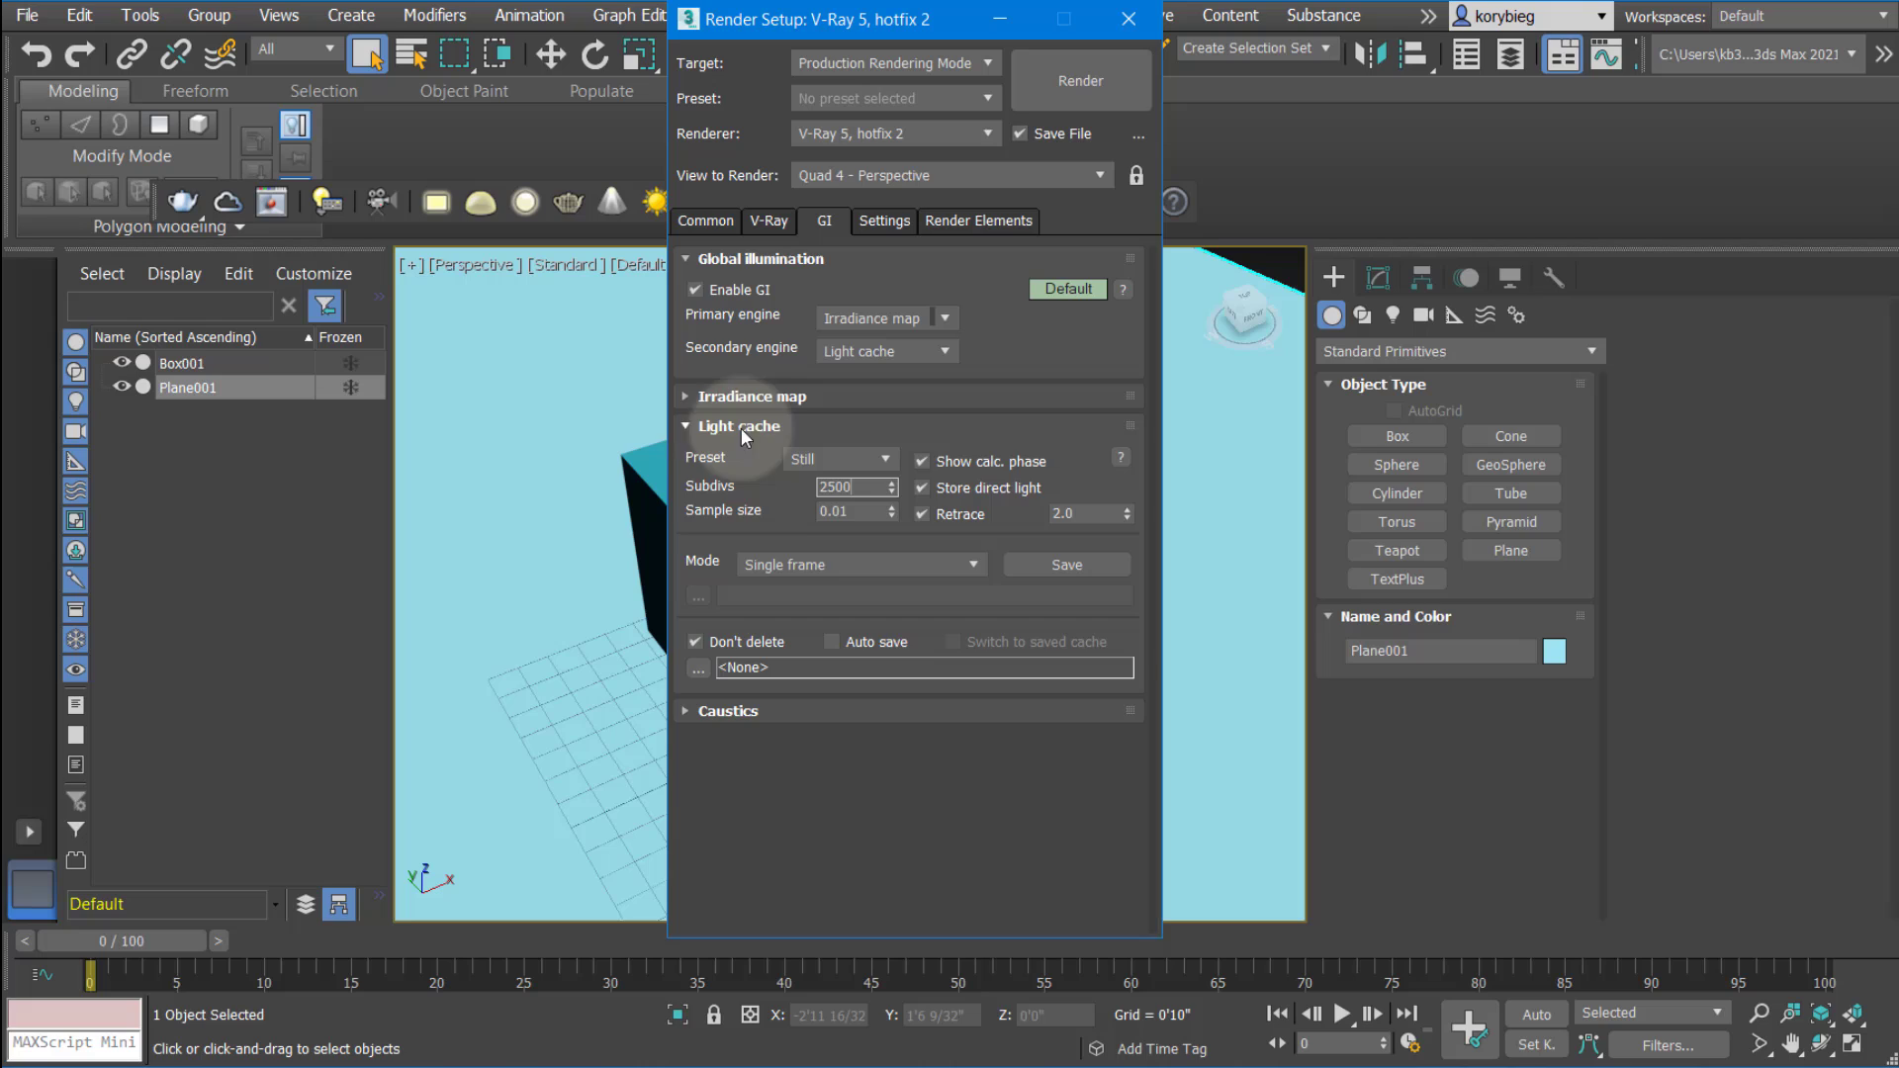
click(738, 426)
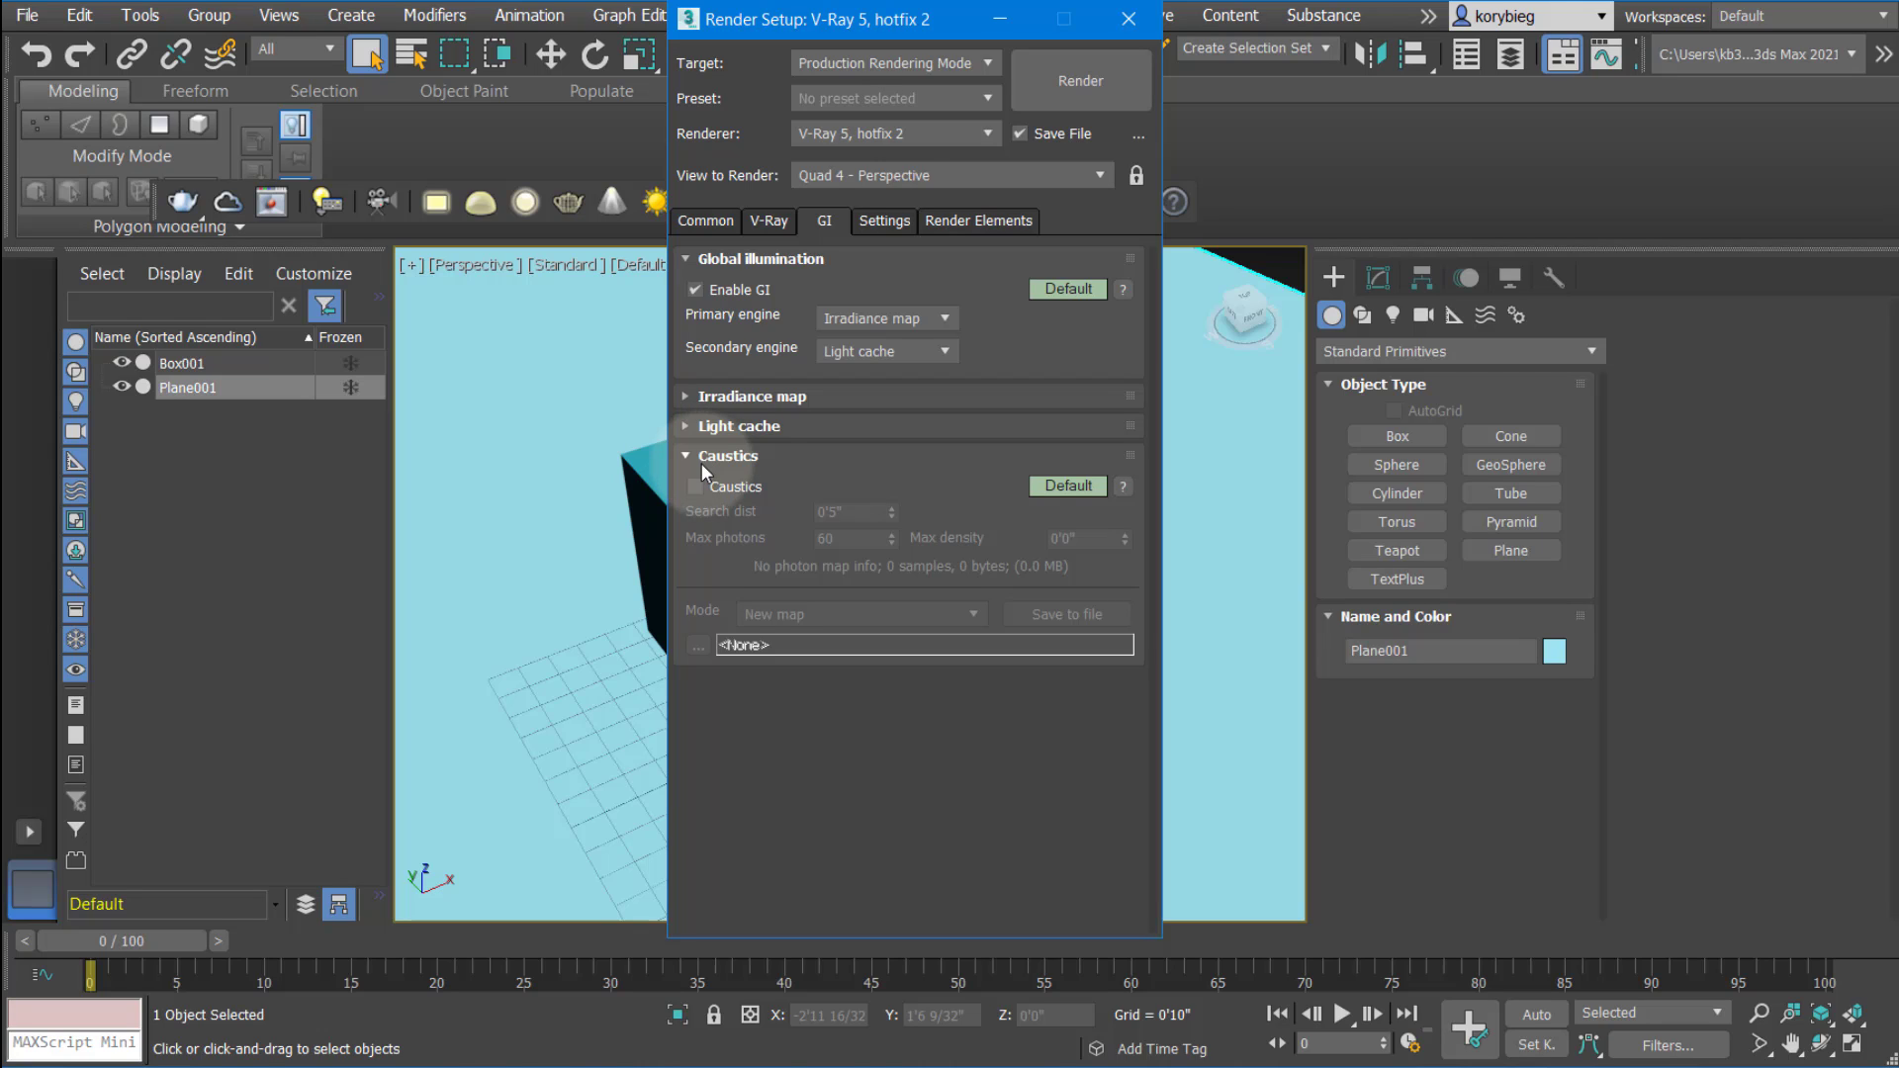
mouse_move(682, 471)
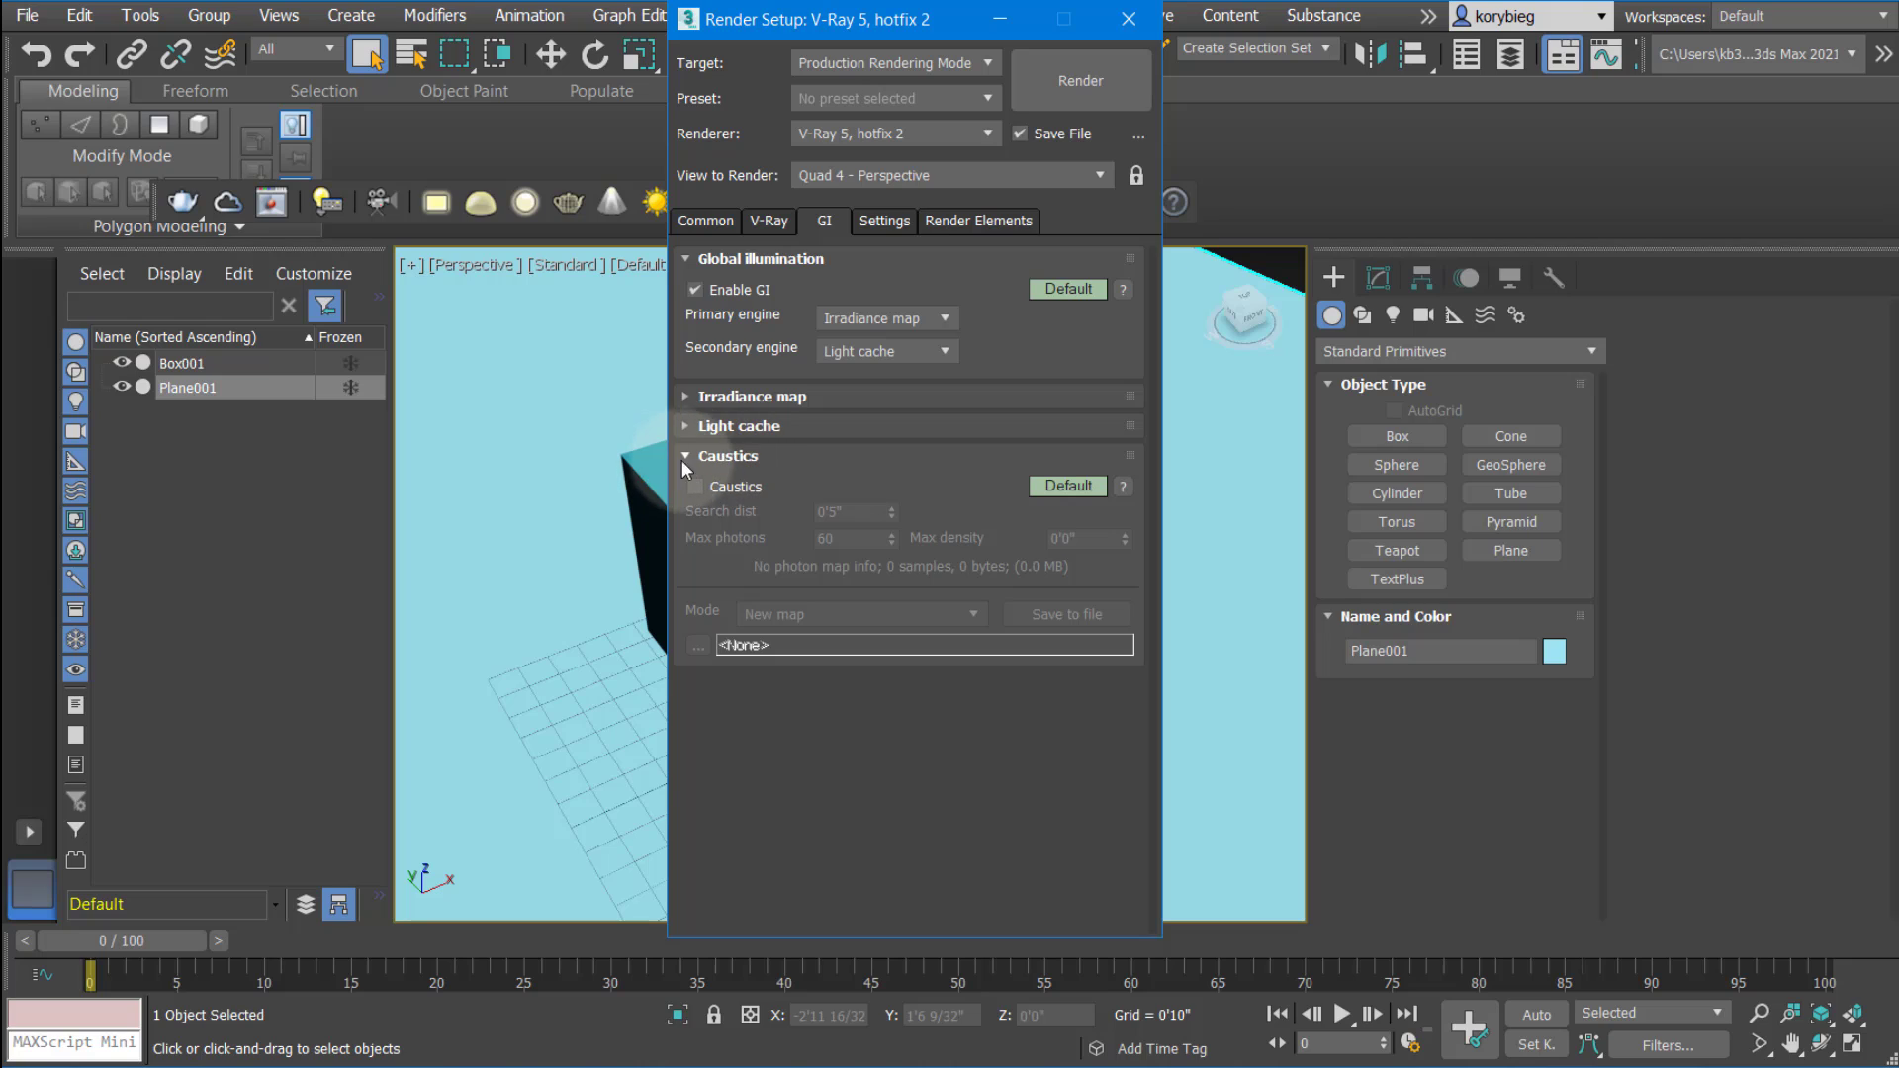
Leave caustics off and show the V-Ray Settings (system) tab
click(685, 455)
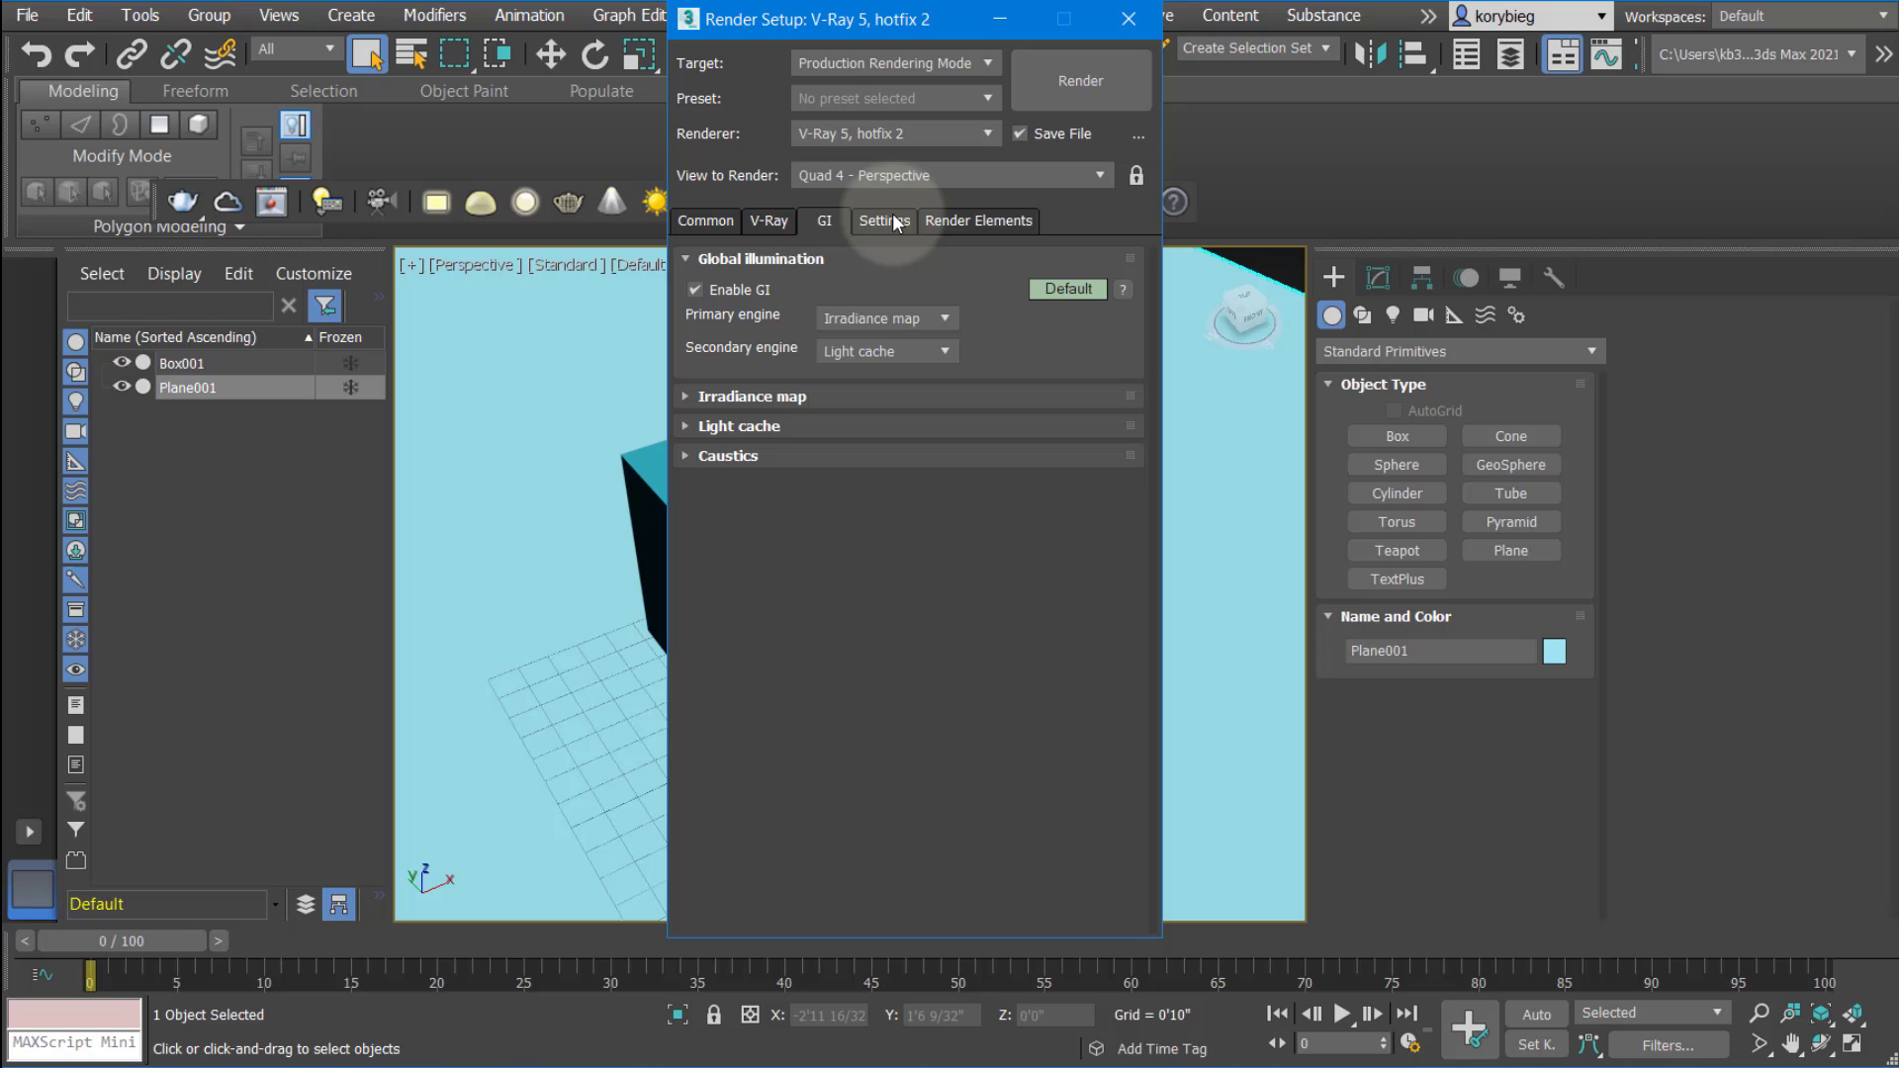
click(883, 221)
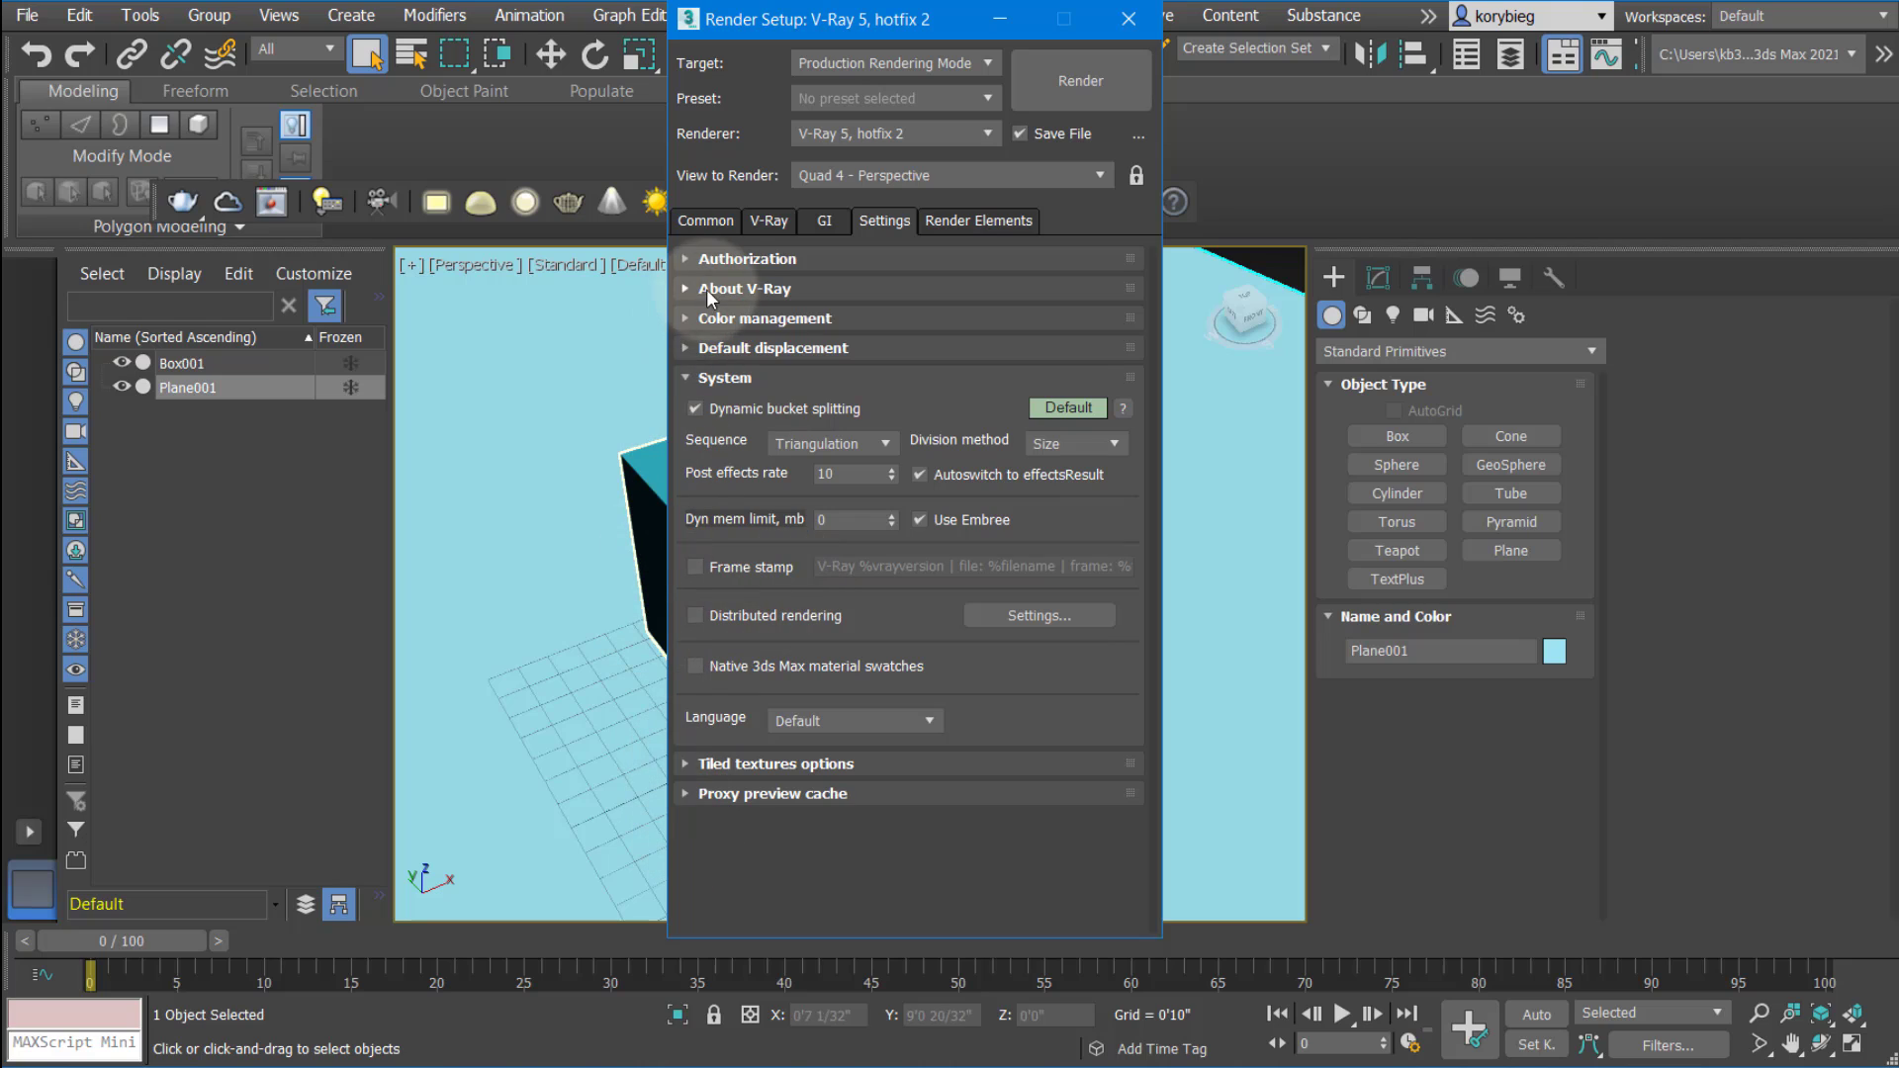
Browse the V-Ray render elements list (VRayCaustics, VRayMtlID) and cancel, leaving no elements added
click(977, 221)
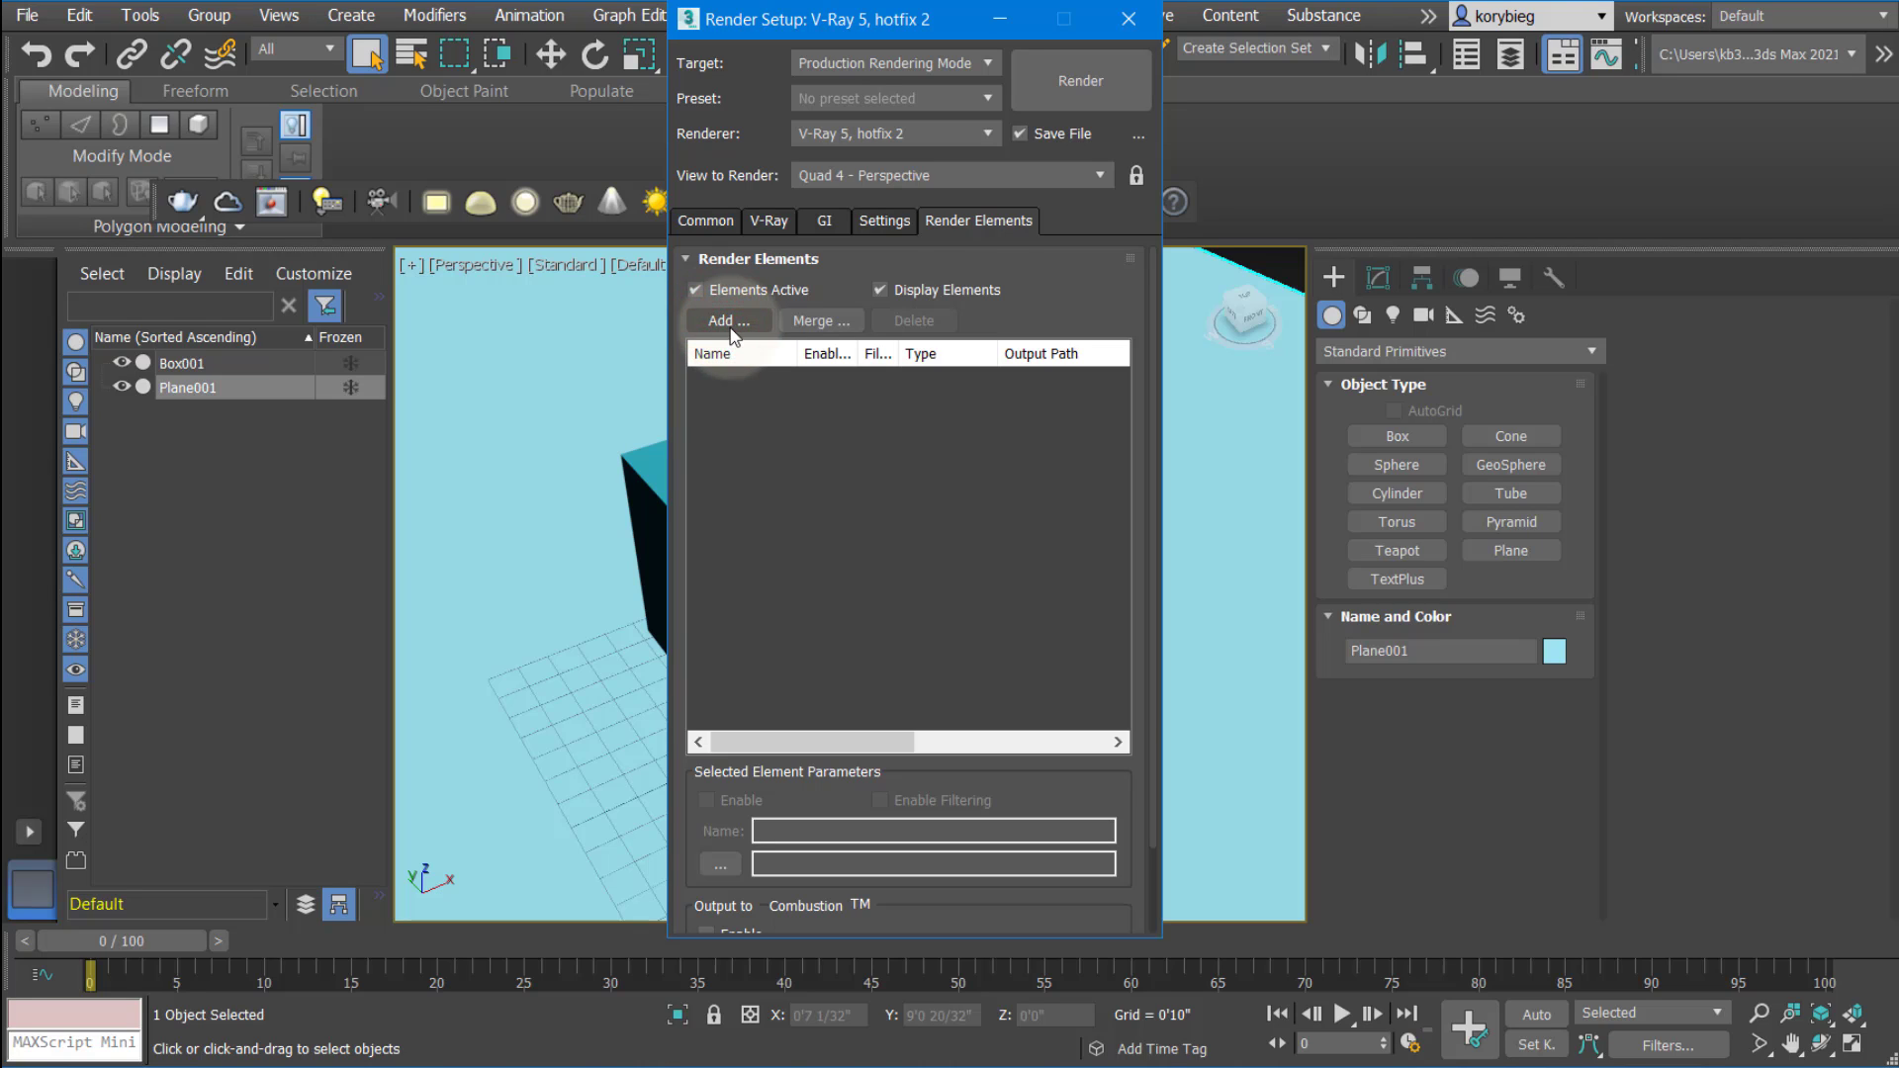
click(728, 320)
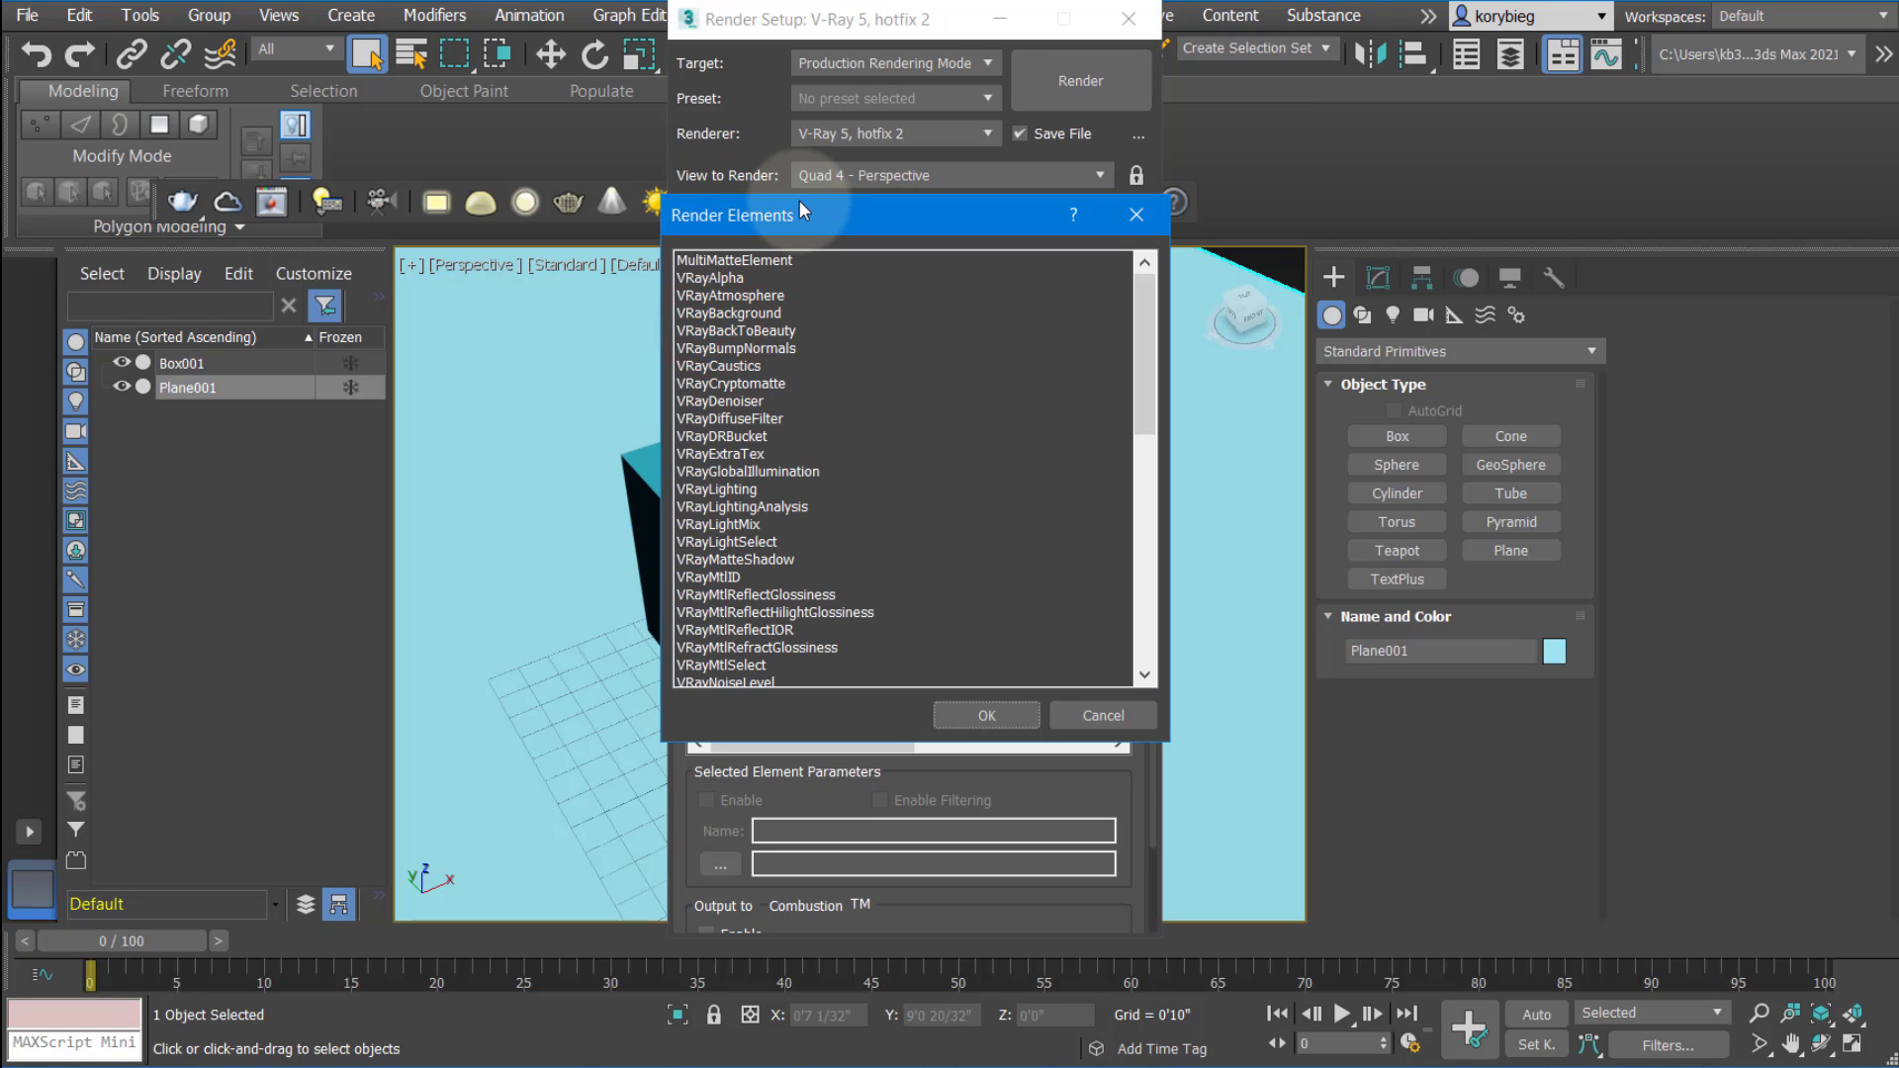
mouse_move(787, 172)
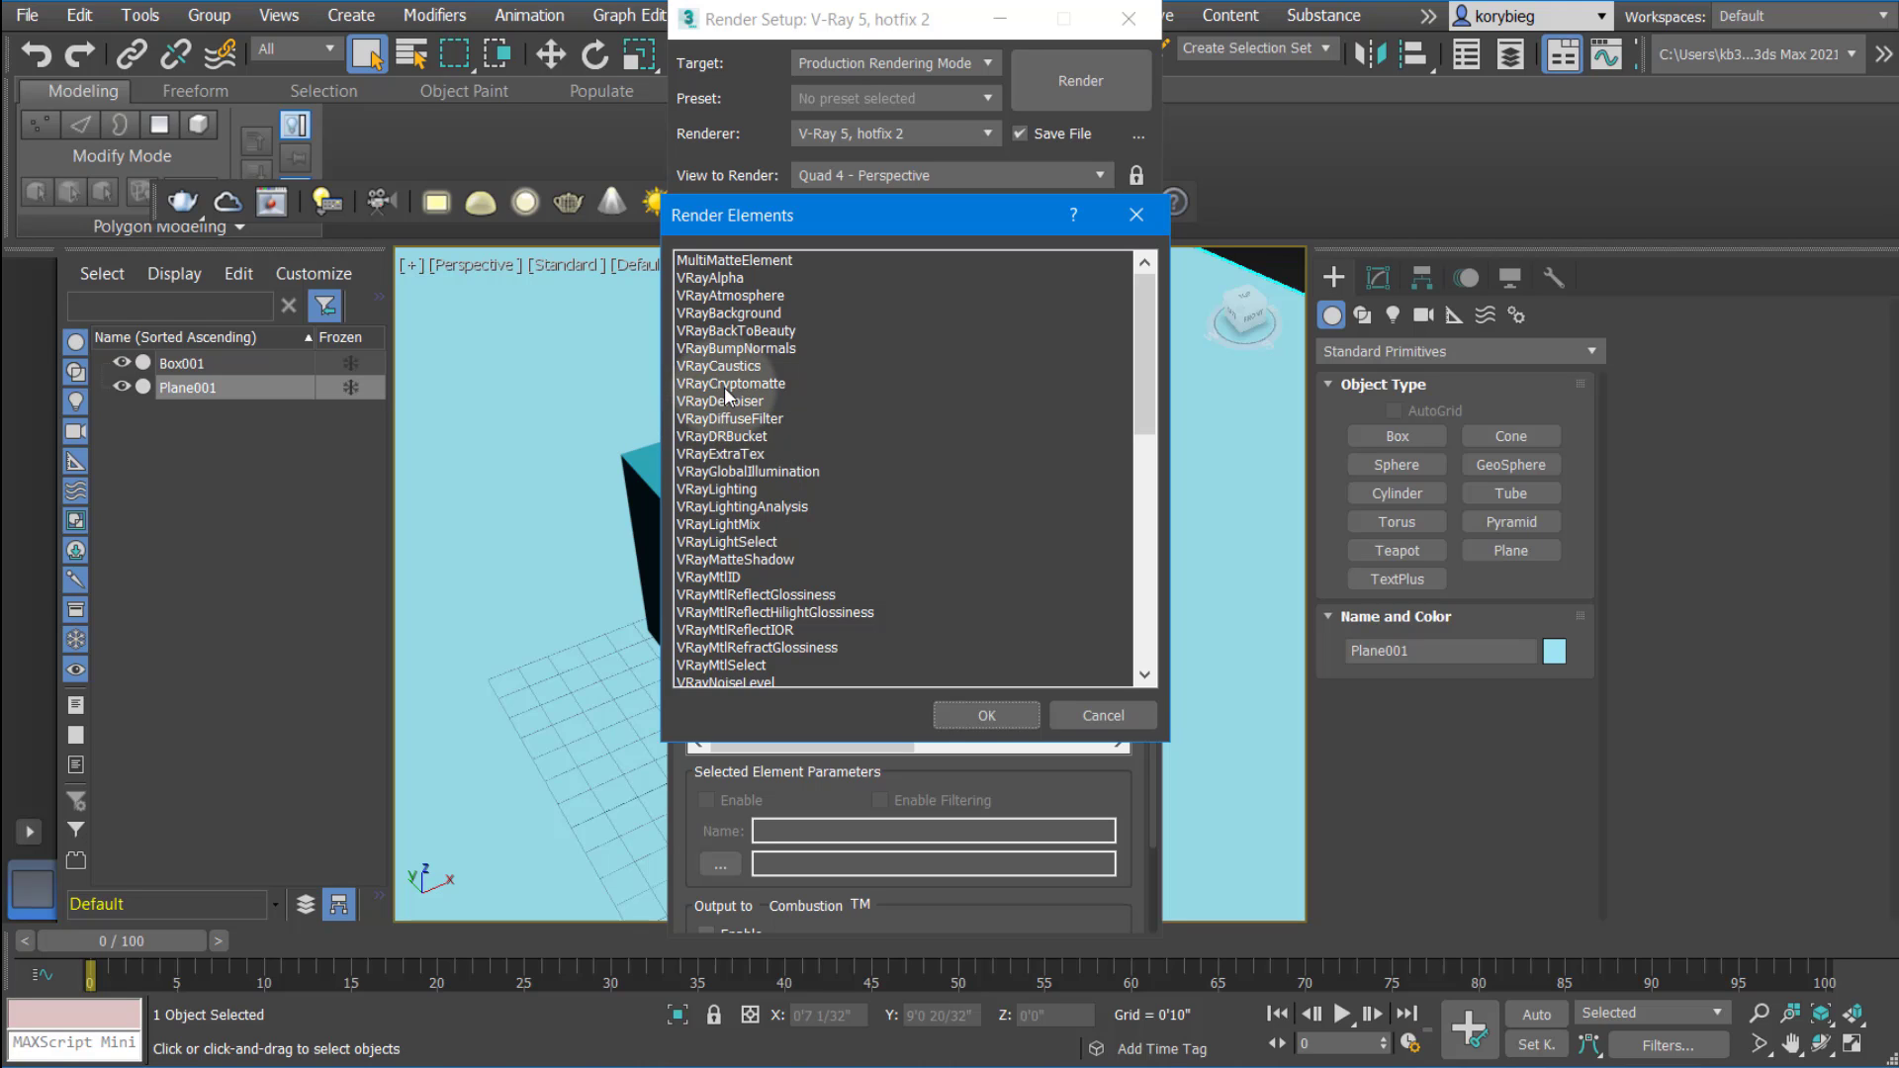
click(718, 366)
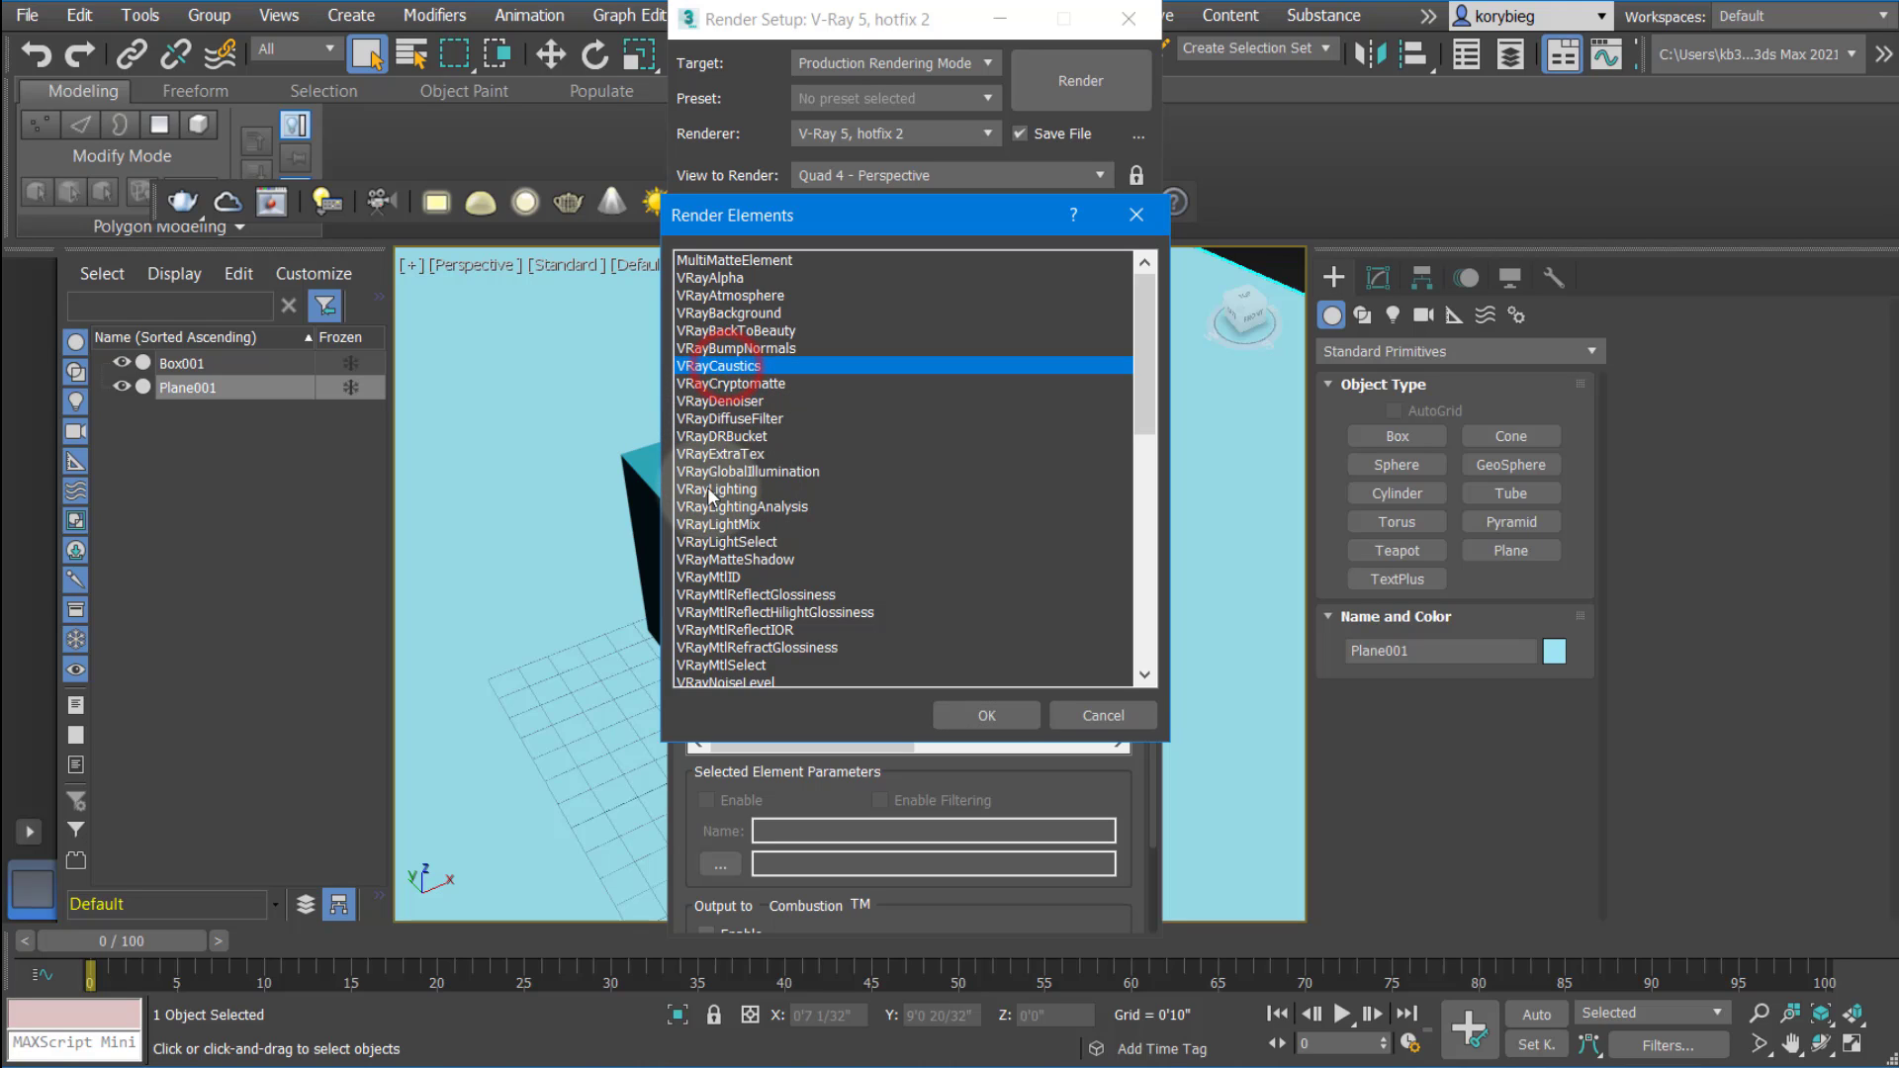
scroll(down, 3)
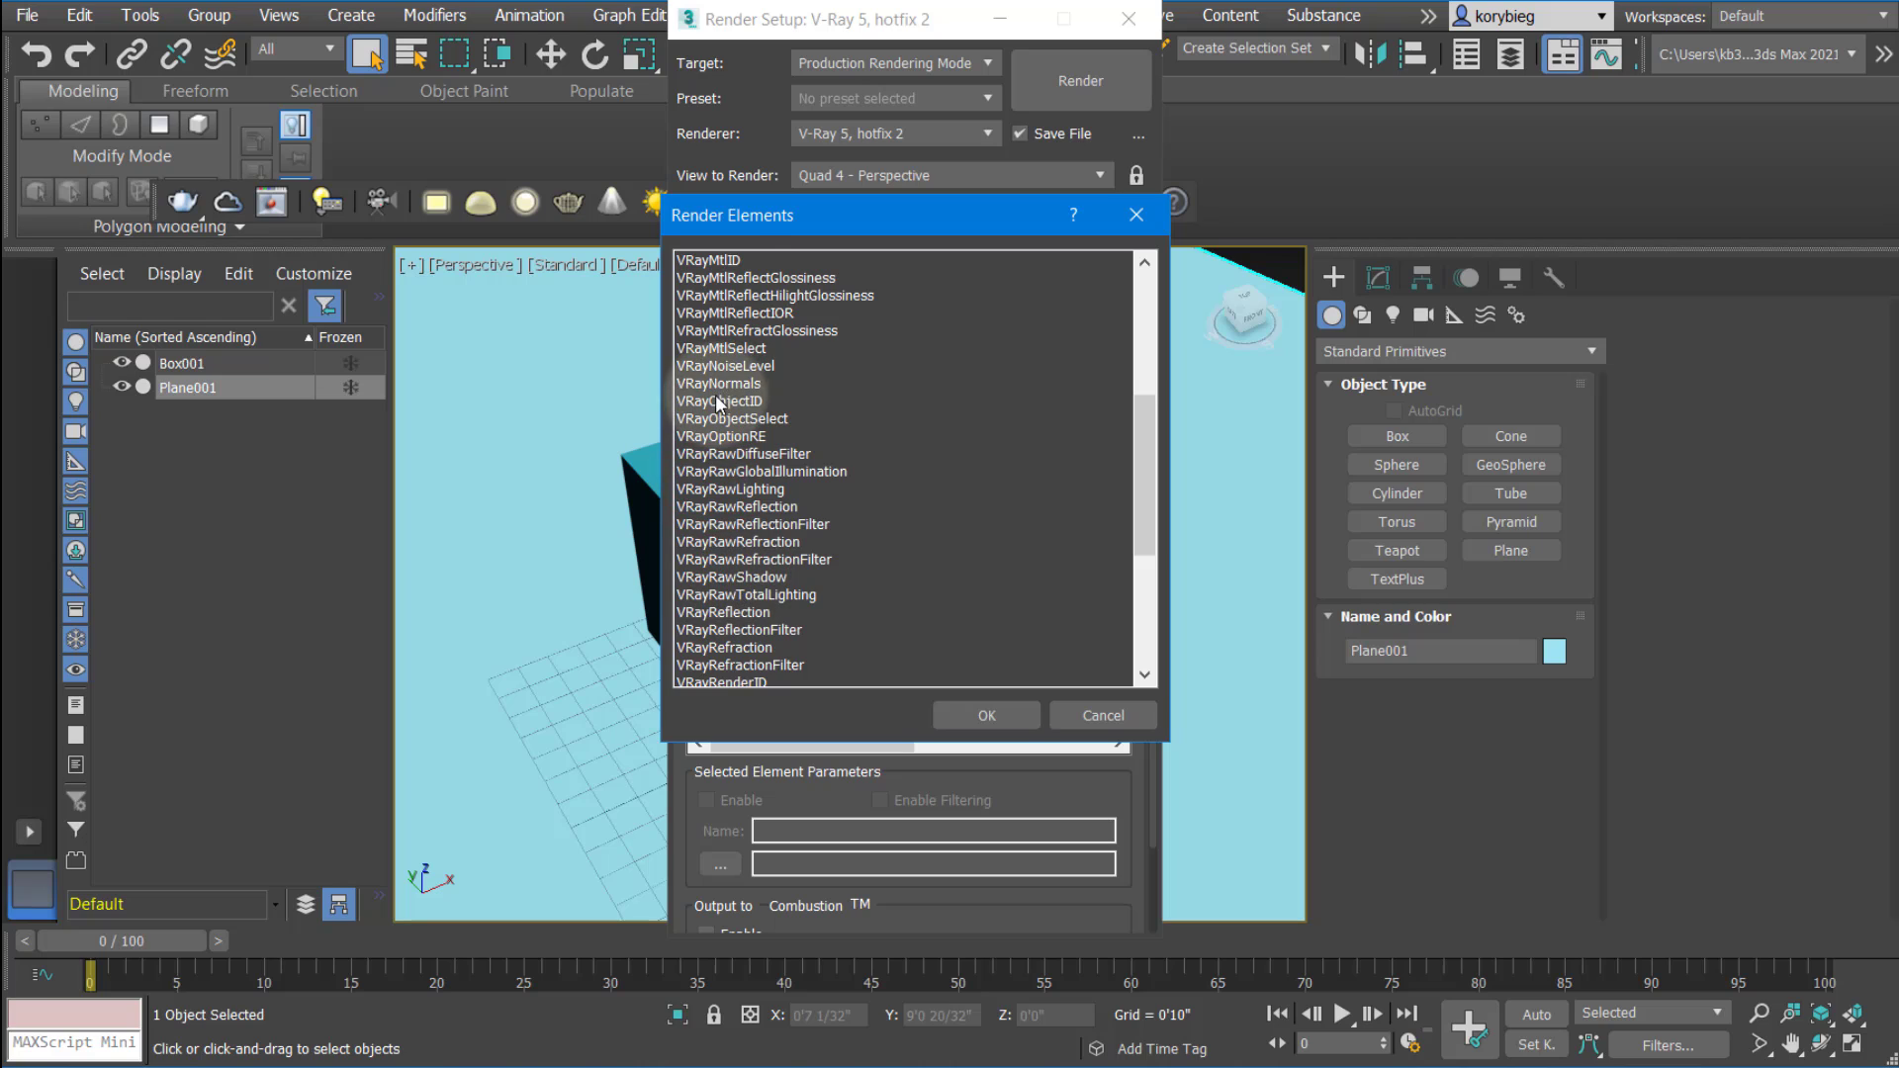
click(728, 366)
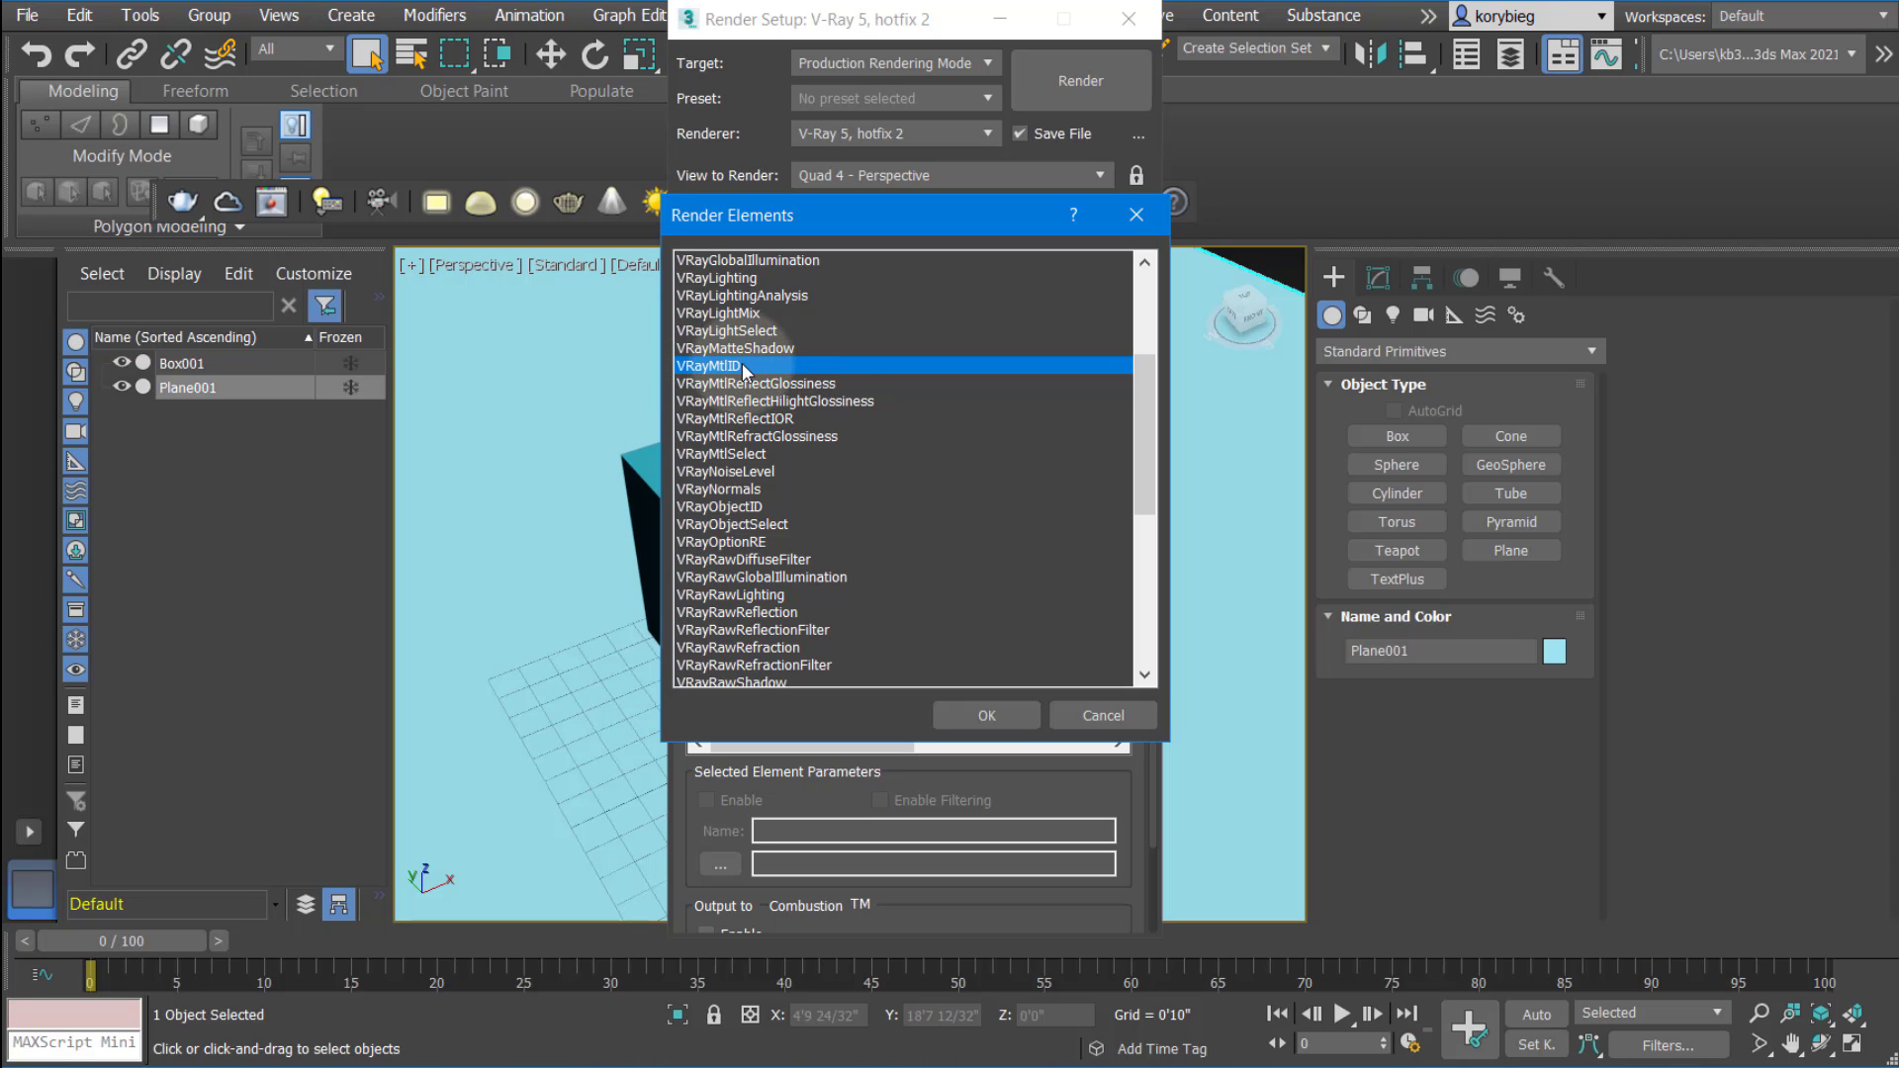
scroll(down, 3)
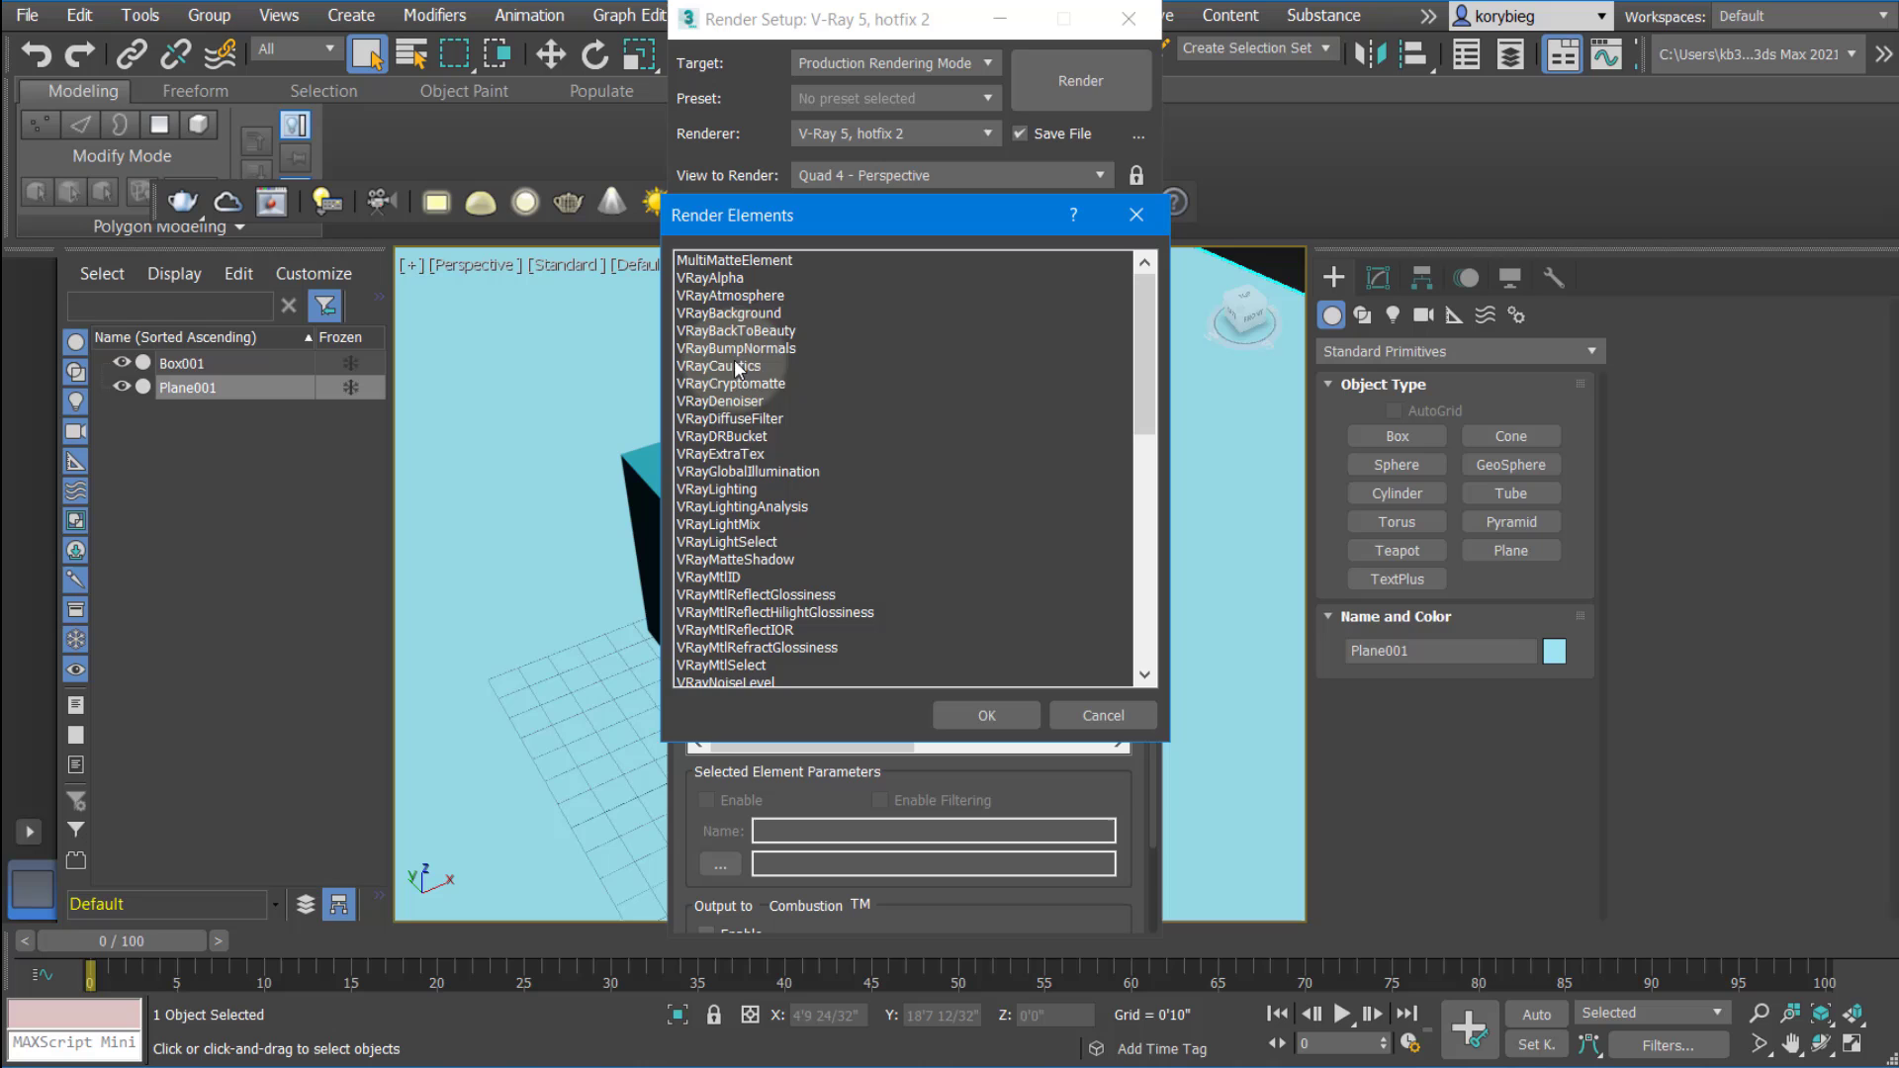
click(1104, 716)
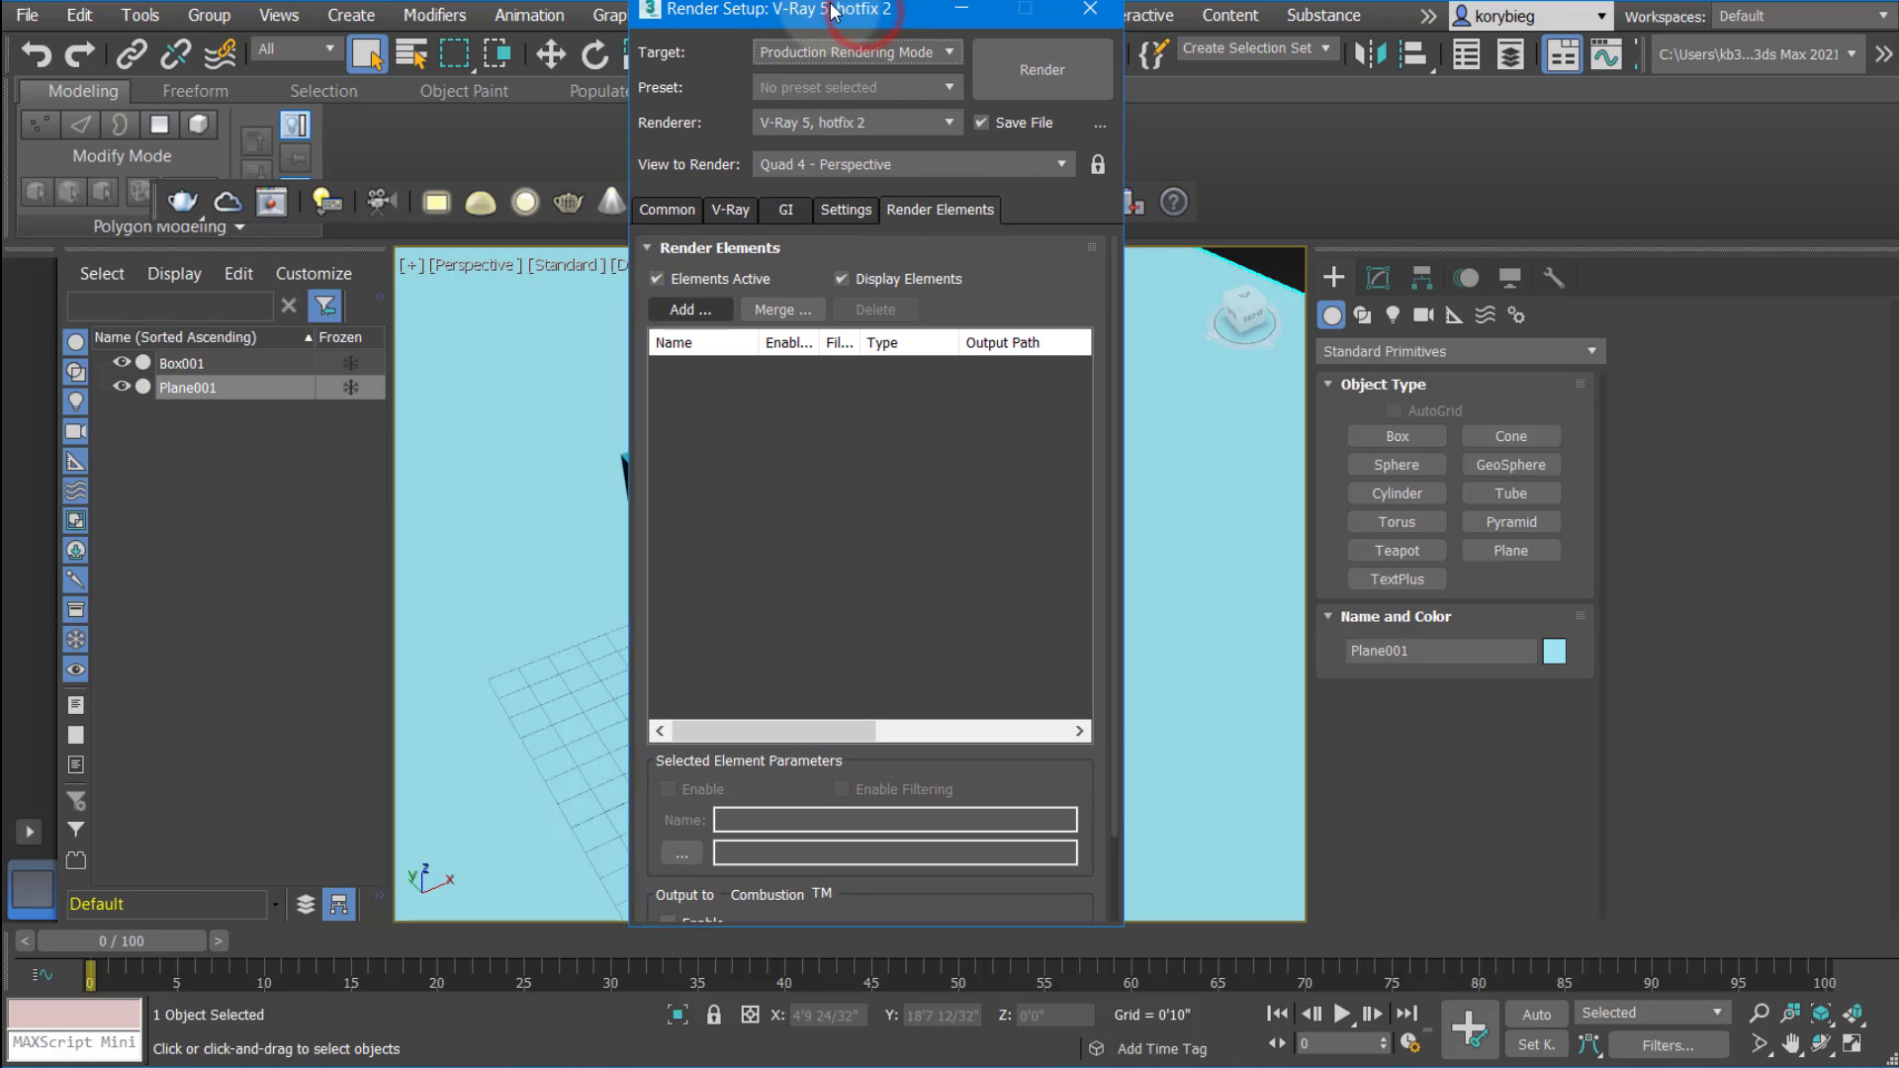
Render a test image of the cube and save it as test in the renderoutput folder
click(1042, 68)
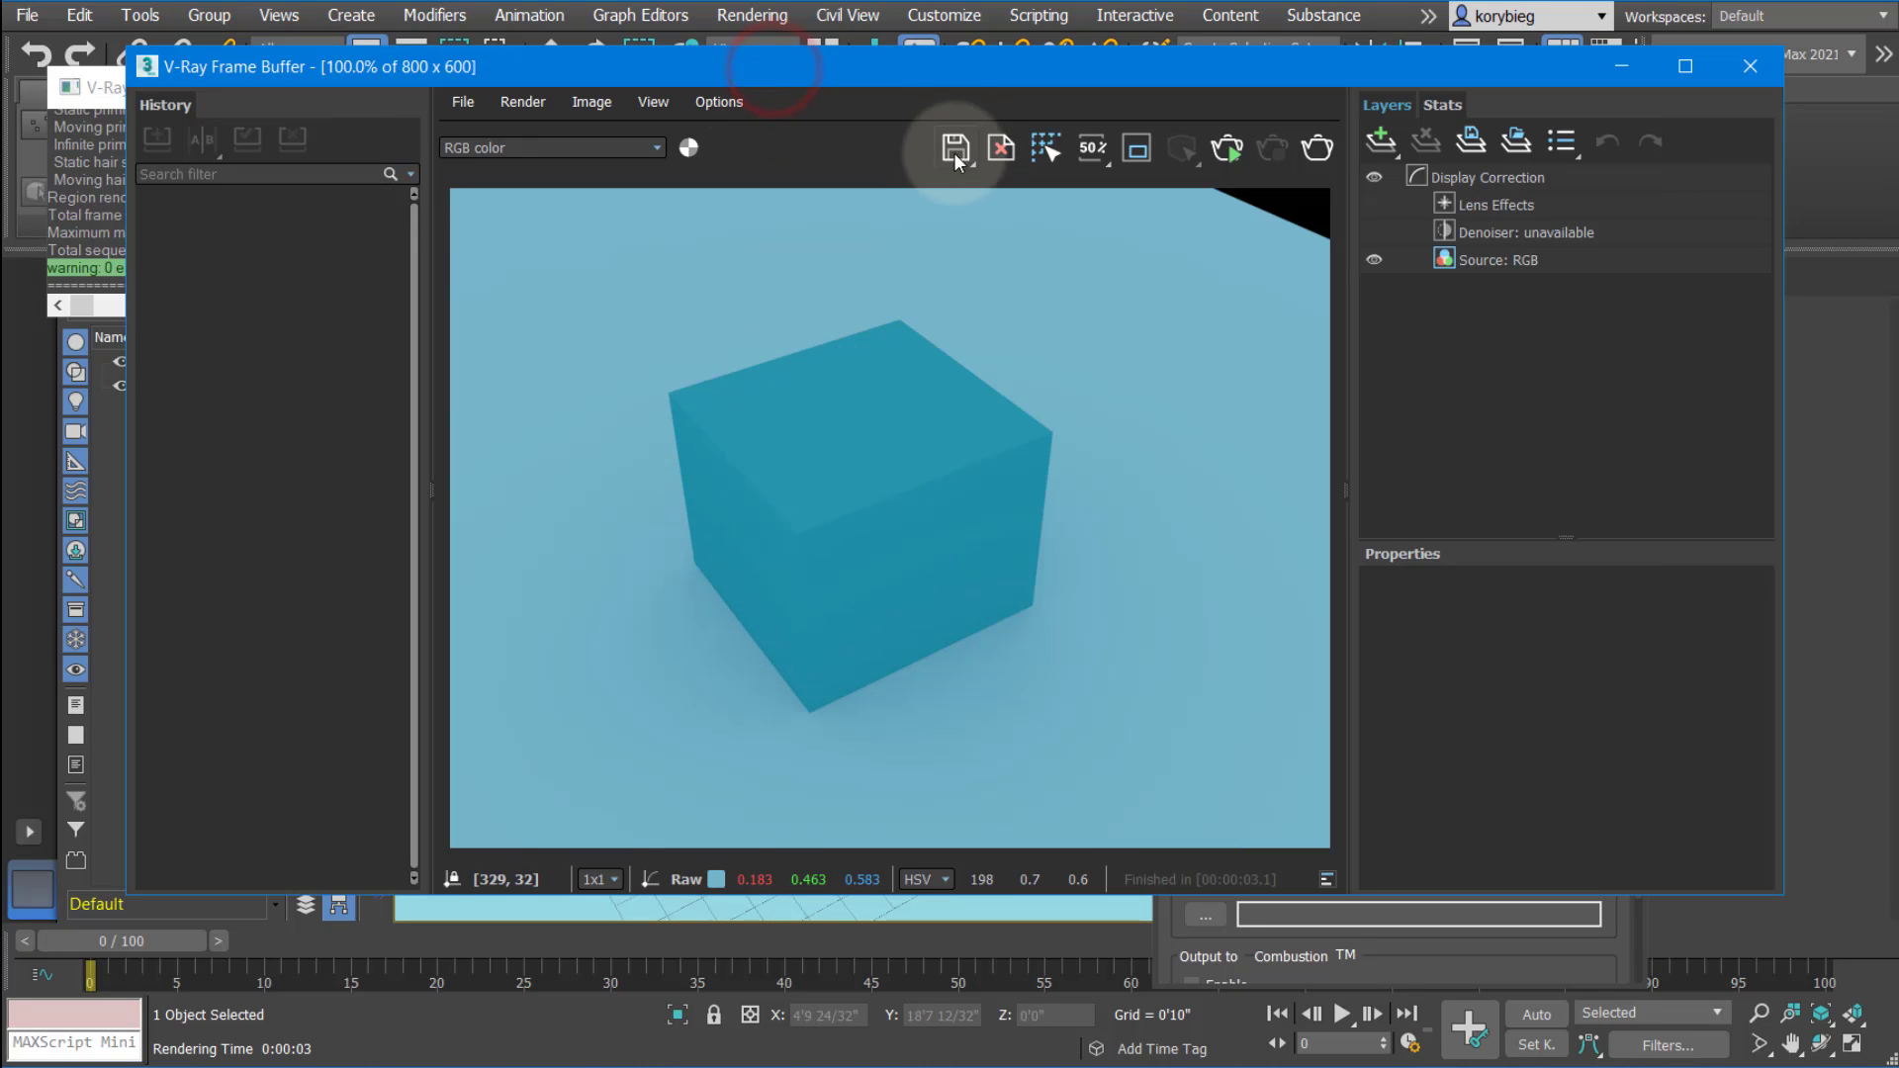
click(955, 148)
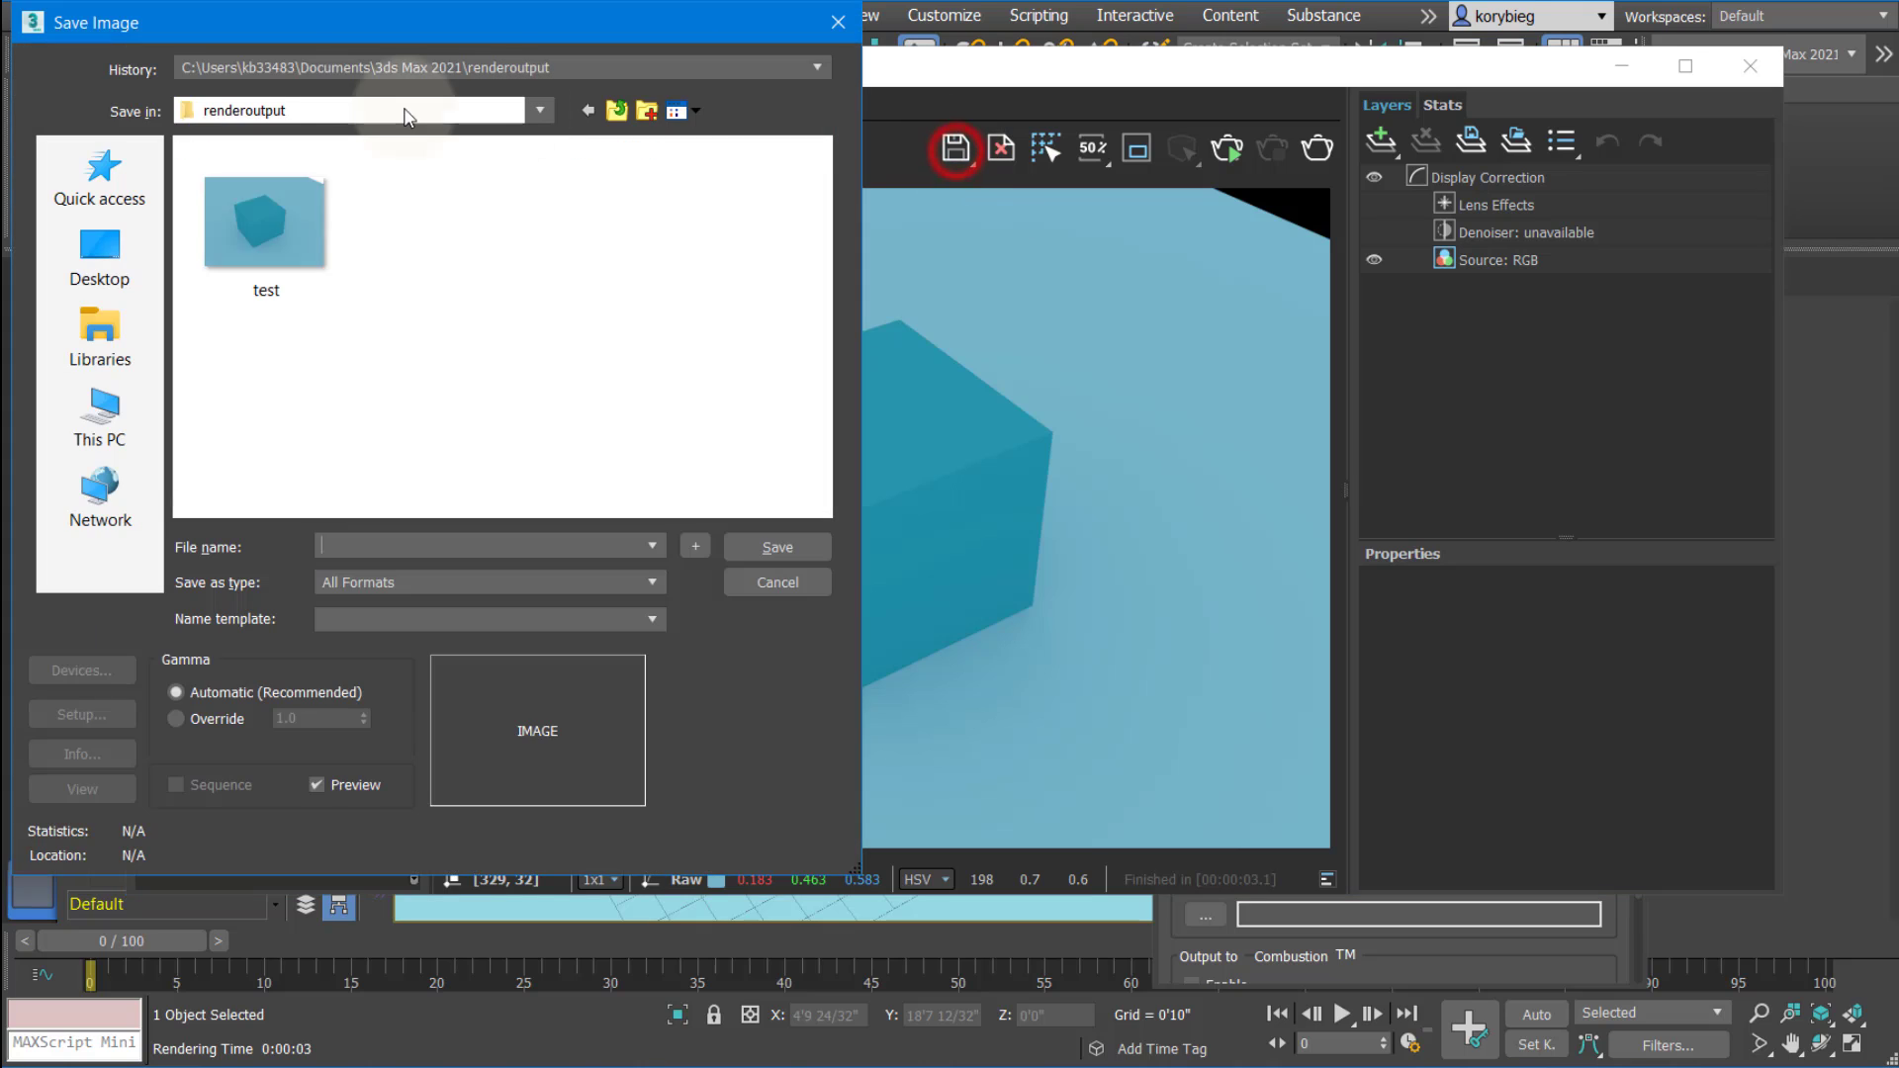
click(260, 227)
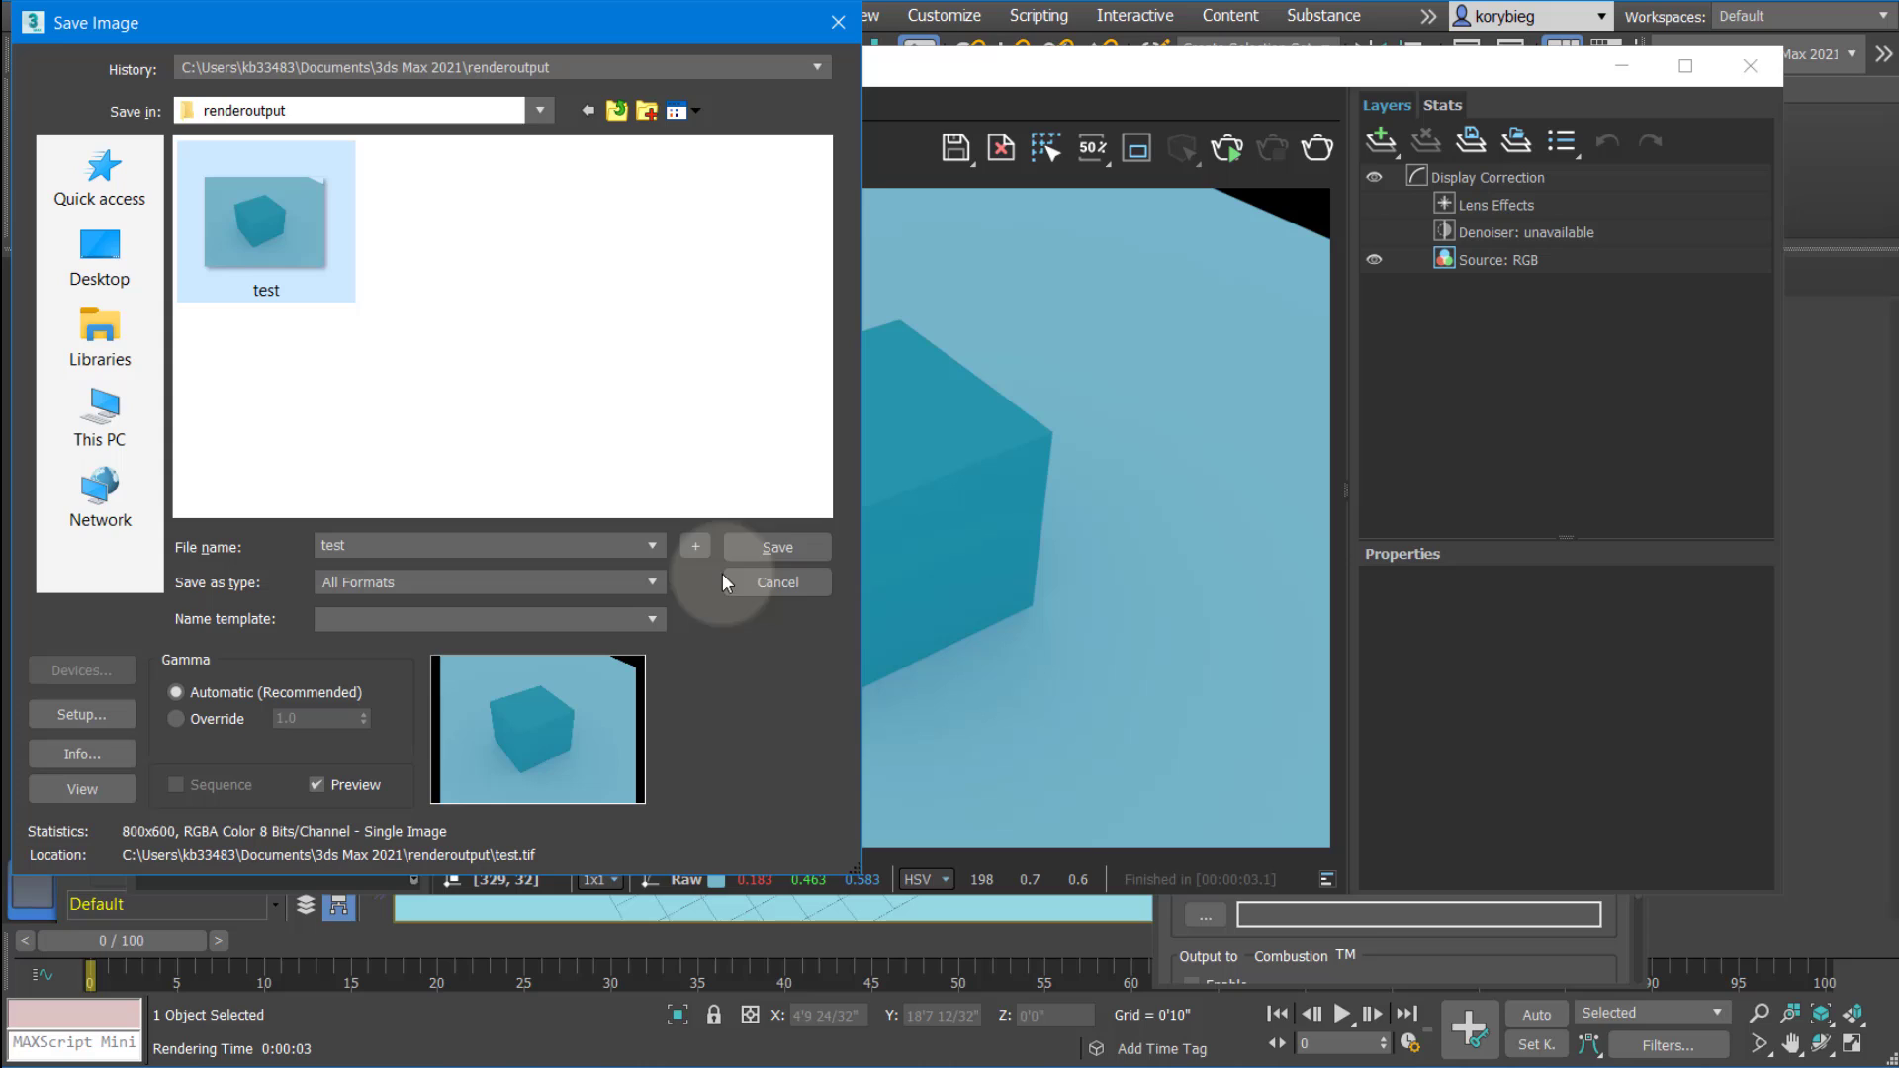
mouse_move(500, 344)
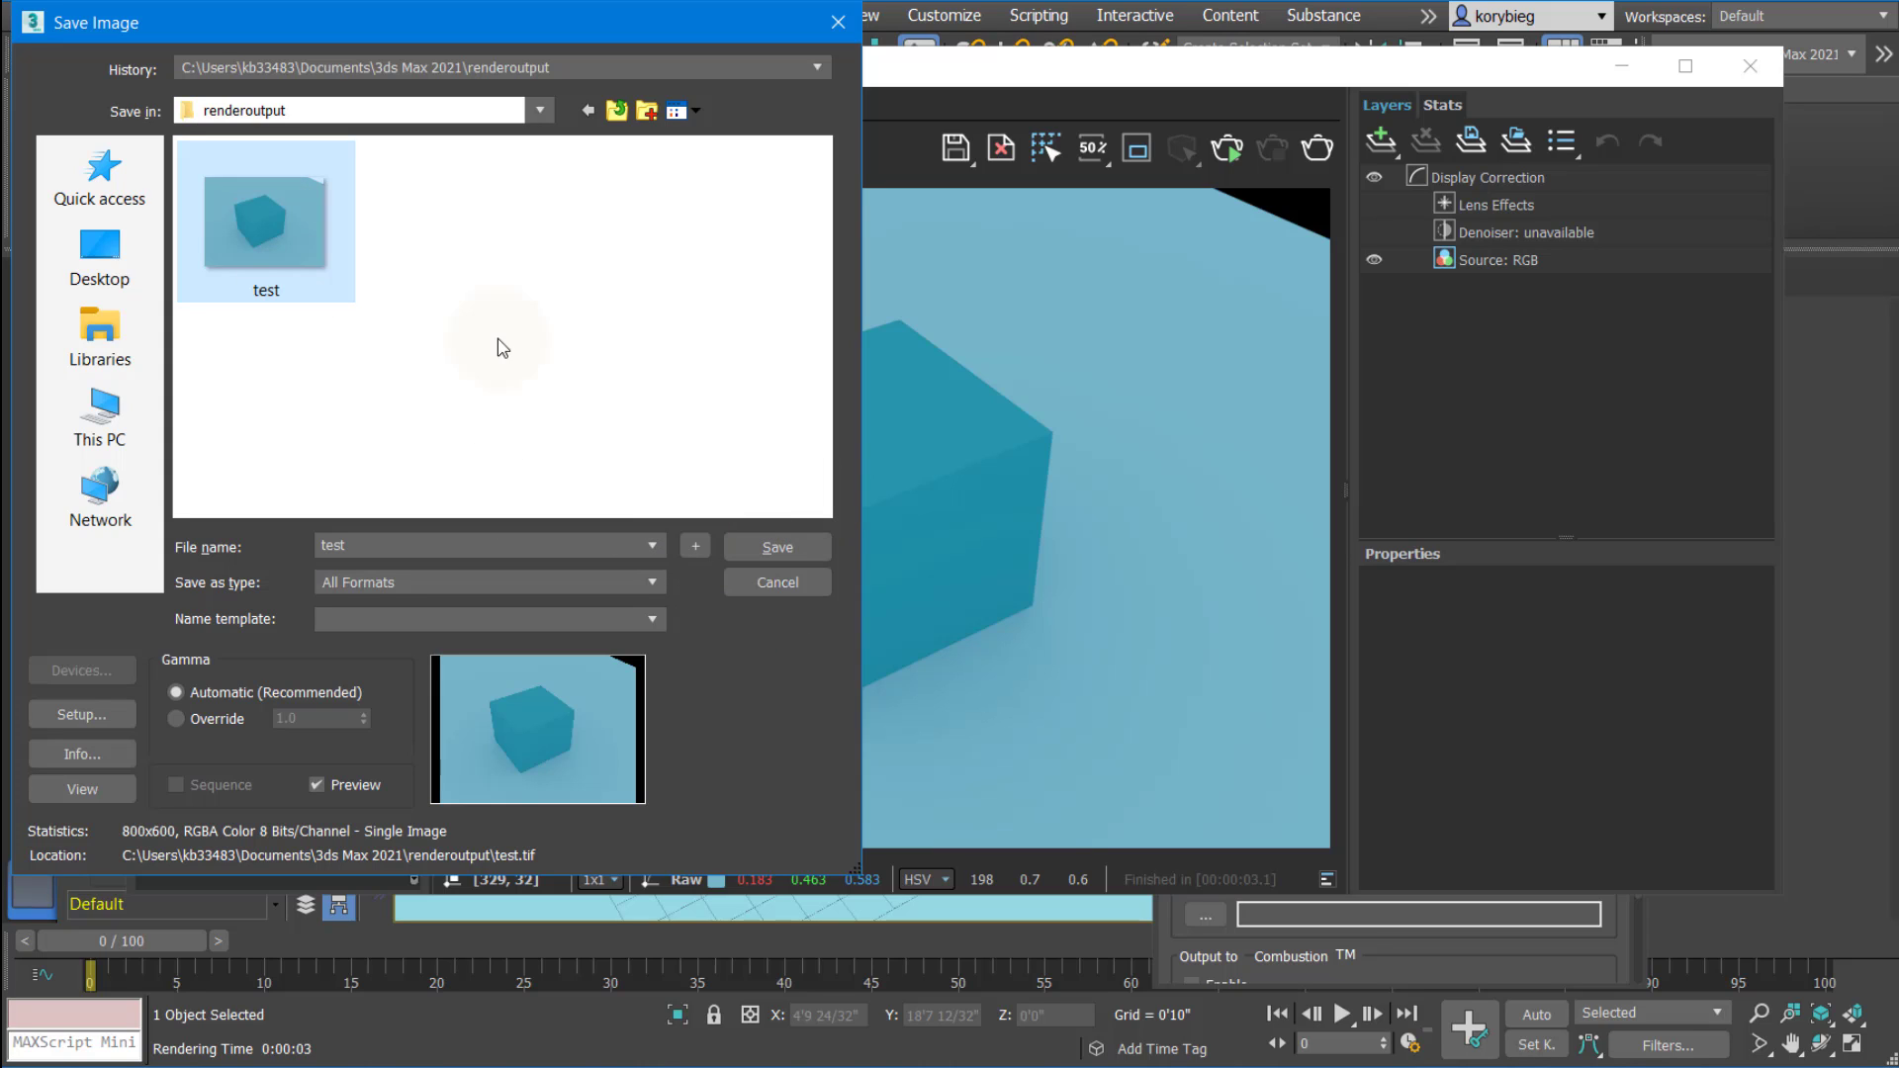